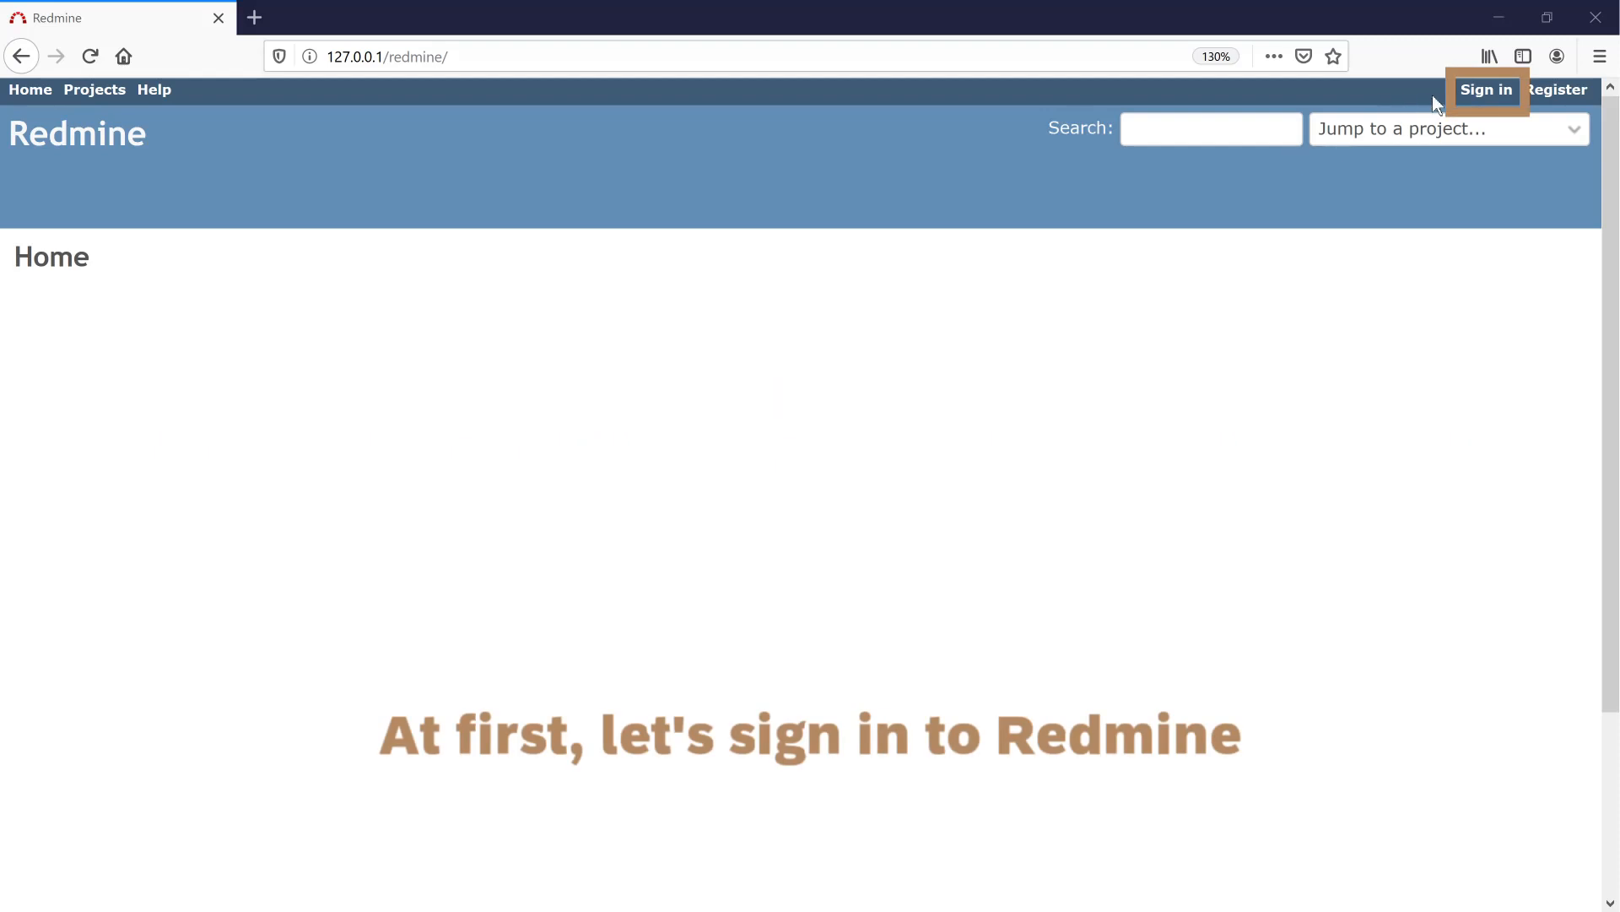
Log in to Redmine as 'user' and decline Firefox's offer to save the password.
left_click(1486, 90)
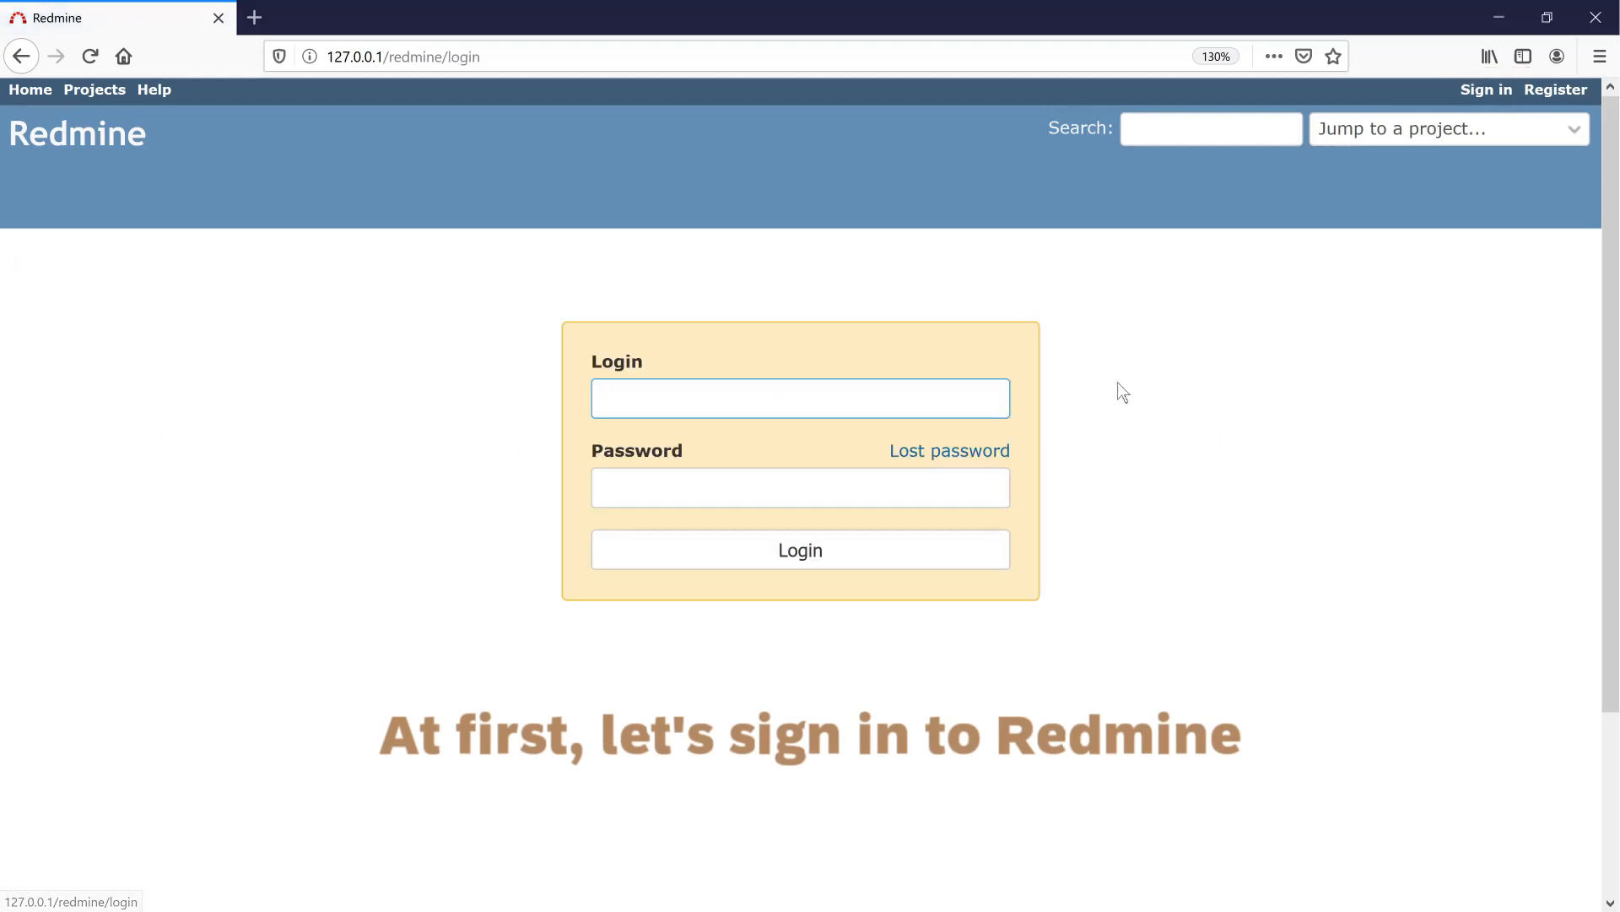
type("user")
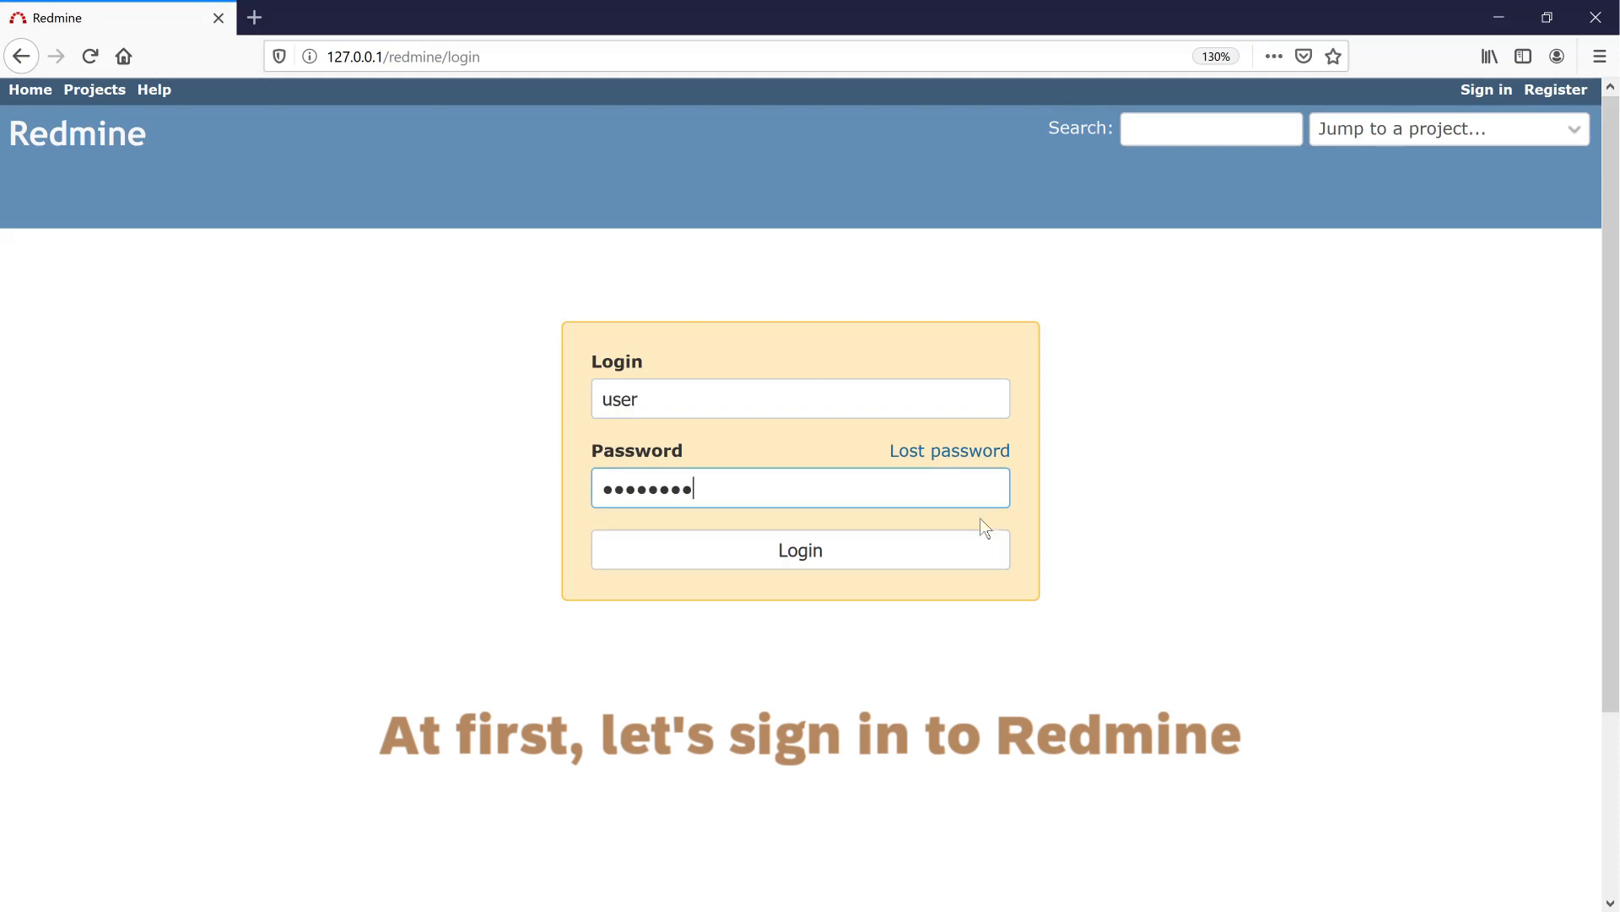
left_click(799, 548)
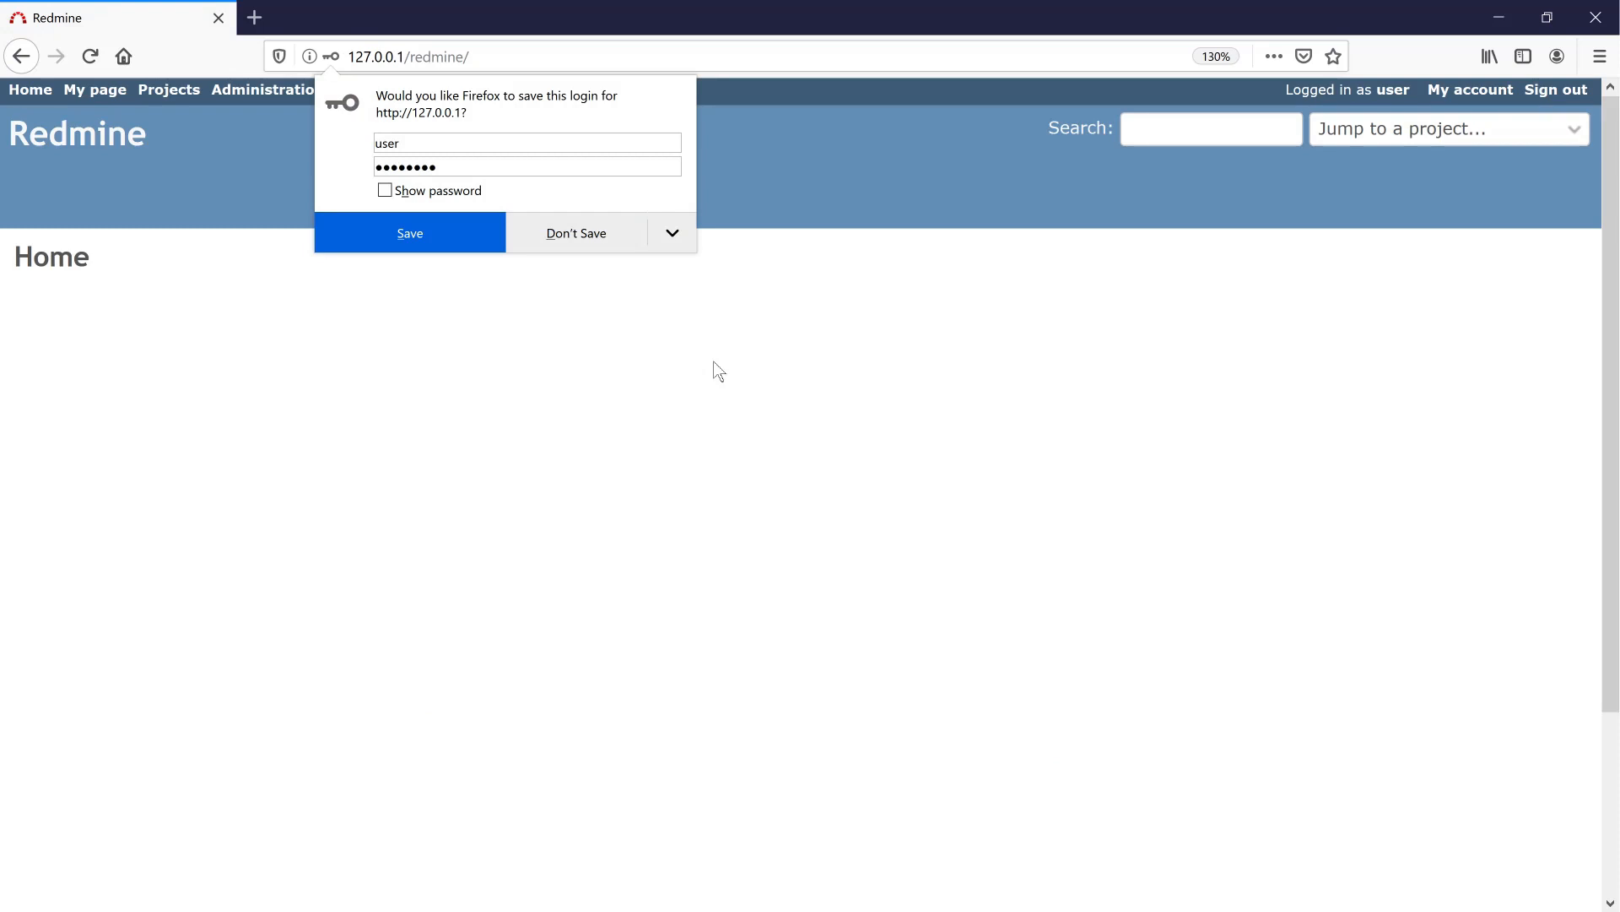
left_click(576, 233)
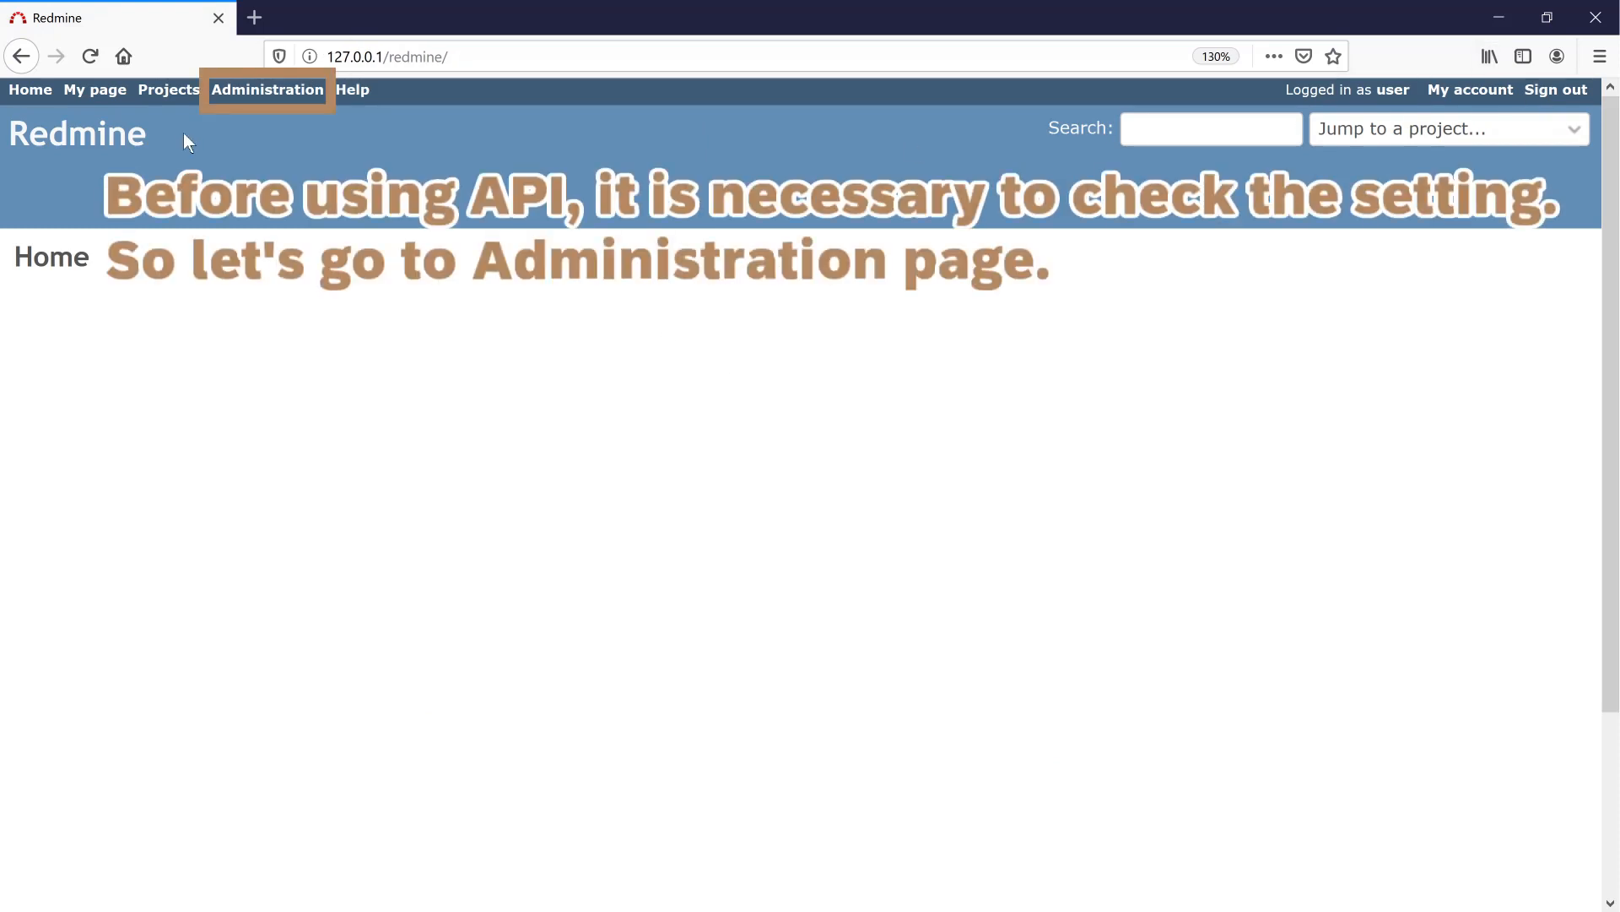
mouse_move(267, 91)
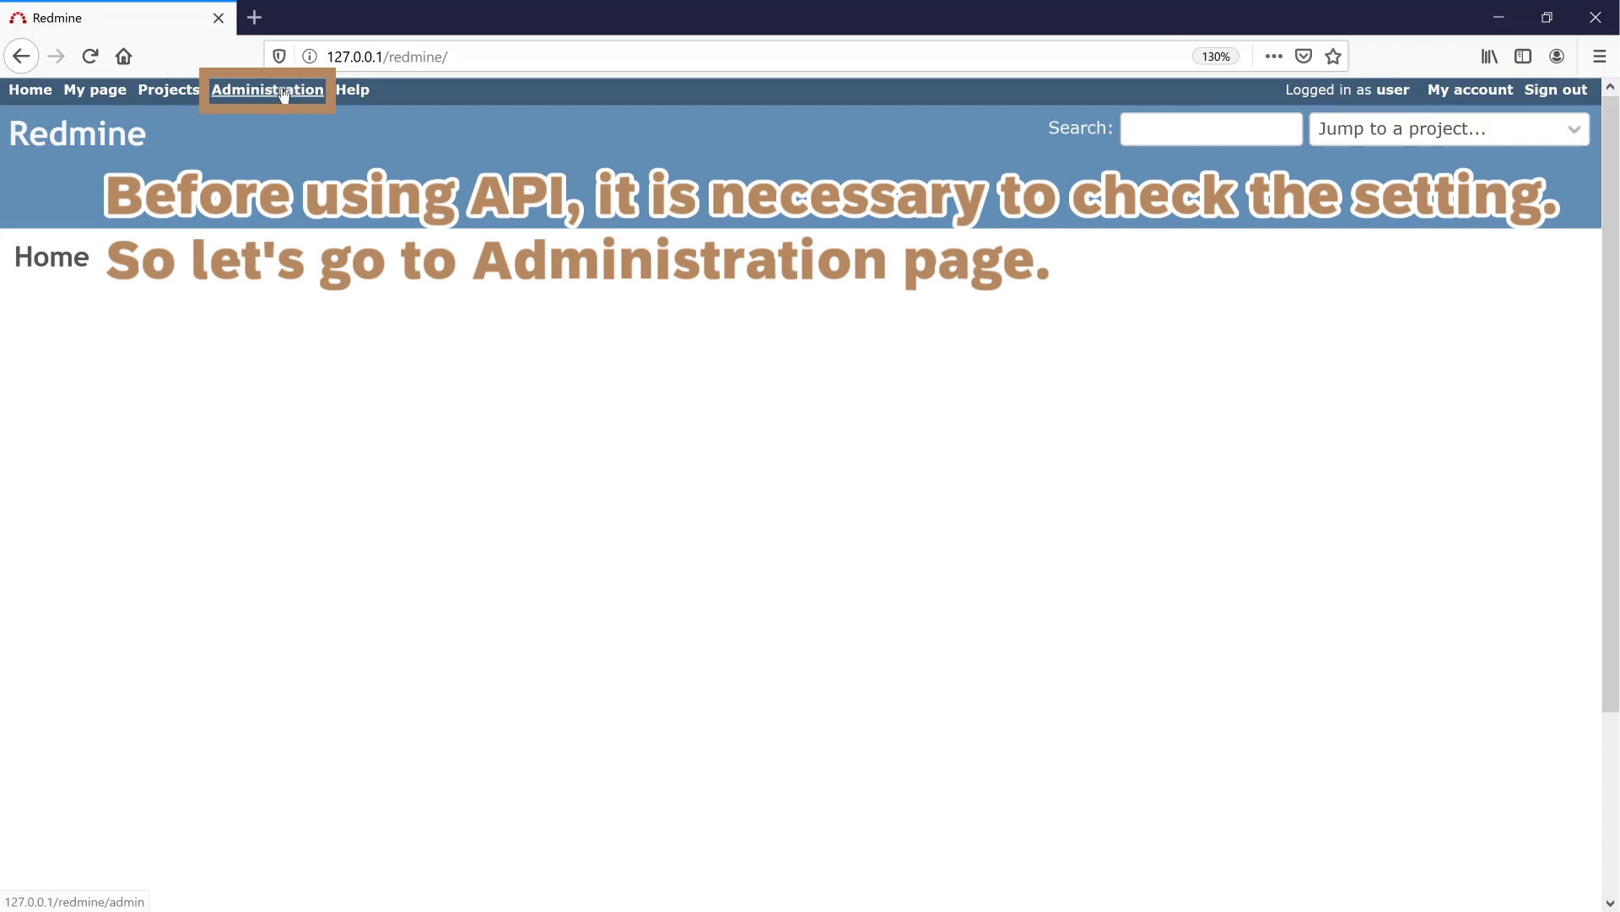
Keep 'Enable REST web service' checked under Administration > Settings > API and save.
left_click(267, 90)
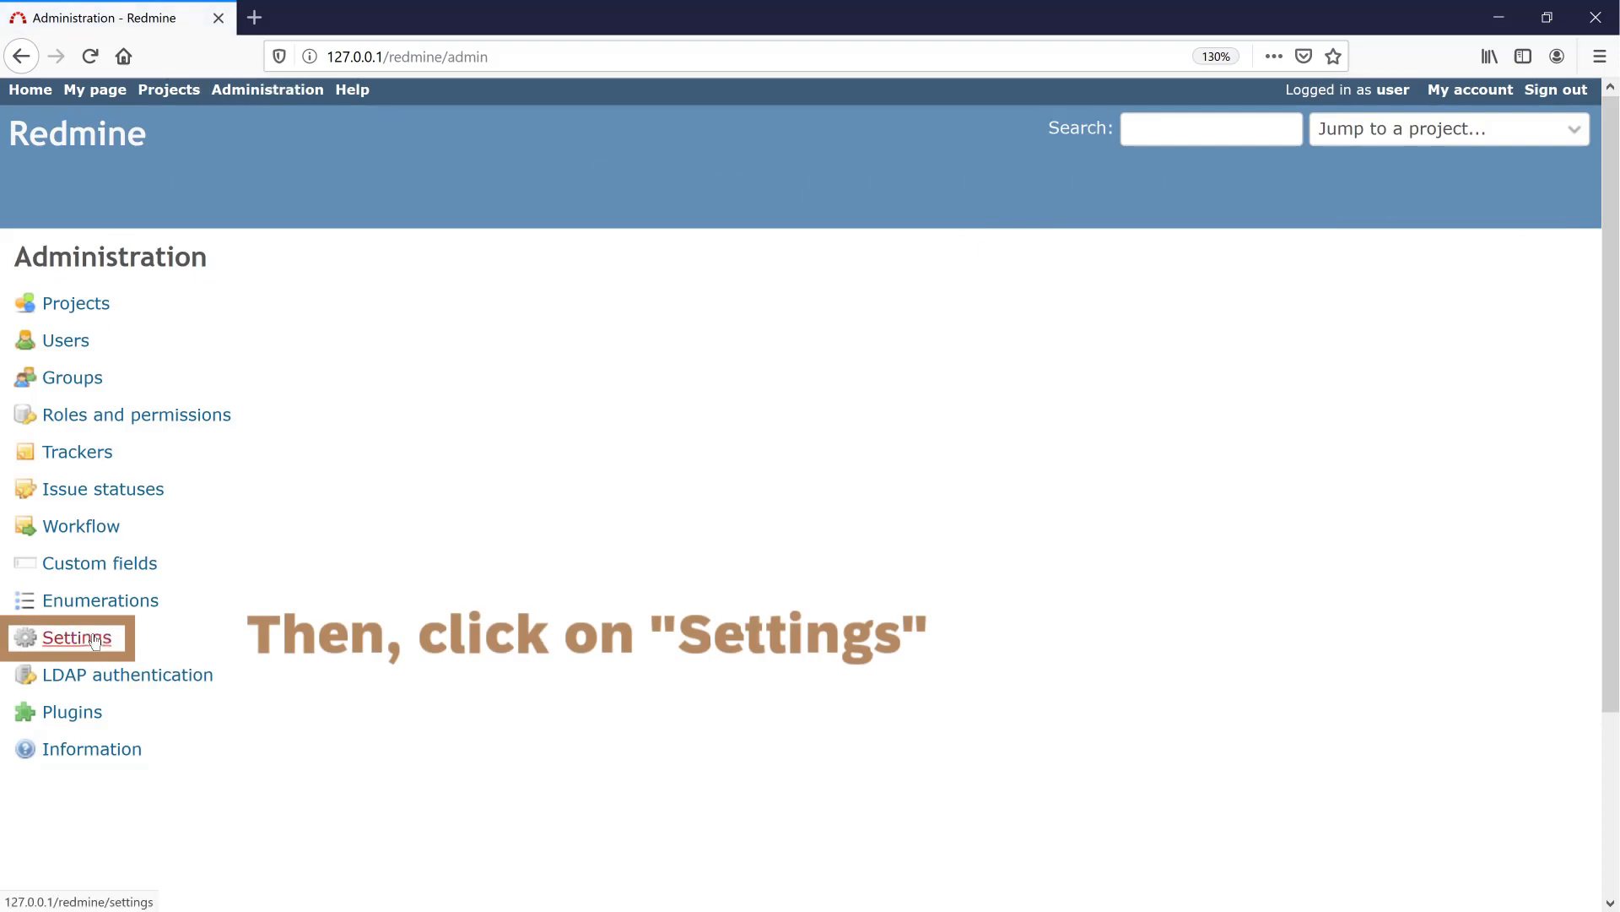
left_click(71, 636)
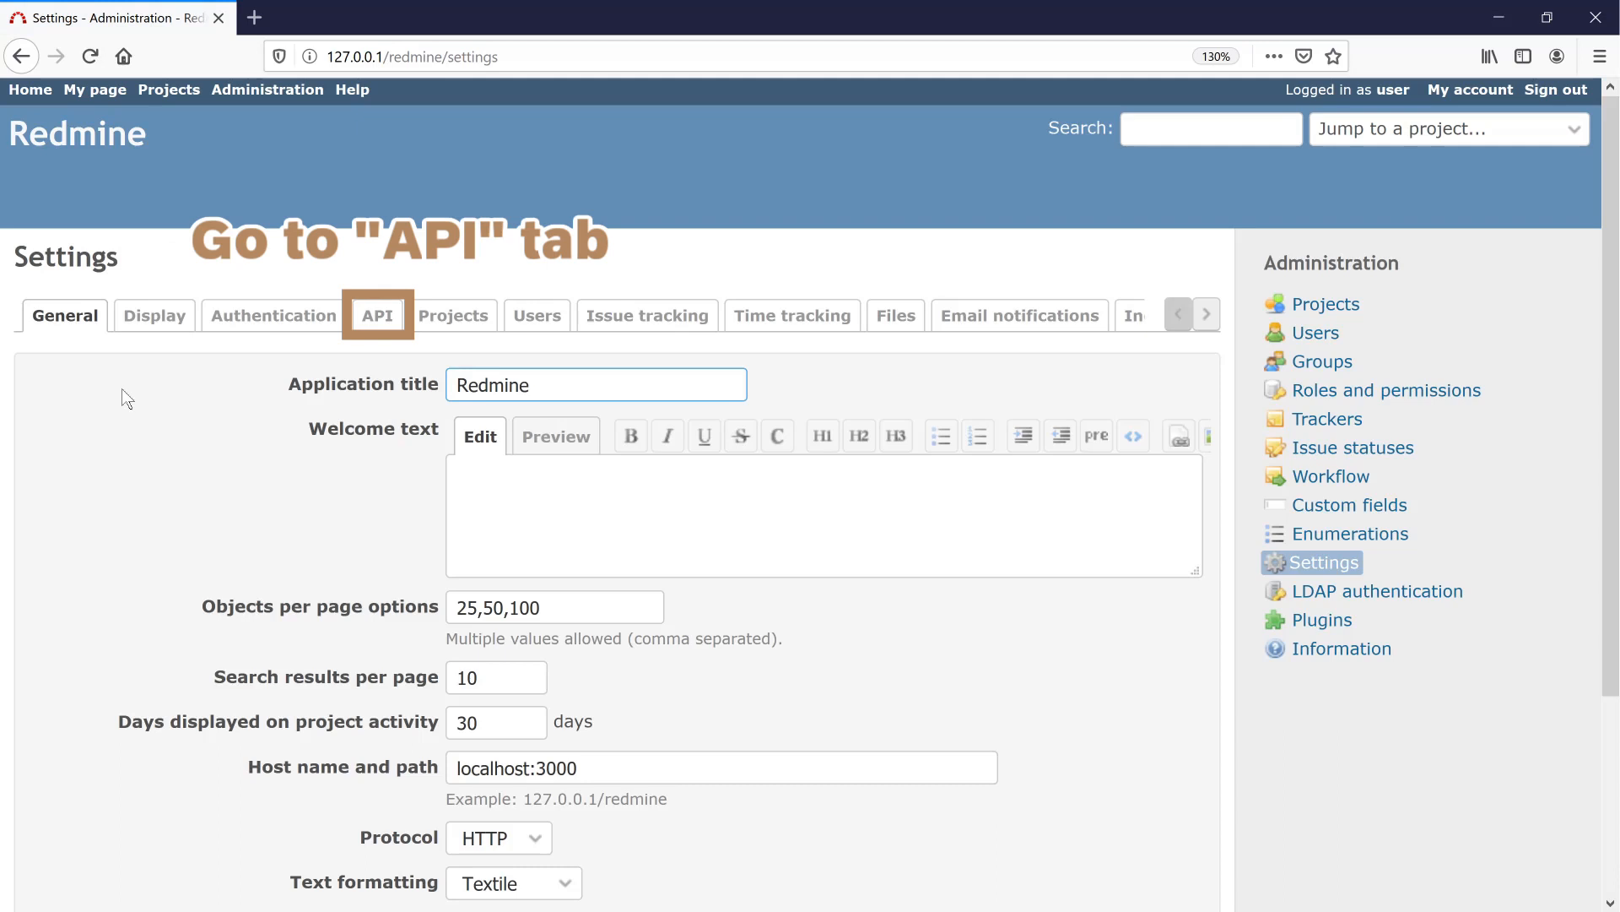
mouse_move(376, 315)
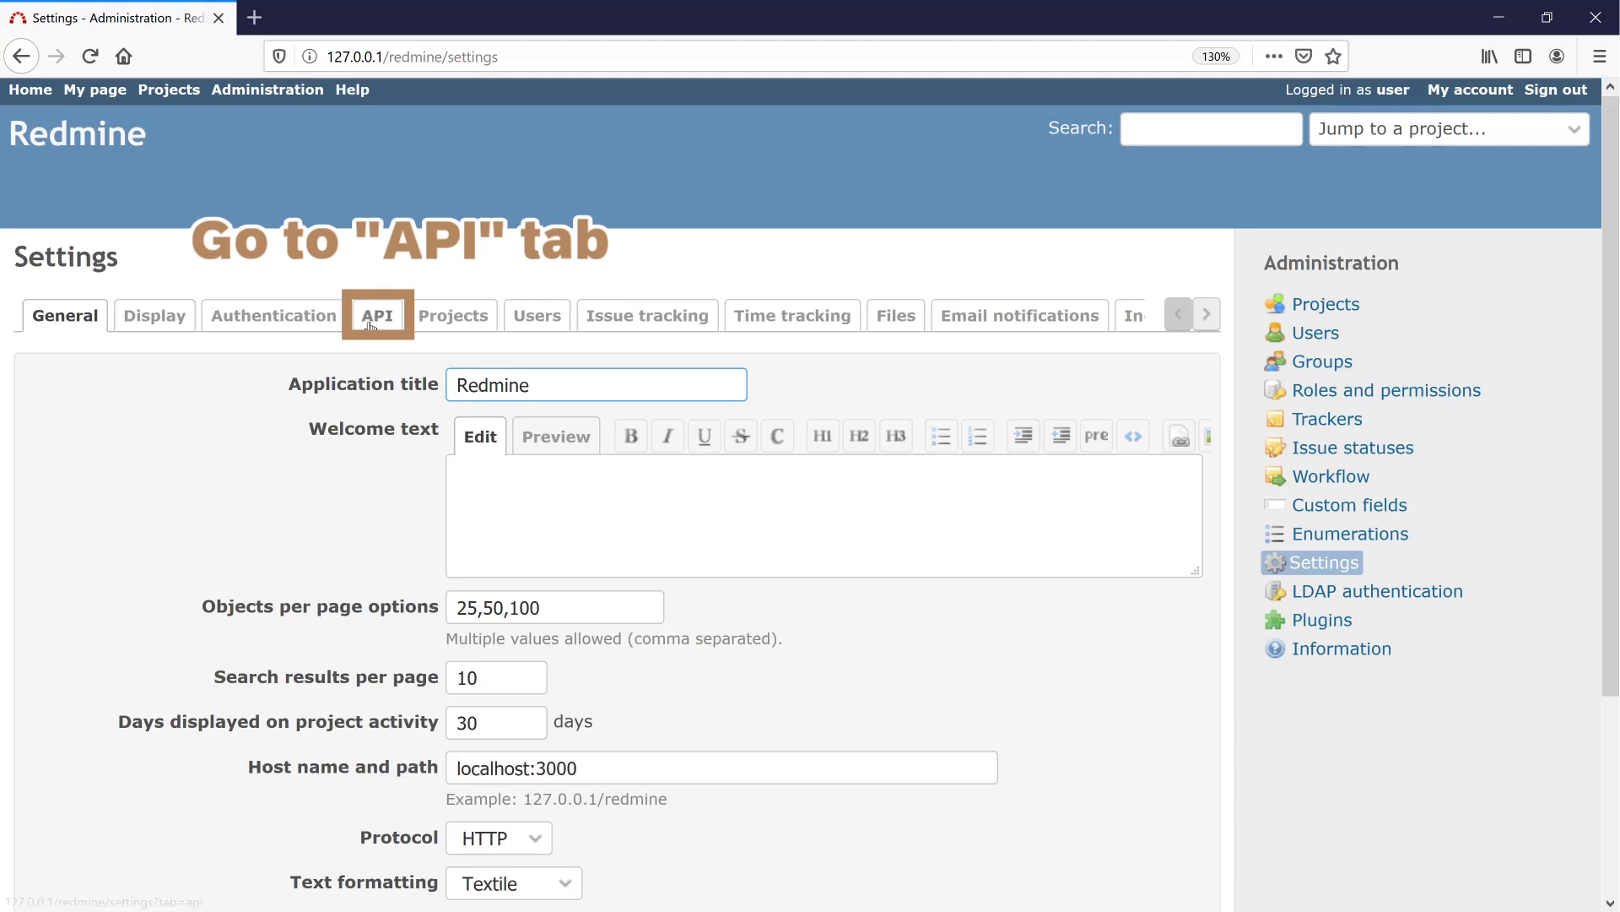
left_click(377, 315)
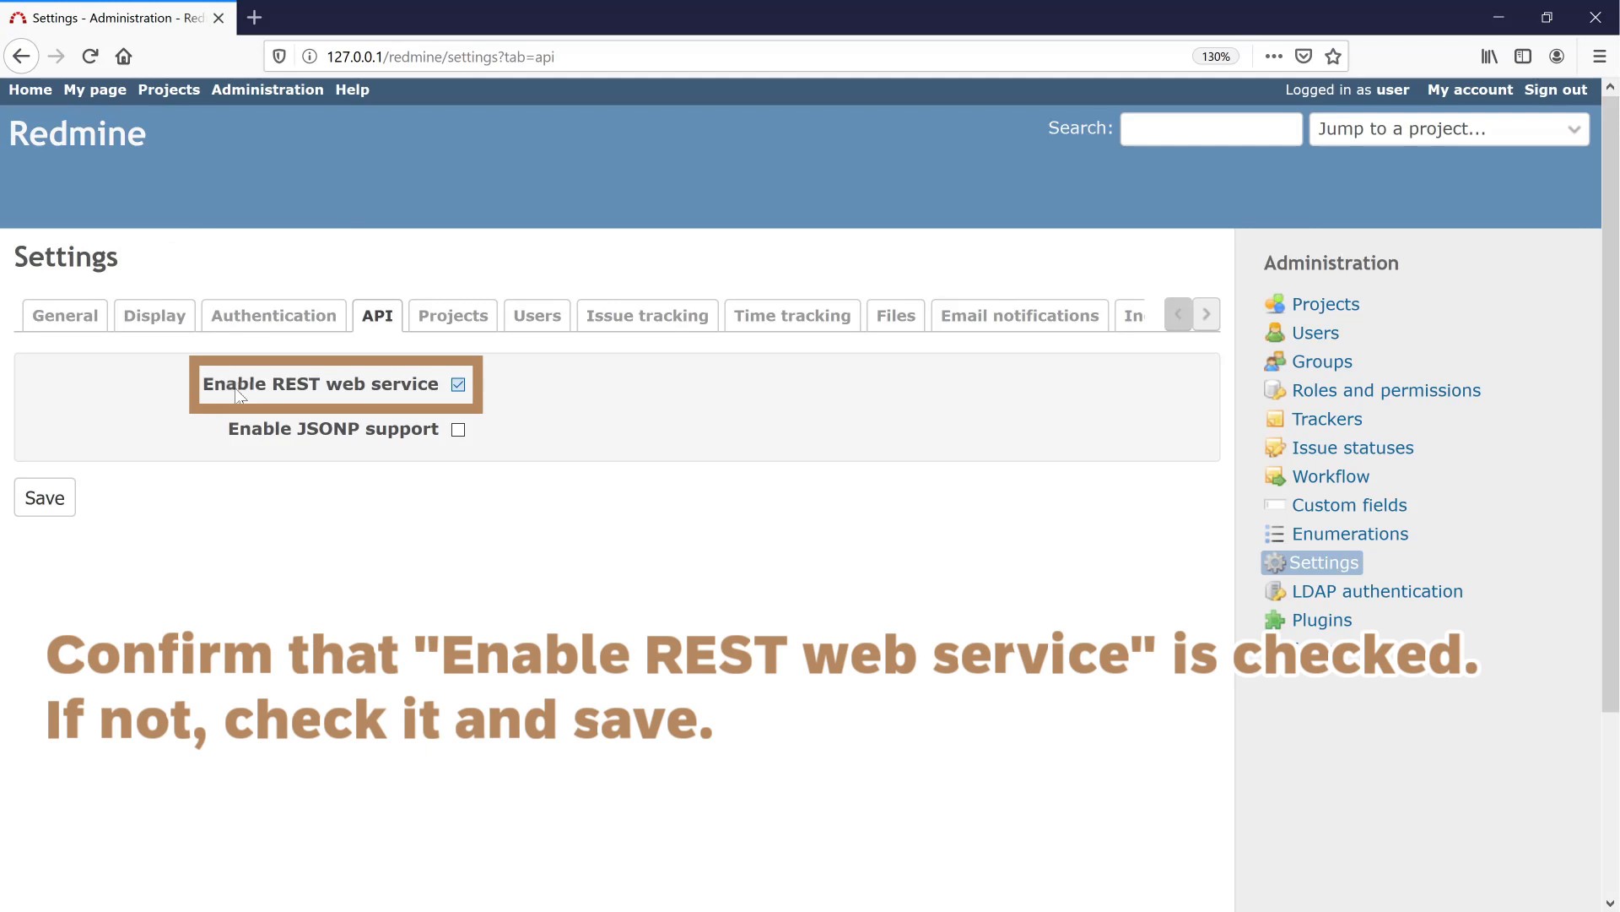
double_click(318, 383)
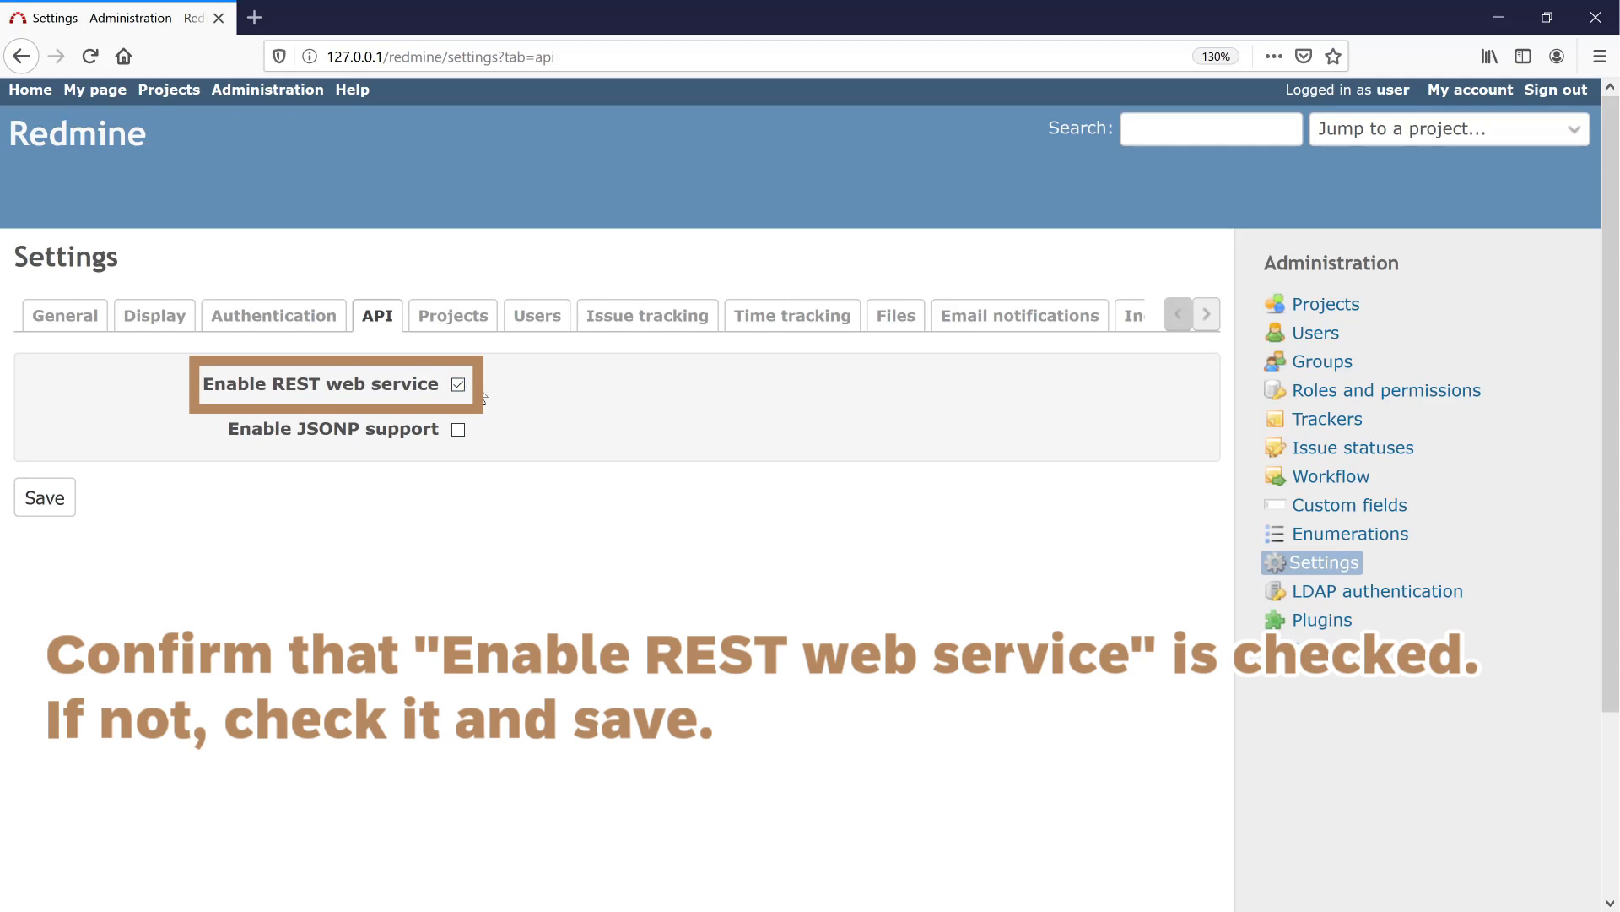
left_click(43, 497)
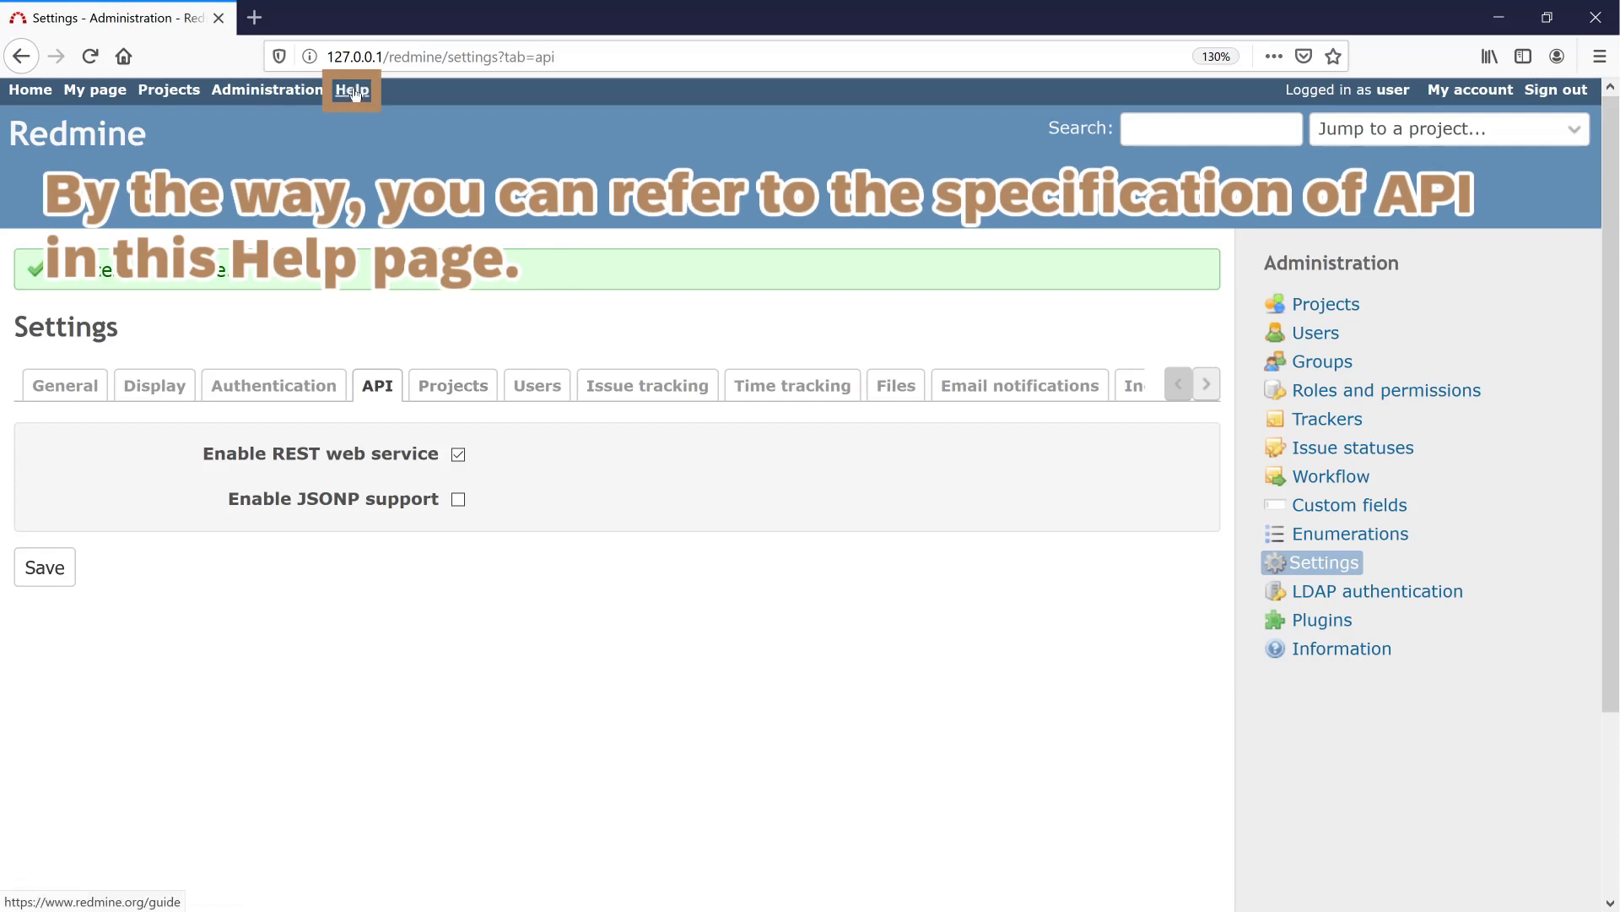
Open the Redmine guide from the Help link in the top menu.
left_click(353, 90)
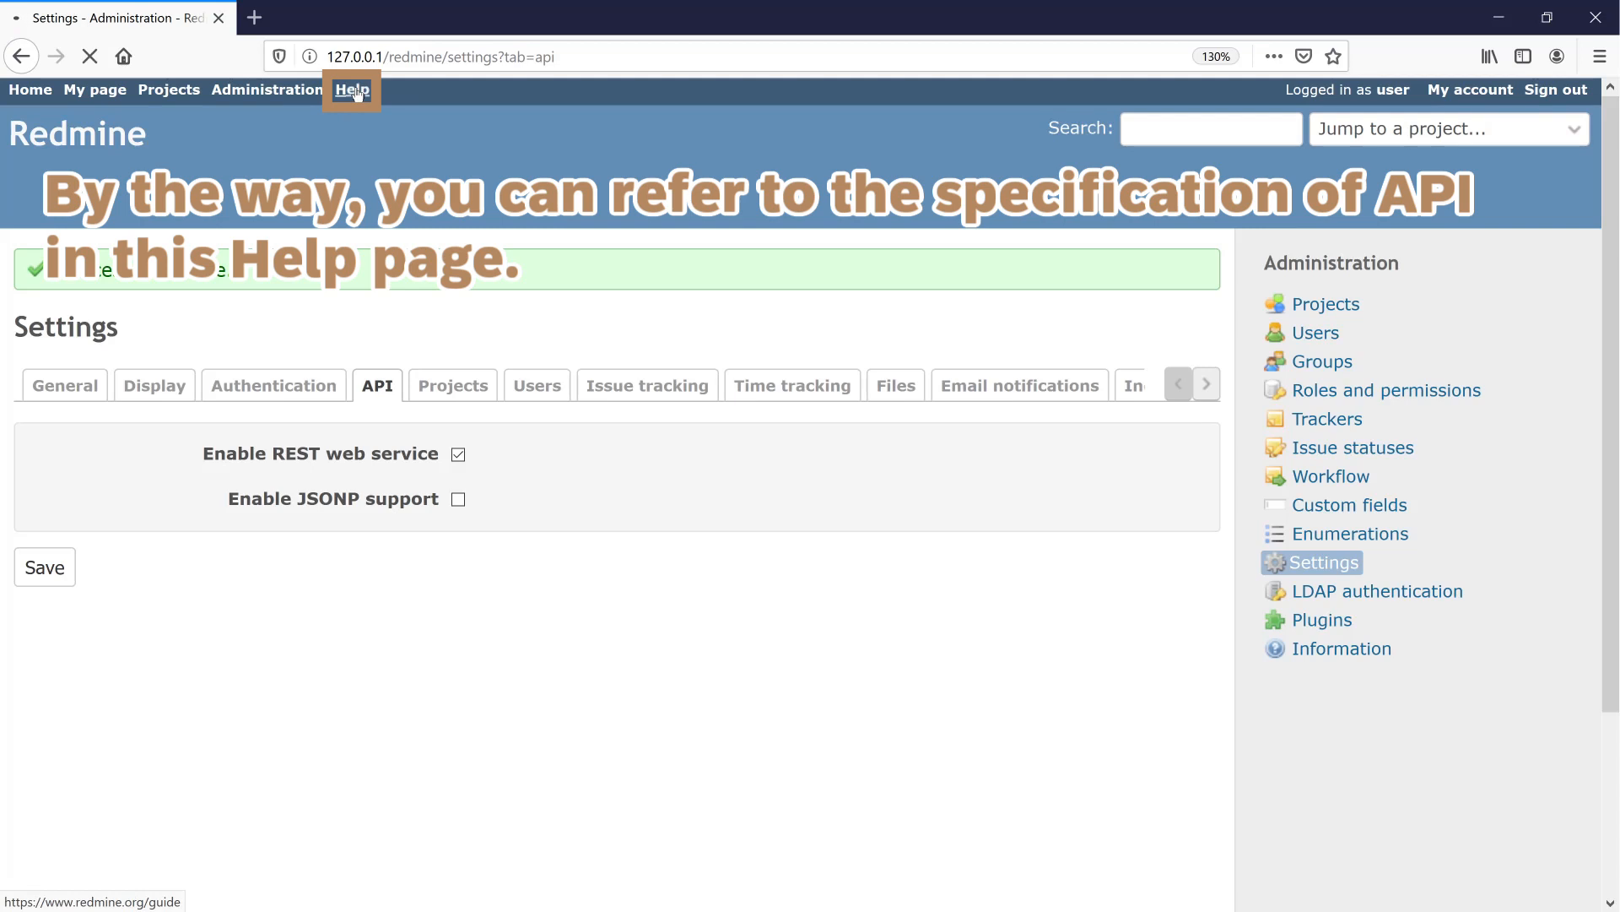
left_click(351, 91)
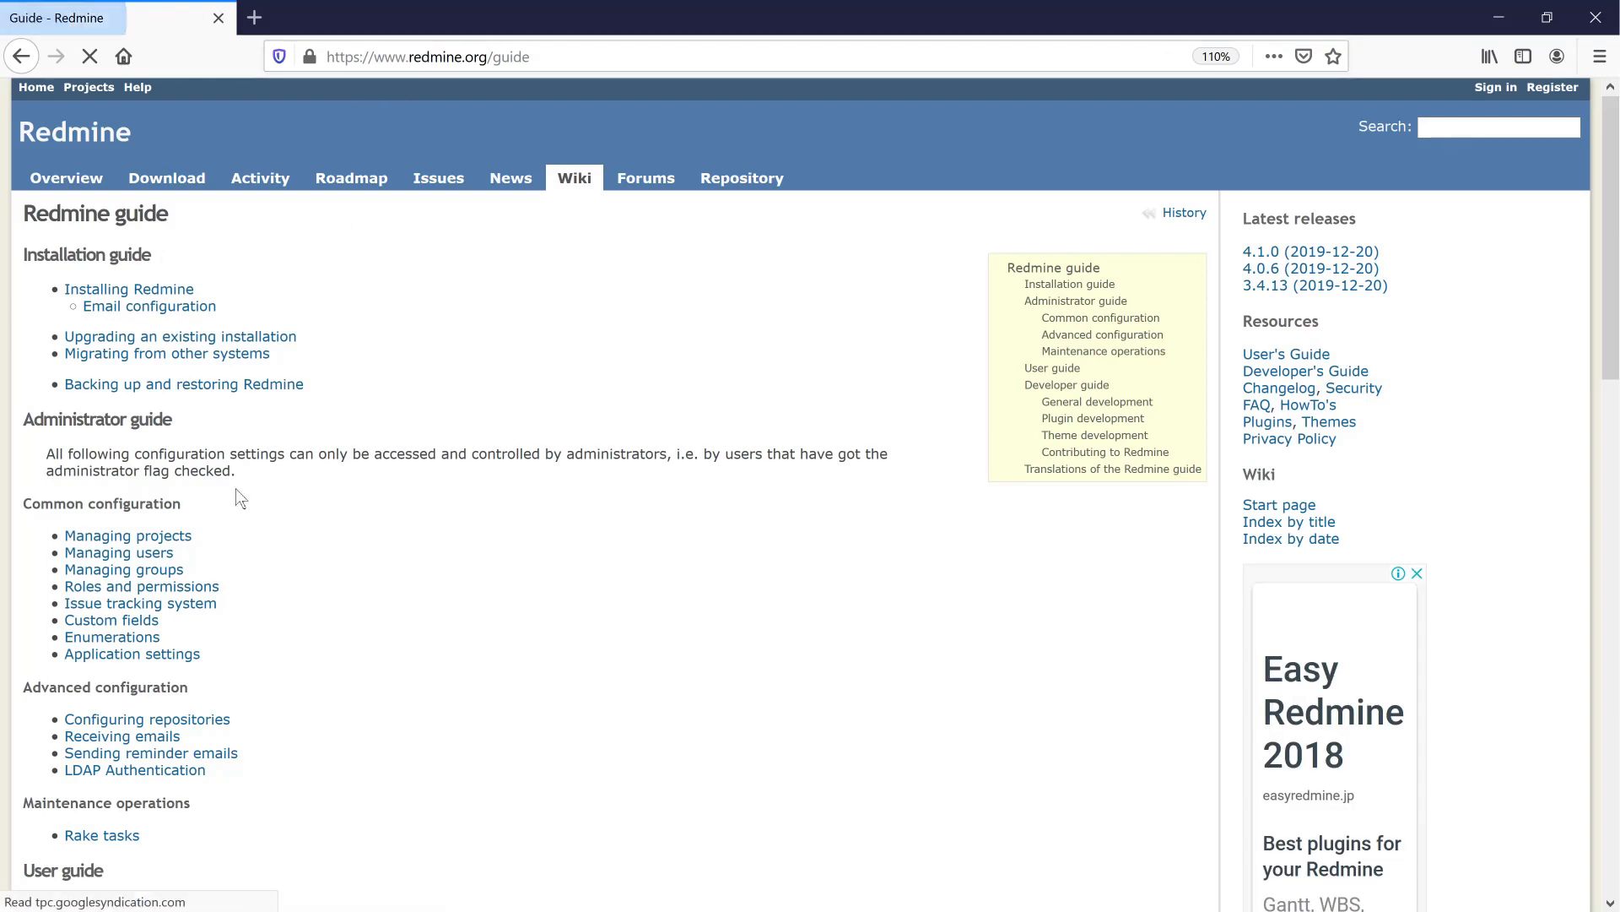
Open the 'Redmine REST API' page from the guide's Developer guide section.
scroll("down", 3)
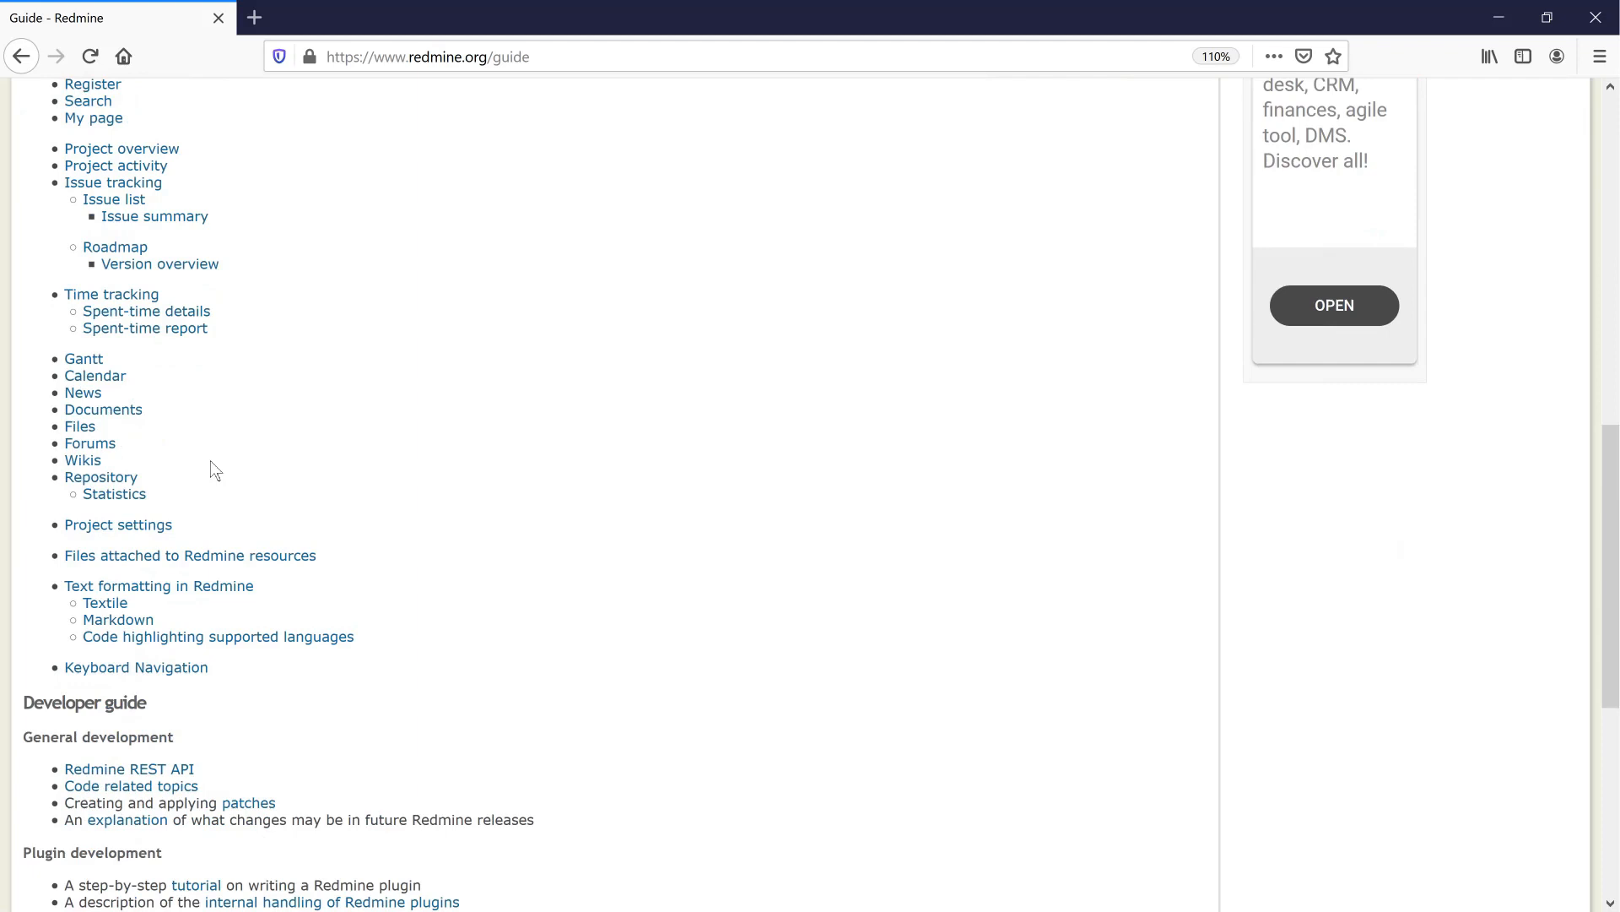
scroll("down", 3)
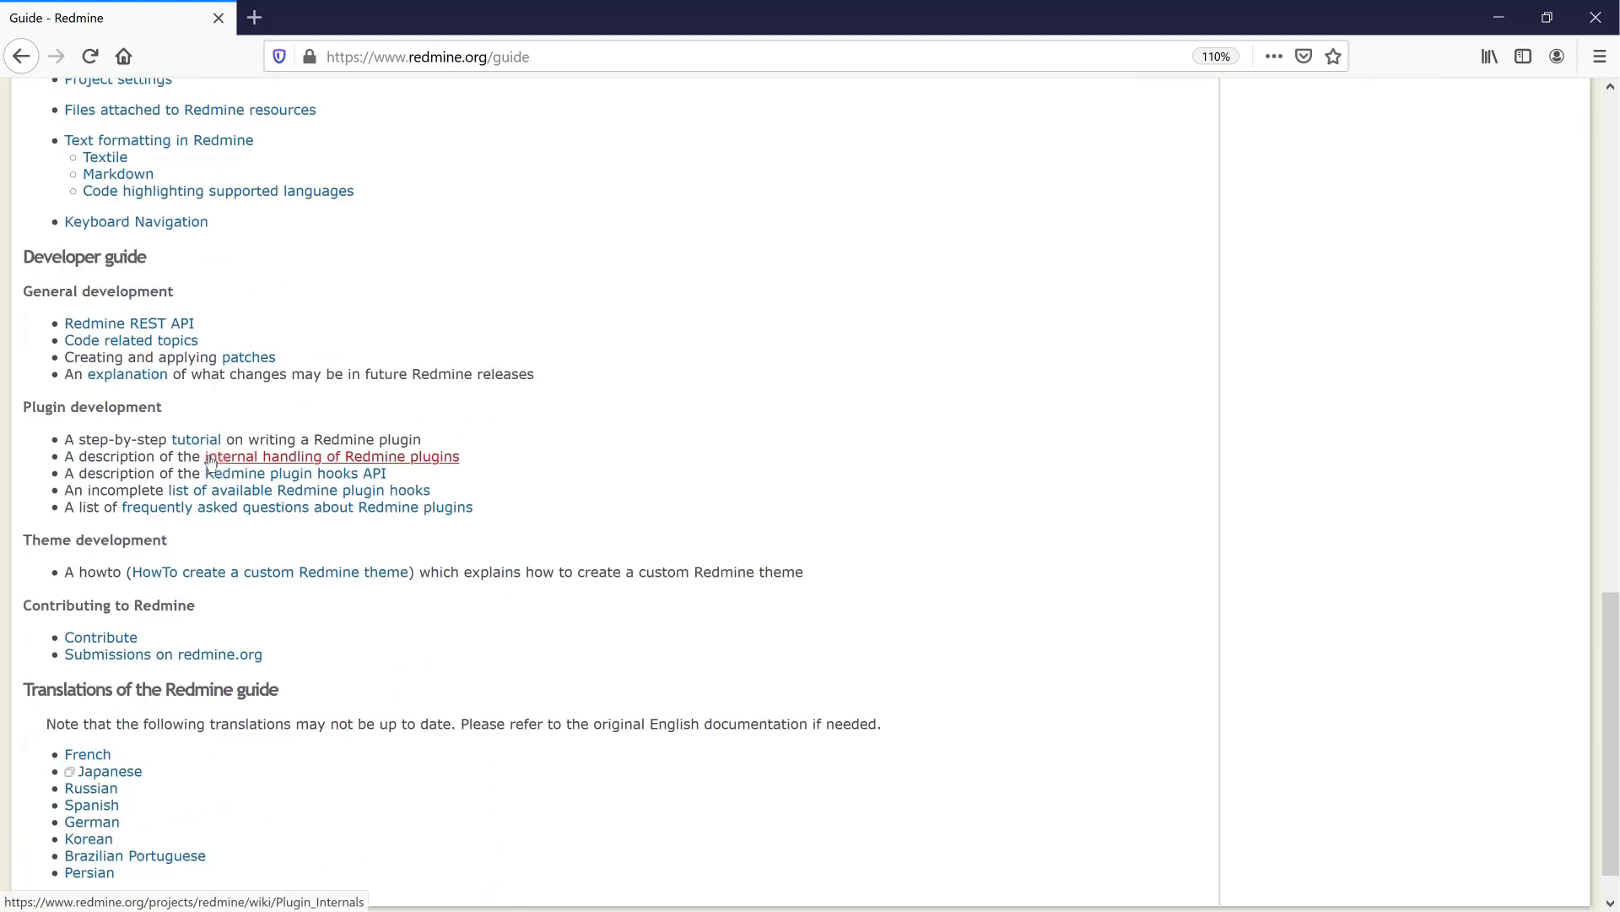
left_click(129, 322)
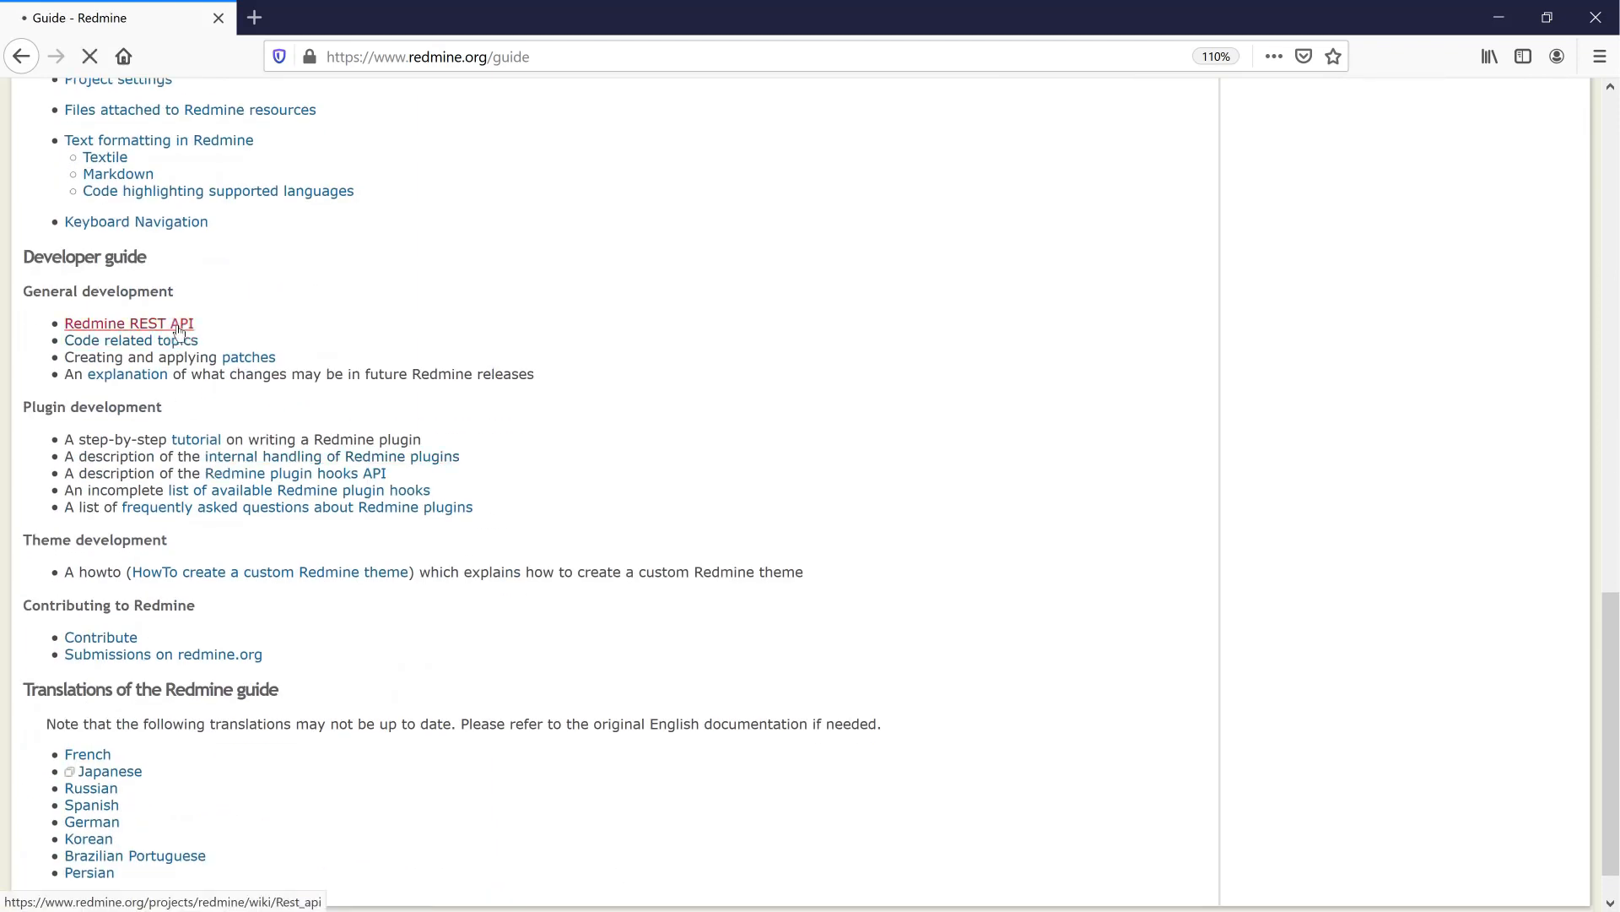
left_click(128, 323)
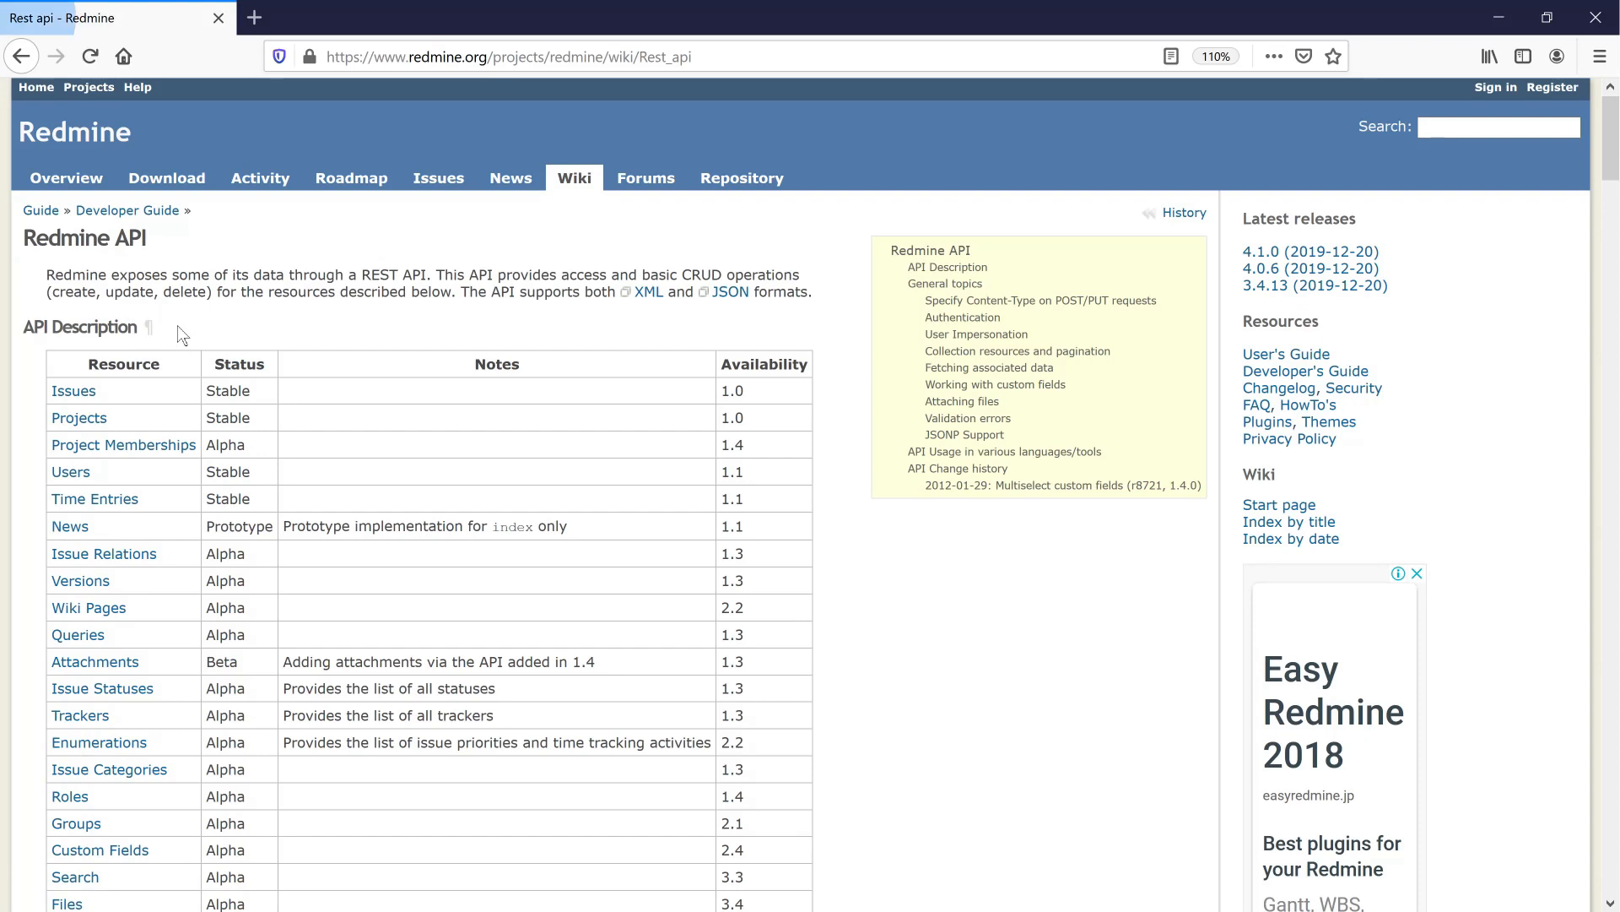
scroll("down", 3)
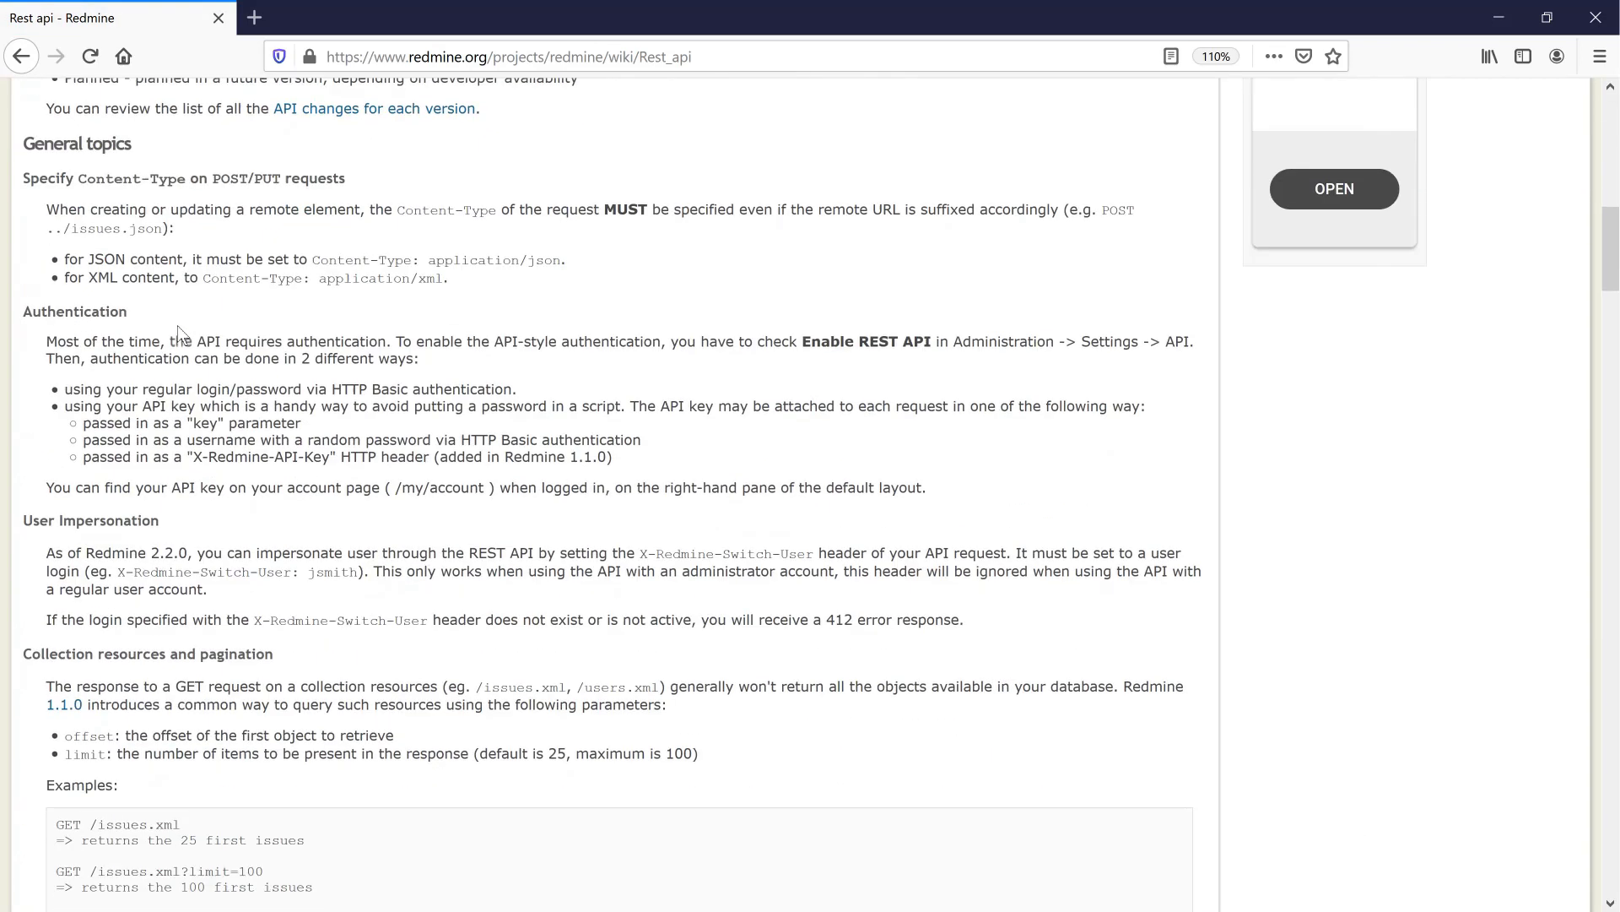
scroll("up", 3)
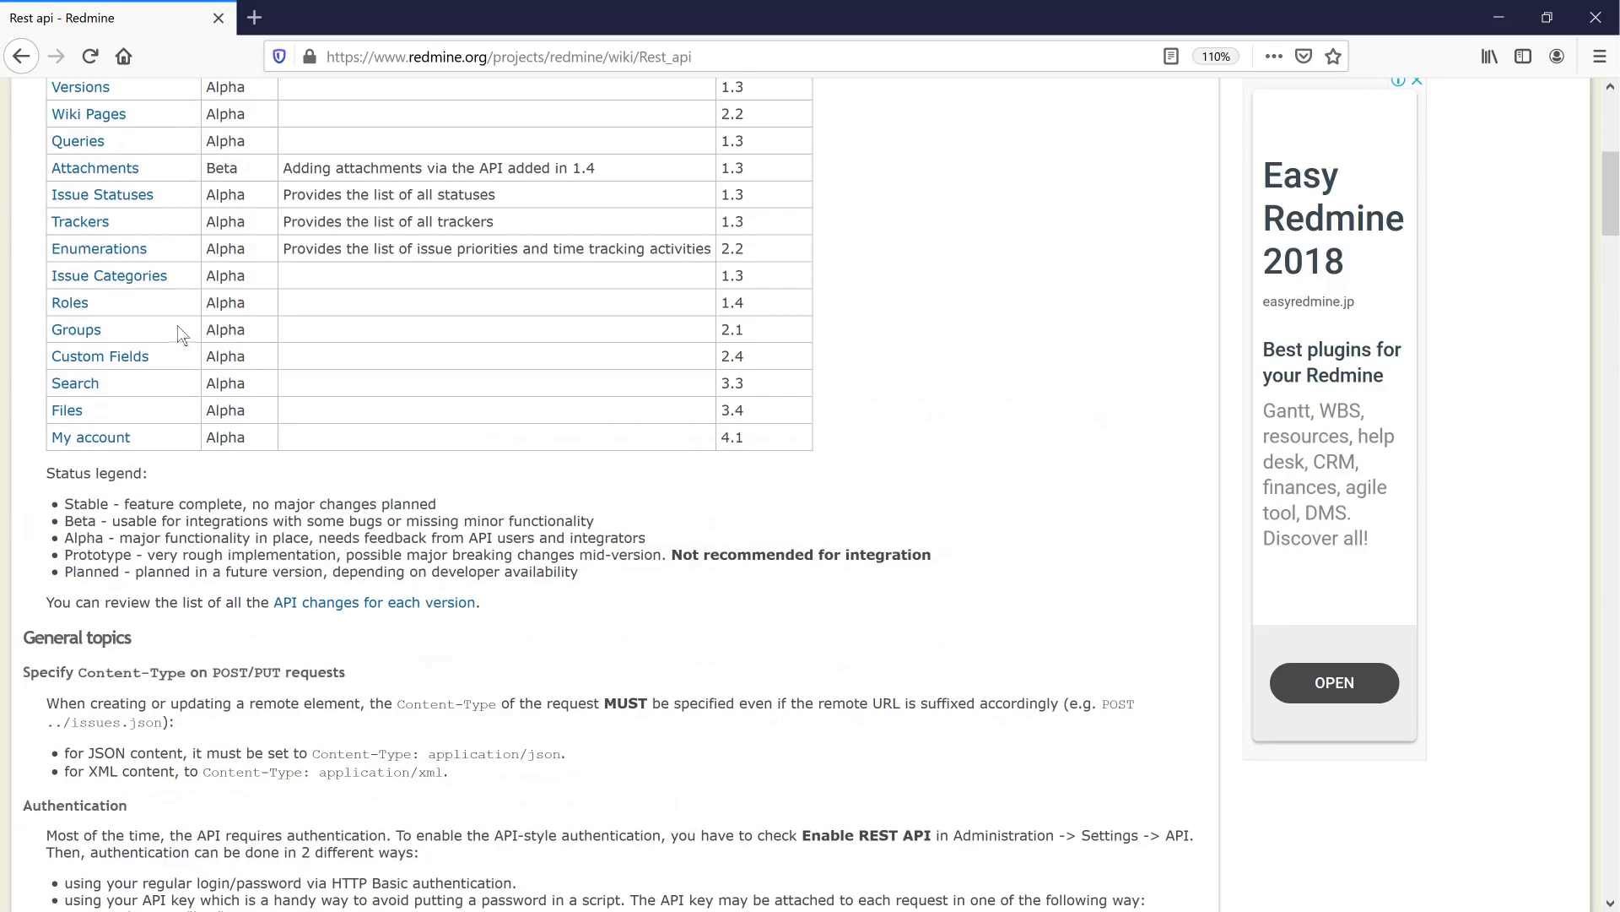
scroll("up", 3)
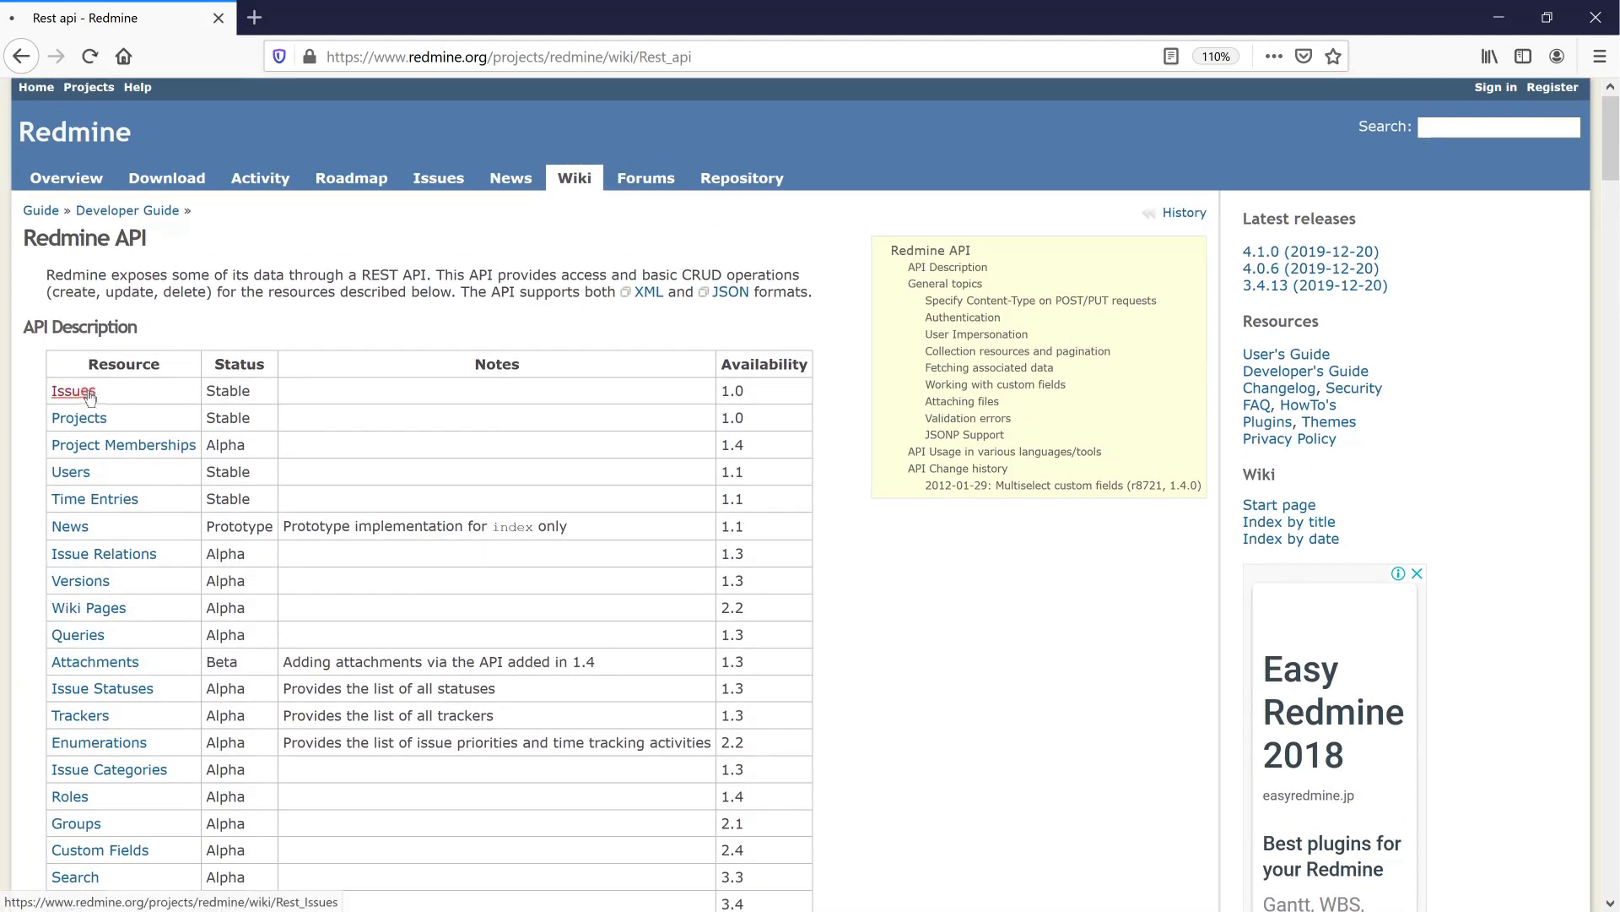
Read the 'Creating an issue' section of the Issues API reference, then go back.
left_click(71, 391)
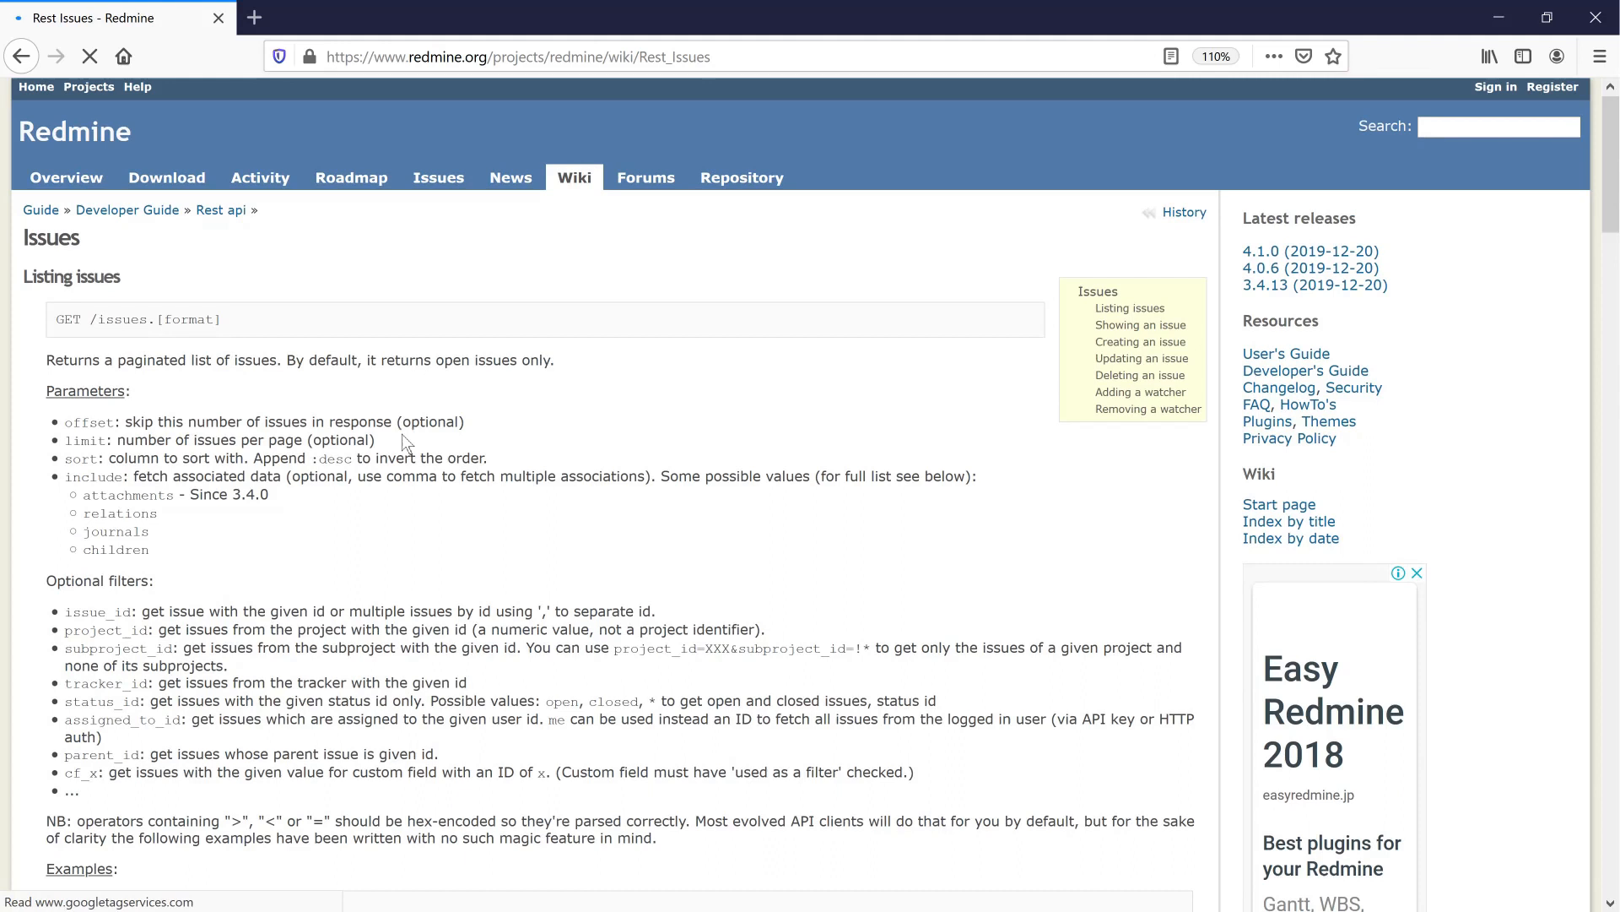
scroll("down", 3)
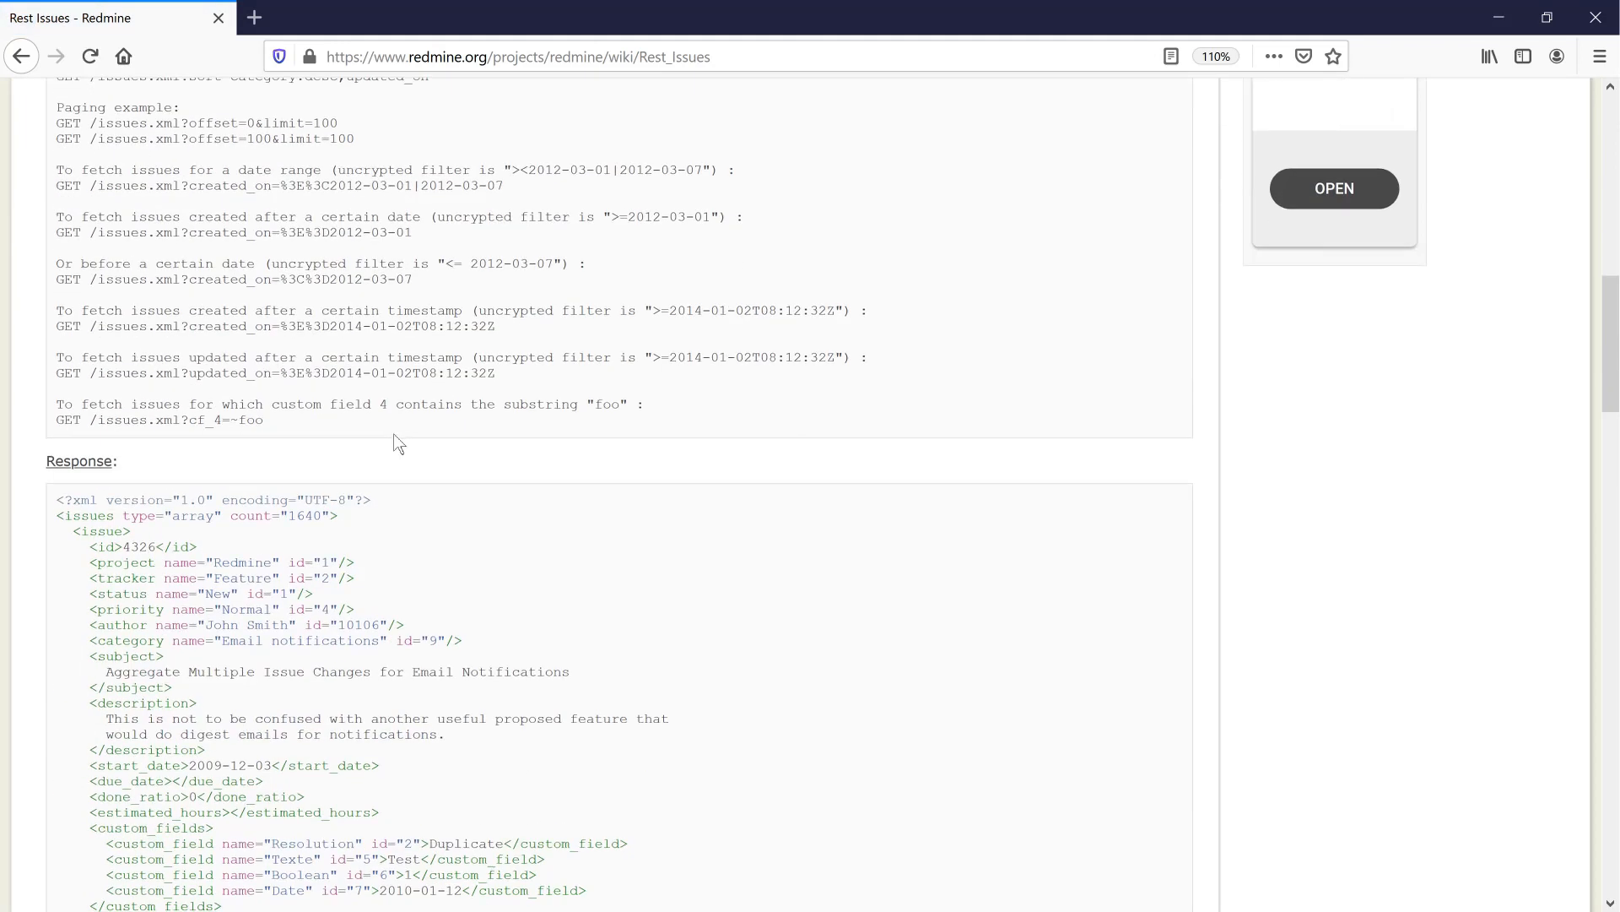
scroll("down", 3)
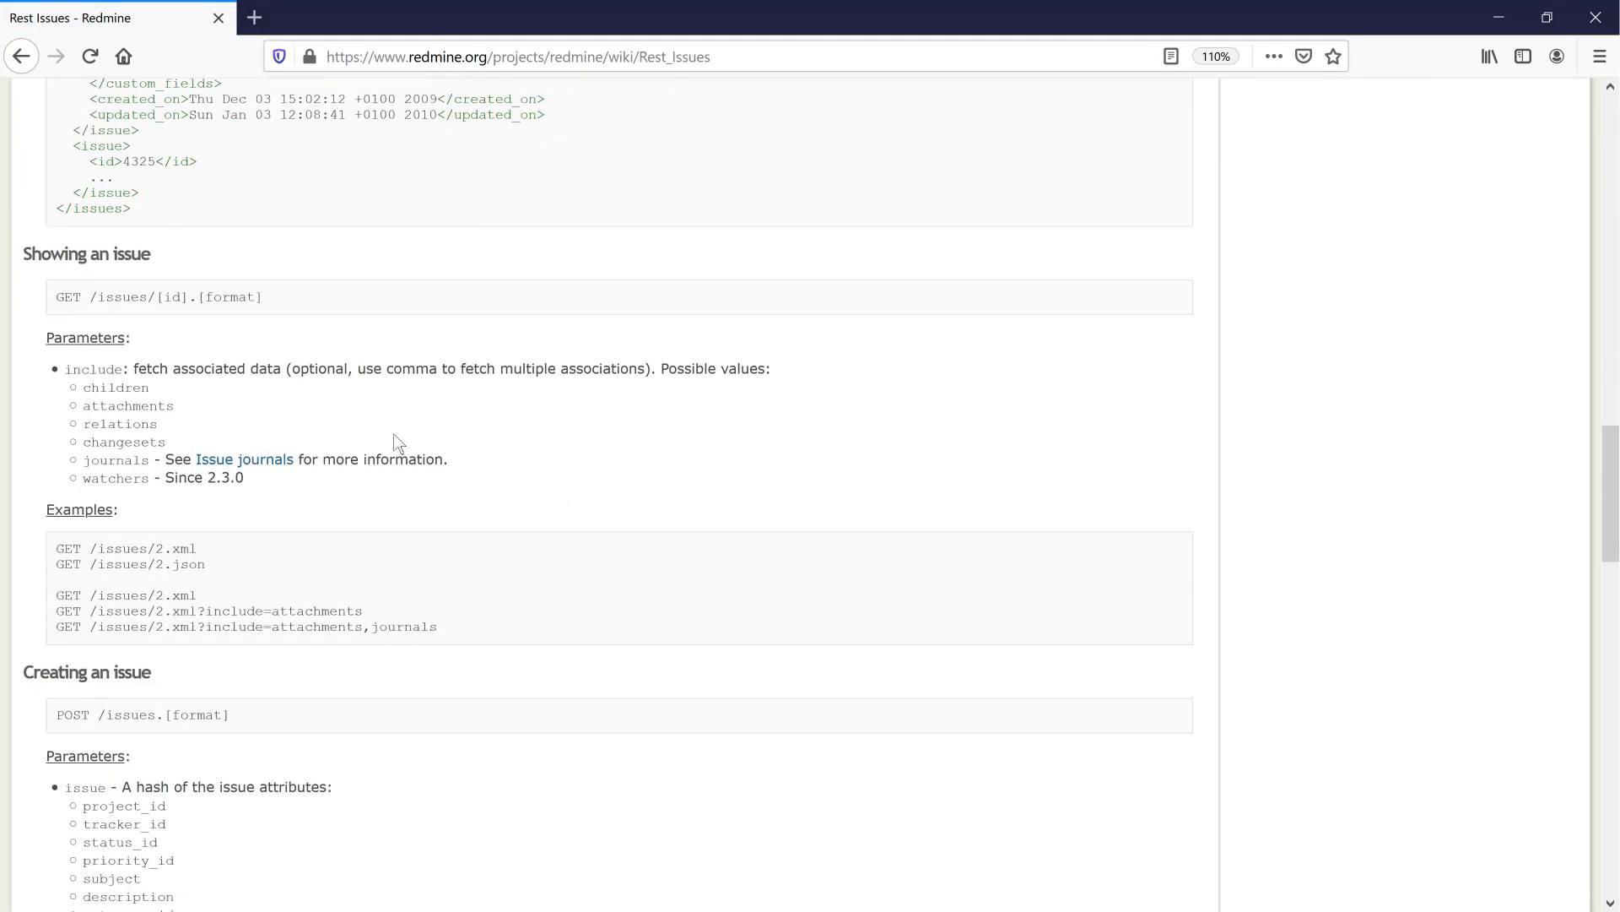
scroll("down", 3)
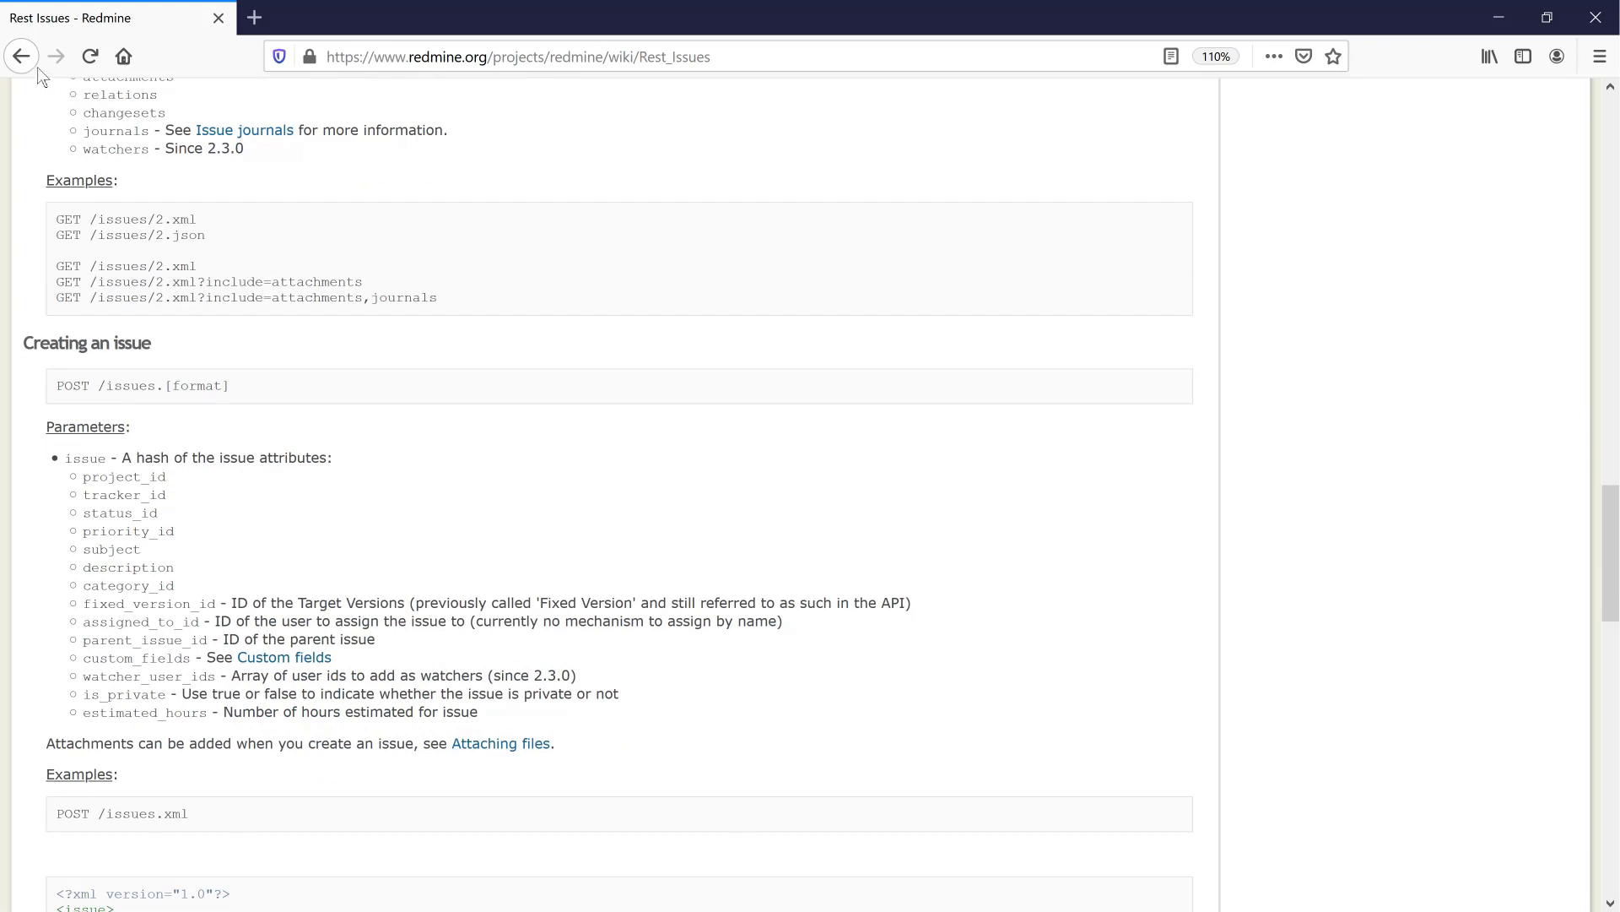
left_click(20, 55)
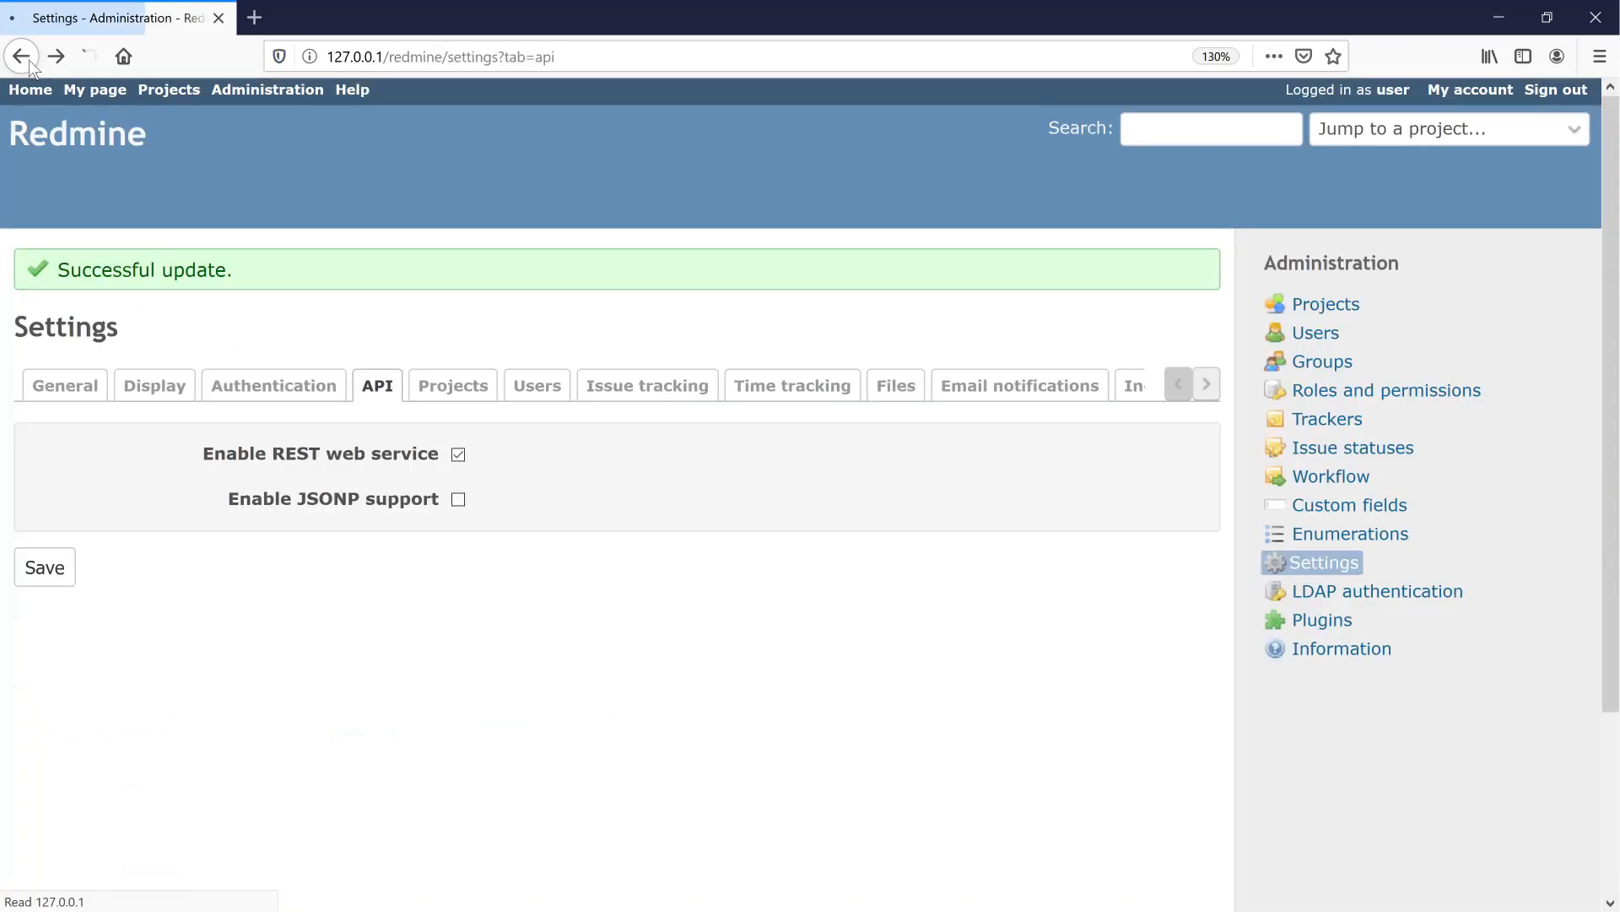
mouse_move(56, 56)
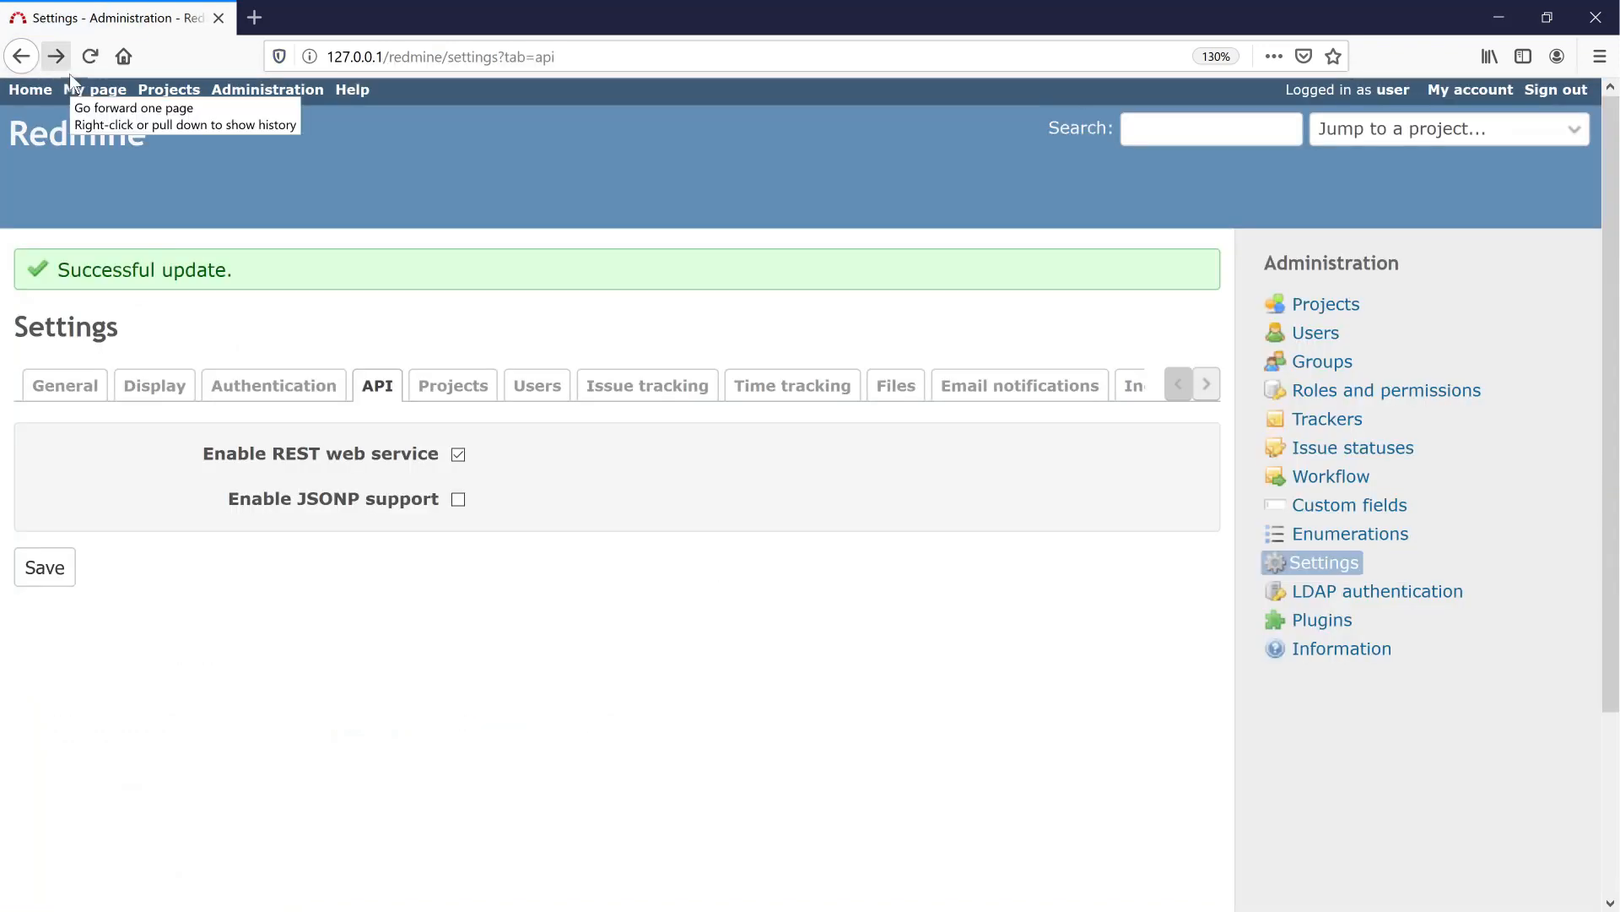
mouse_move(60, 116)
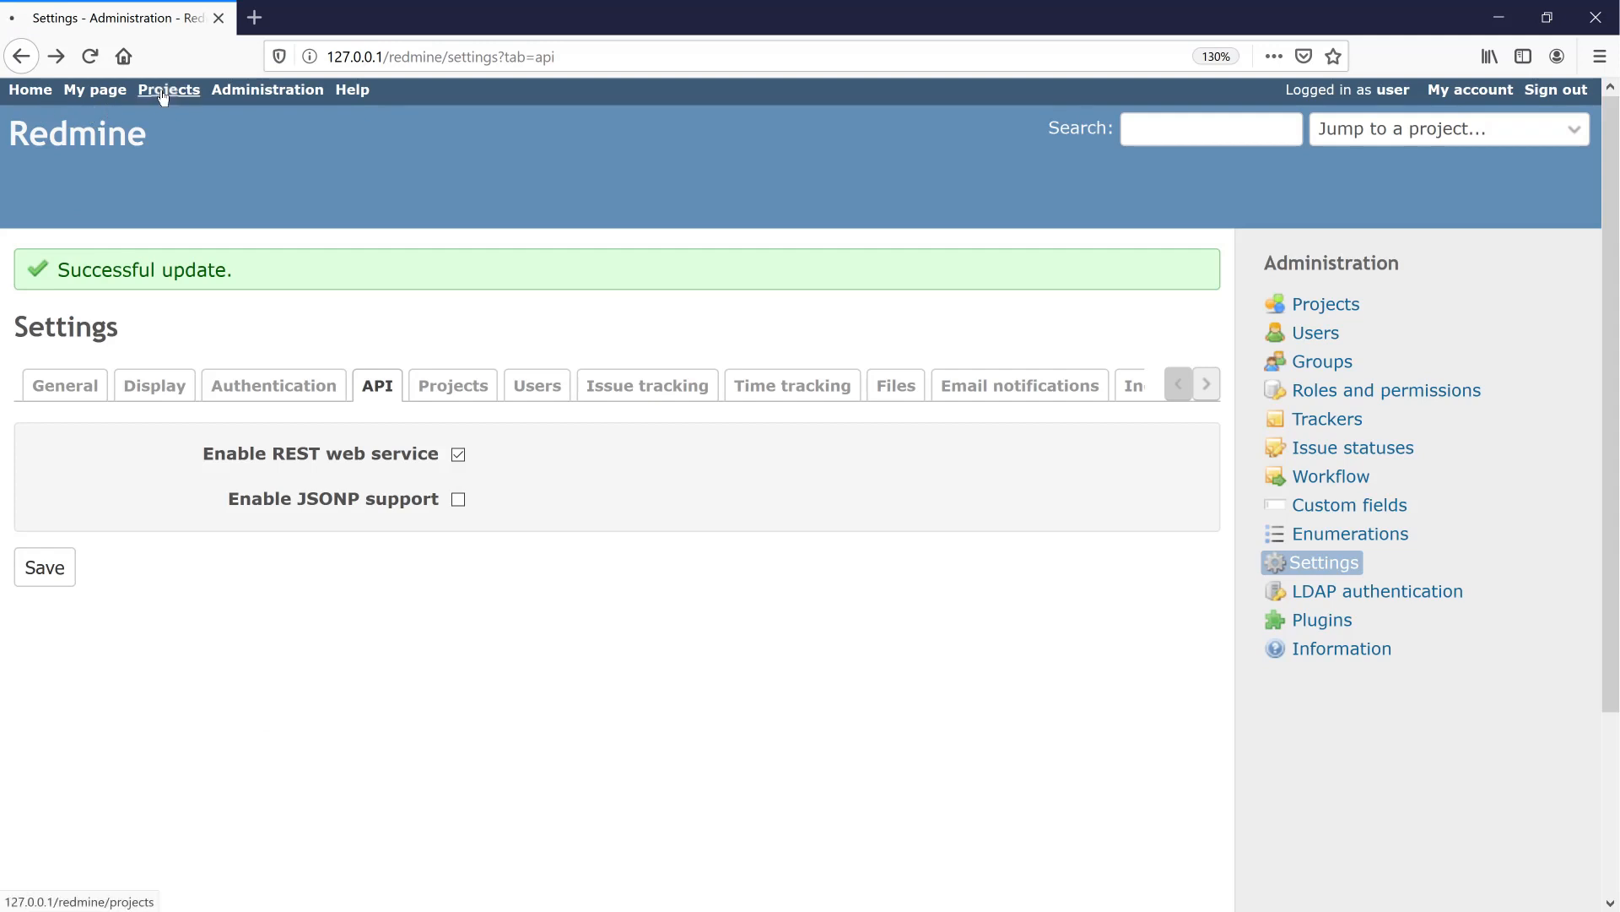
View the My firsst project overview from the Projects list.
left_click(168, 91)
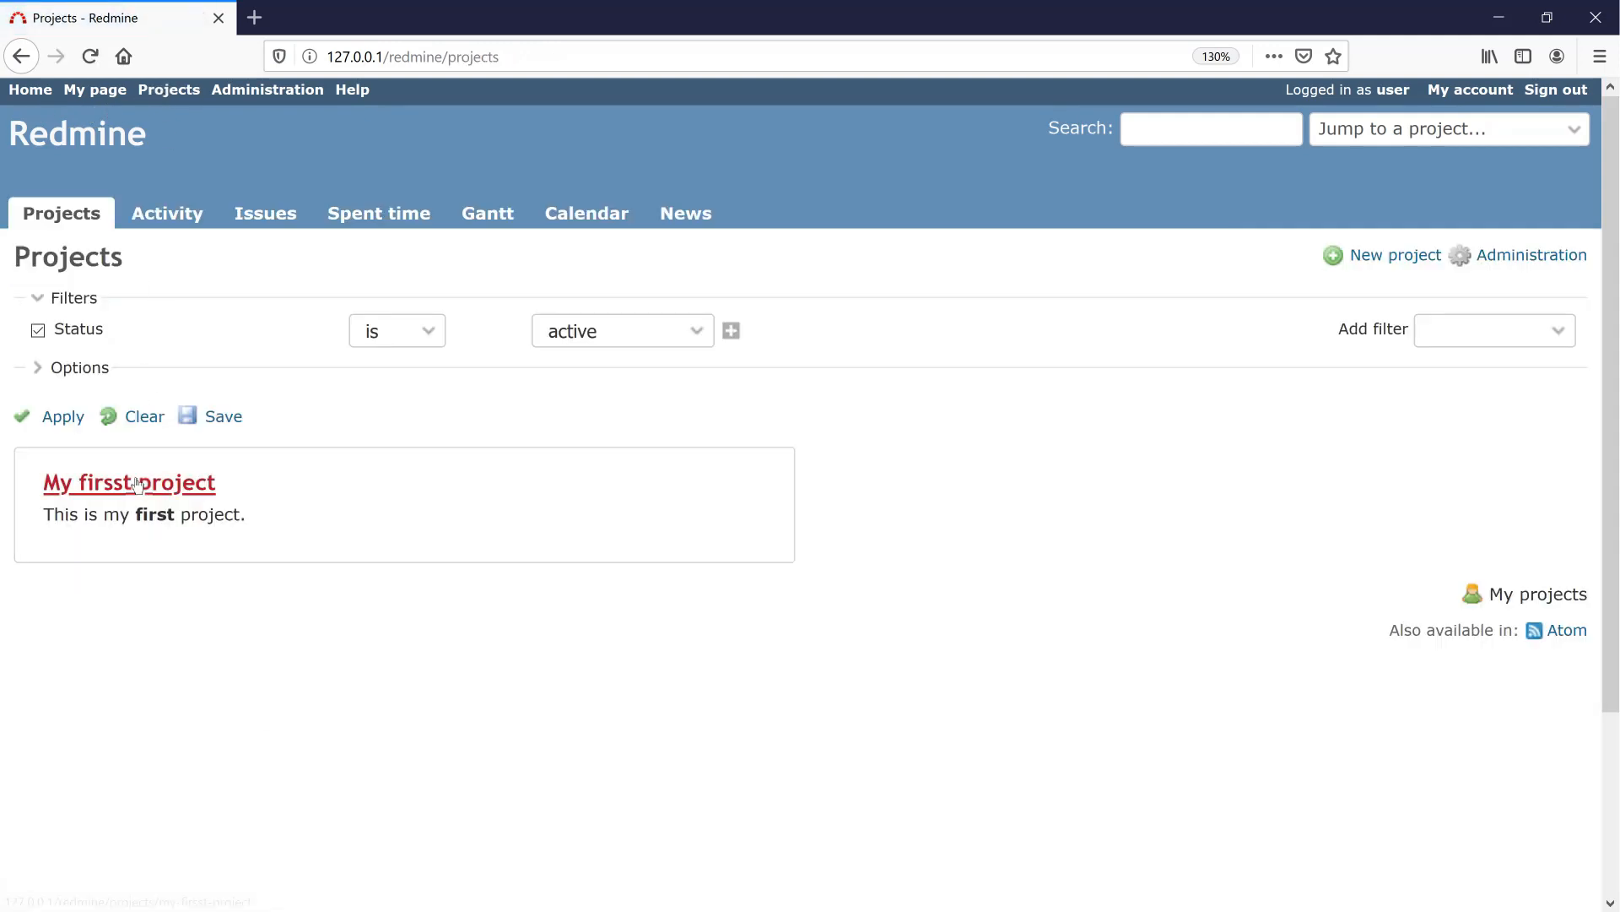
left_click(128, 482)
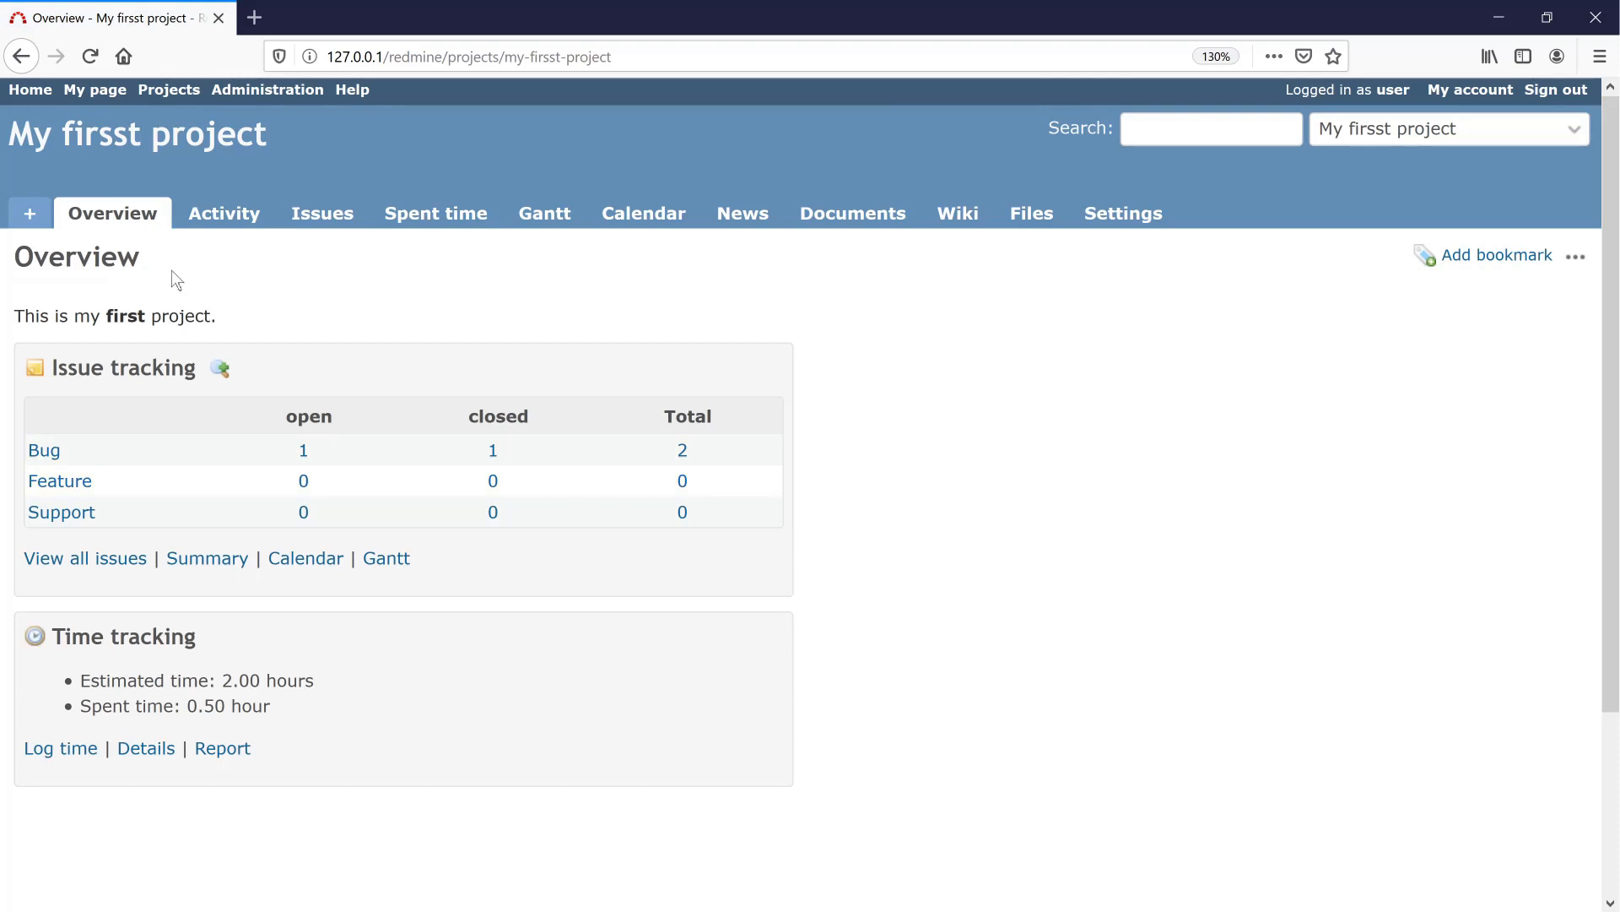
left_click(321, 212)
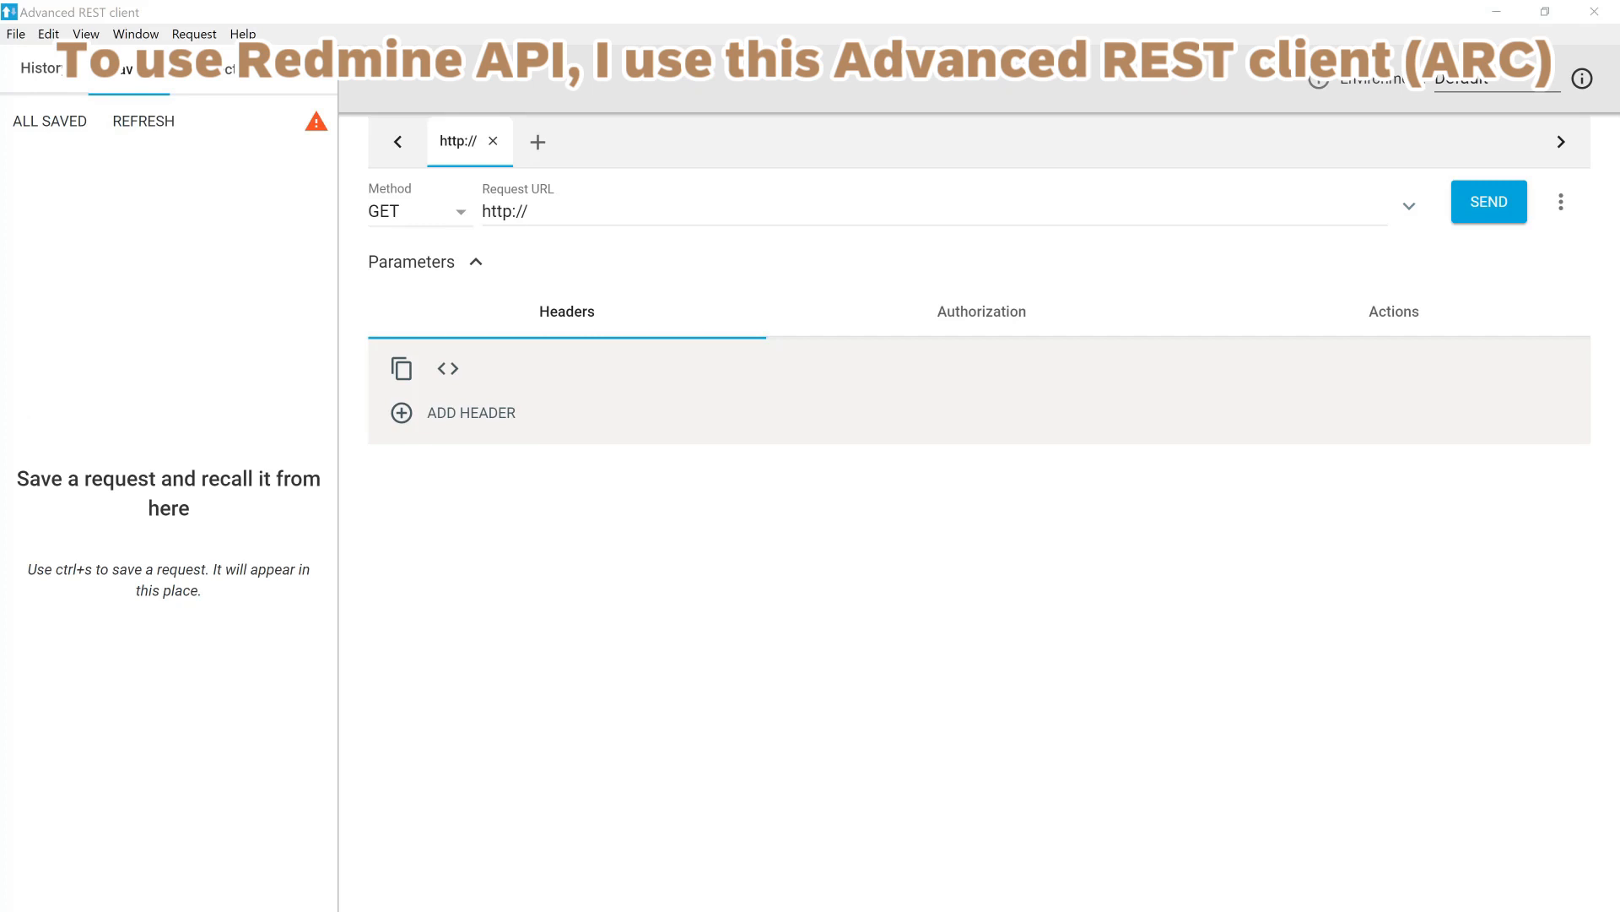
left_click(561, 212)
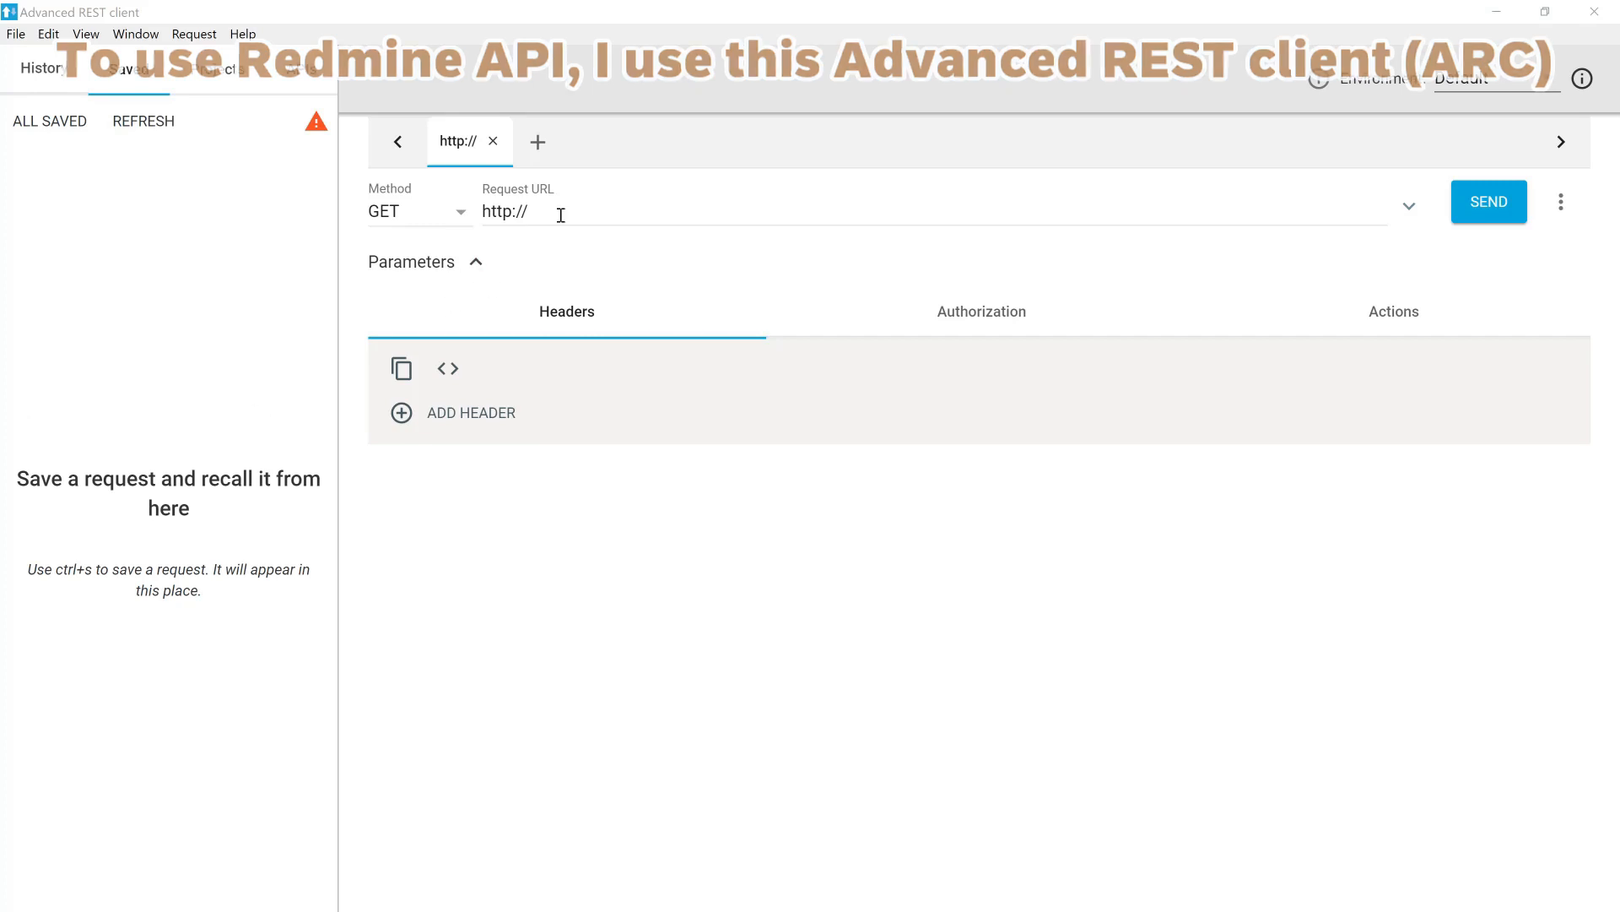
type("http://127.0.0.1/redmine/issues.json")
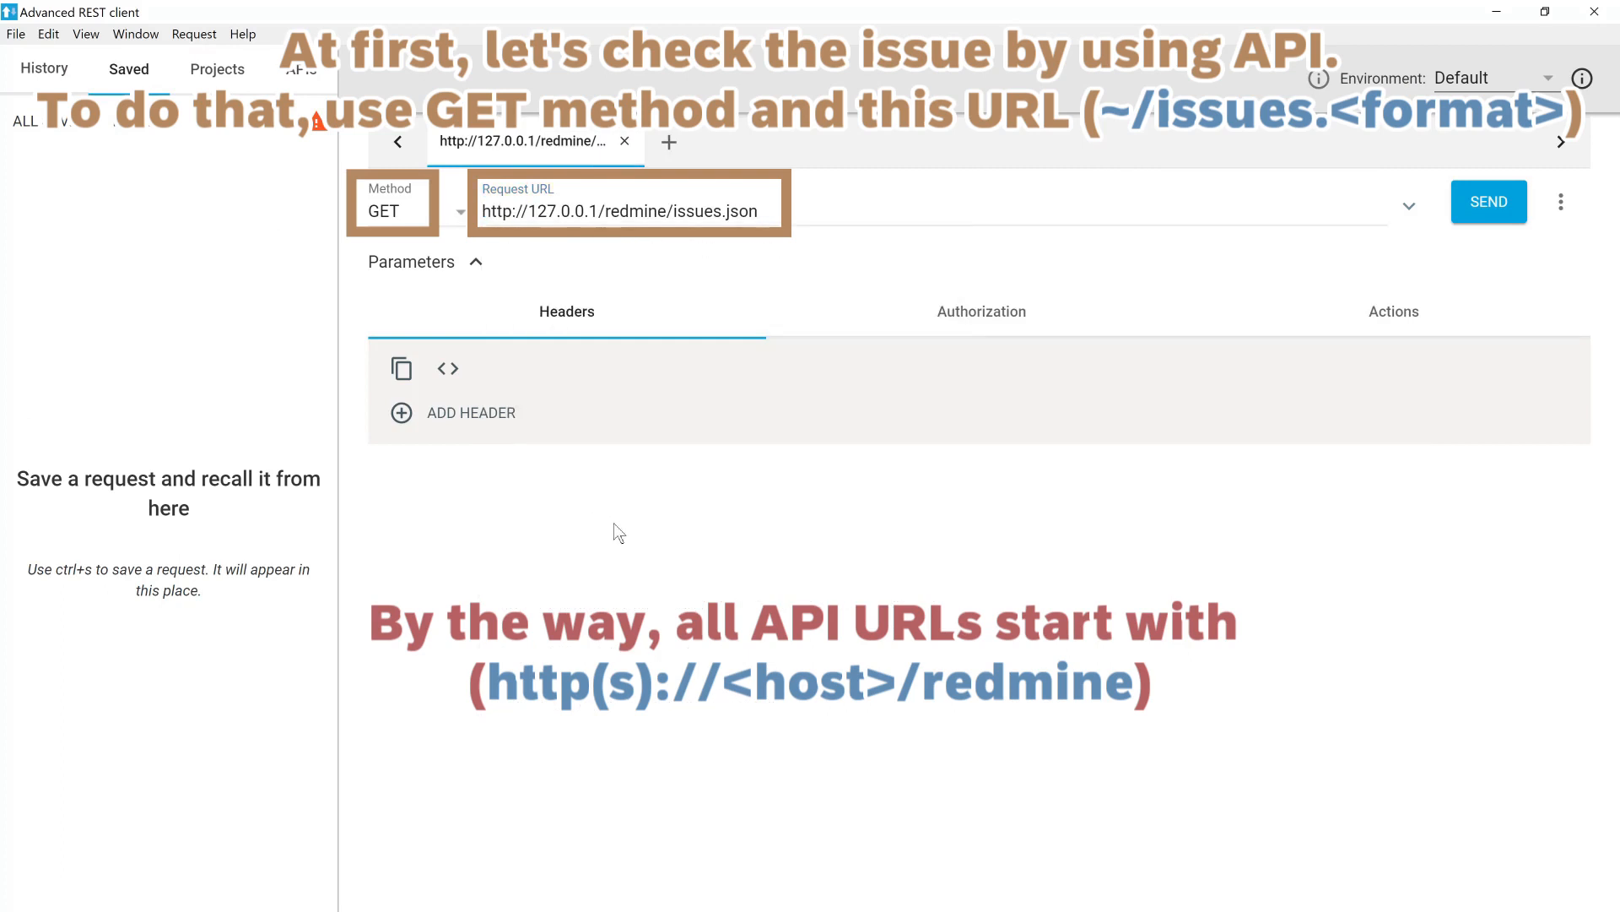
mouse_move(830, 221)
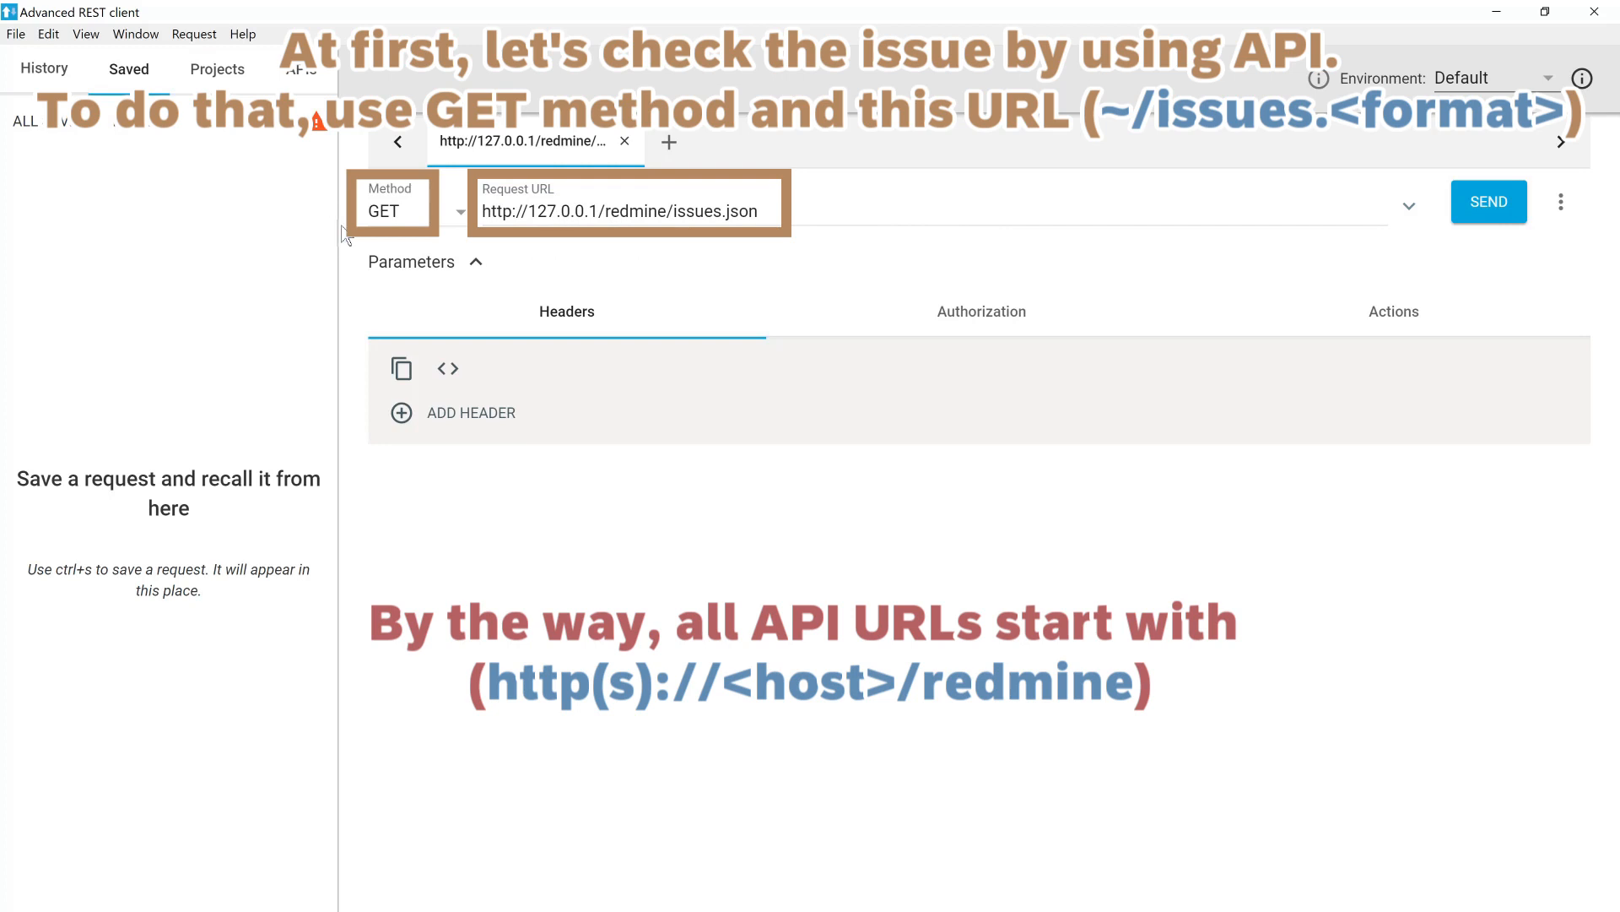
mouse_move(562, 211)
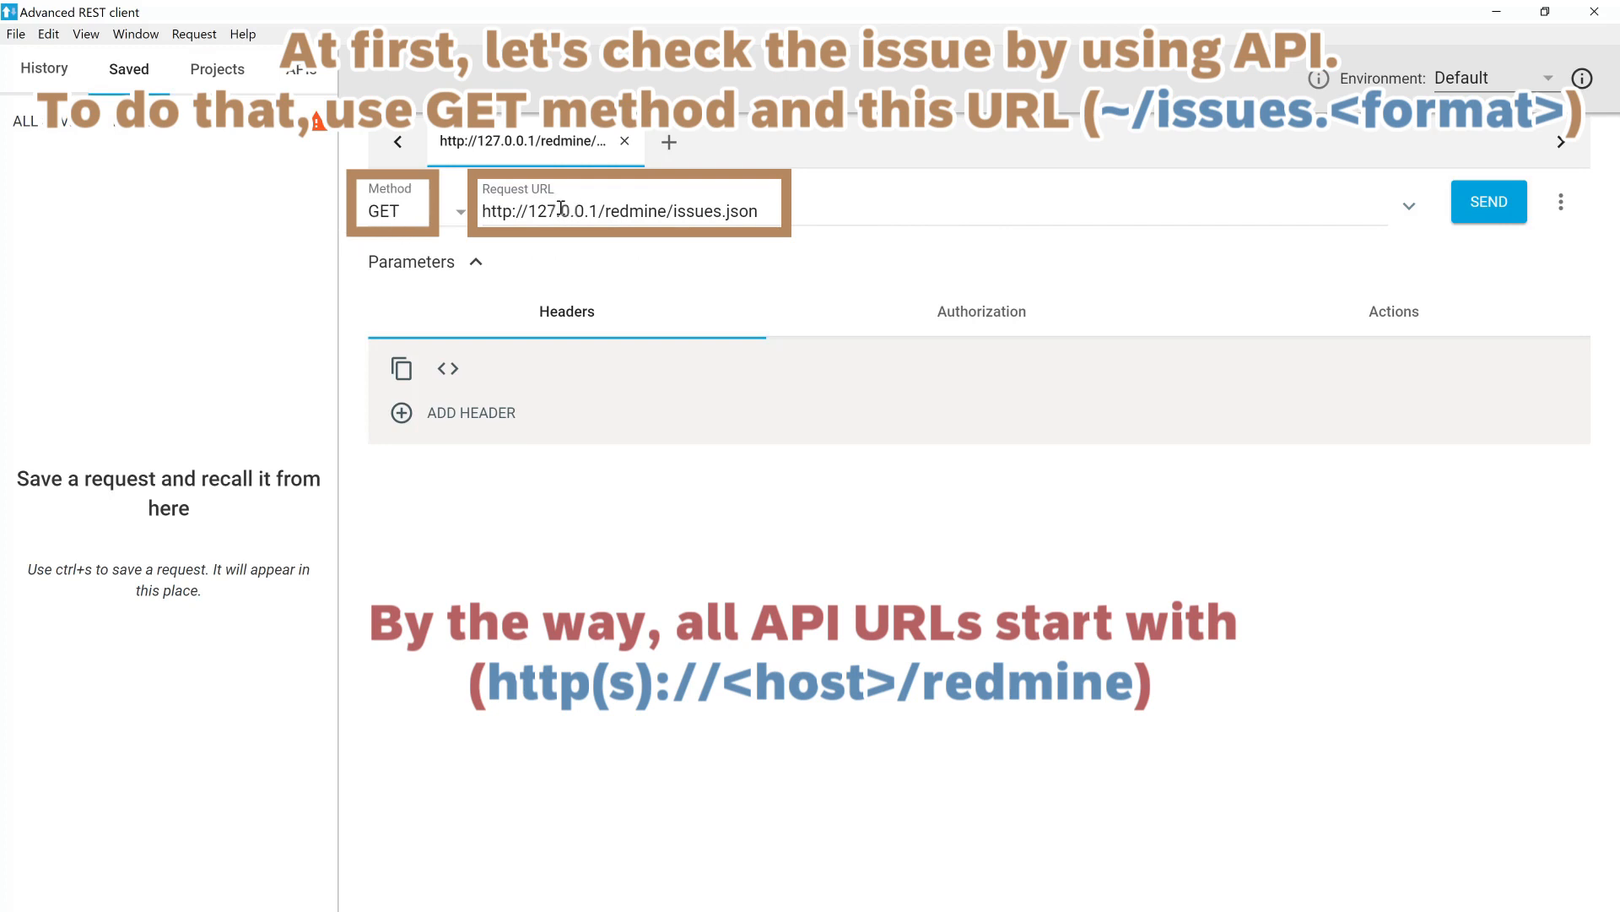
mouse_move(1182, 221)
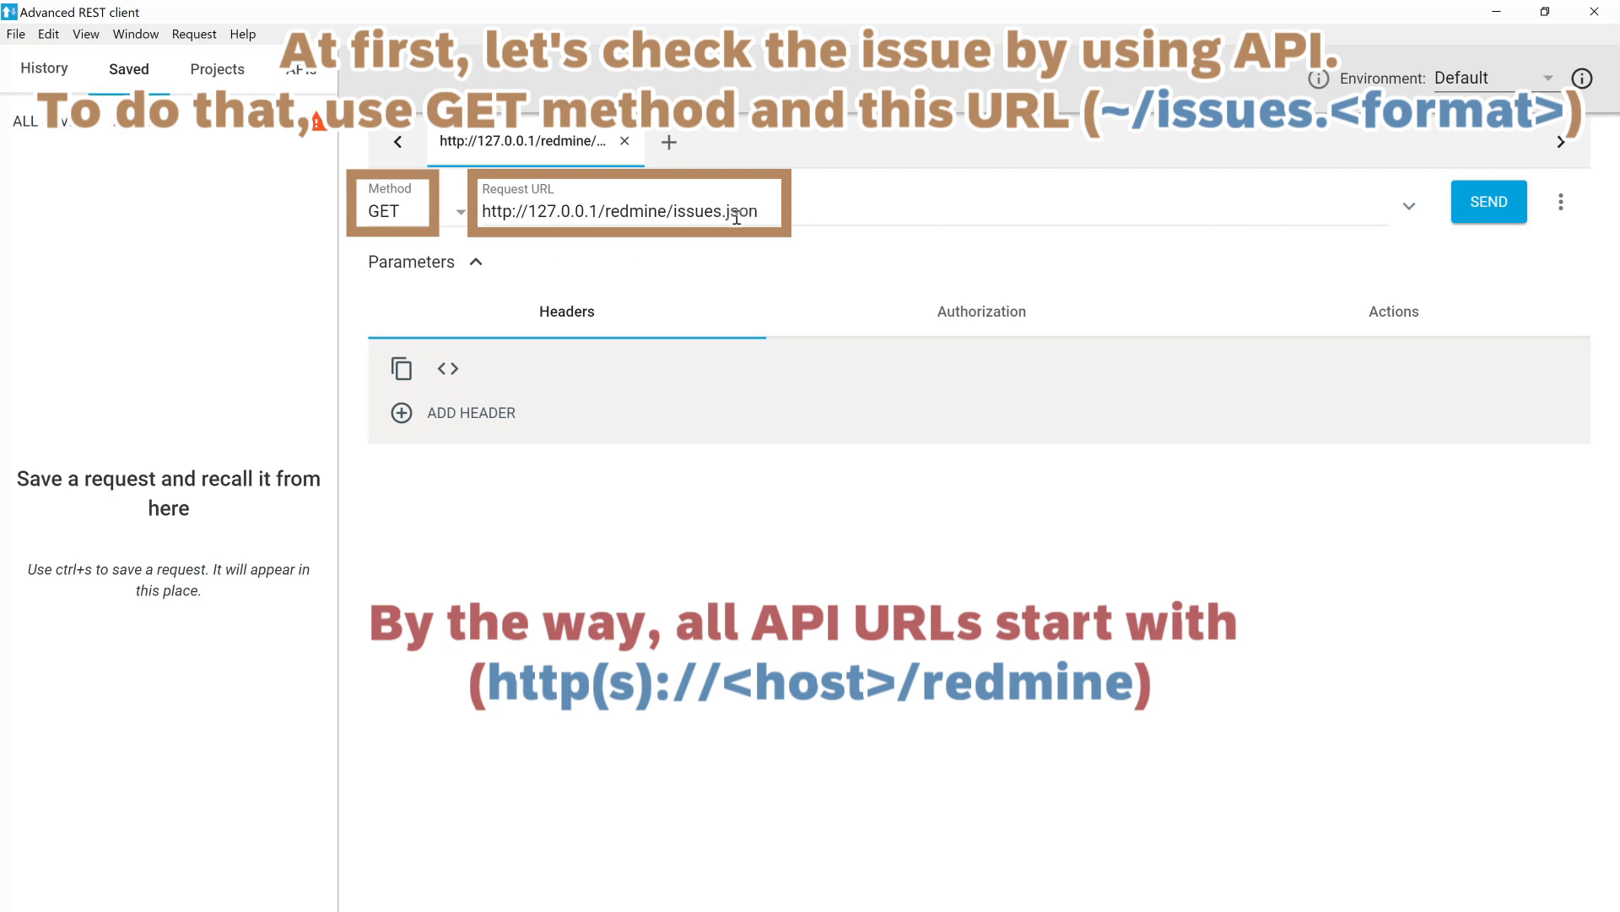
Send the issues.json request and review the 200 OK JSON listing issue 3.
left_click(1488, 201)
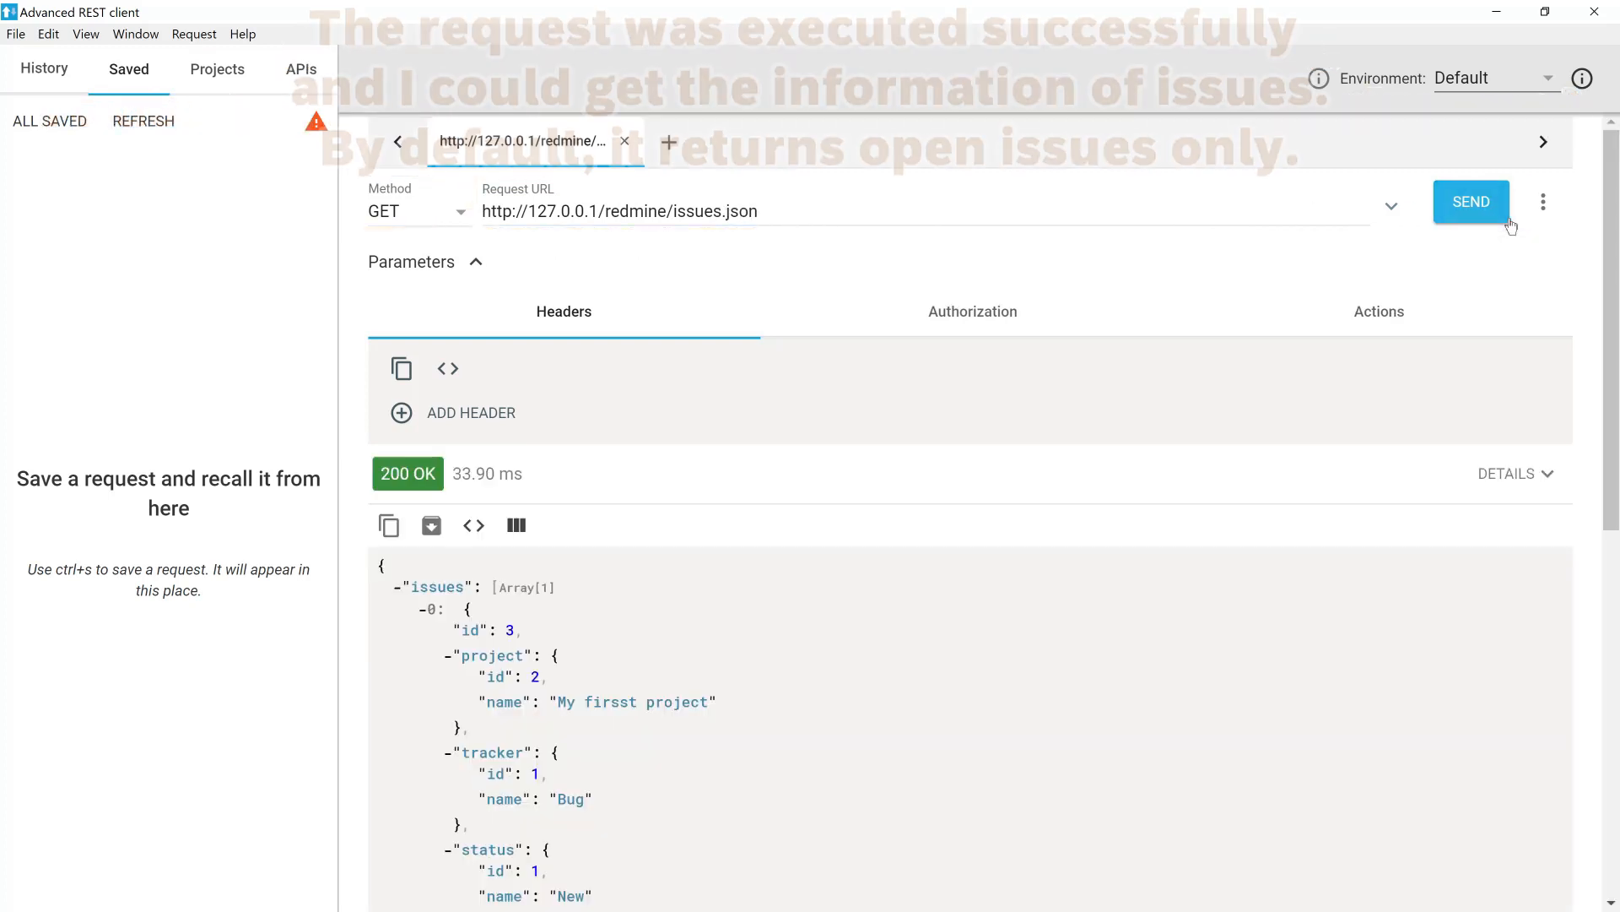
scroll("down", 3)
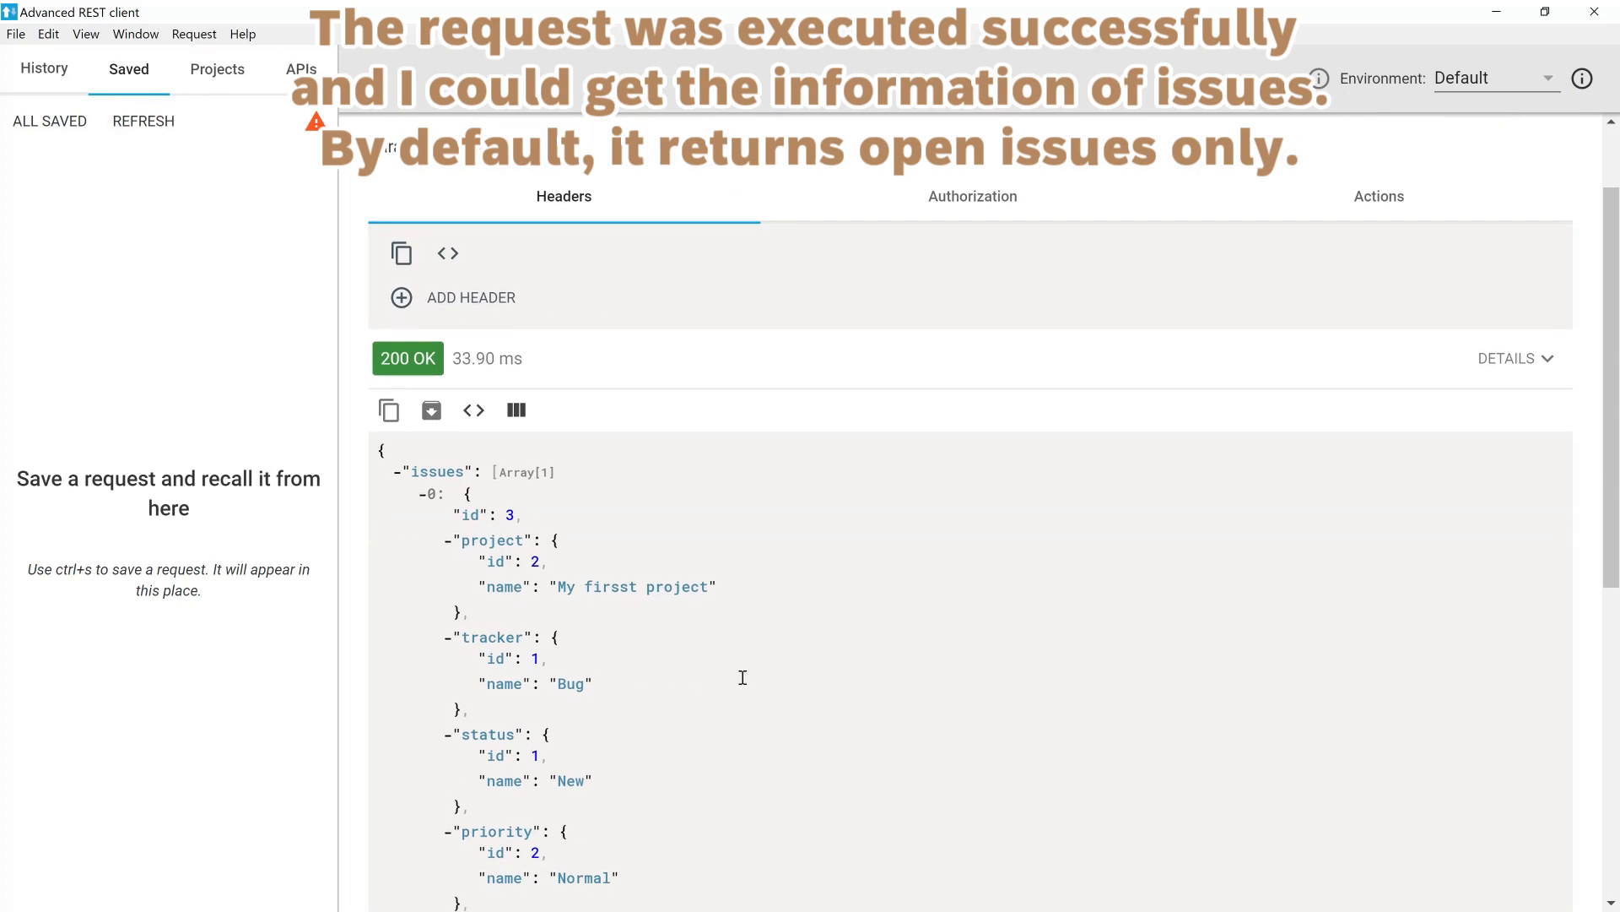
scroll("down", 3)
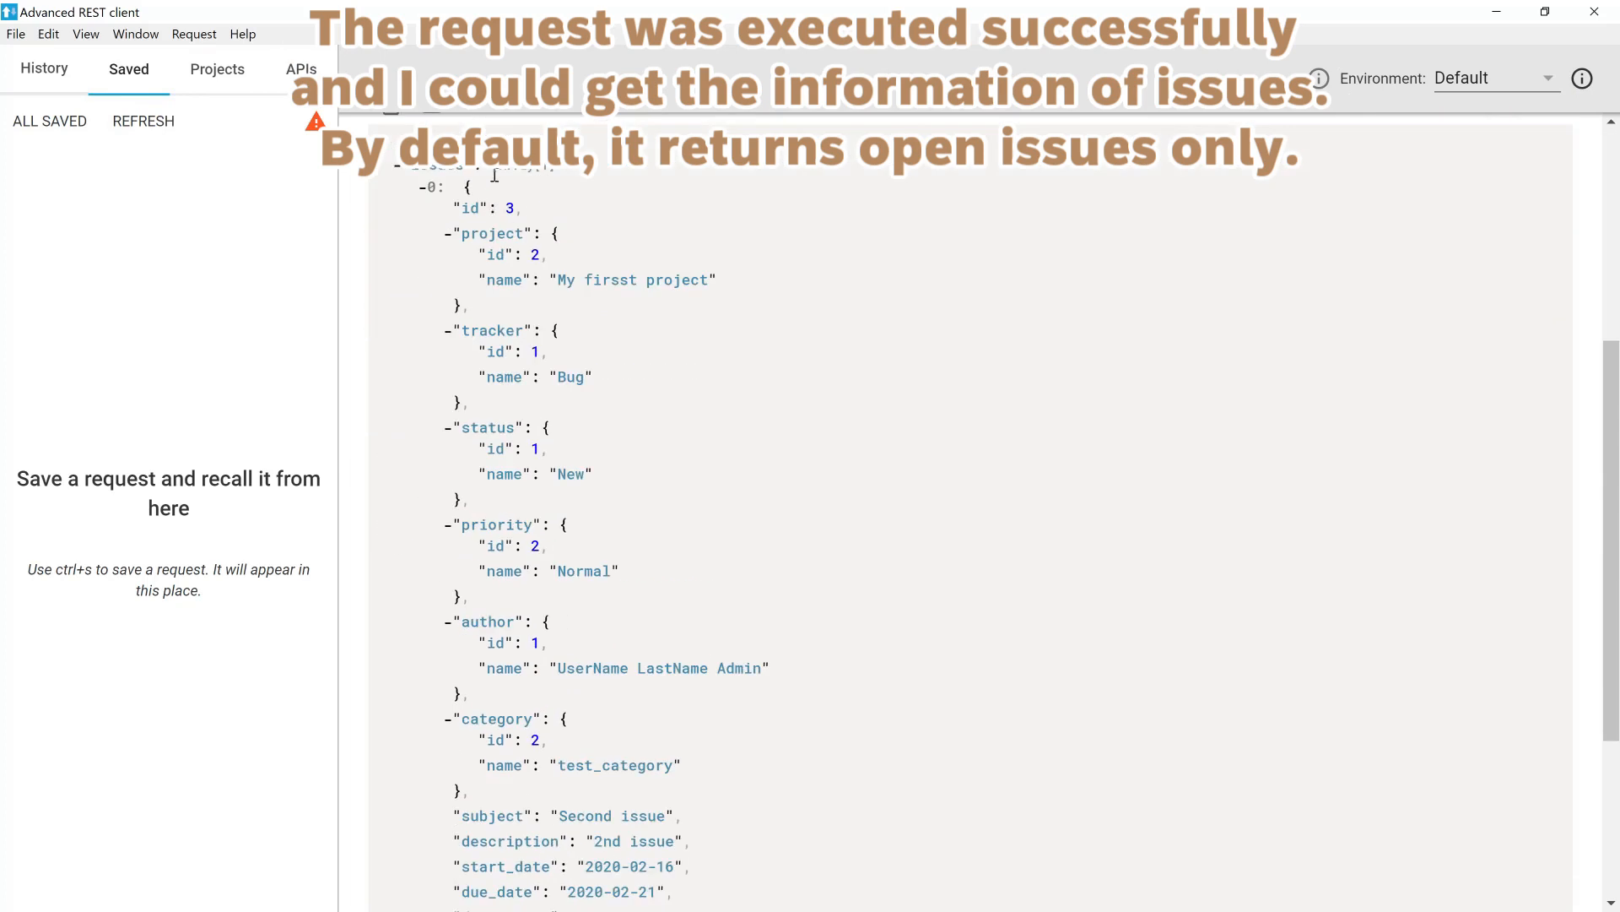
mouse_move(497, 318)
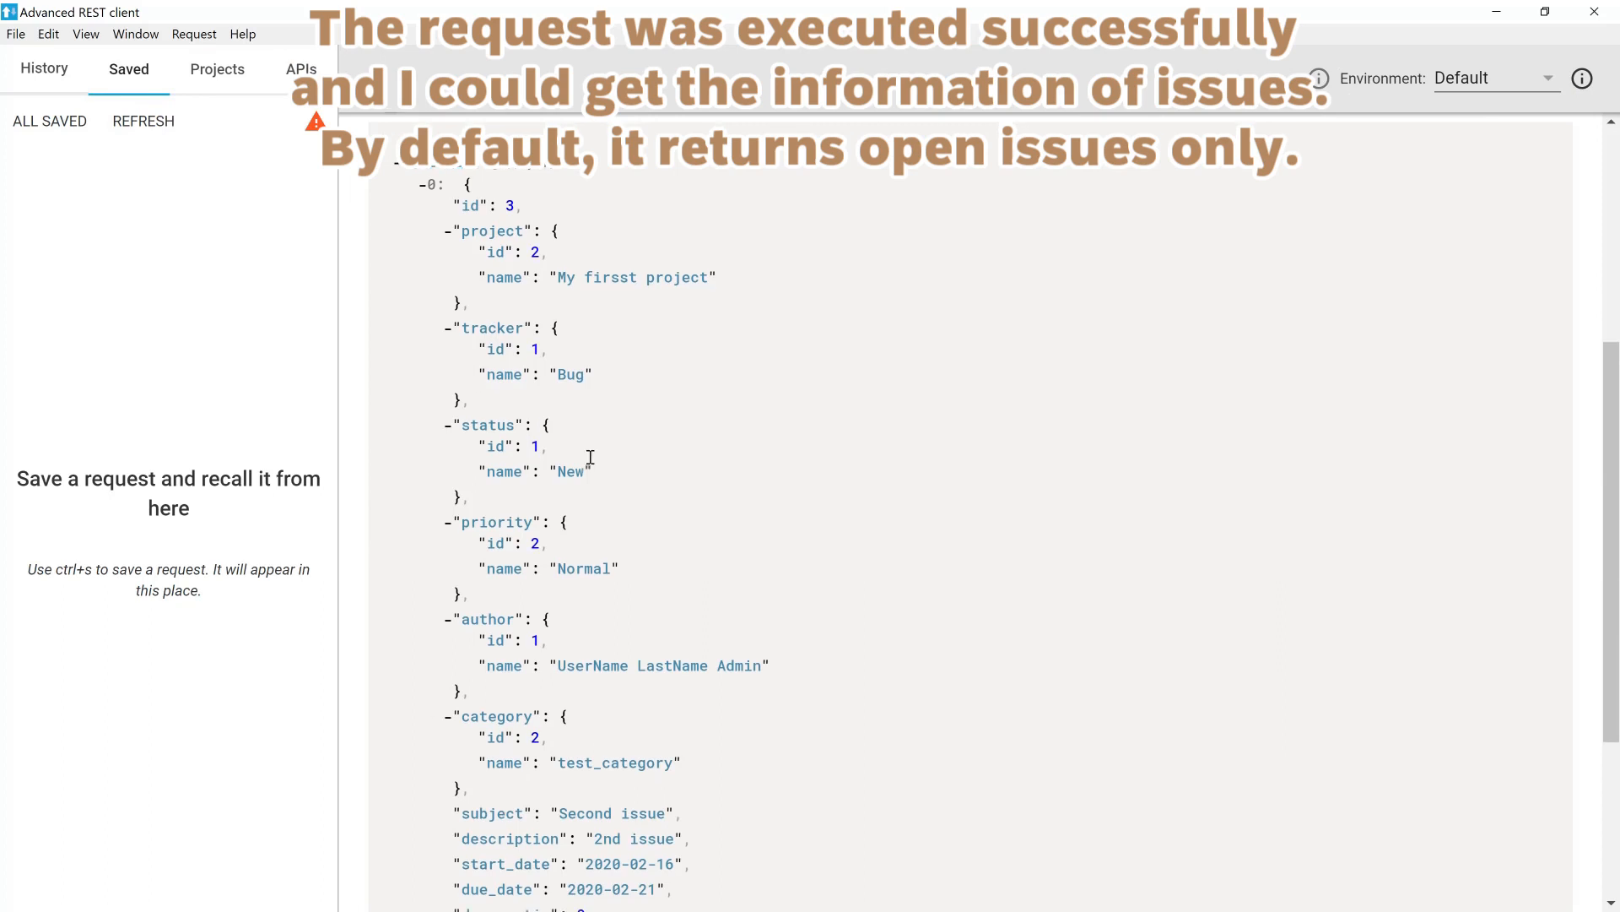
scroll("down", 3)
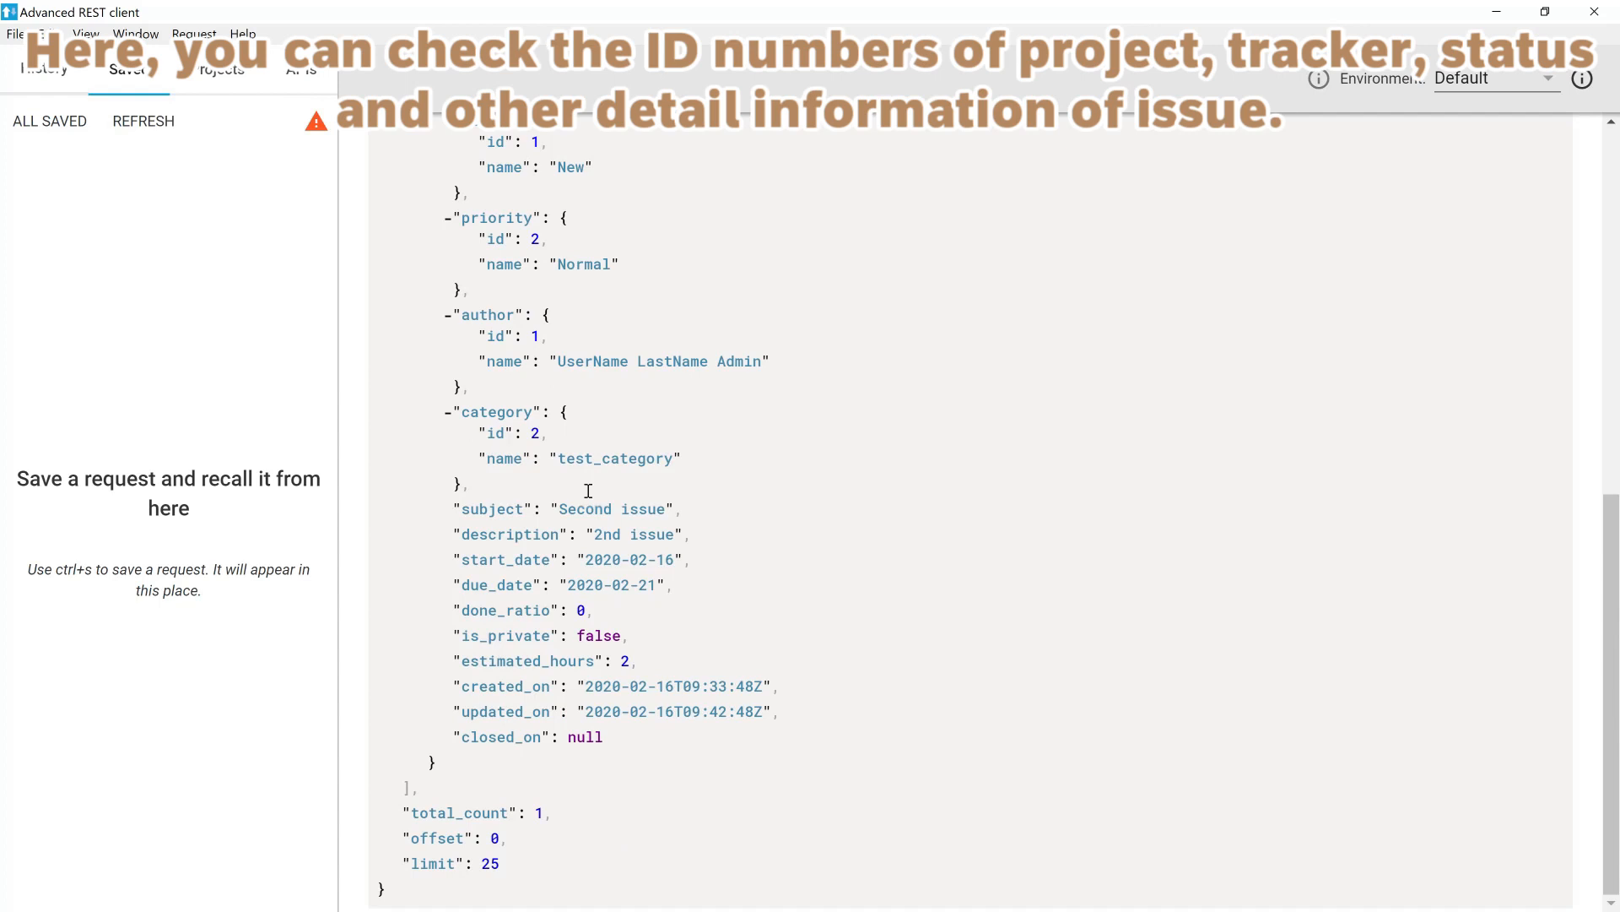
mouse_move(531, 875)
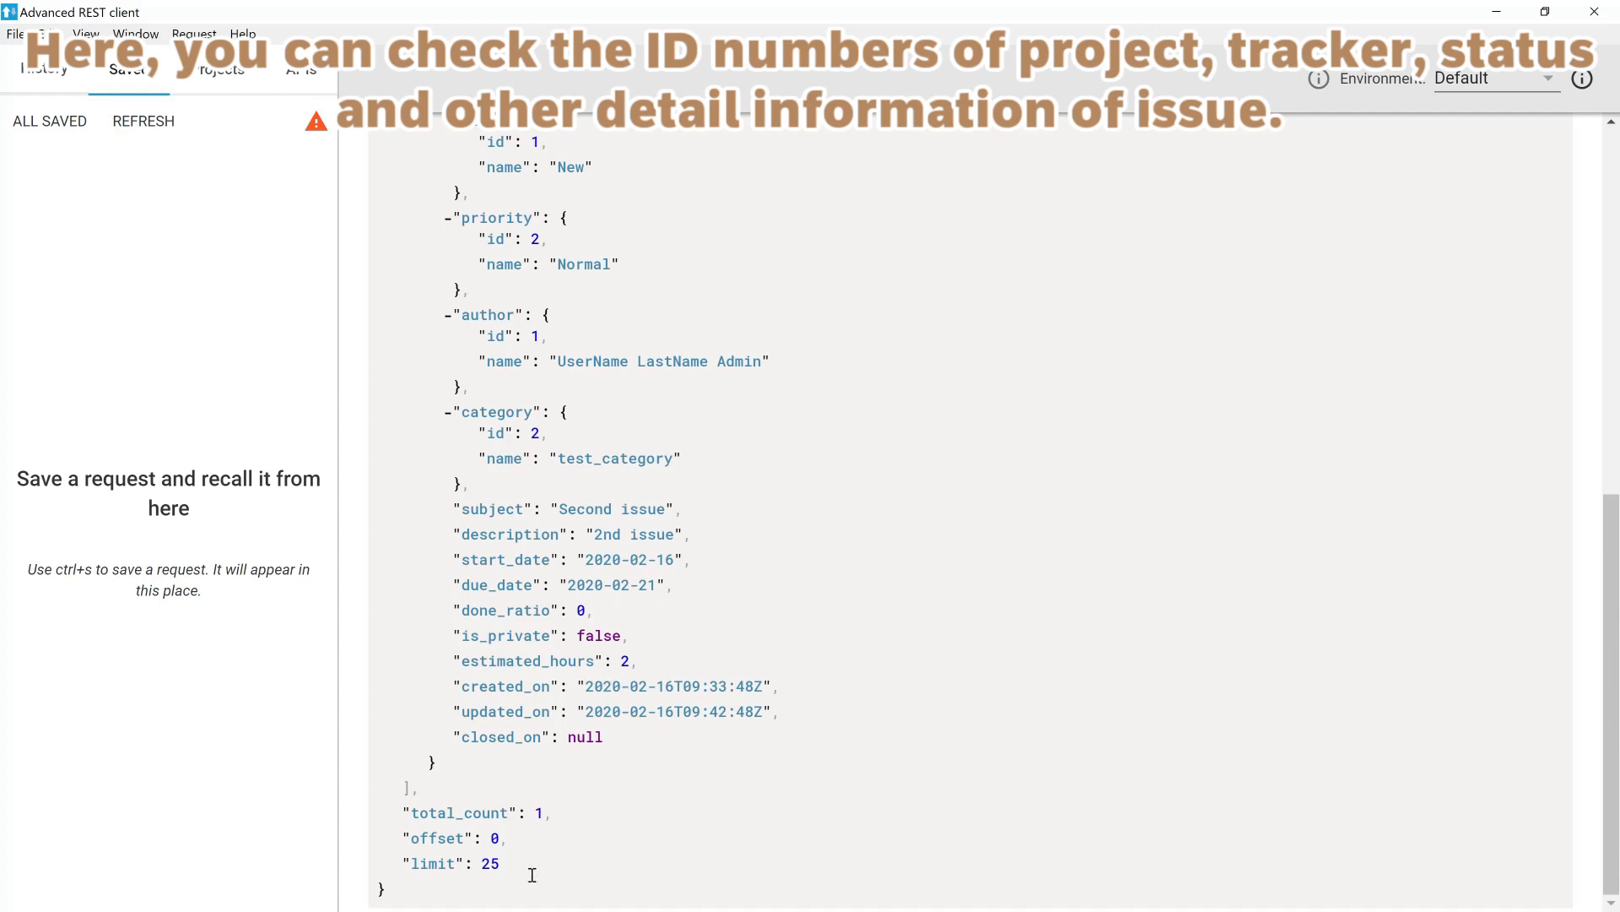
scroll("up", 3)
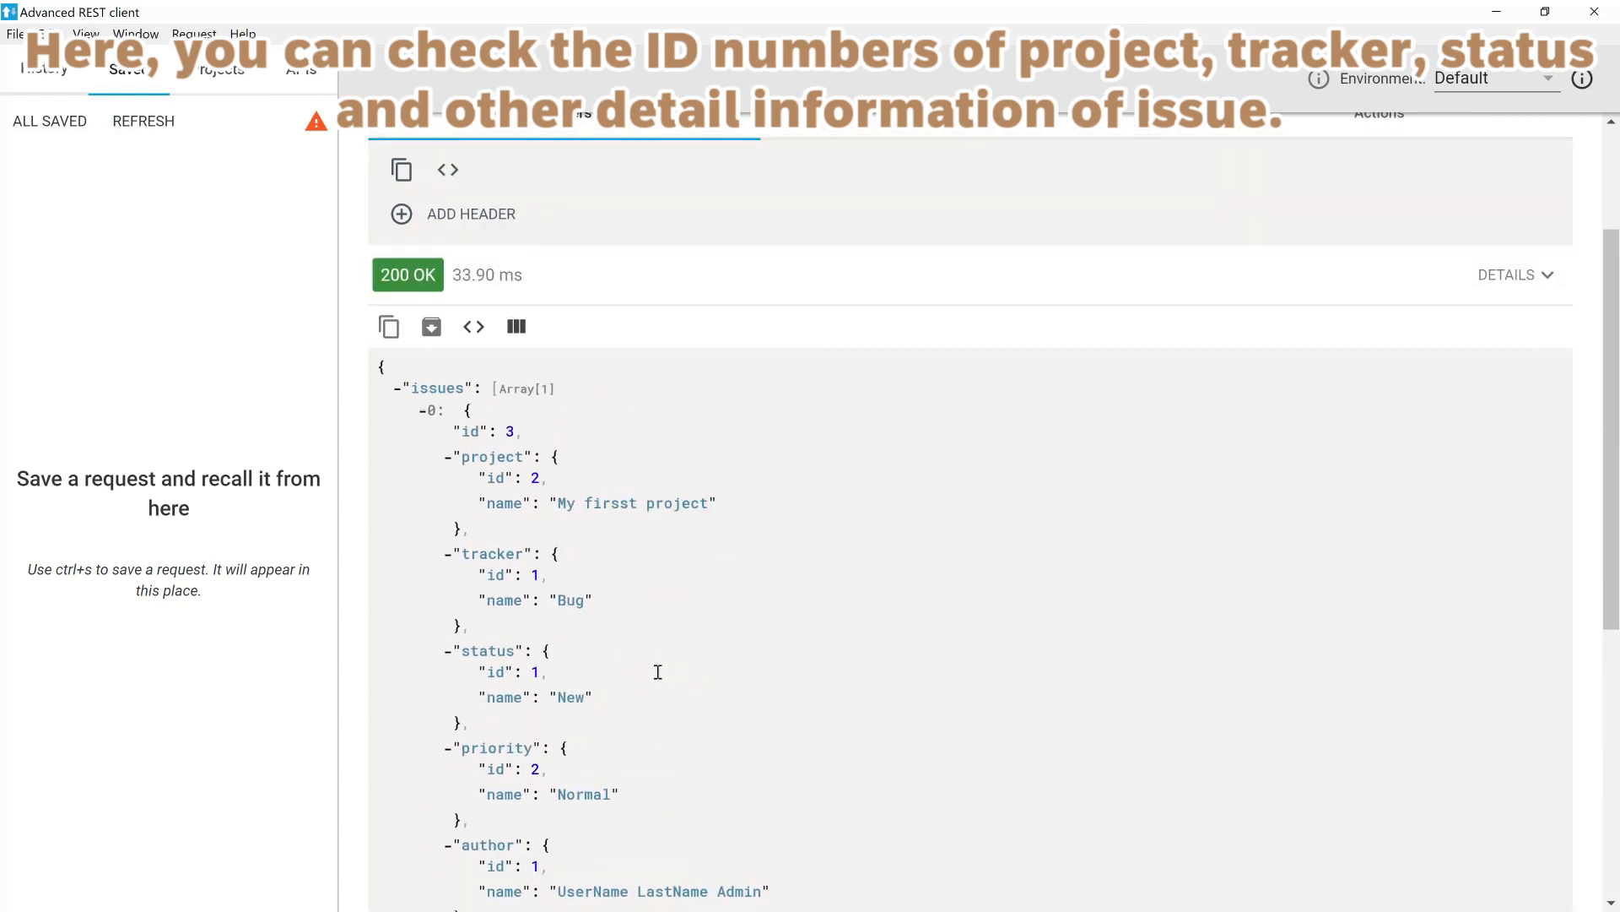
scroll("up", 3)
type("http://127.0.0.1/redmine/issues.xml")
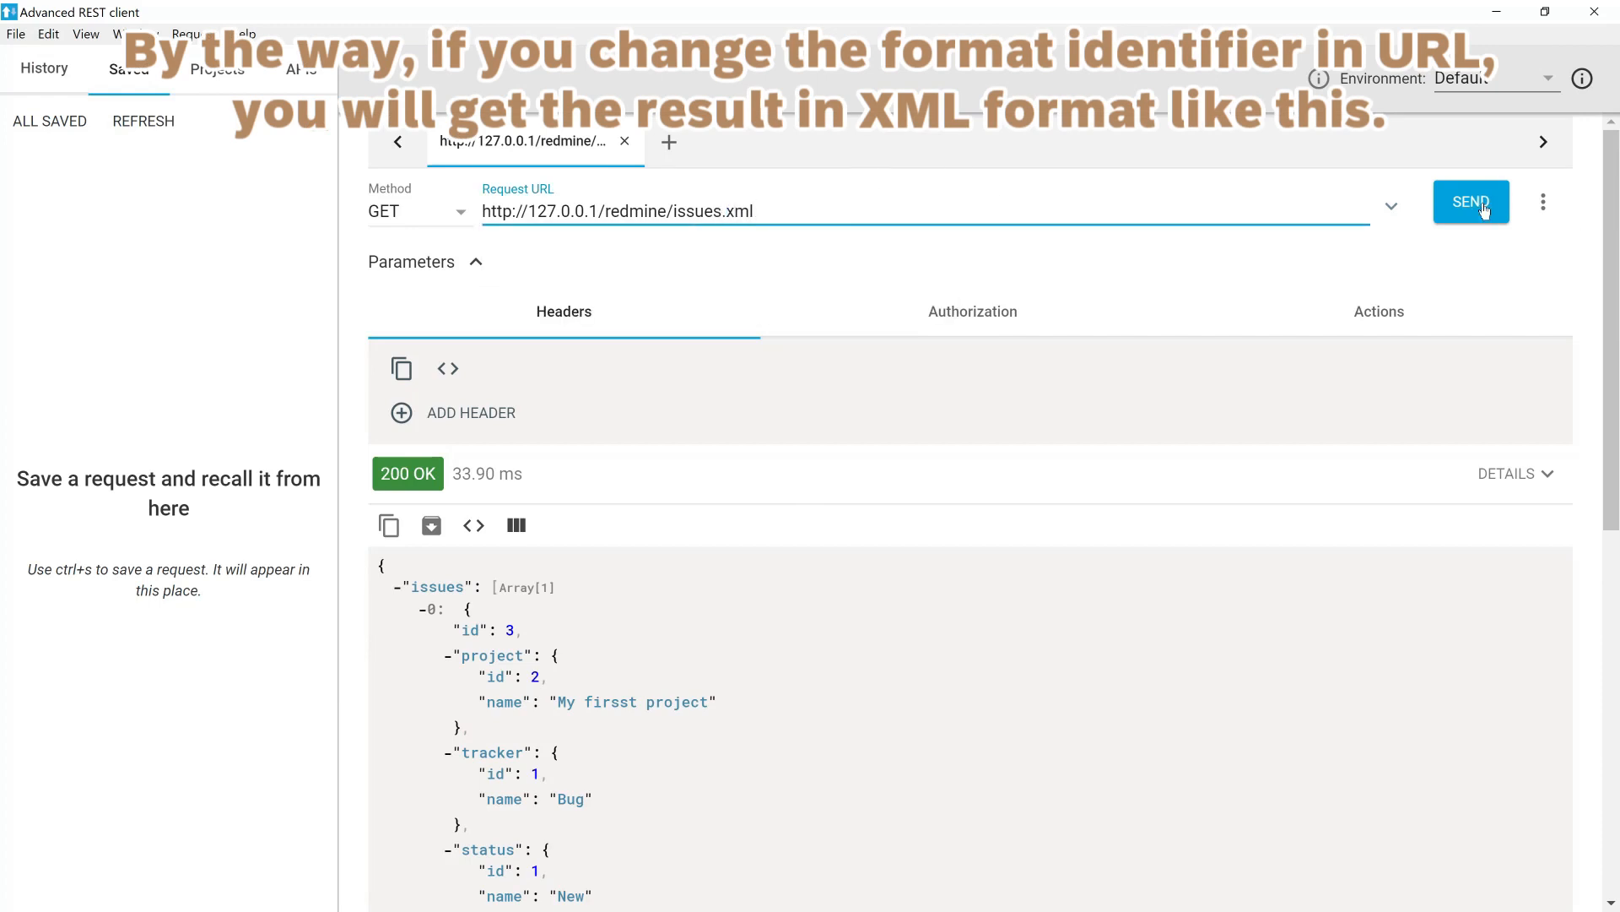
Send the issues.xml request and review the XML response for issue 3.
left_click(1470, 202)
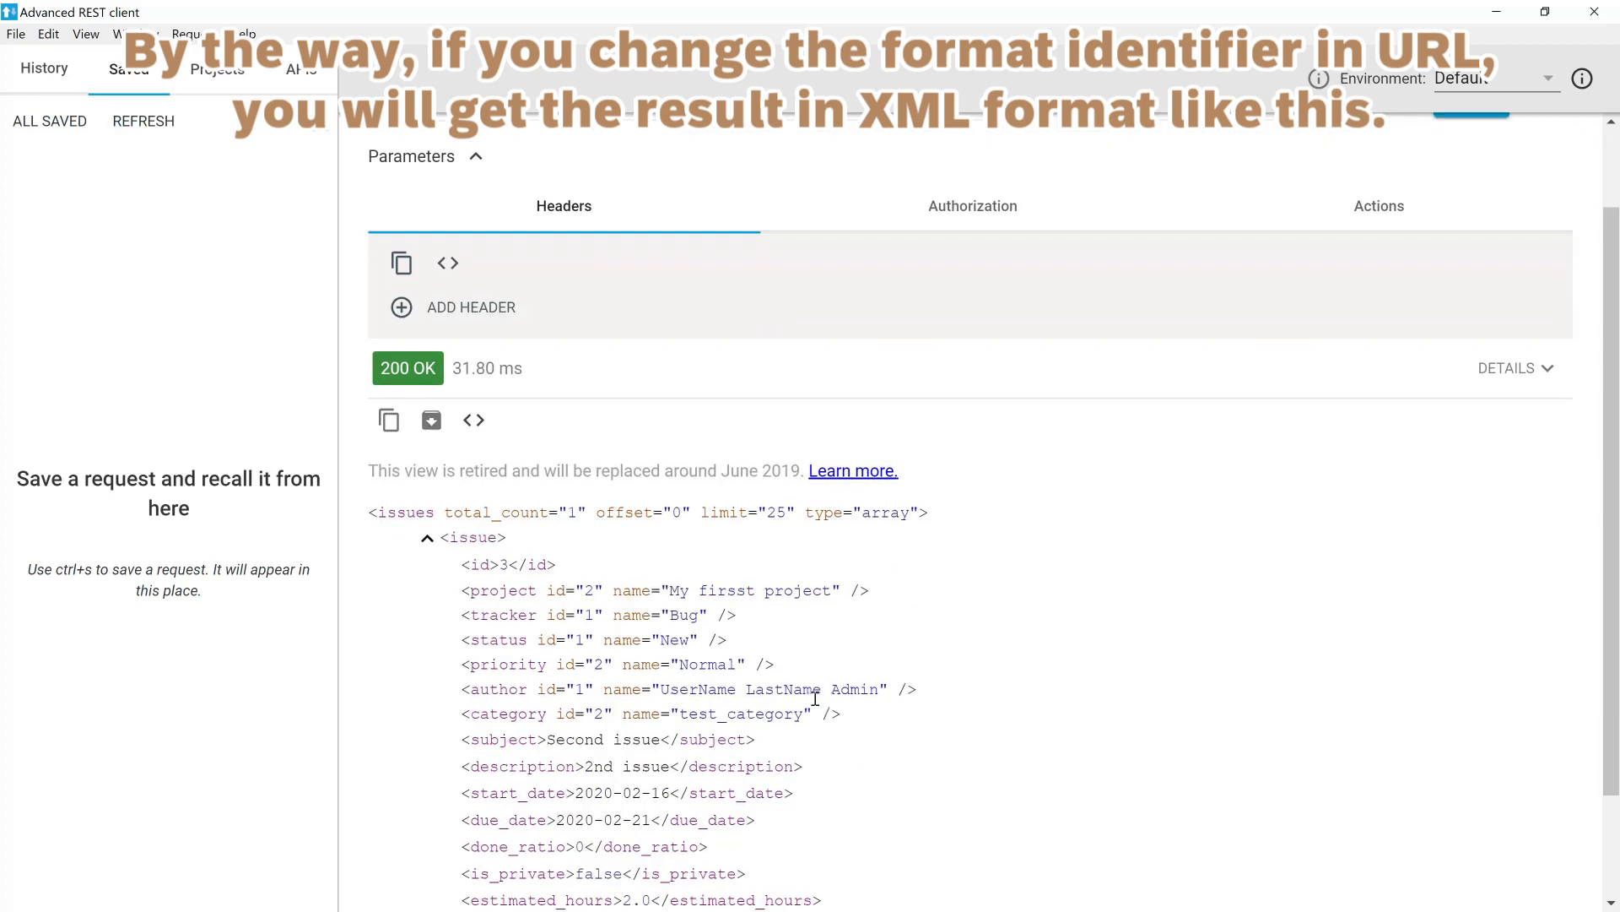
scroll("down", 3)
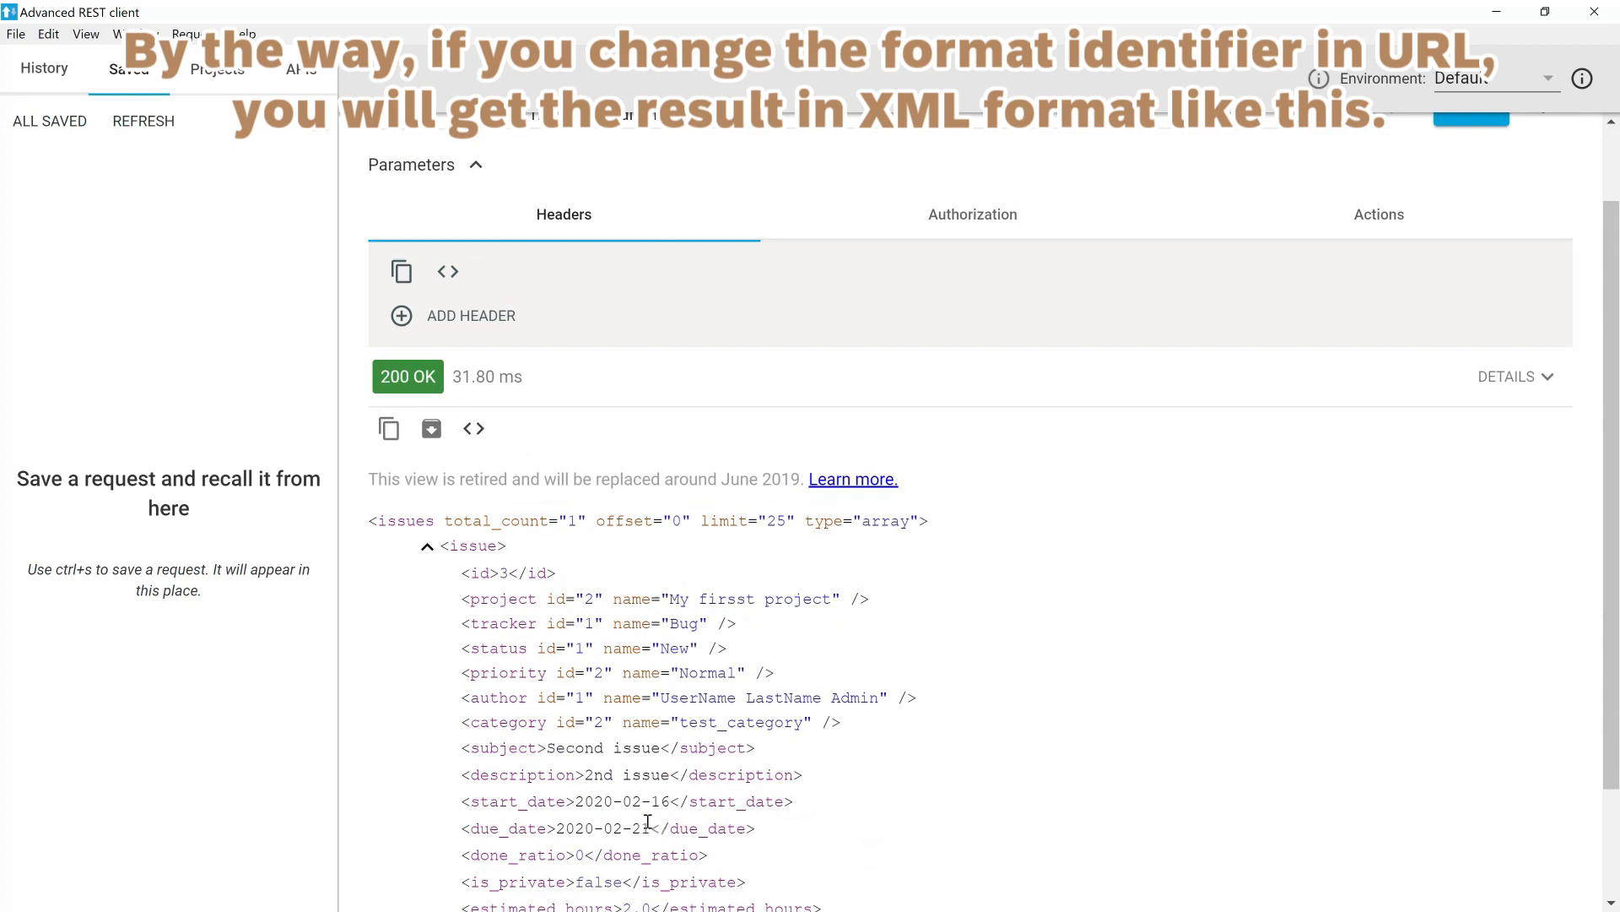
scroll("up", 3)
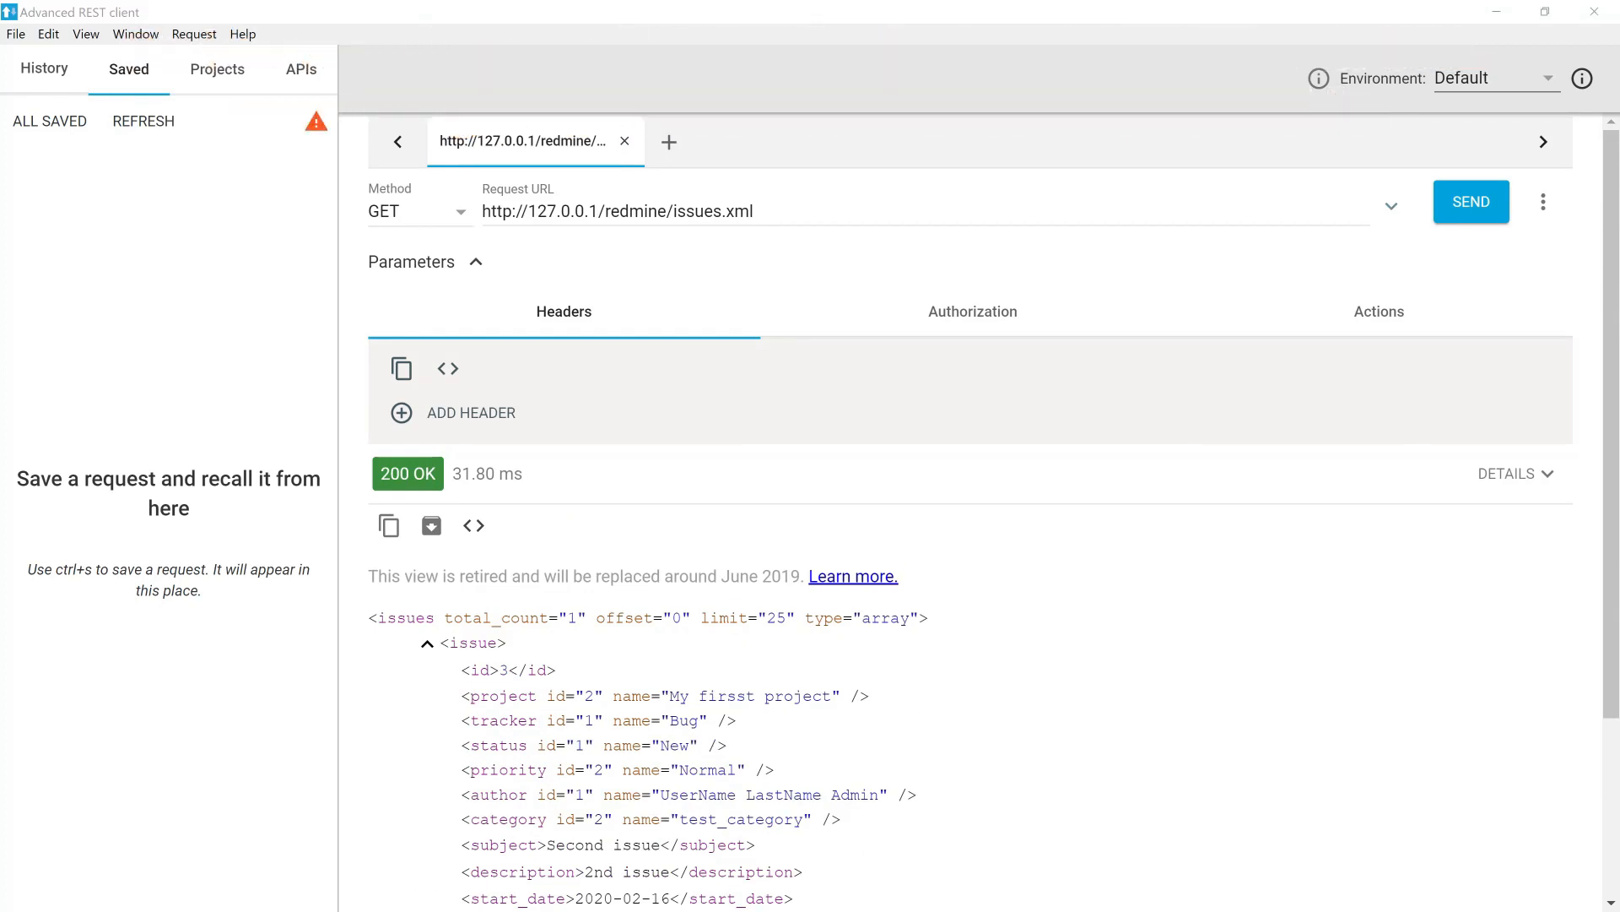
mouse_move(902, 151)
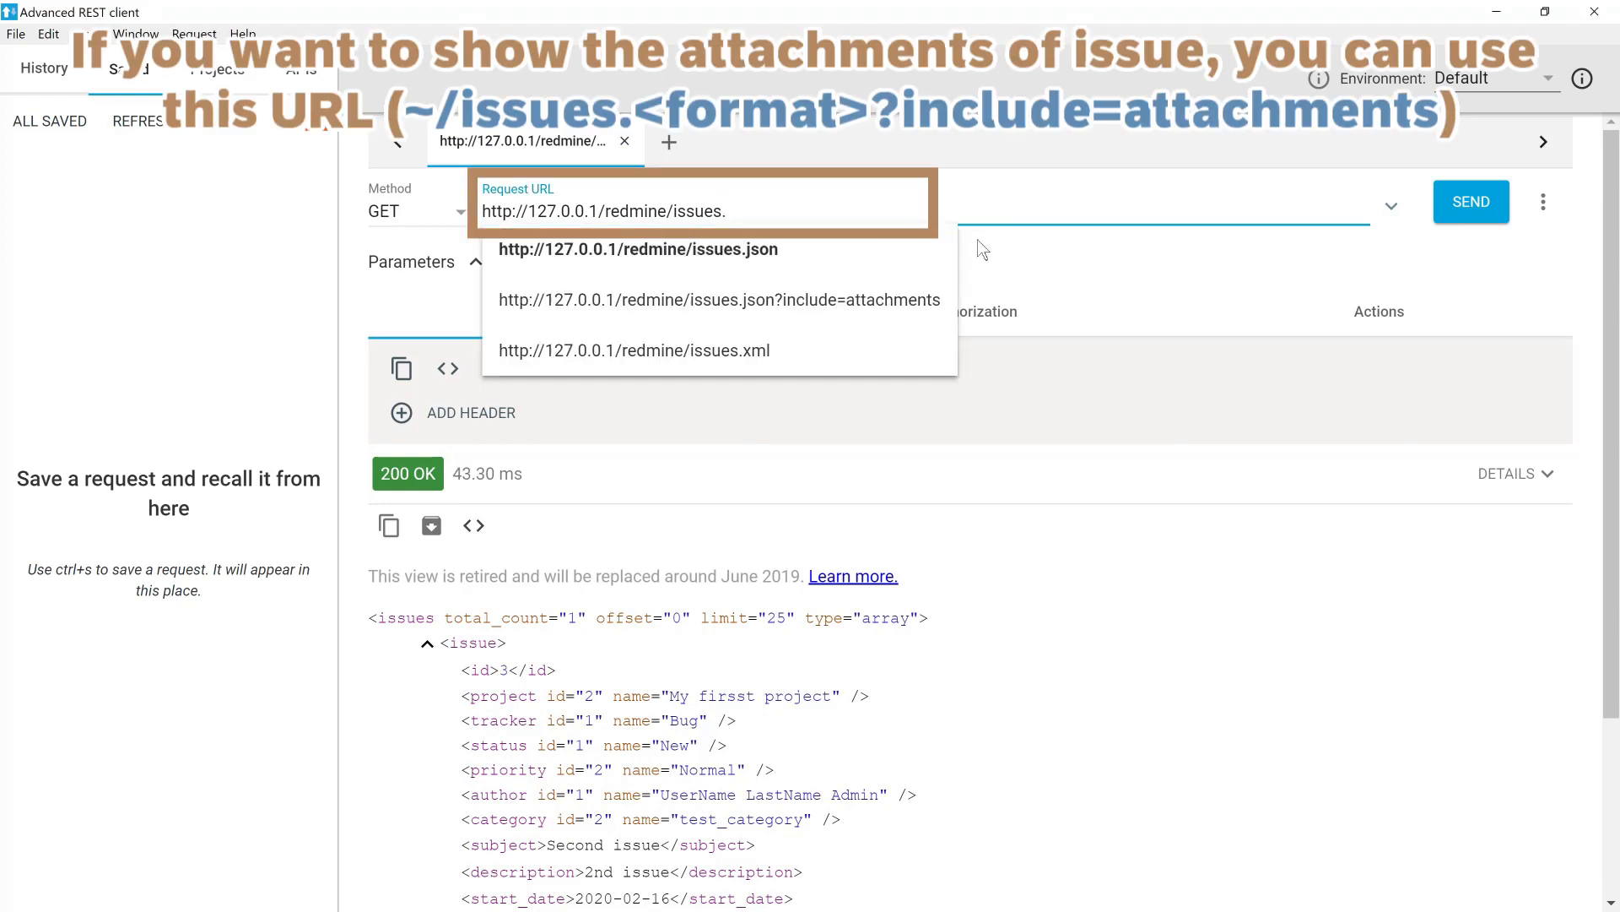
Request issues.json?include=attachments and check issue 3's two PNG attachments.
left_click(719, 300)
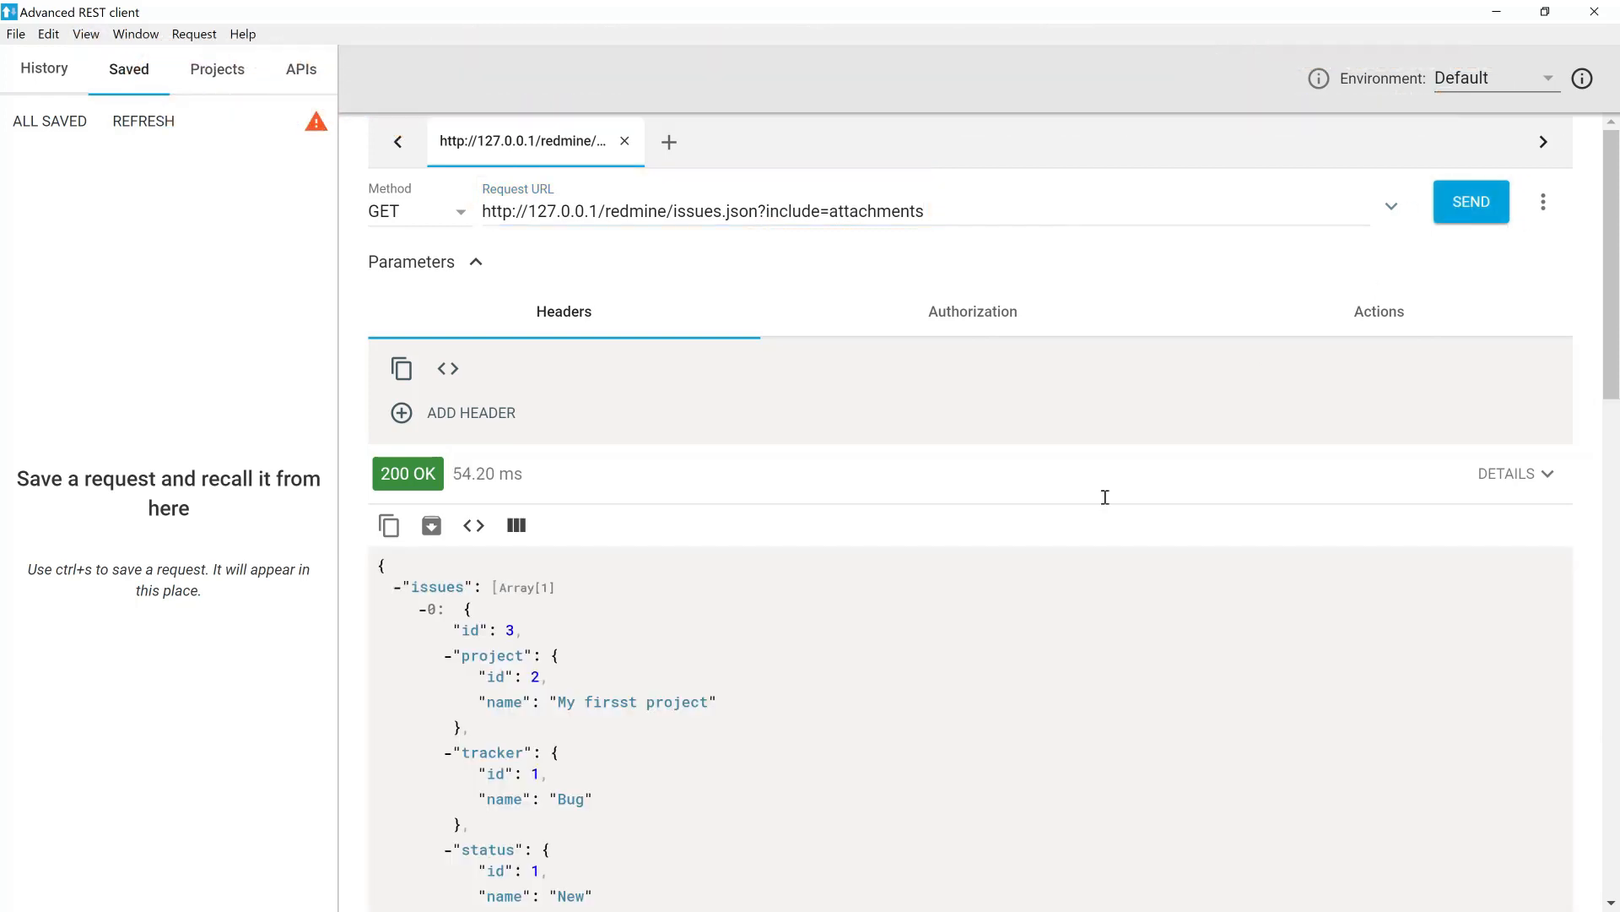
scroll("down", 3)
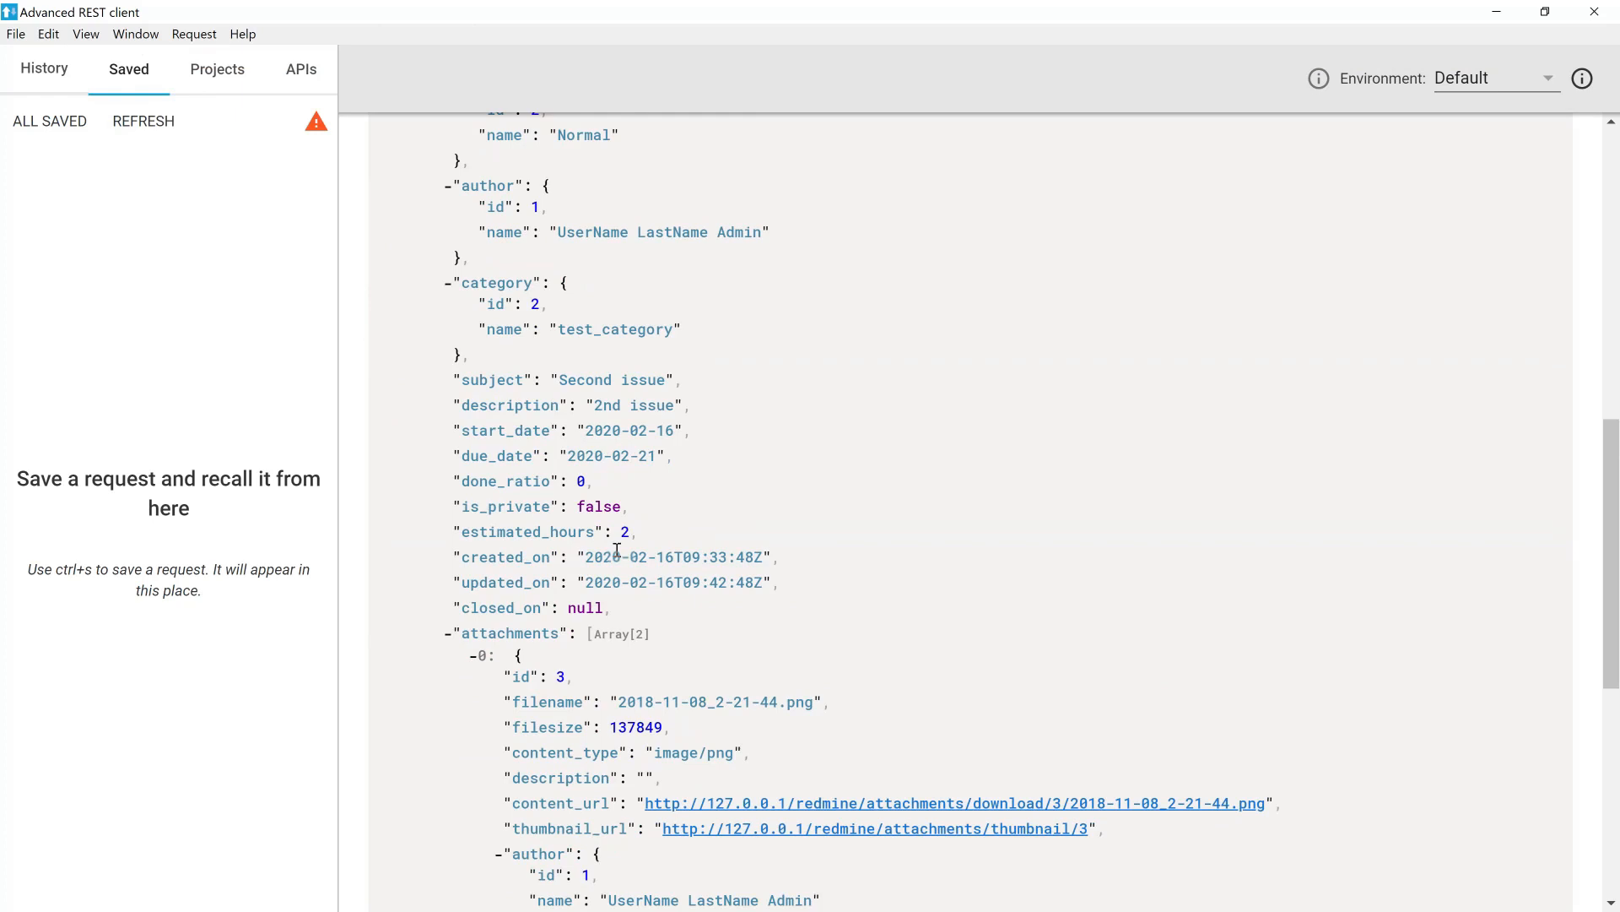
scroll("down", 3)
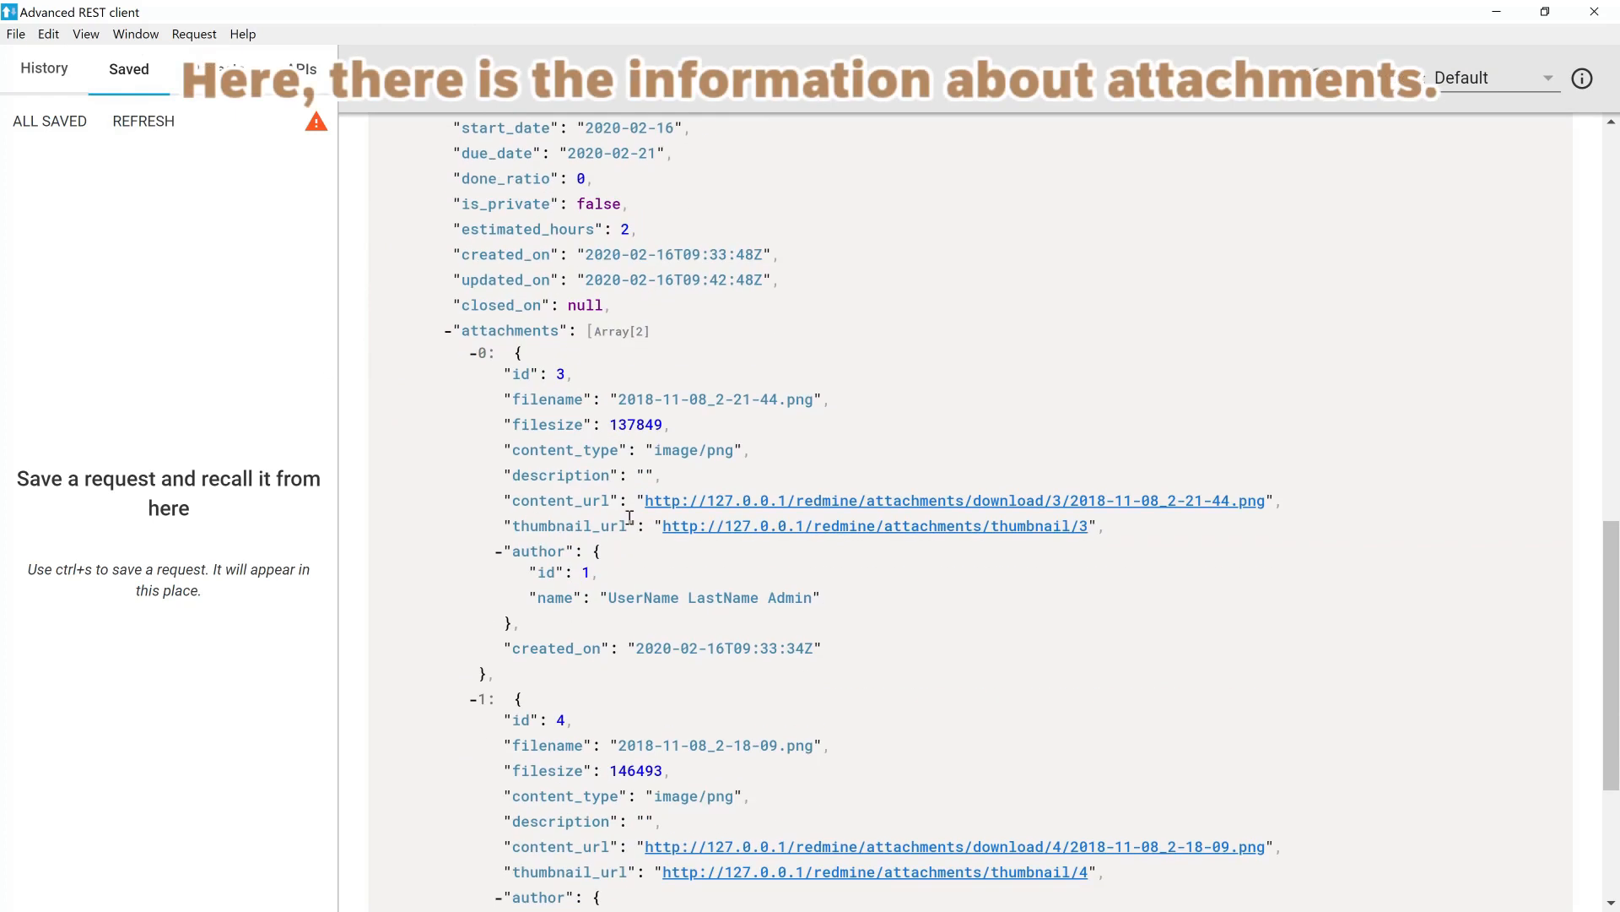
scroll("down", 3)
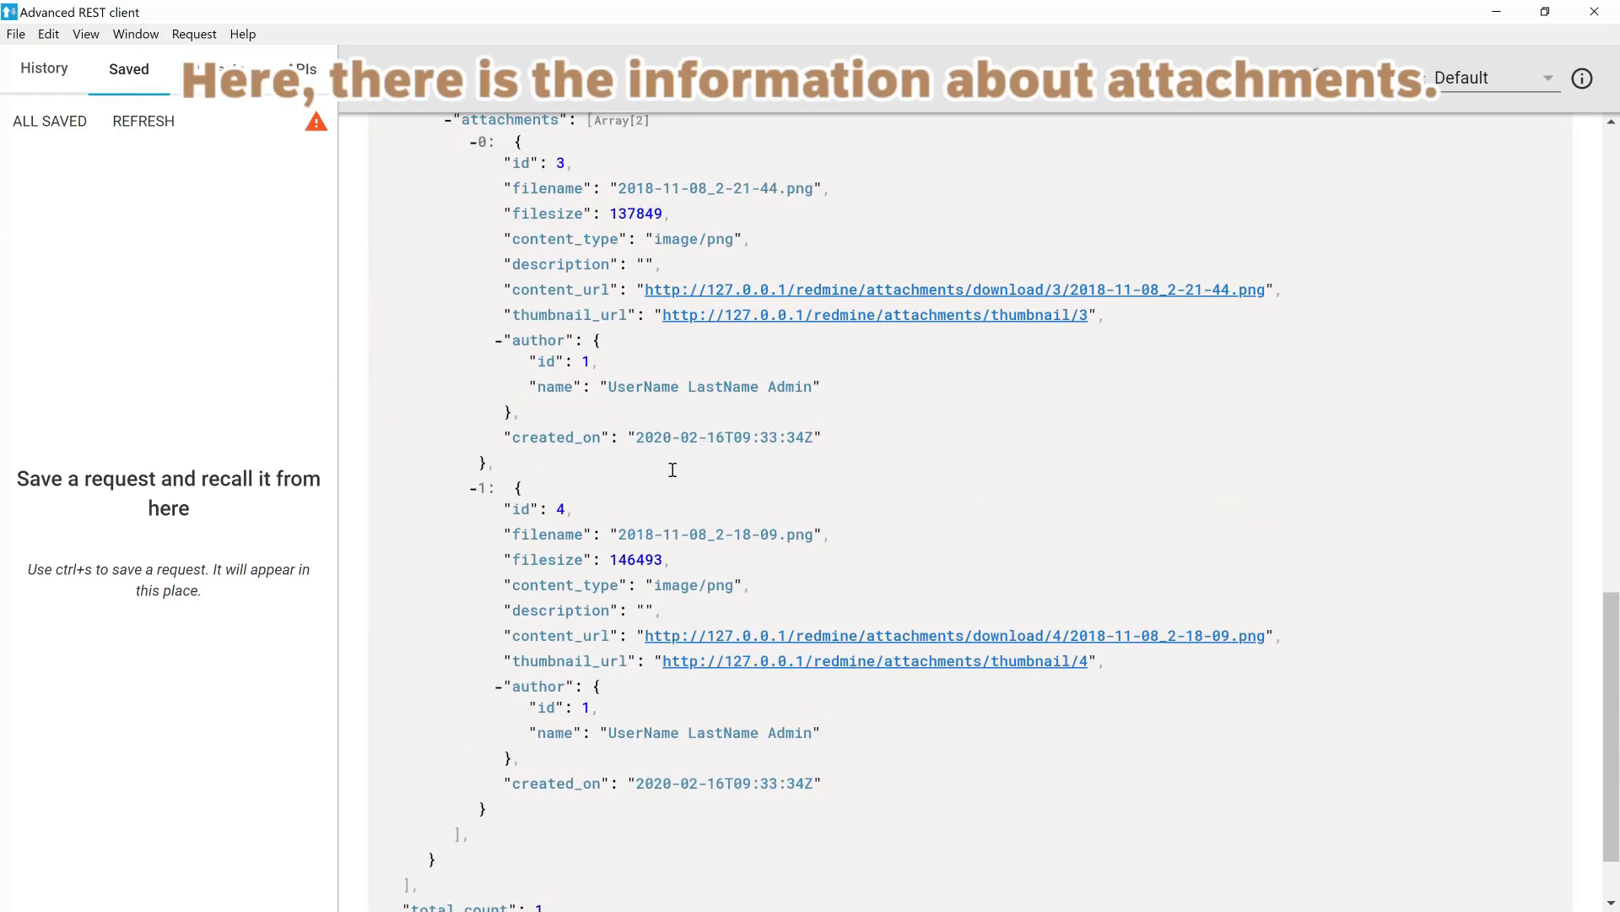
scroll("up", 3)
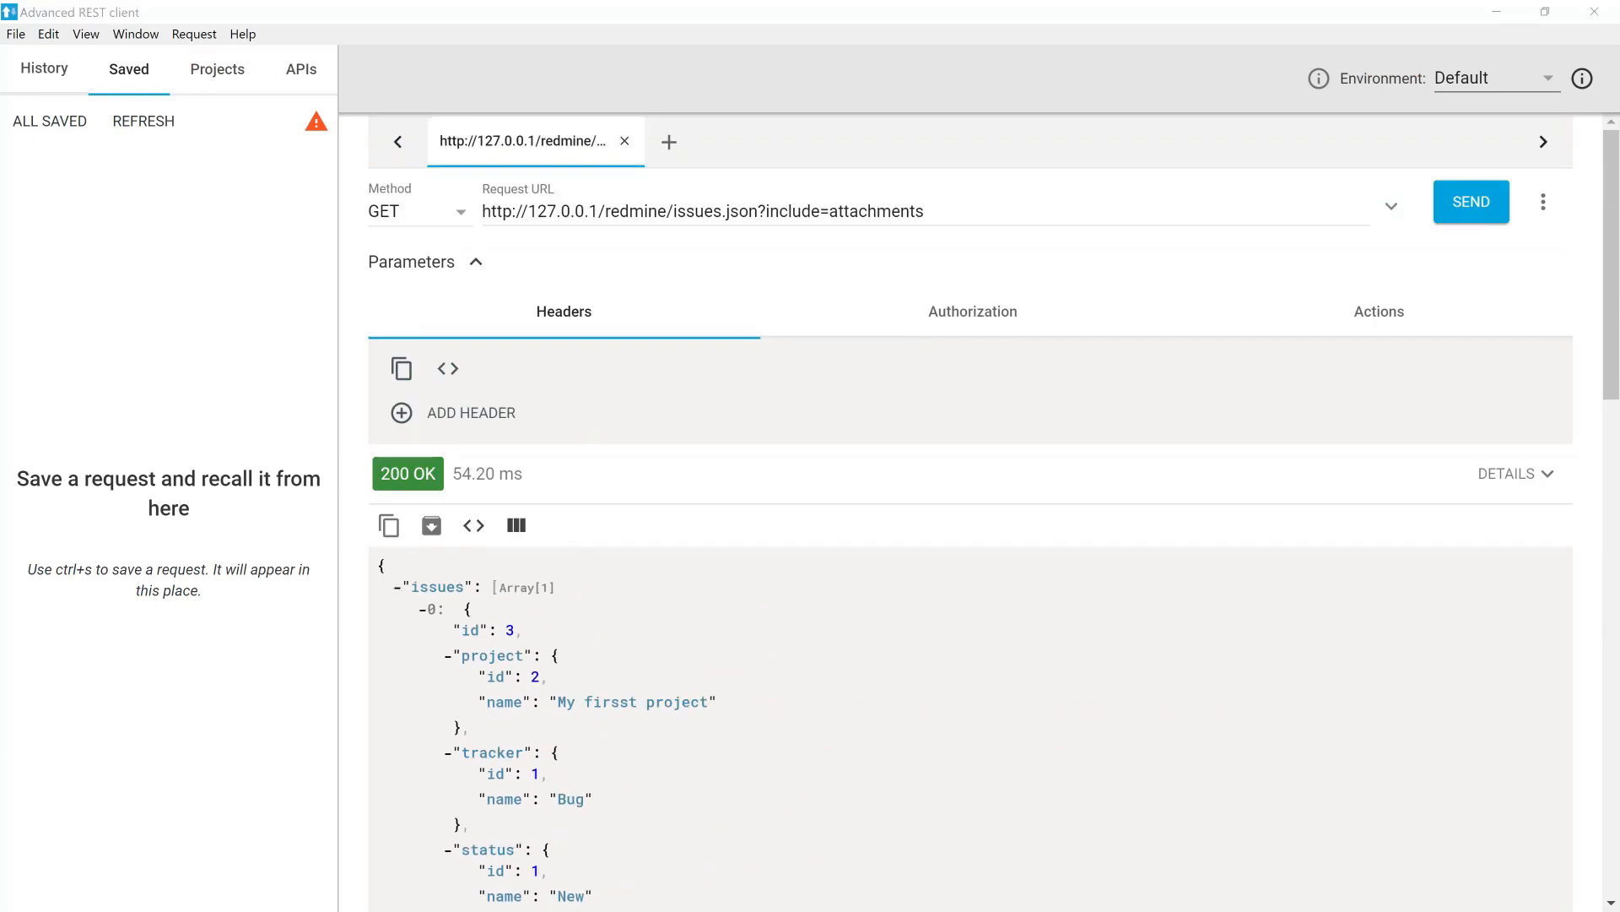
mouse_move(905, 262)
type("project")
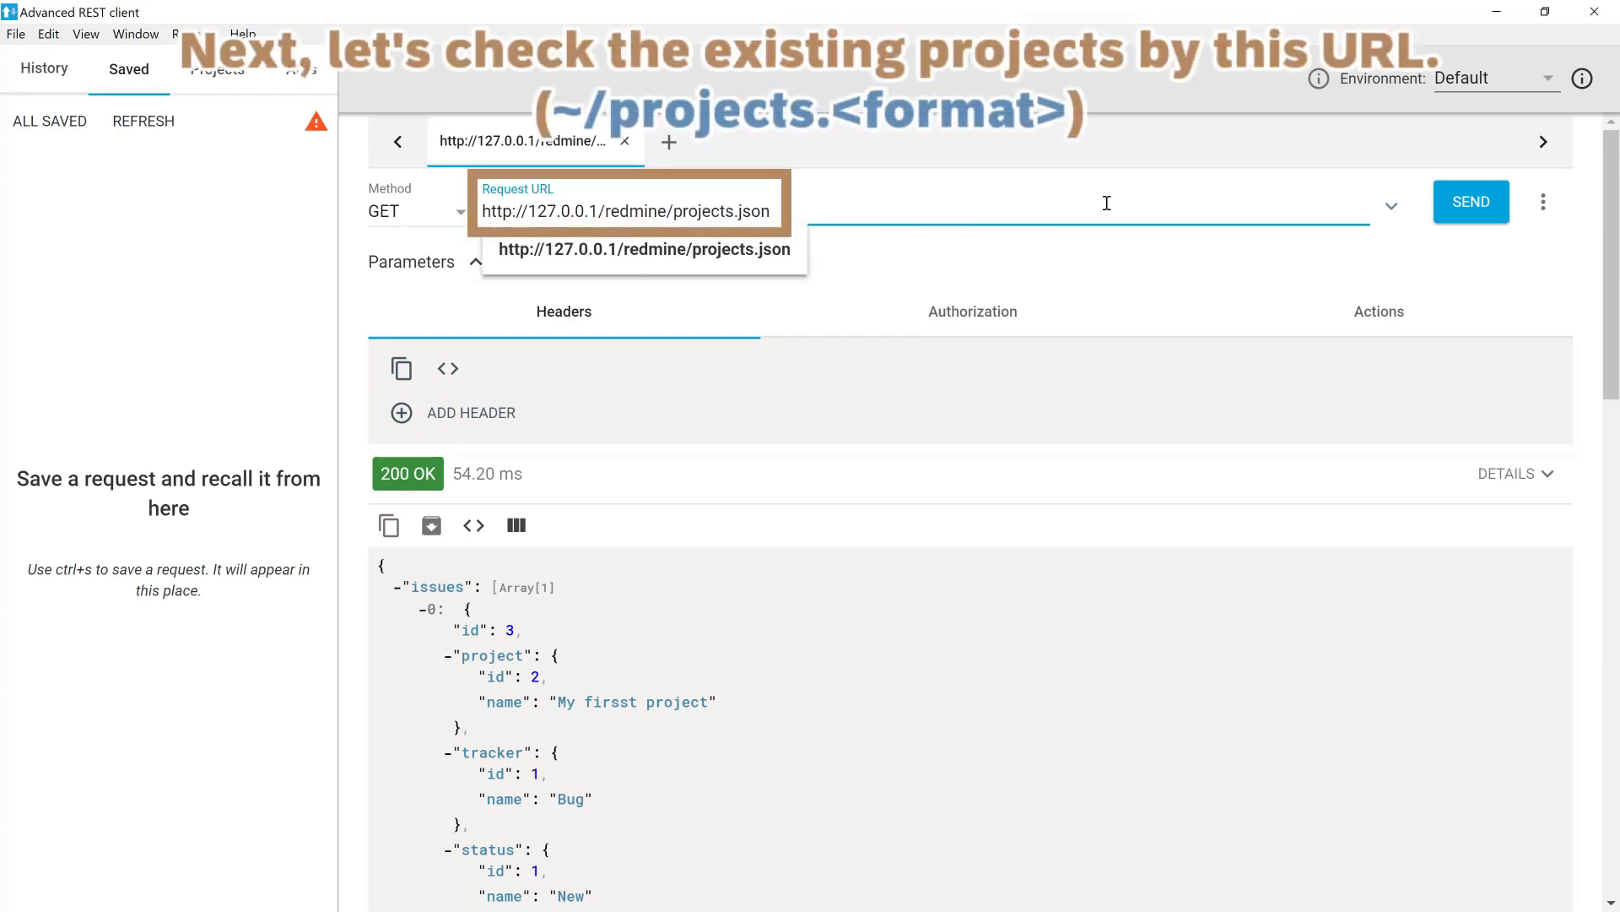
left_click(1470, 201)
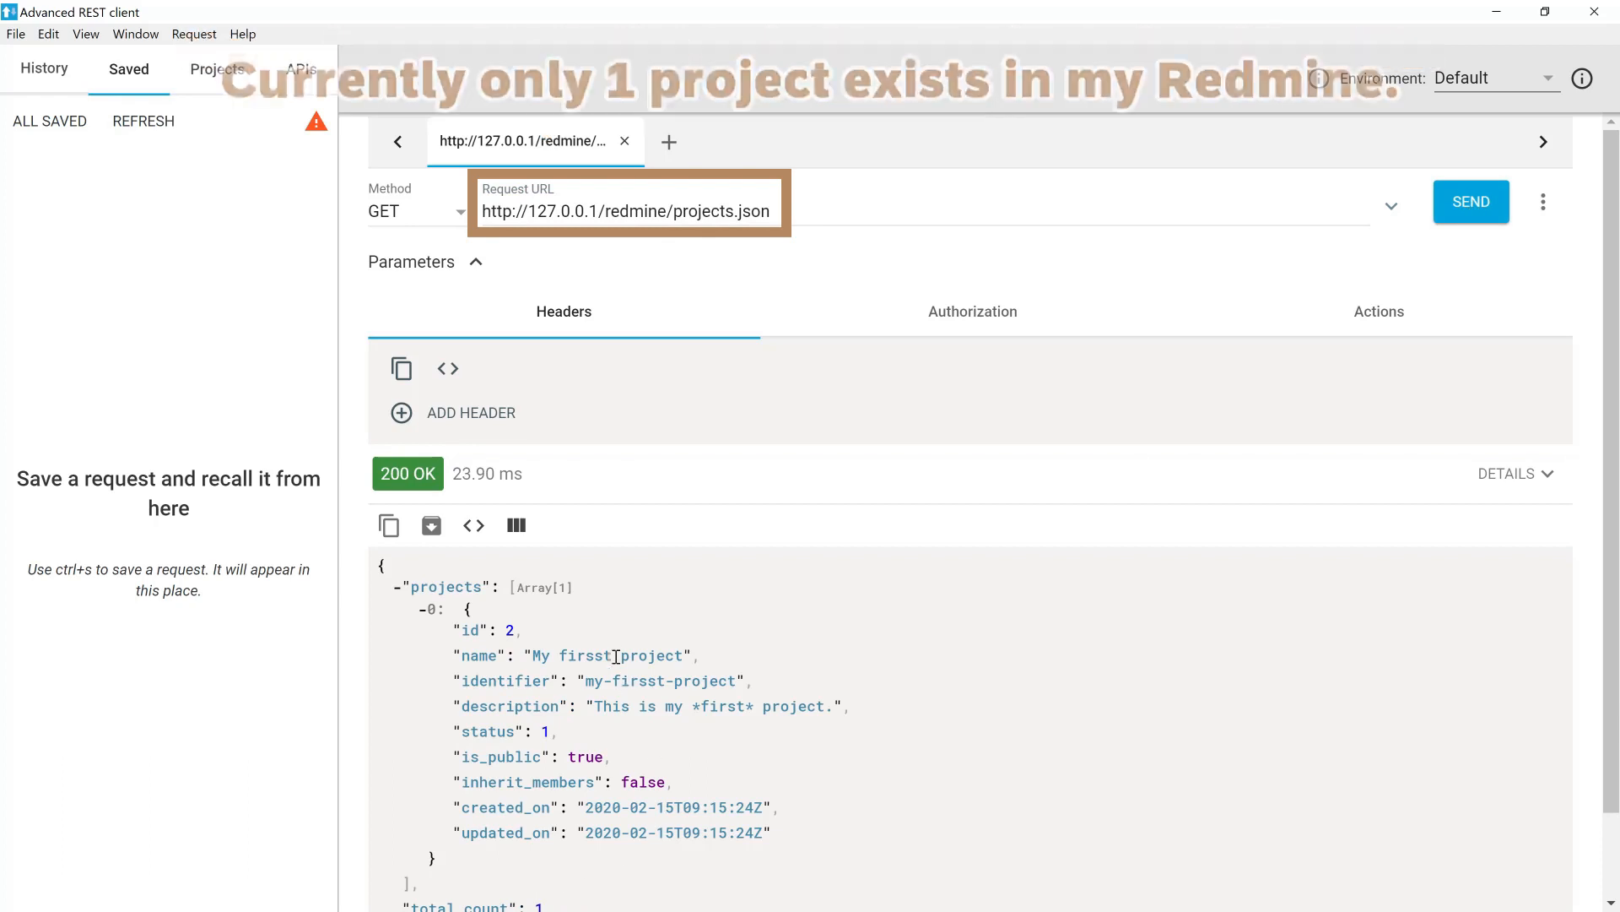
double_click(483, 630)
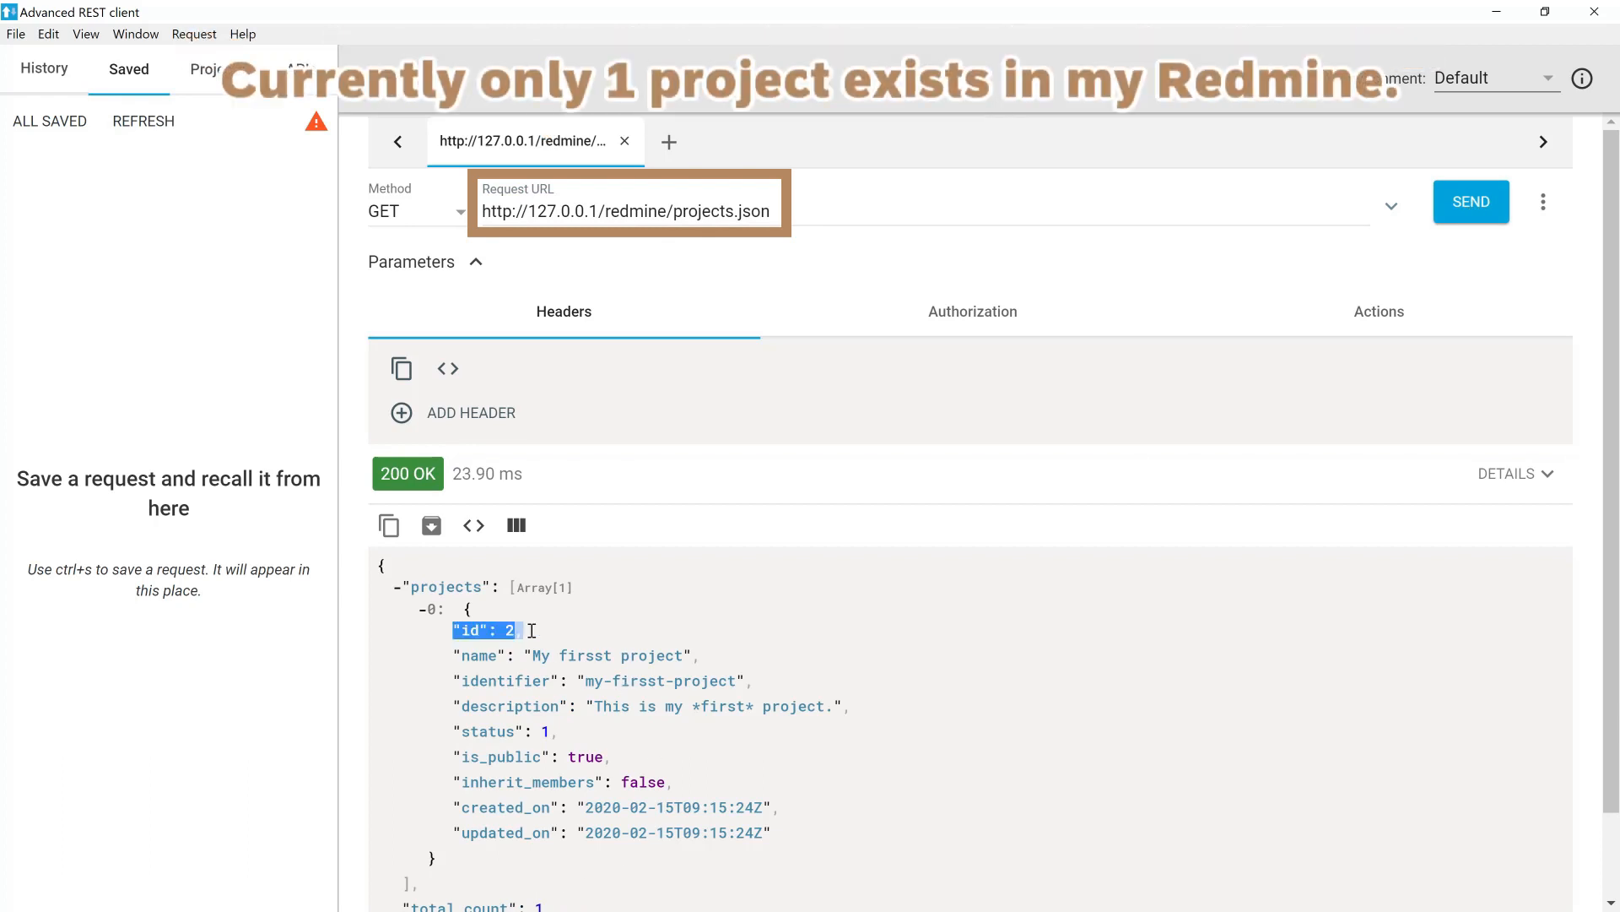
scroll("down", 3)
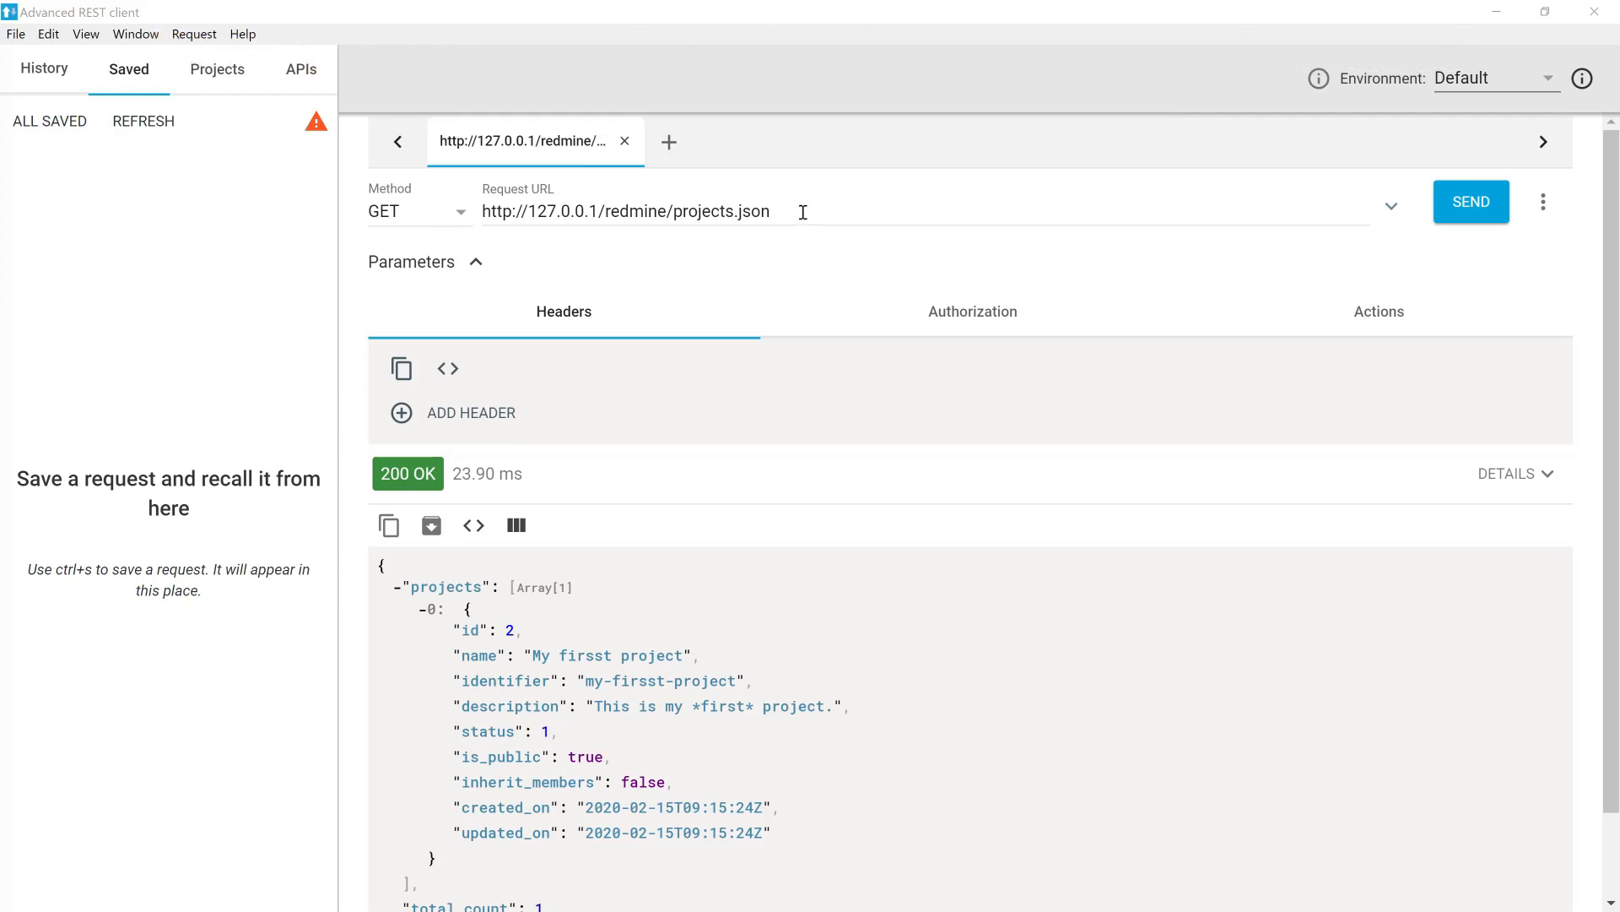
Fetch project 2's issue categories, noting test_category's id 2.
type("http://127.0.0.1/redmine/projects/2/issue_categories.json")
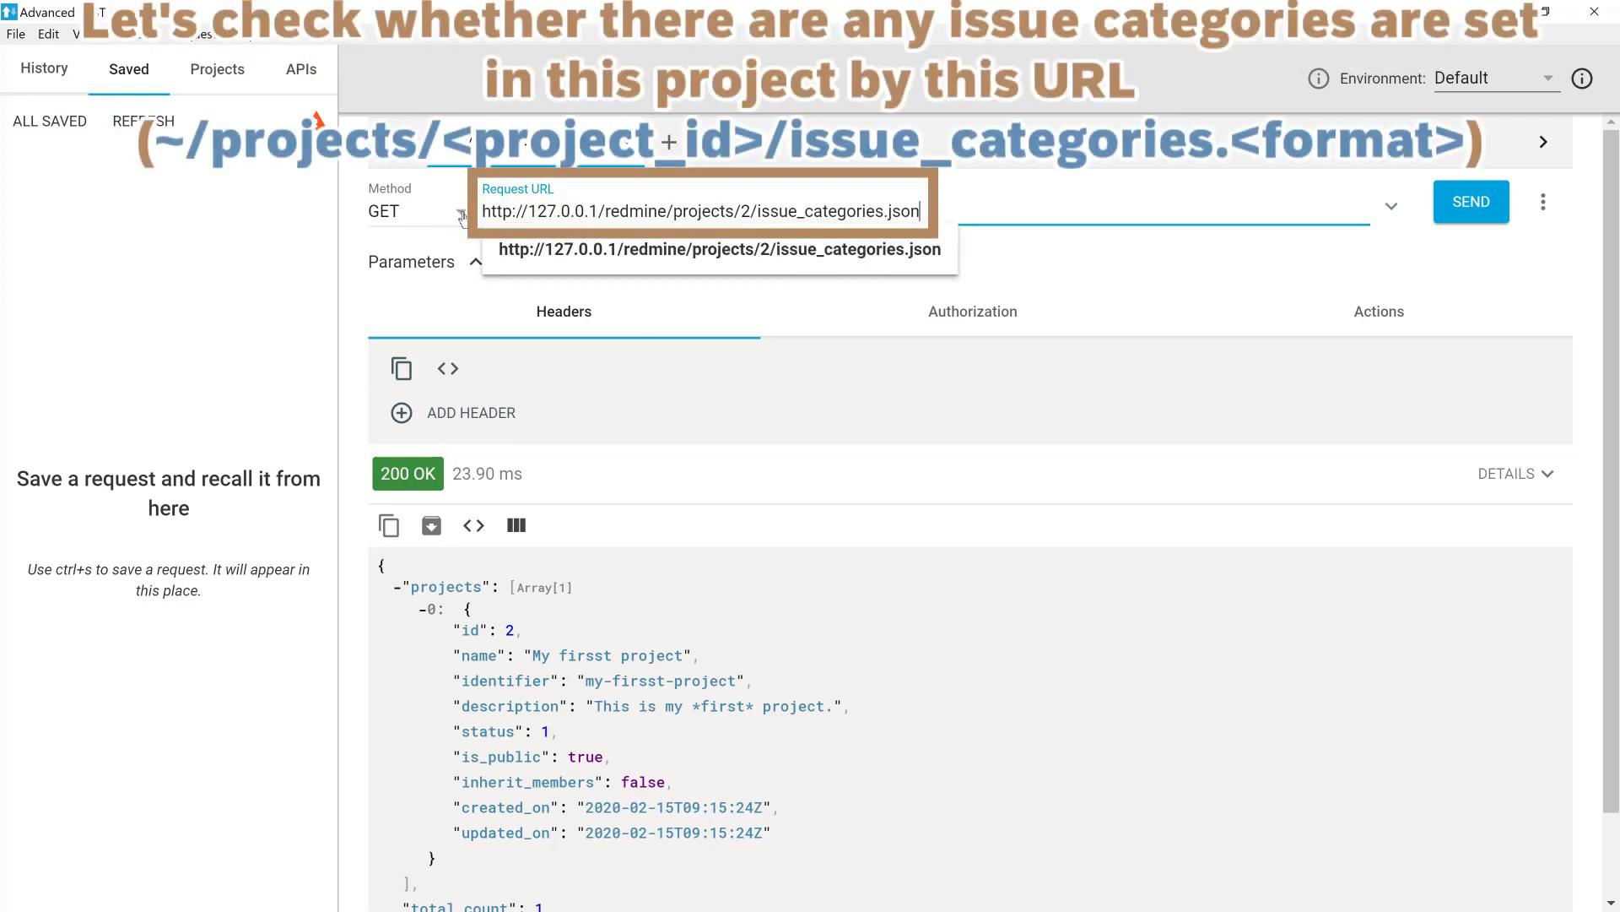
mouse_move(1424, 213)
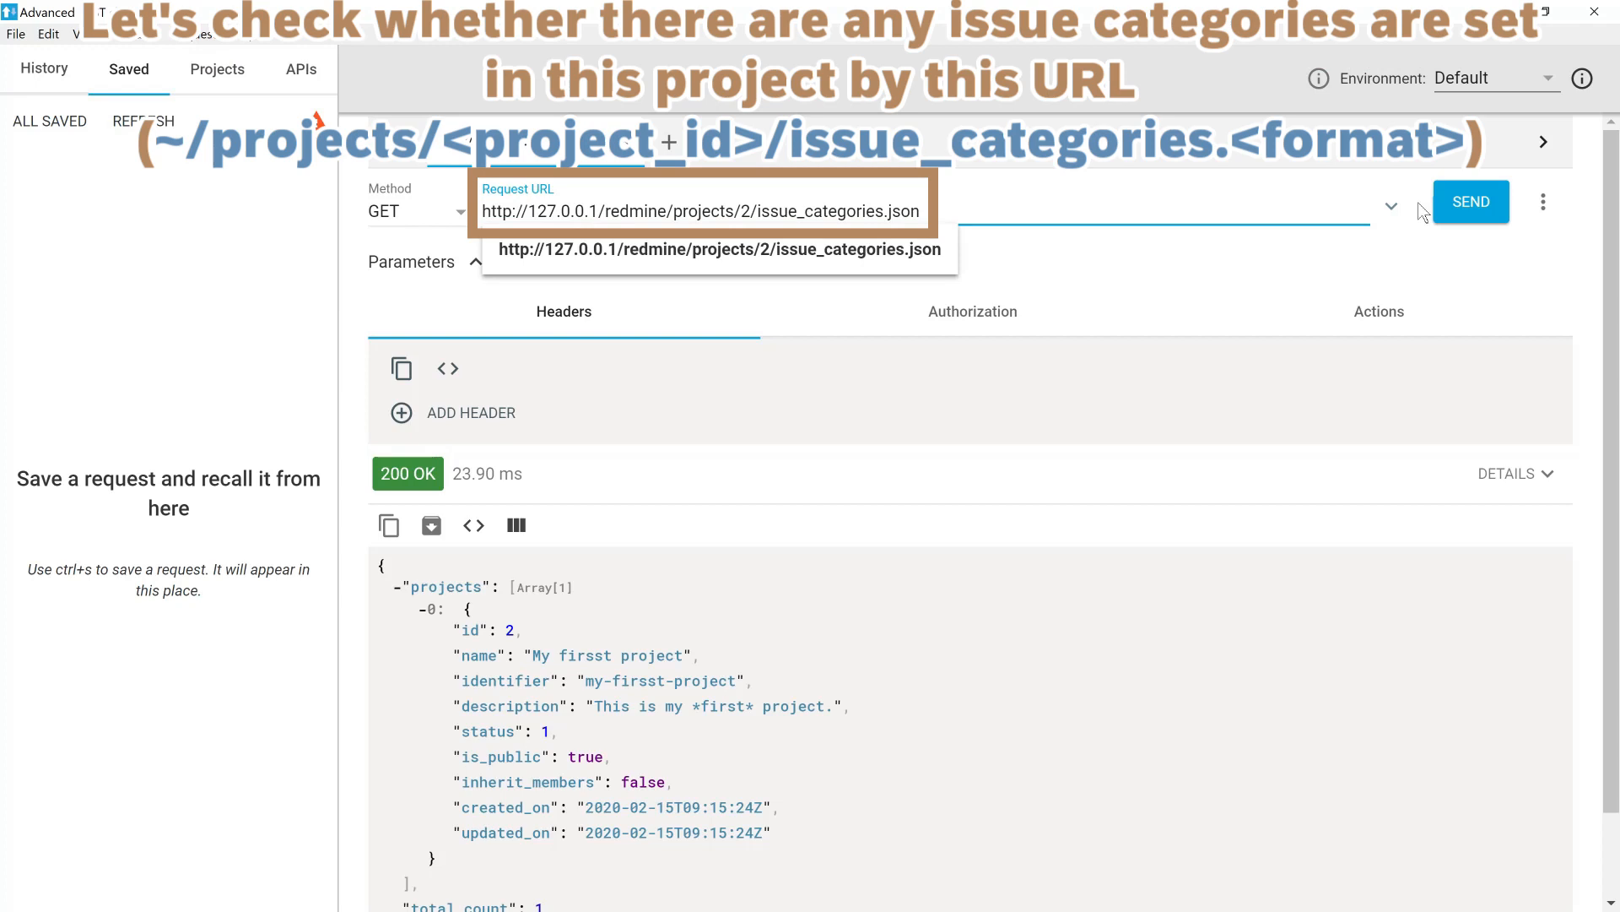
left_click(1470, 202)
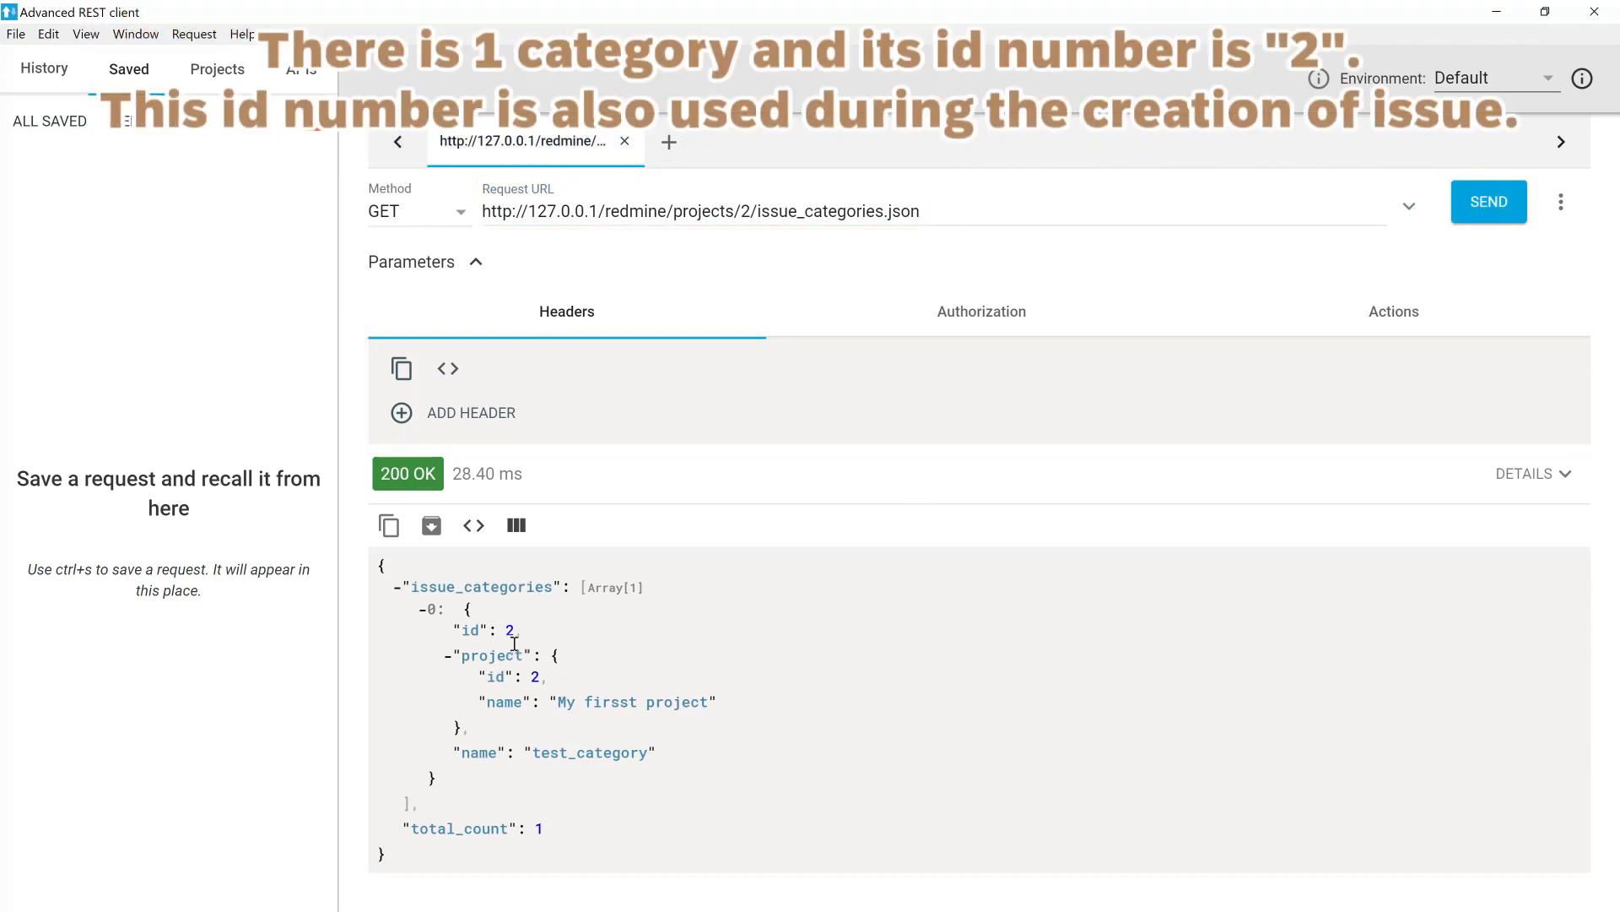
double_click(471, 630)
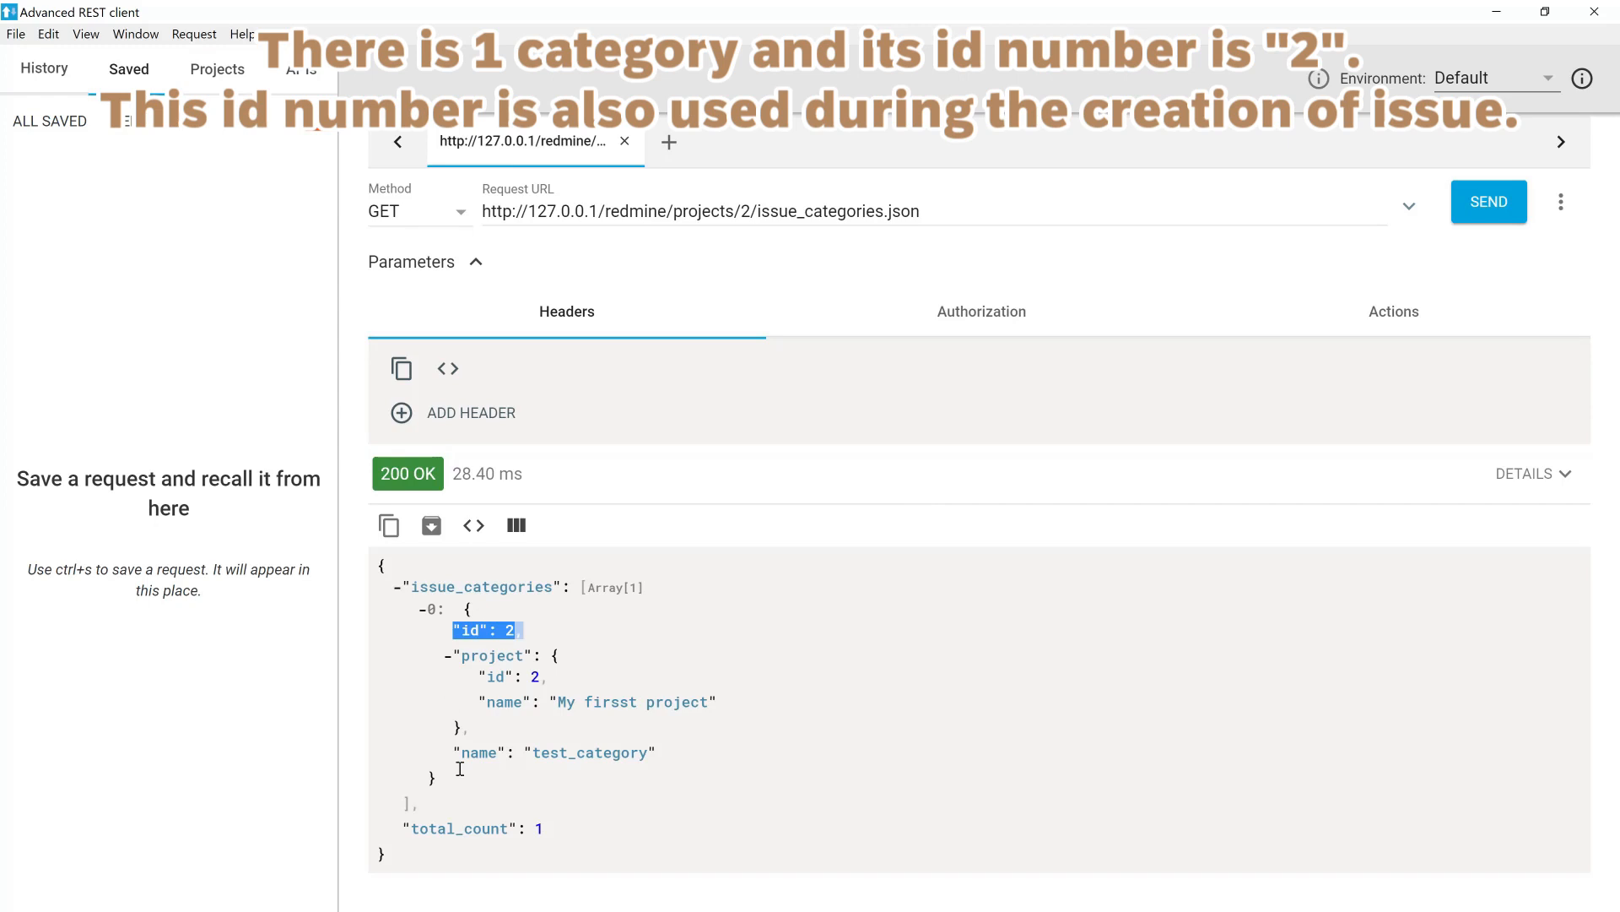
double_click(556, 752)
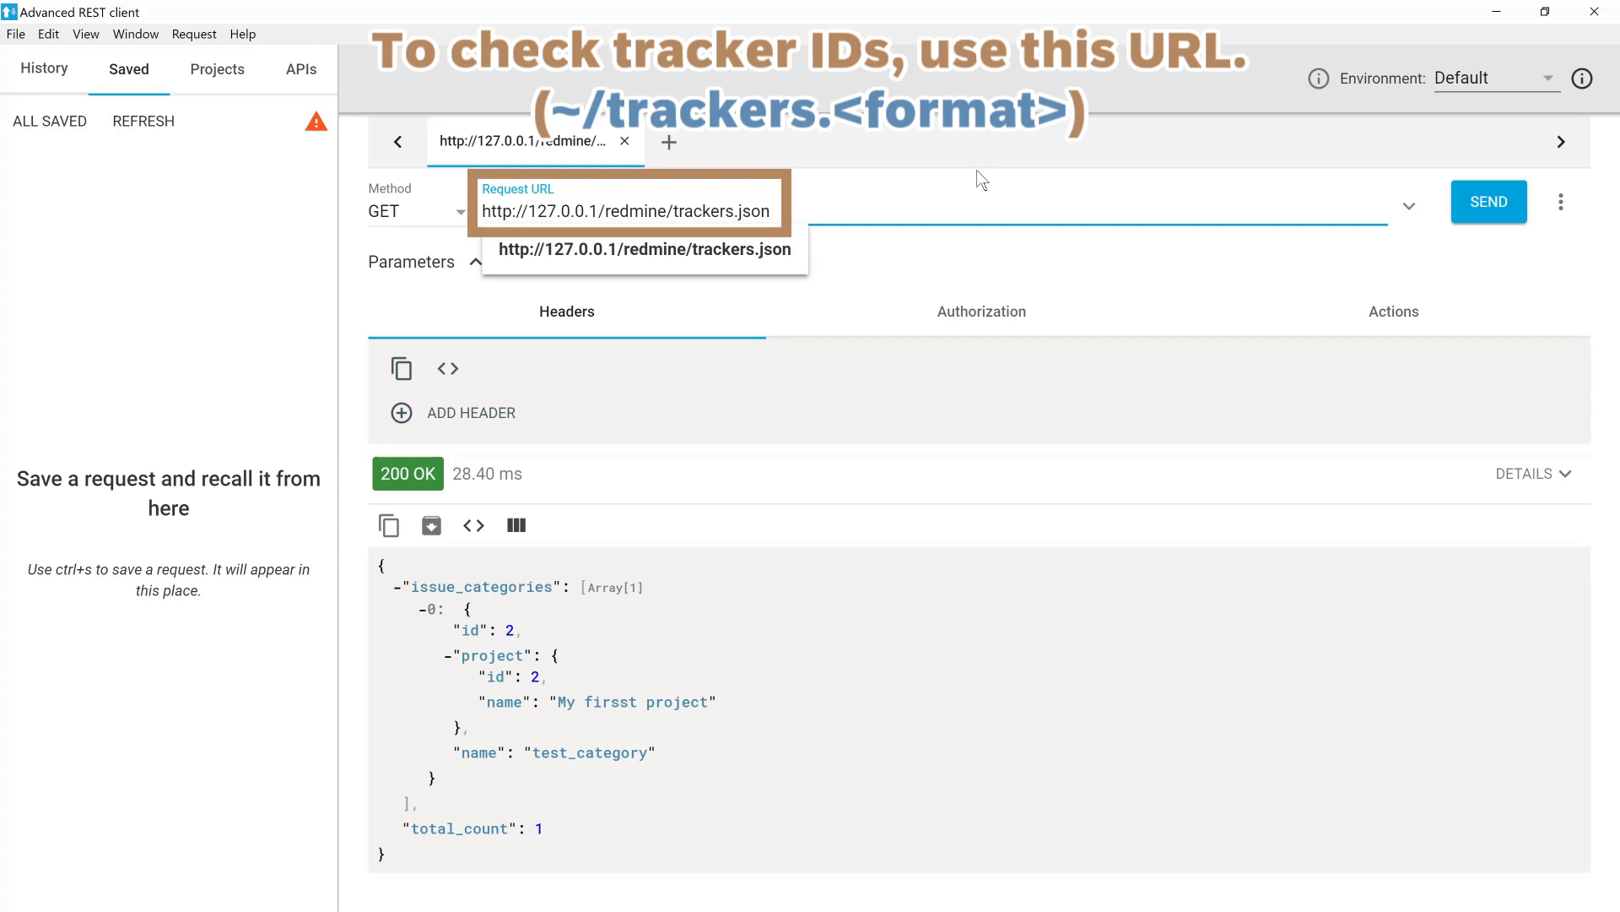
Send trackers.json and review trackers Bug, Feature and Support with ids 1–3.
left_click(1488, 202)
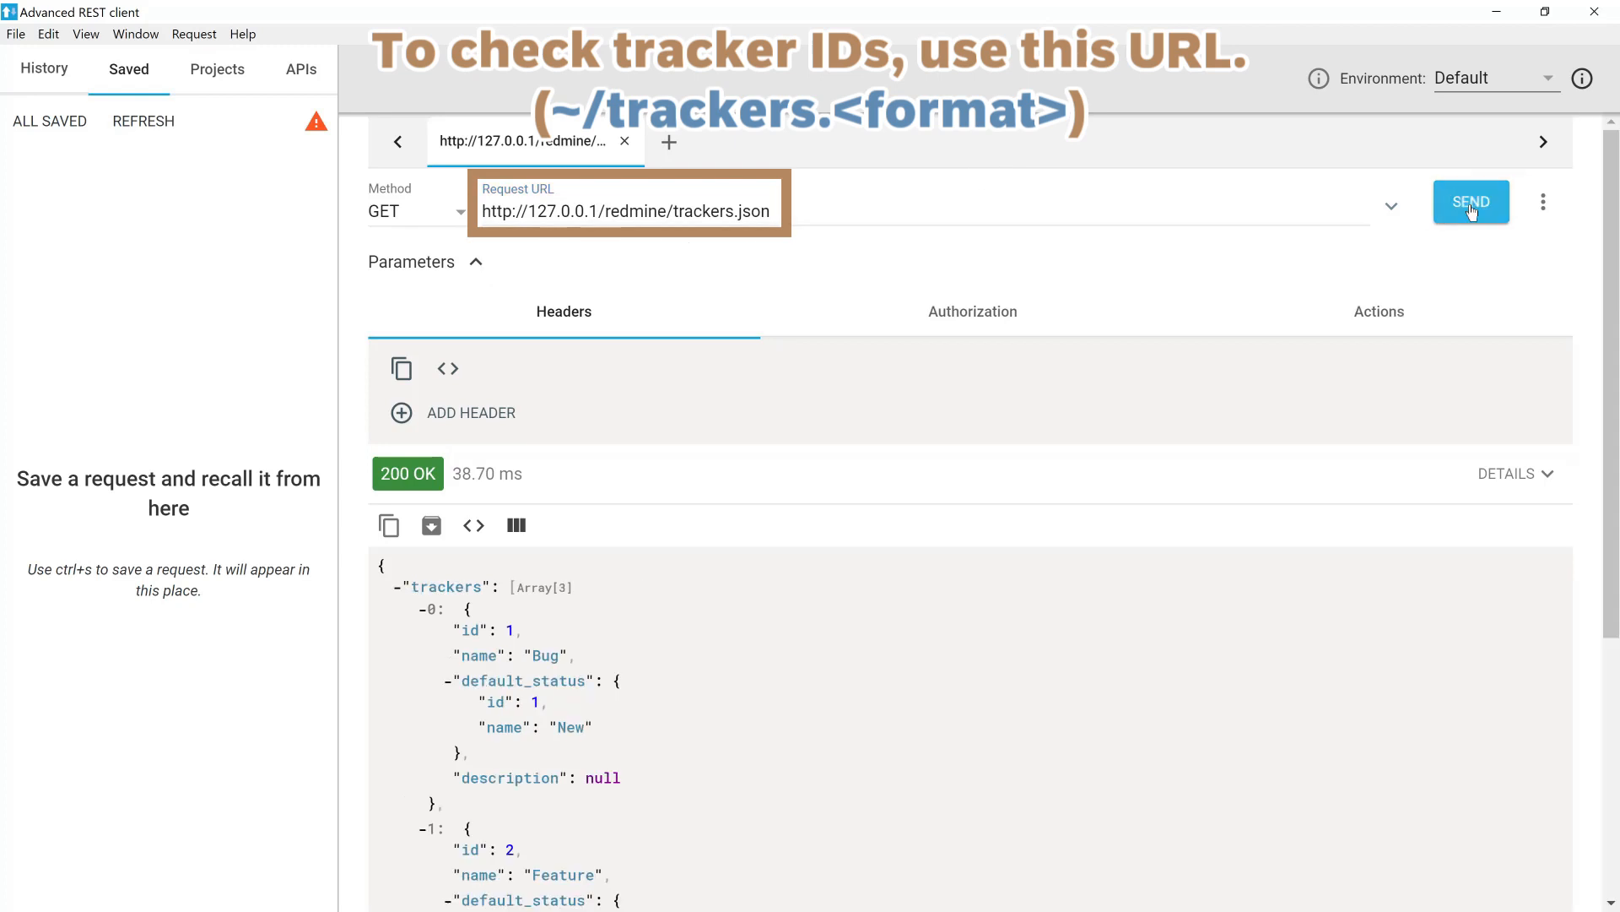
scroll("down", 3)
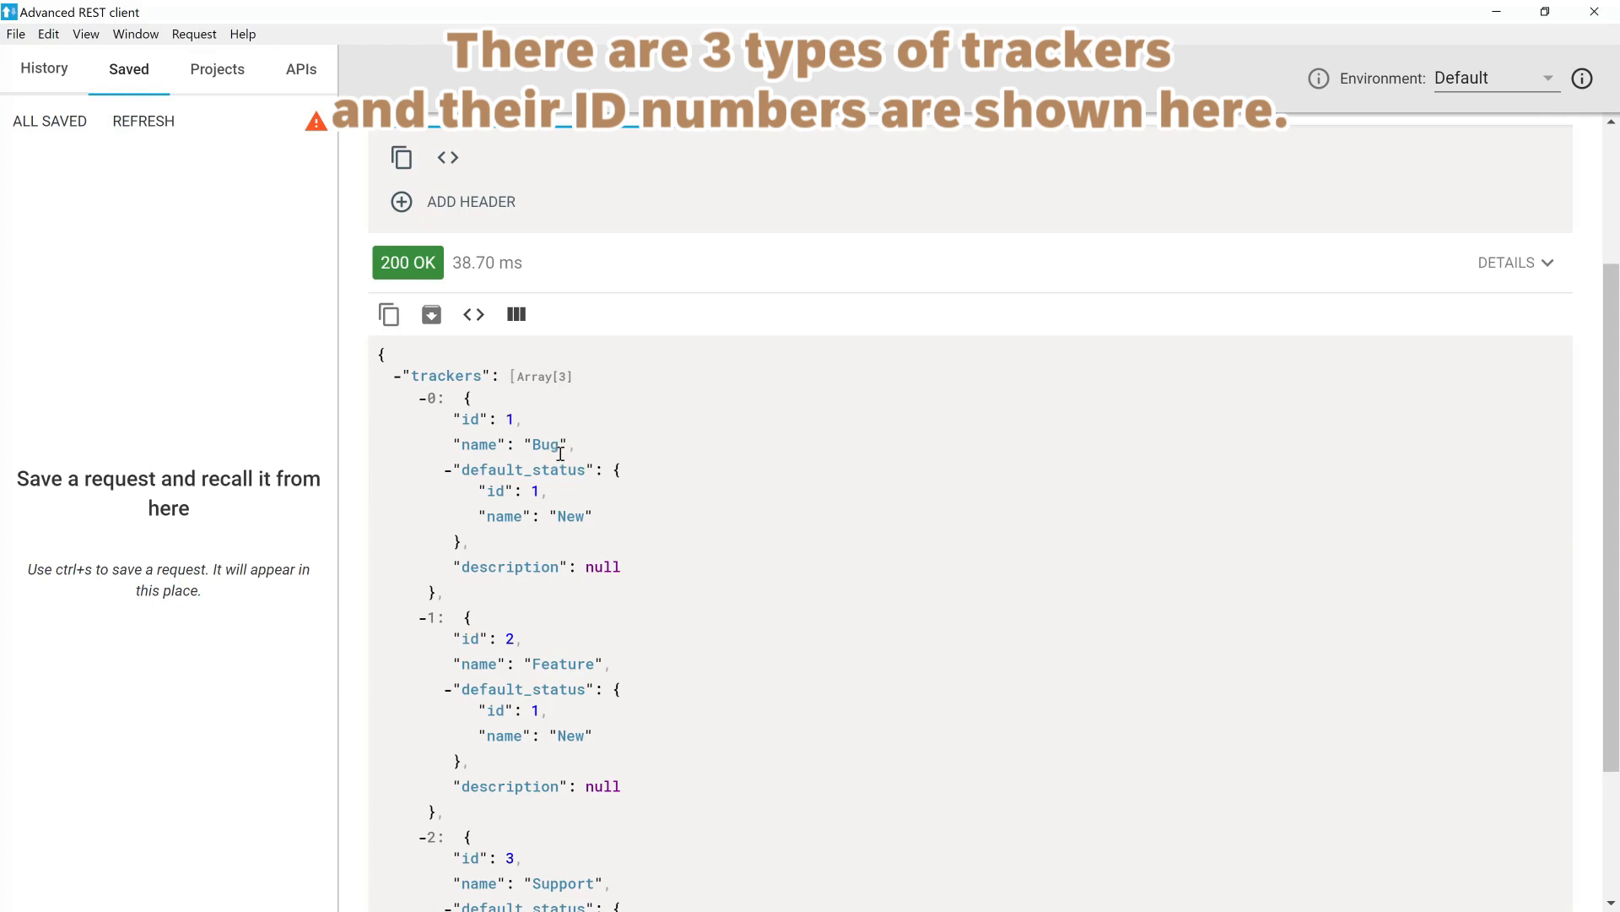
scroll("up", 3)
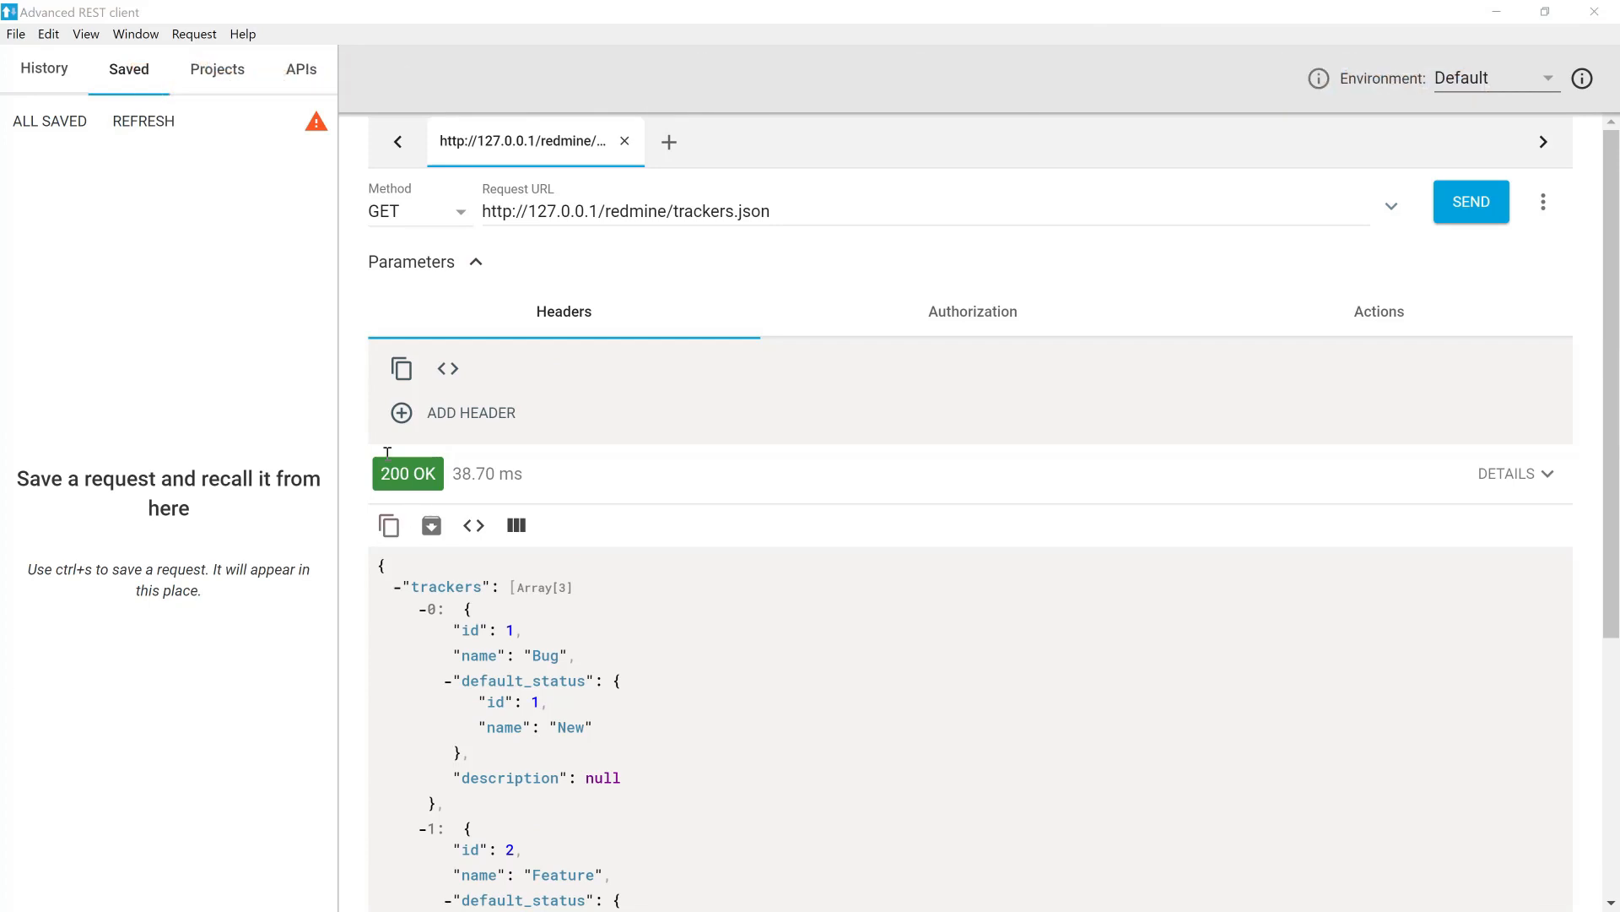
left_click(625, 211)
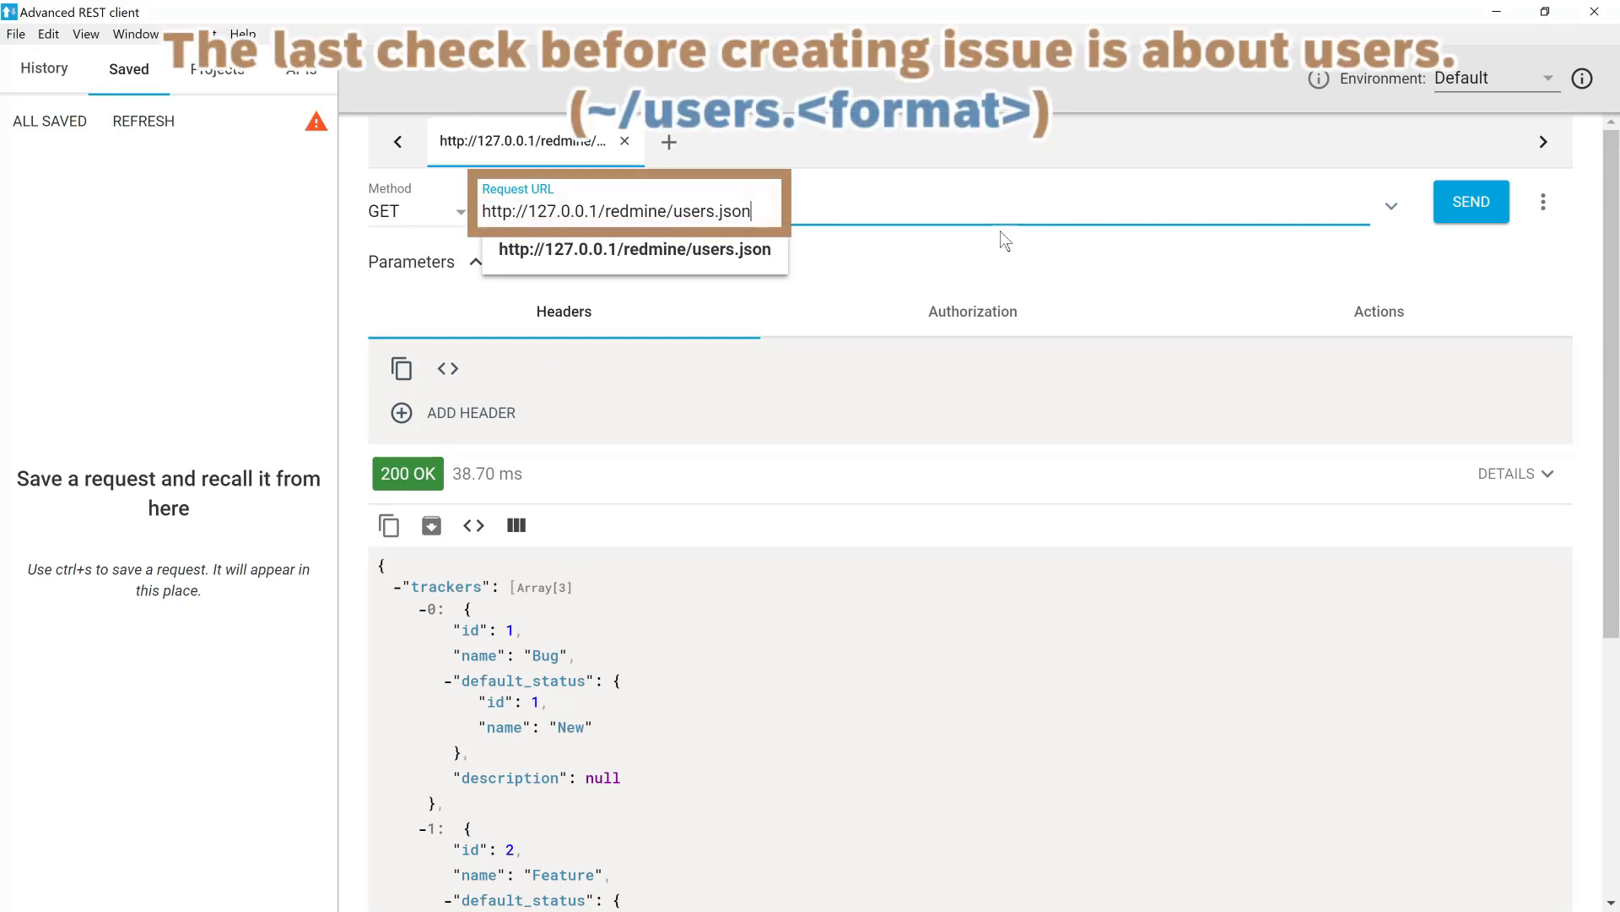
Send users.json and review the response showing a single user, id 1.
left_click(1469, 201)
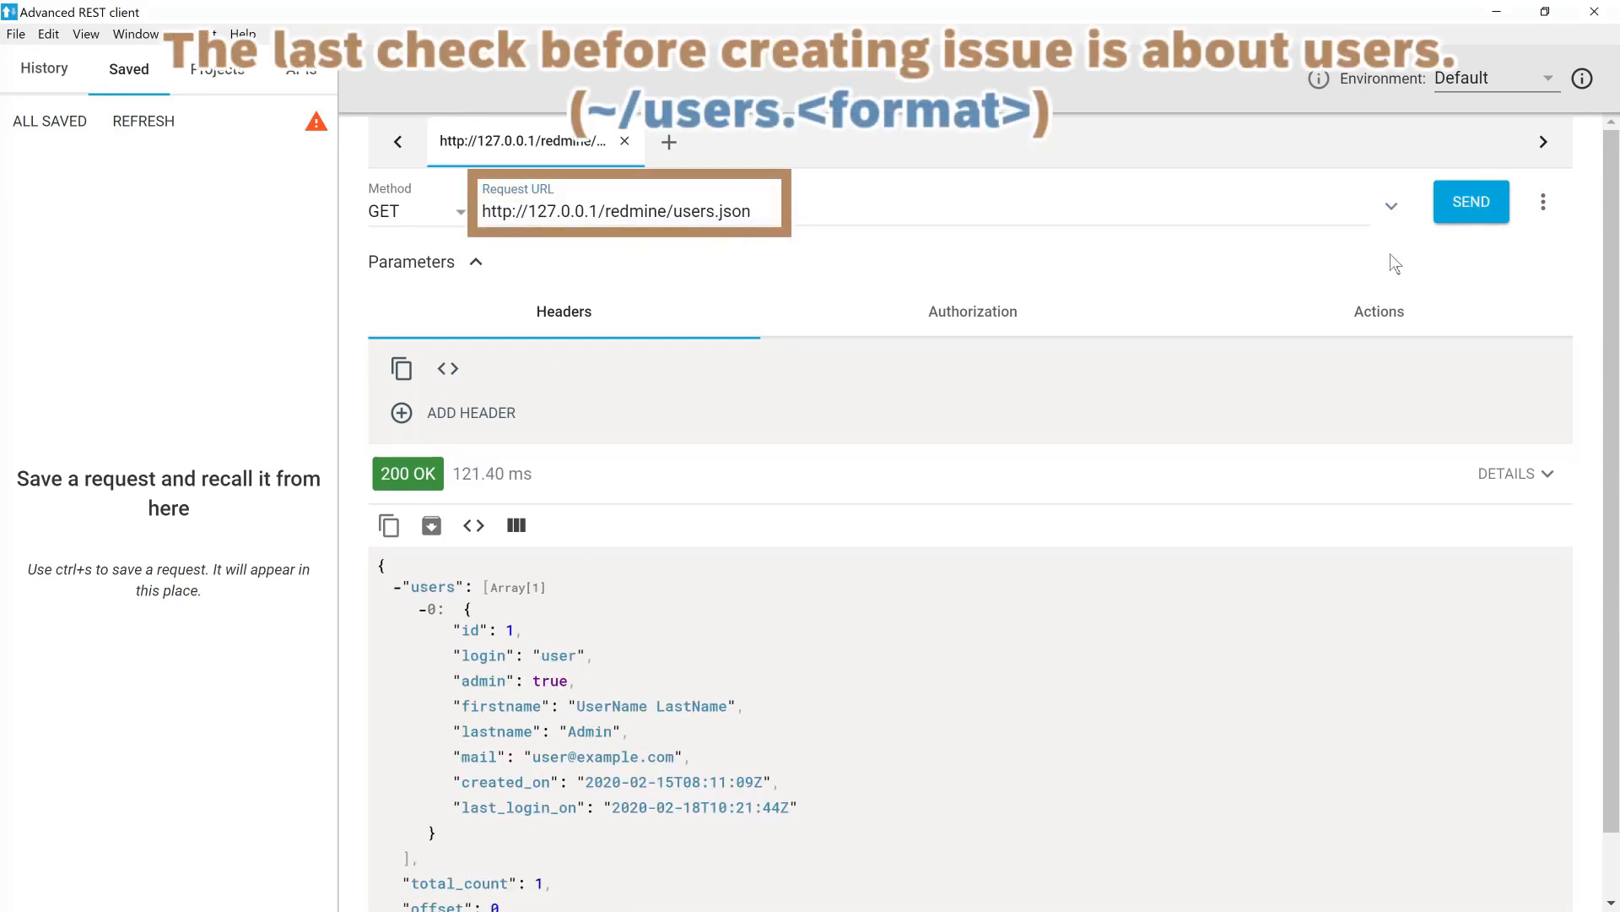
scroll("down", 3)
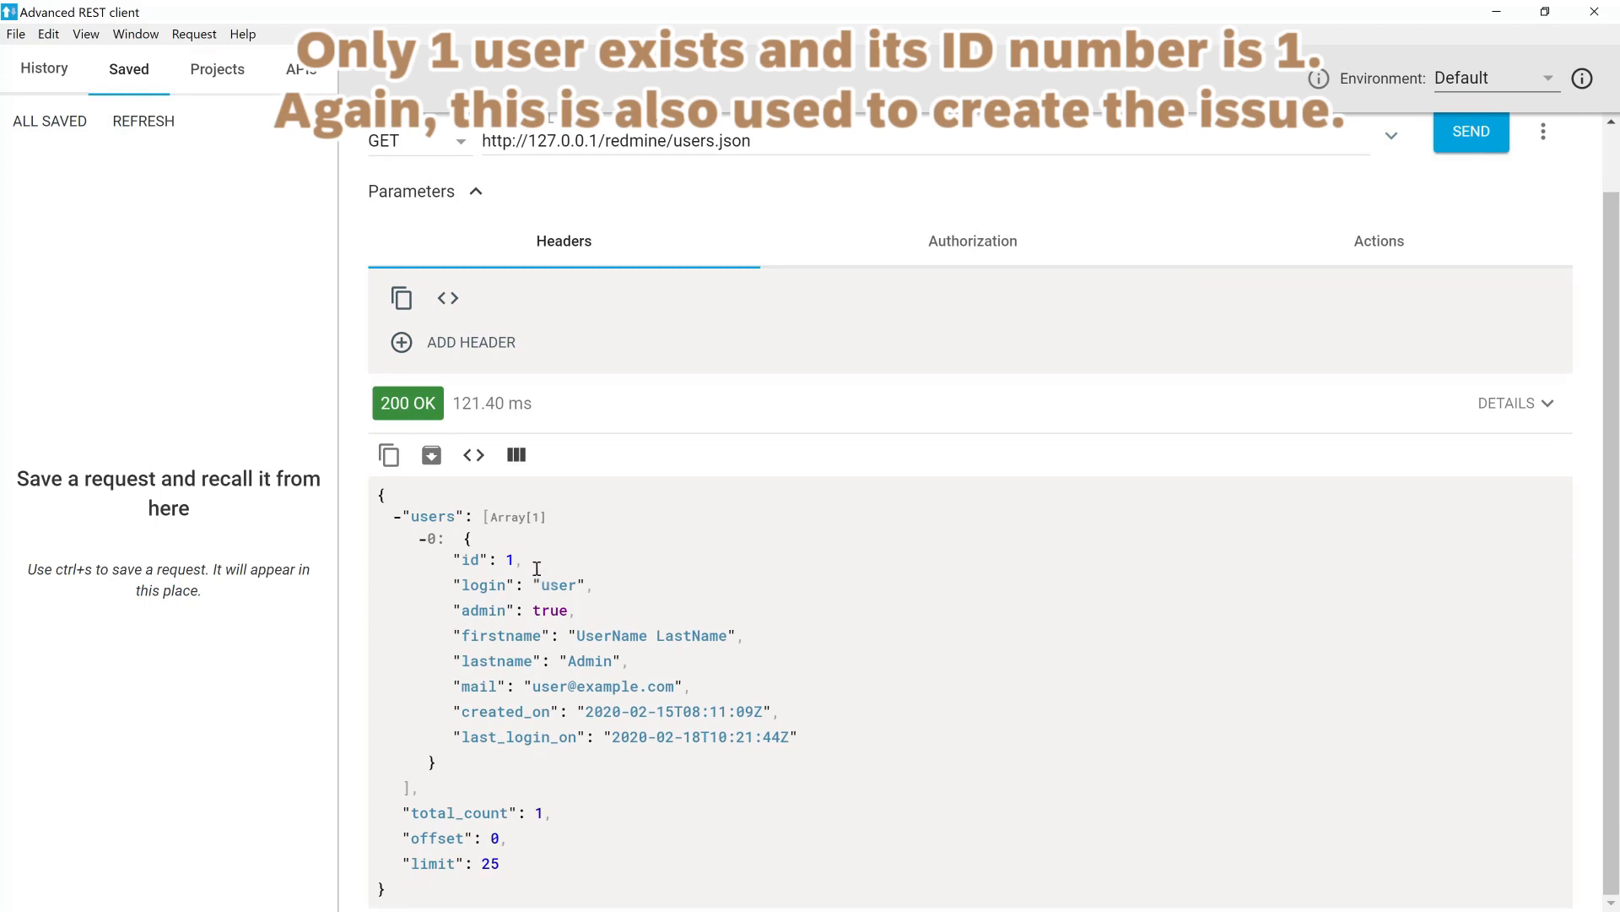
mouse_move(530, 573)
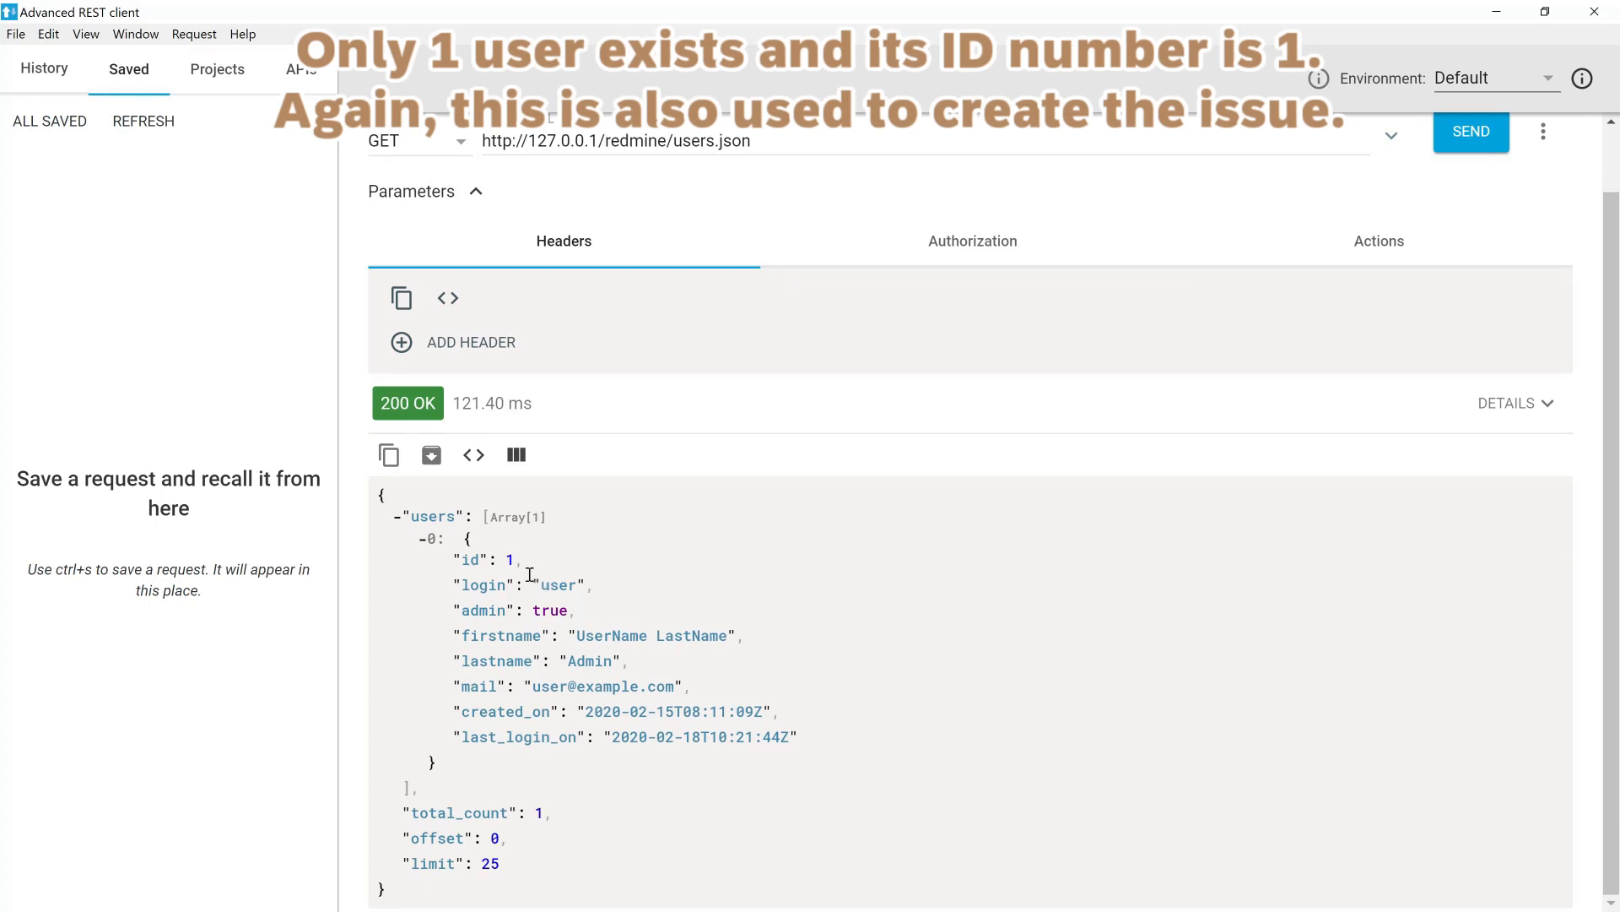
scroll("up", 3)
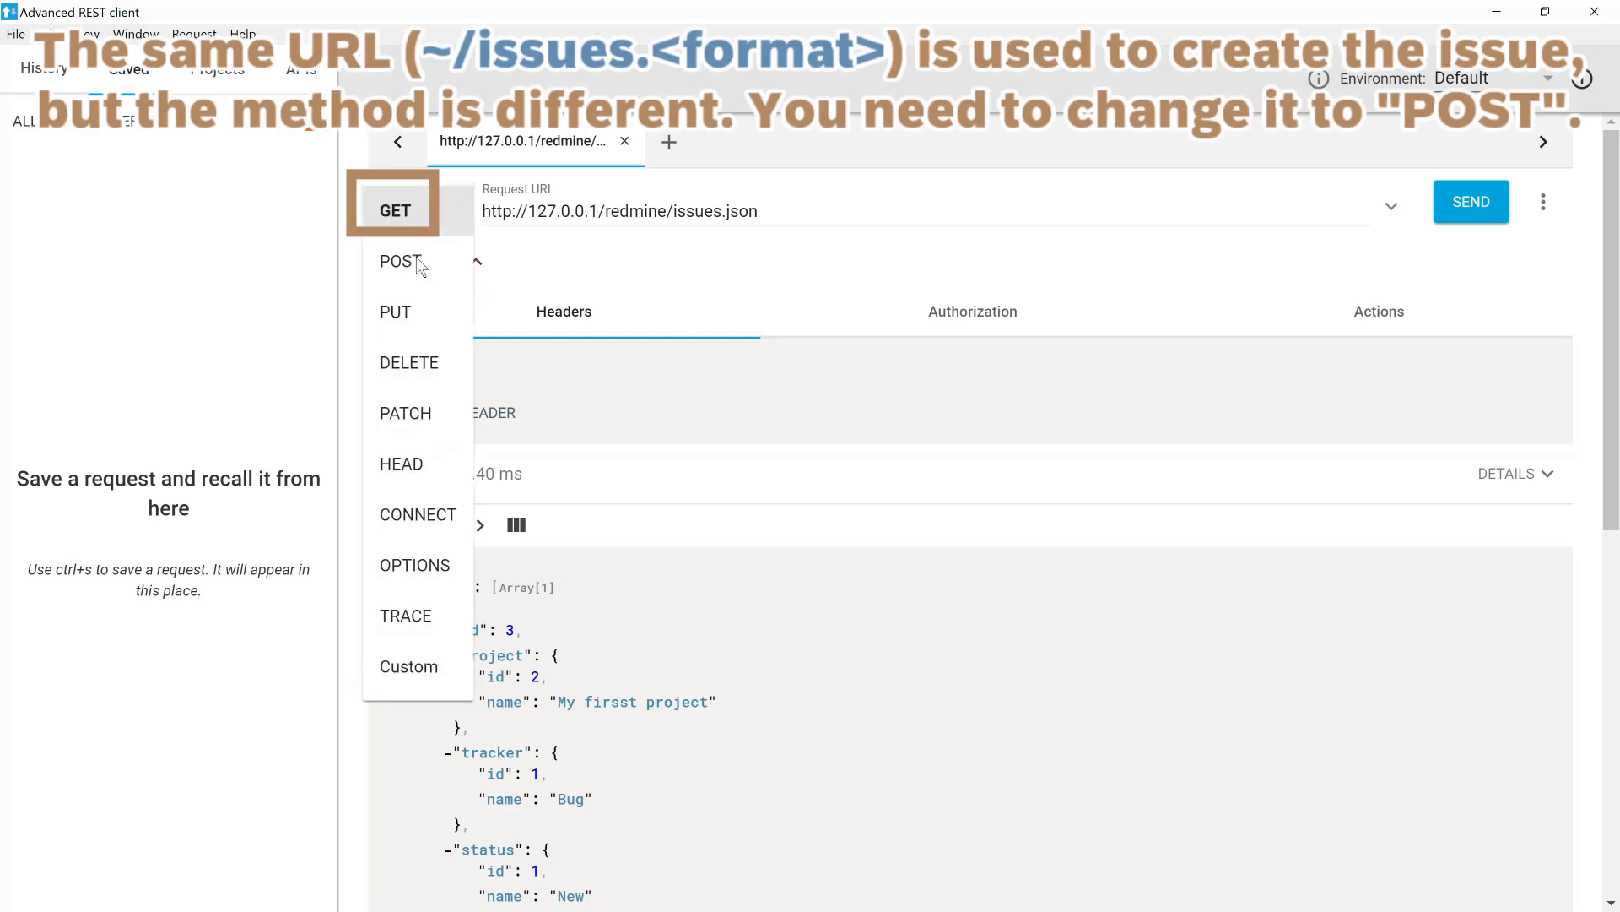
Switch the issues request to POST with application/json body and start the issue JSON.
left_click(396, 261)
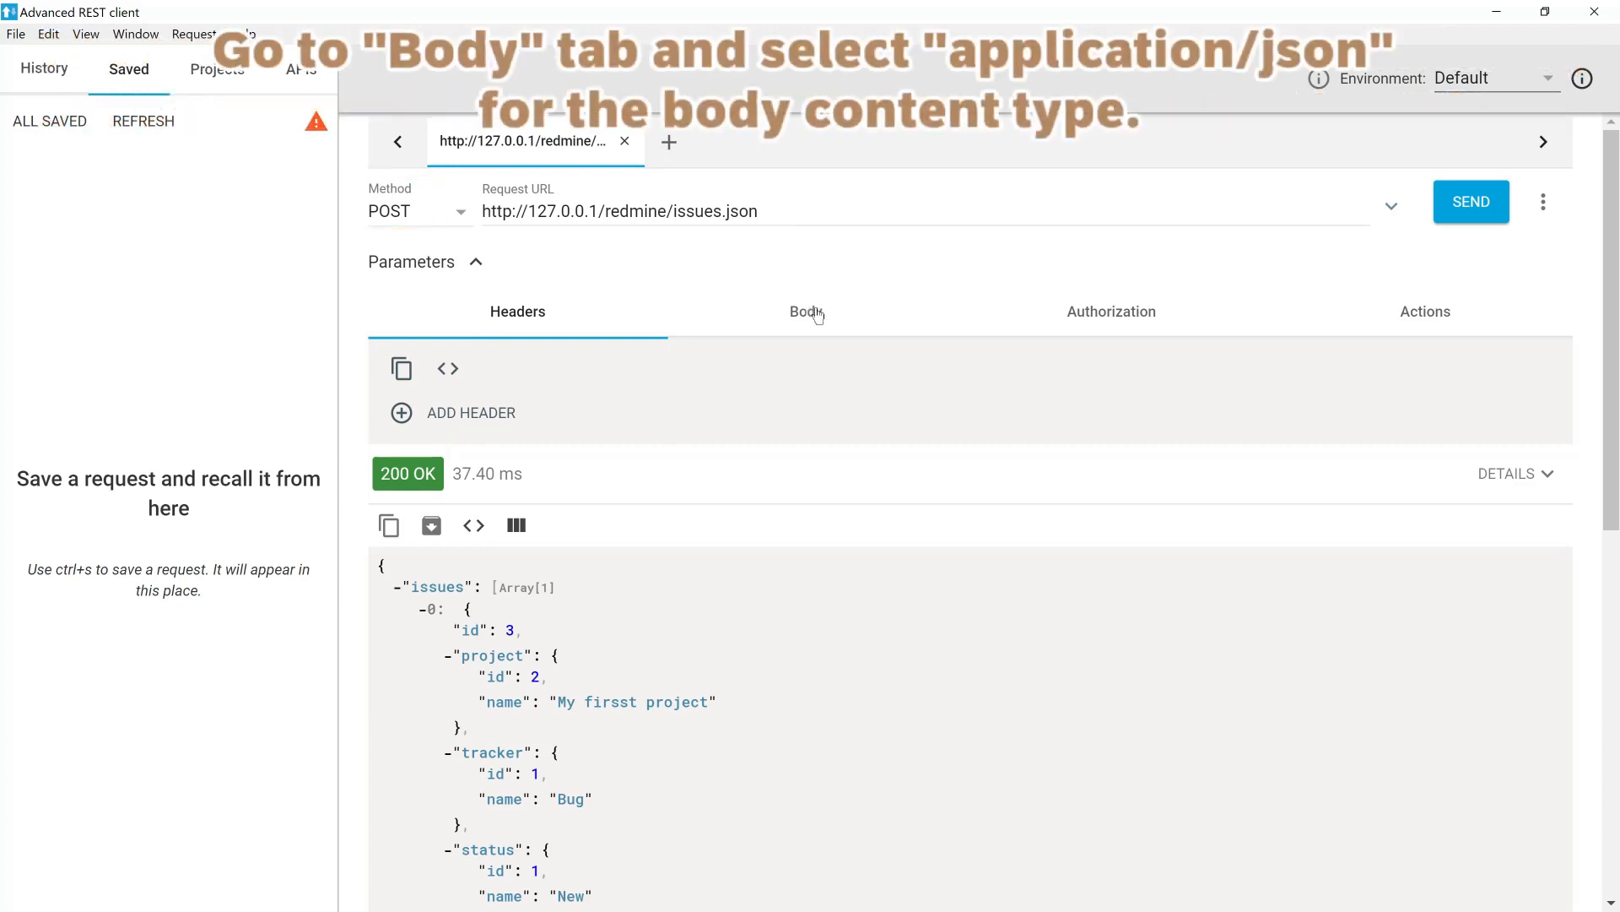
left_click(806, 311)
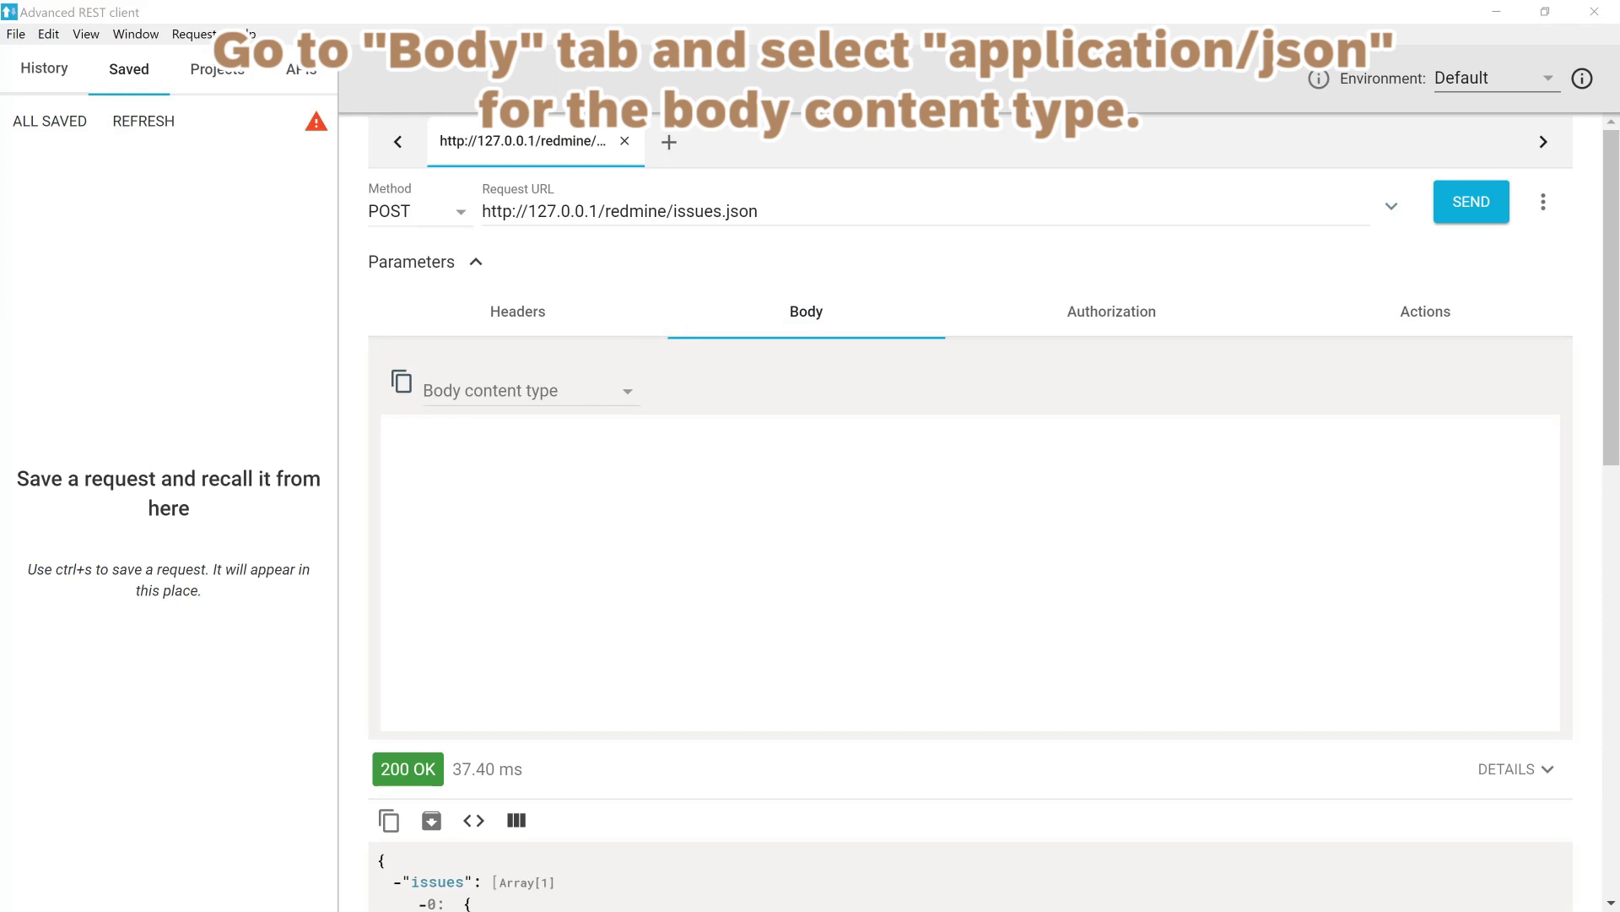
mouse_move(454, 561)
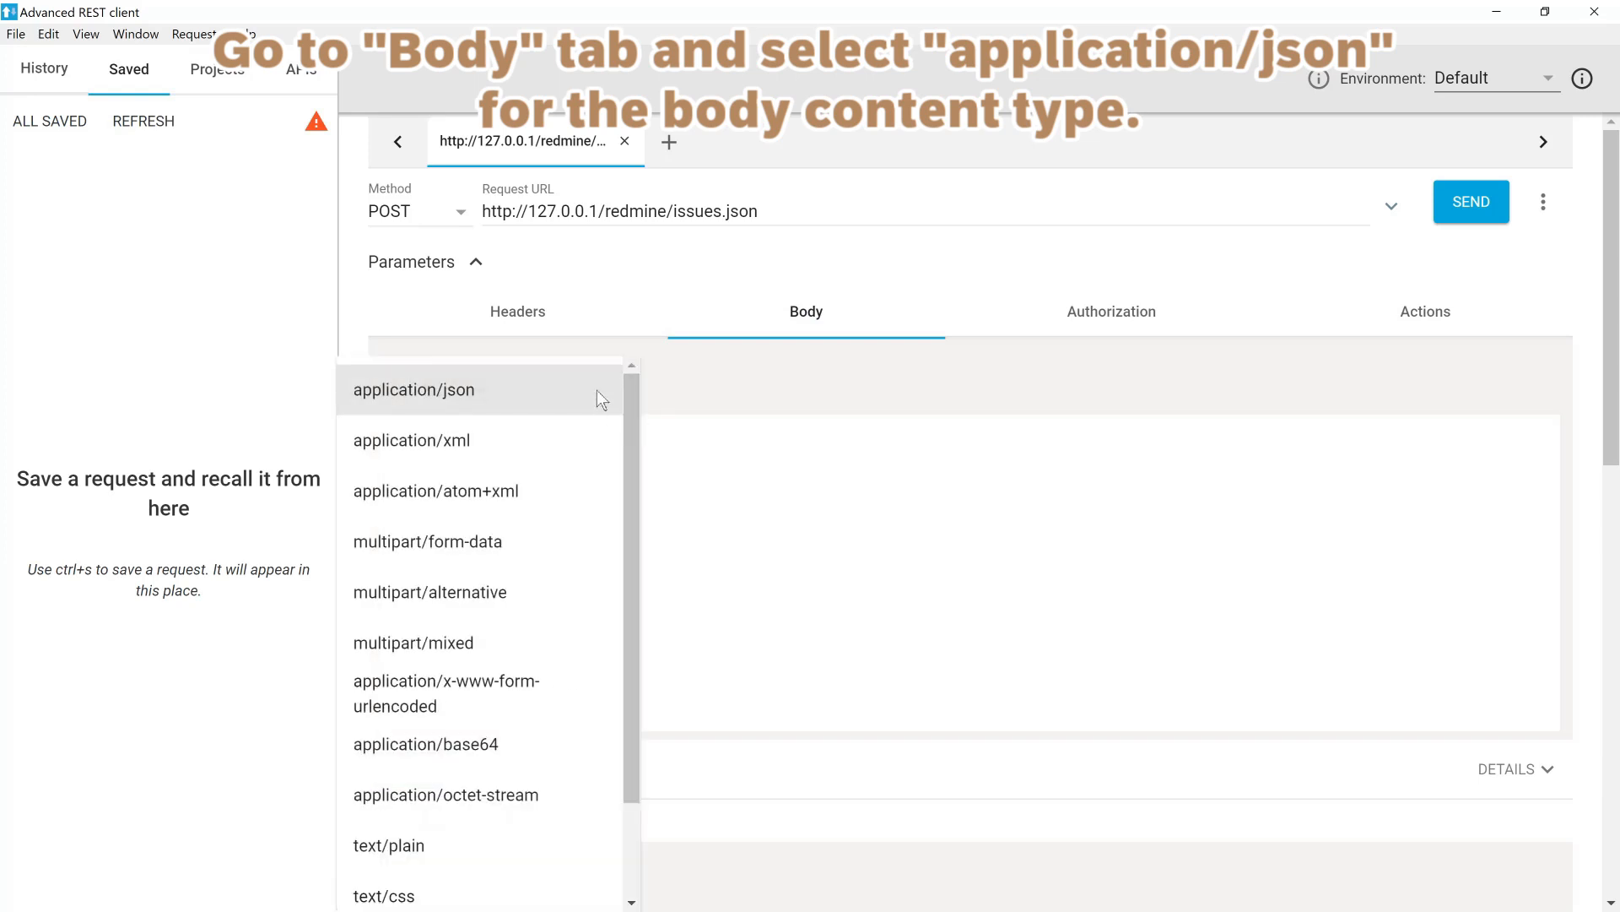
left_click(414, 390)
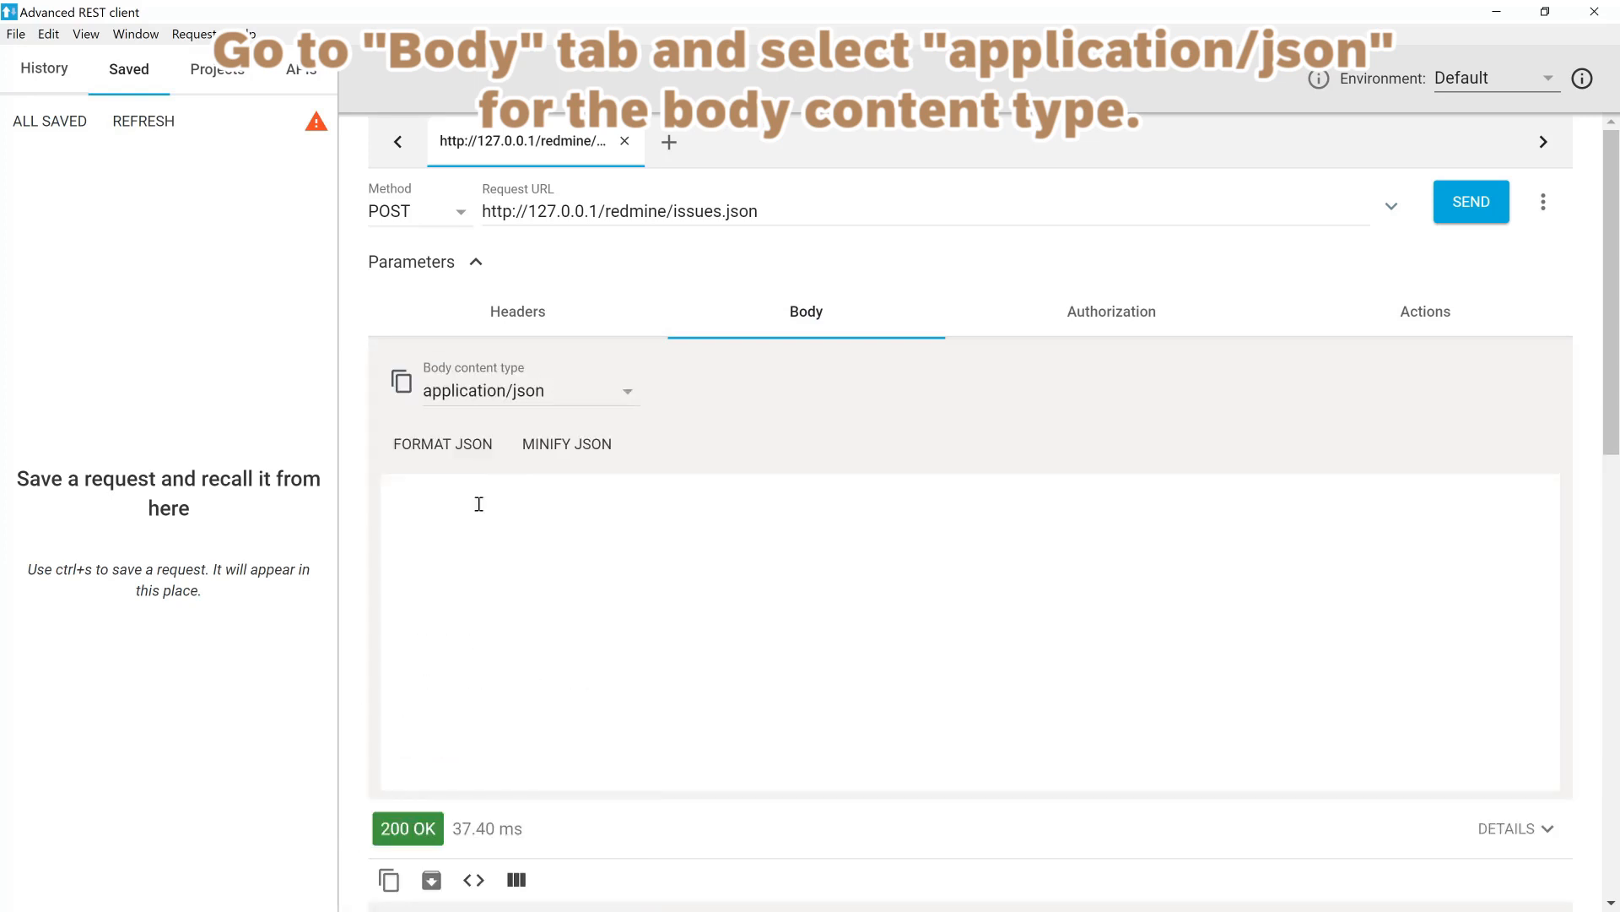
type("http://127.0.0.1/redmine/users.json")
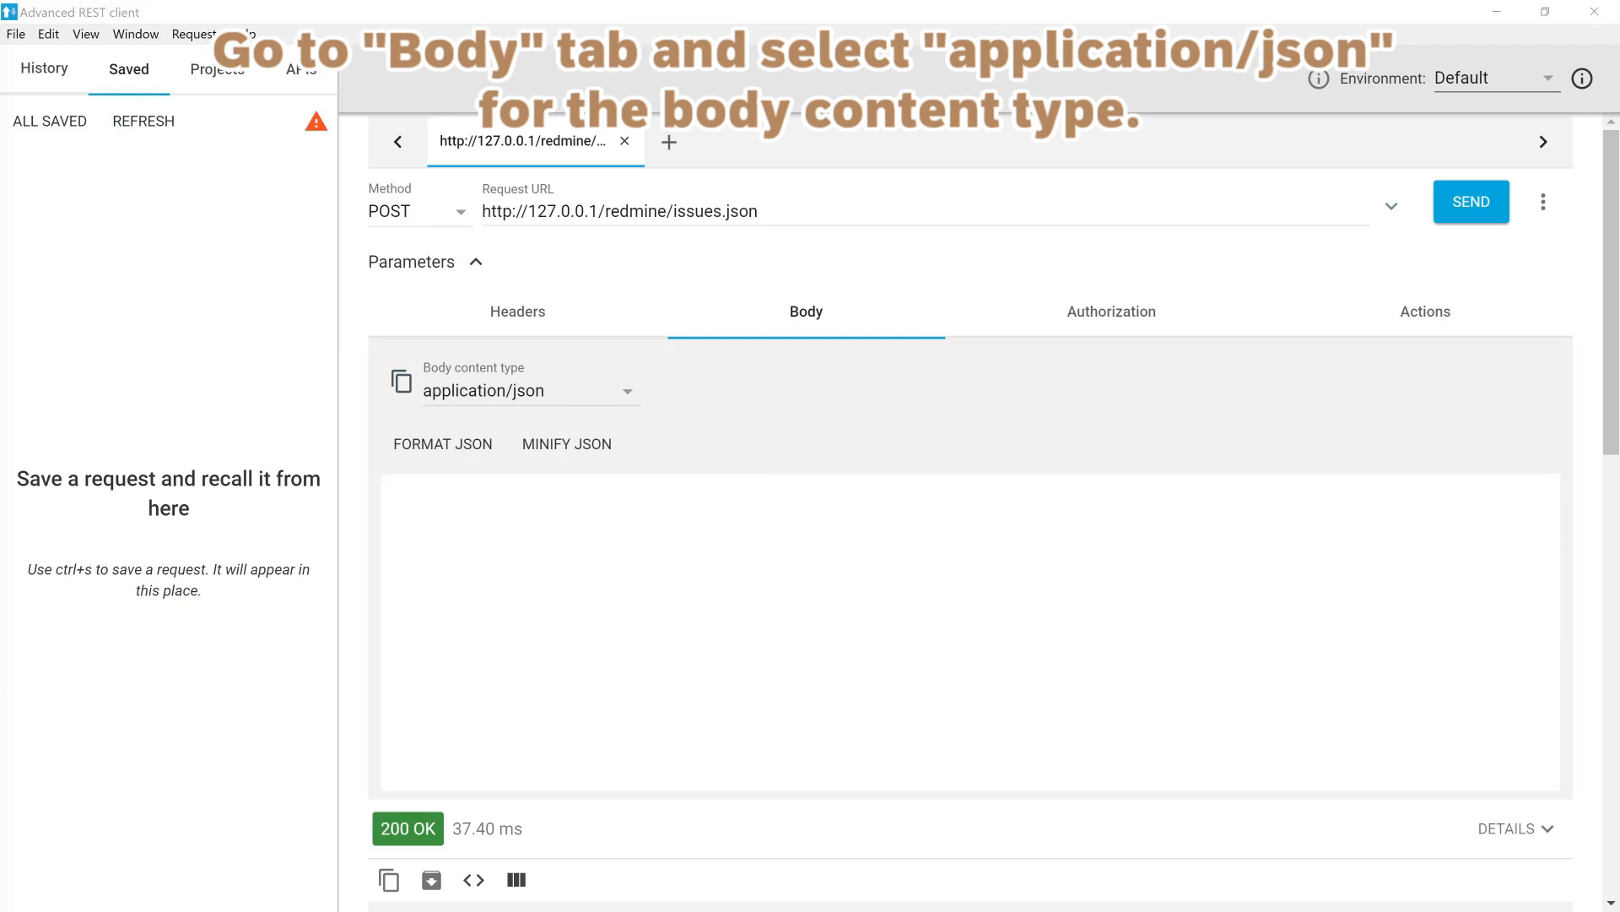
mouse_move(556, 572)
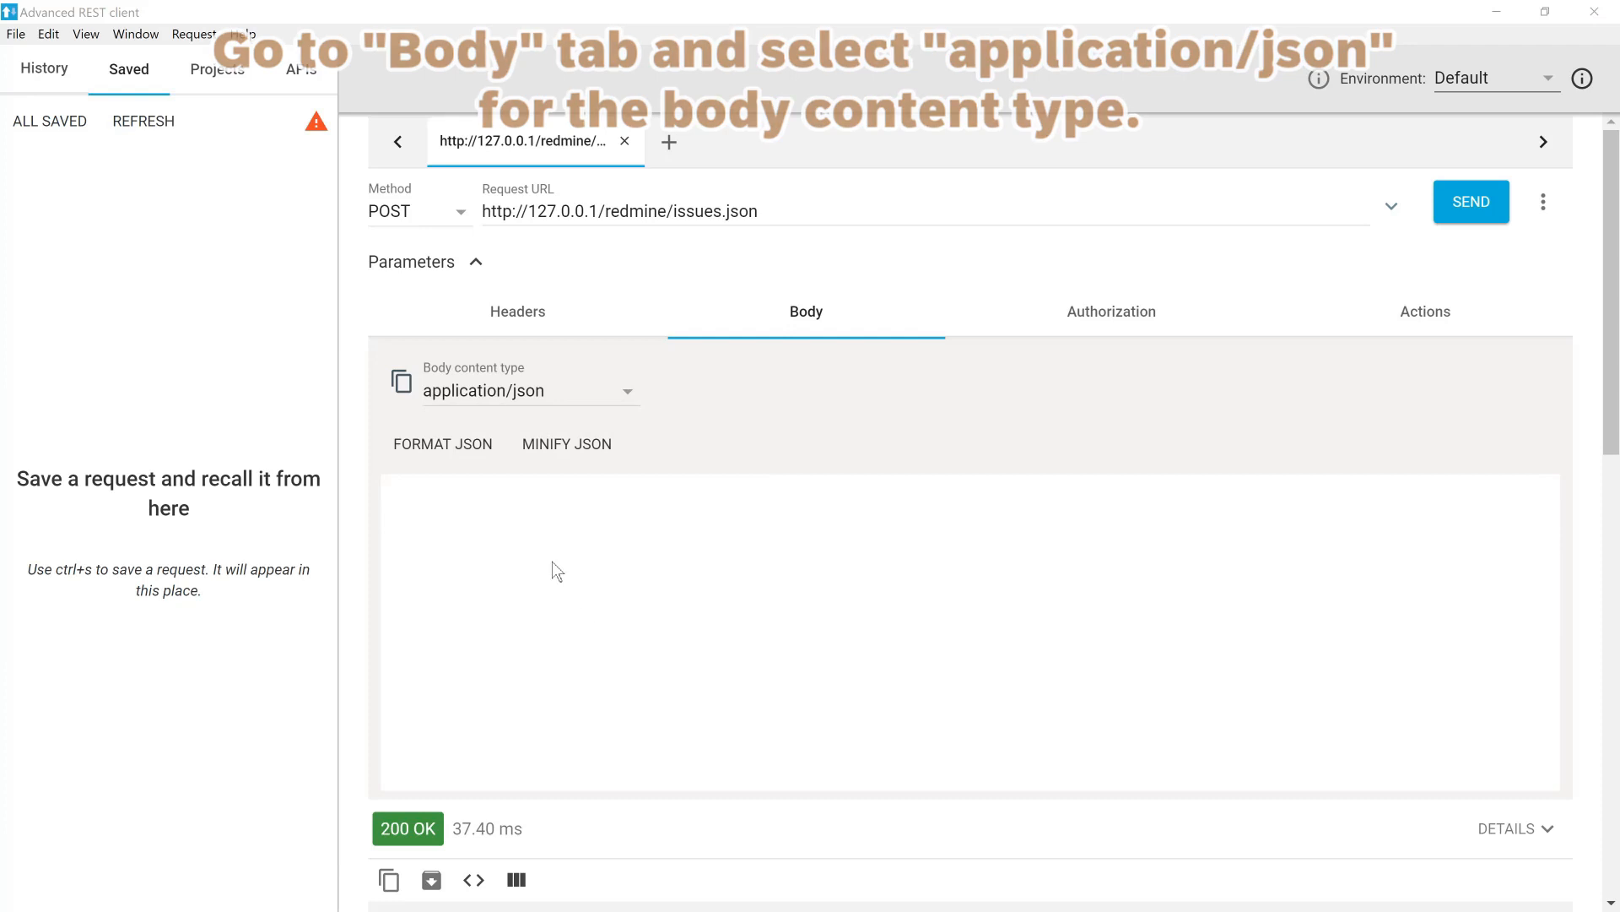
type("{\"issue\": {\"project_id\": 2, \"tracker_id\": 1, \"priority_id\": 2, \"subject\": \"API test to create the iusse\", \"description\": \"This issue is created via *API*\", \"category_id\": 2, \"assigned_to_id\": 1, \"due_date\": \"2020-02-28\", \"estimated_hours\": 8}}")
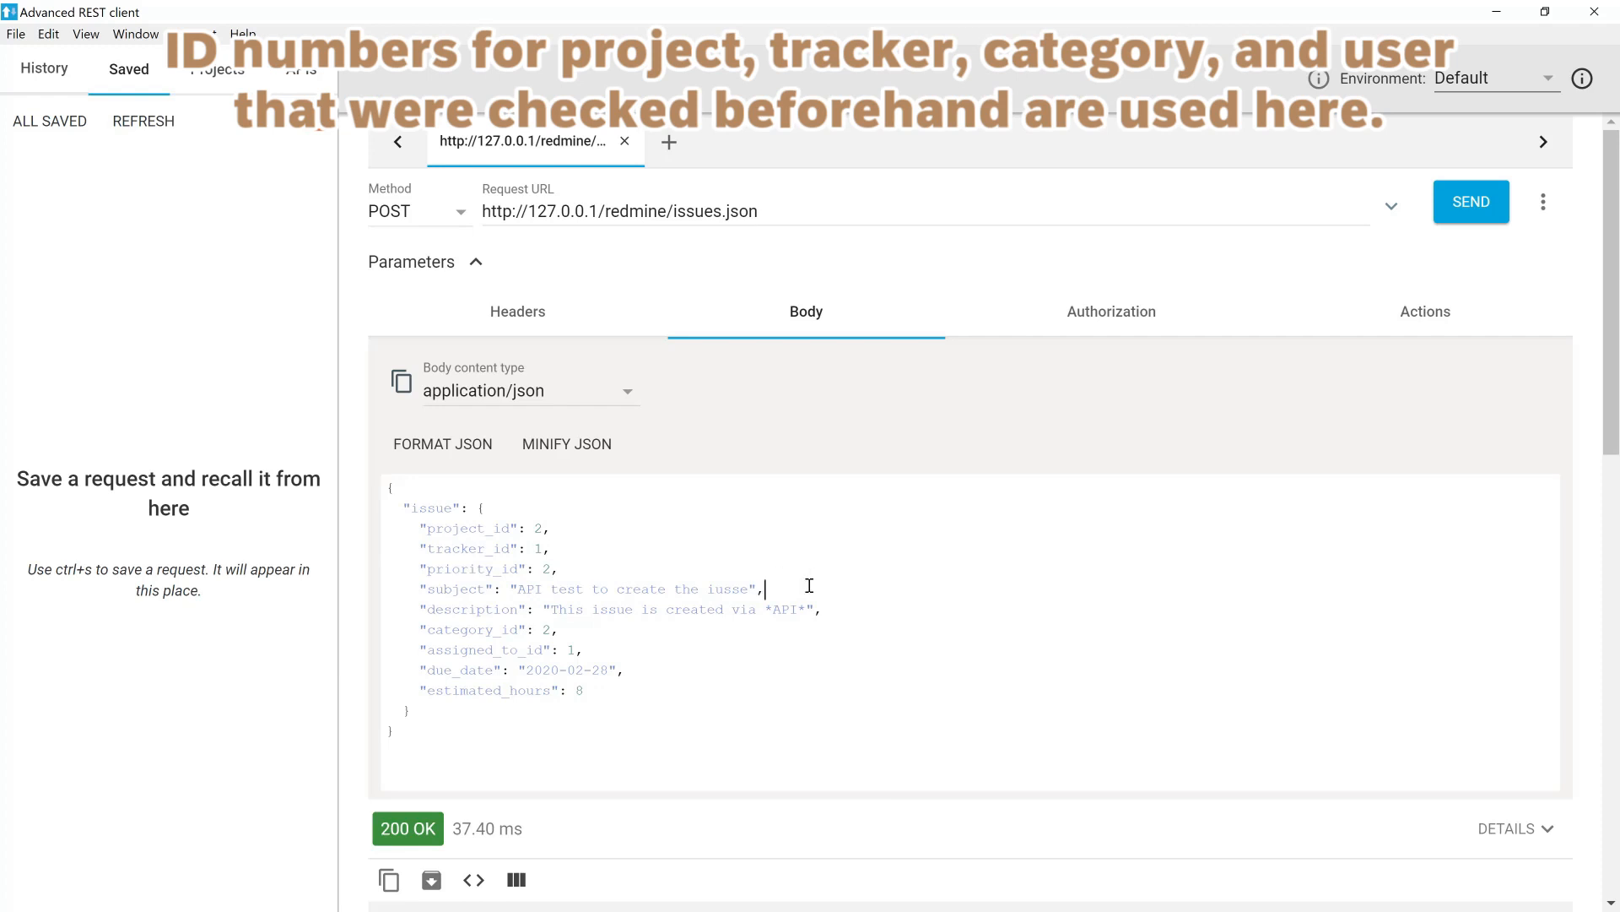
mouse_move(701, 594)
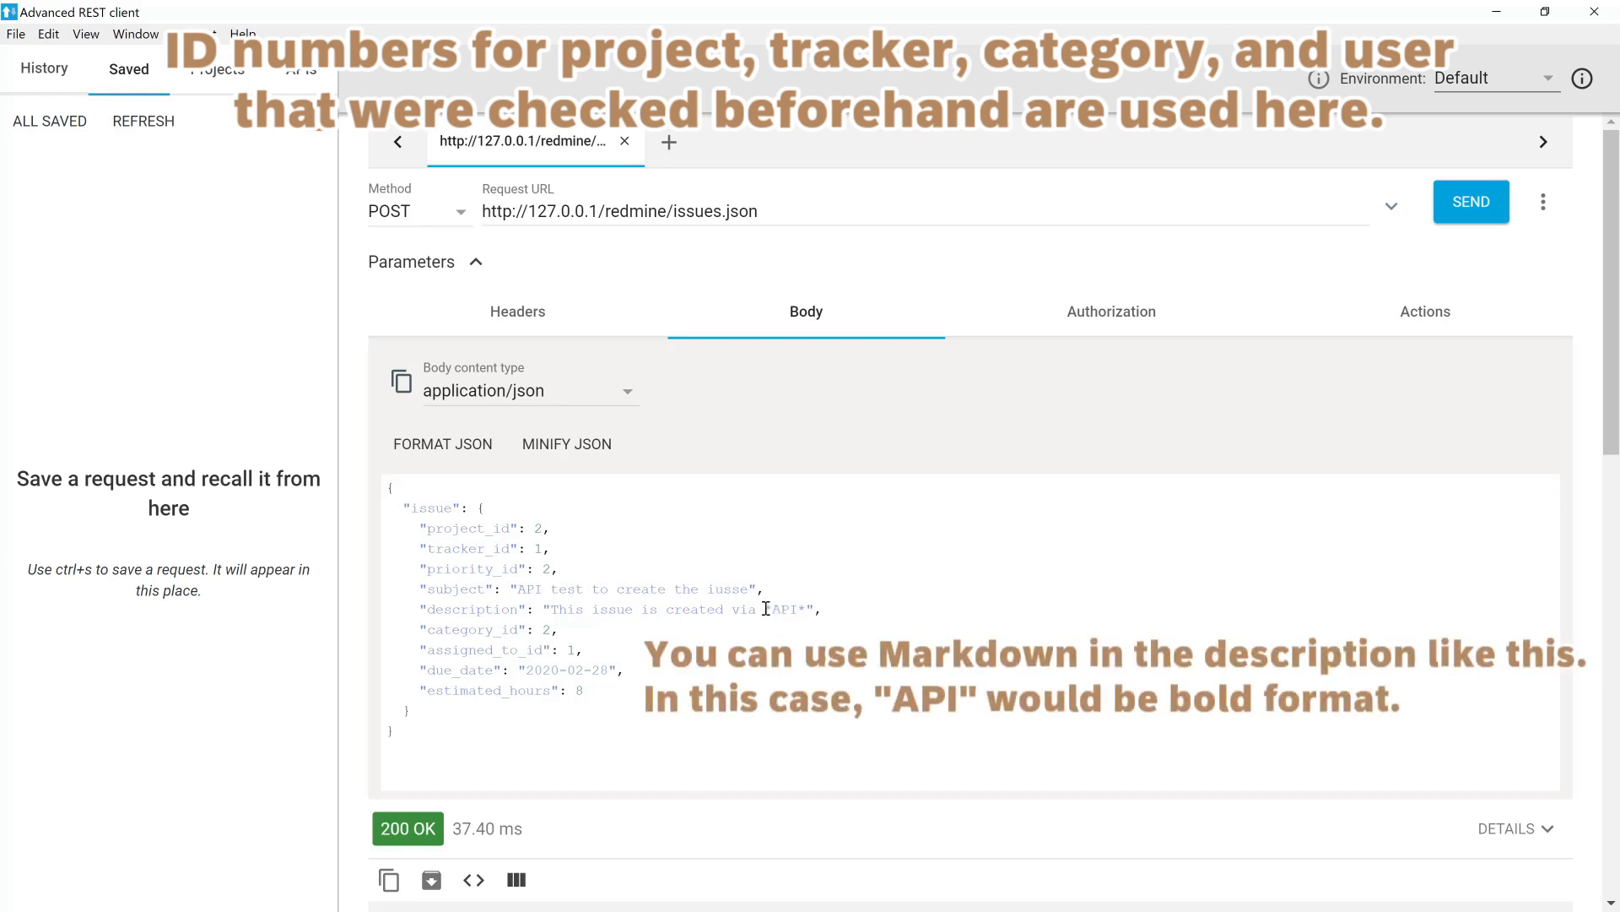
Select the bold-marked word API in the JSON description.
double_click(785, 608)
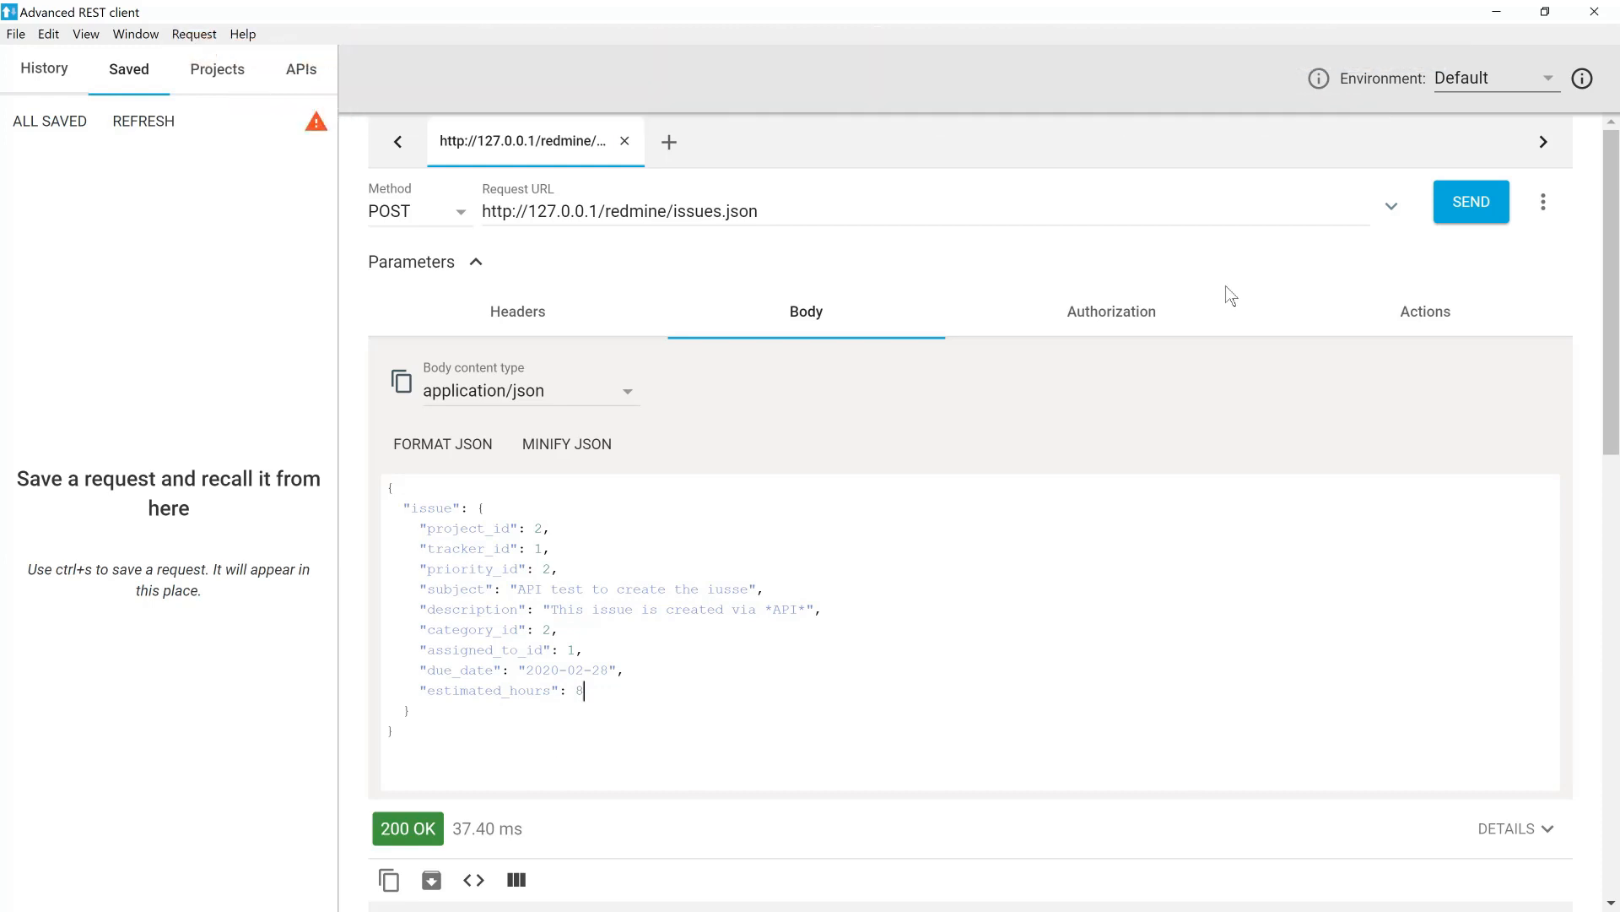
Set Basic authentication with user name 'user' and check the generated Authorization header.
left_click(1111, 312)
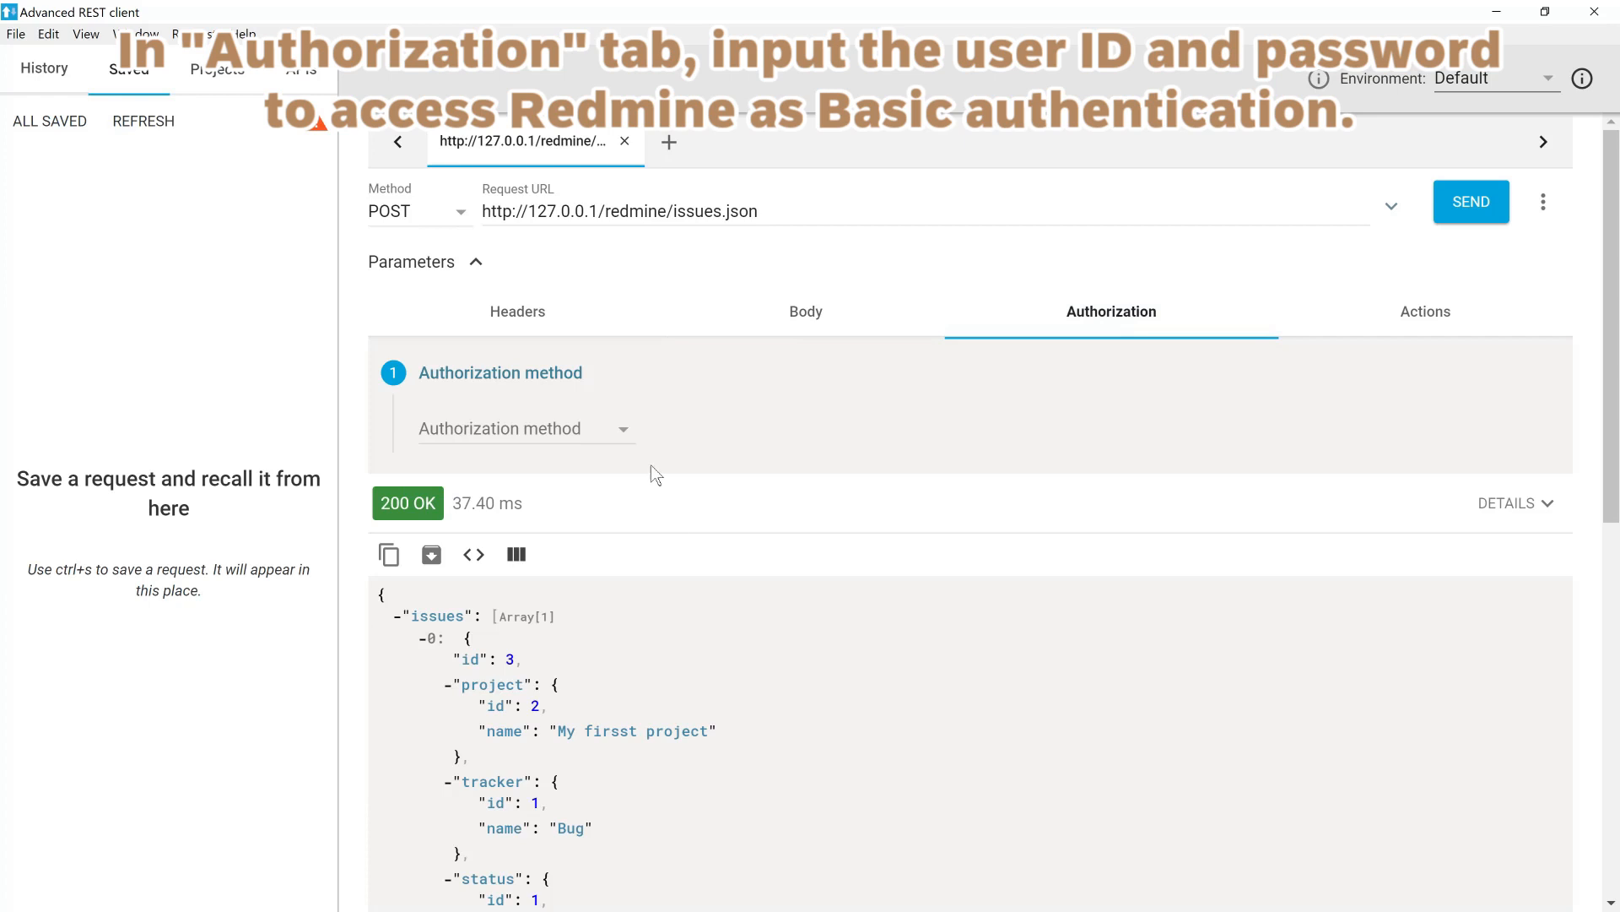
left_click(524, 428)
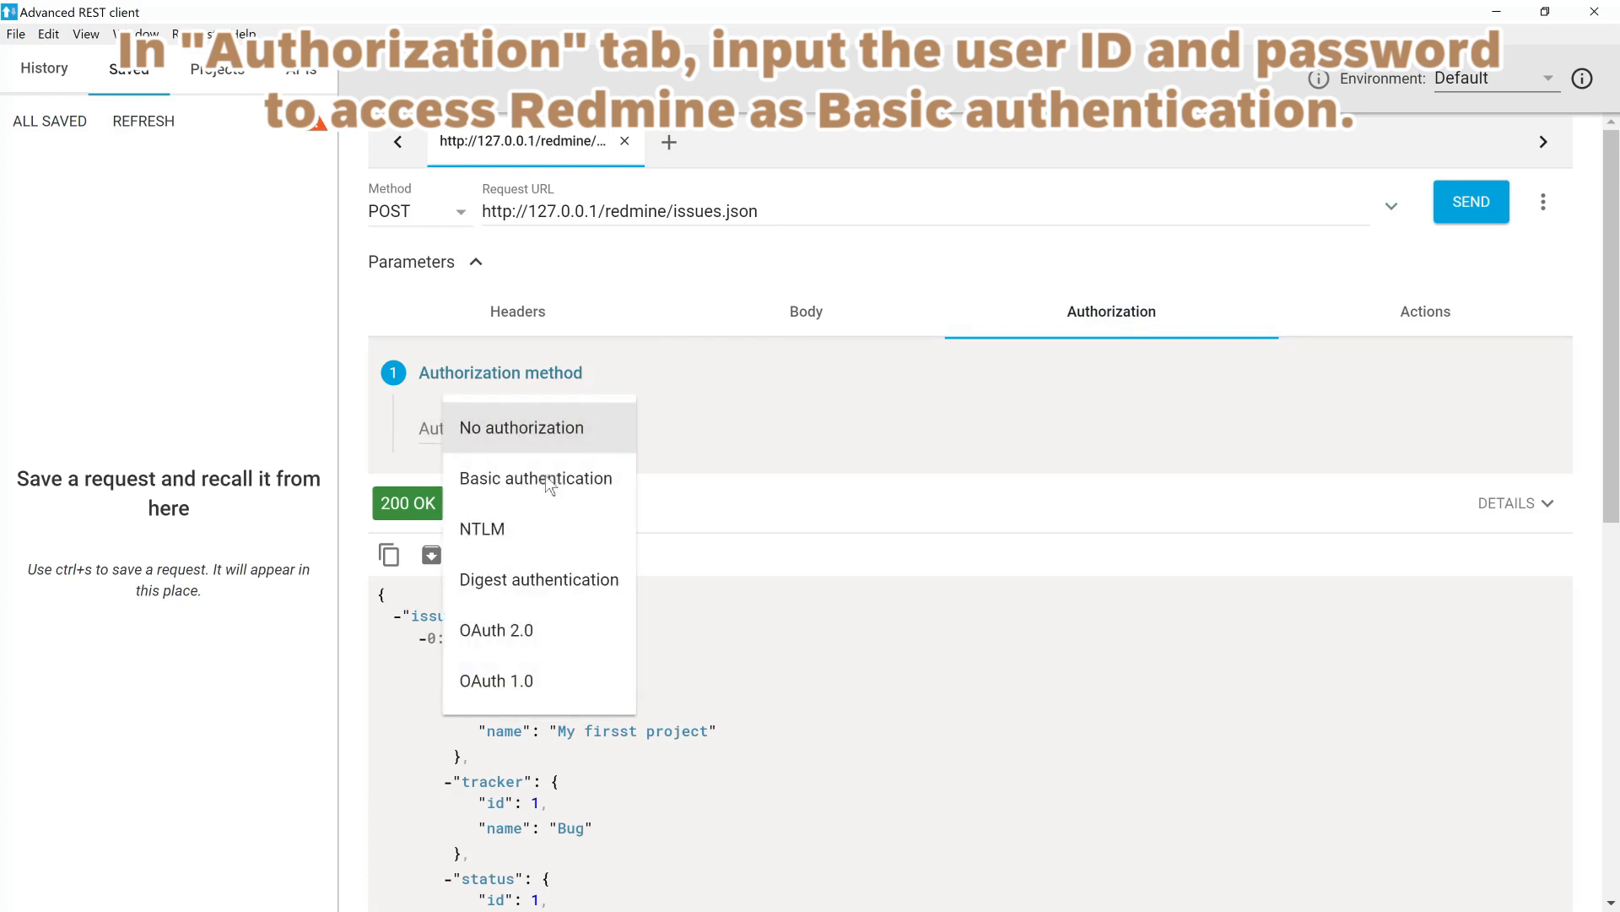
left_click(536, 477)
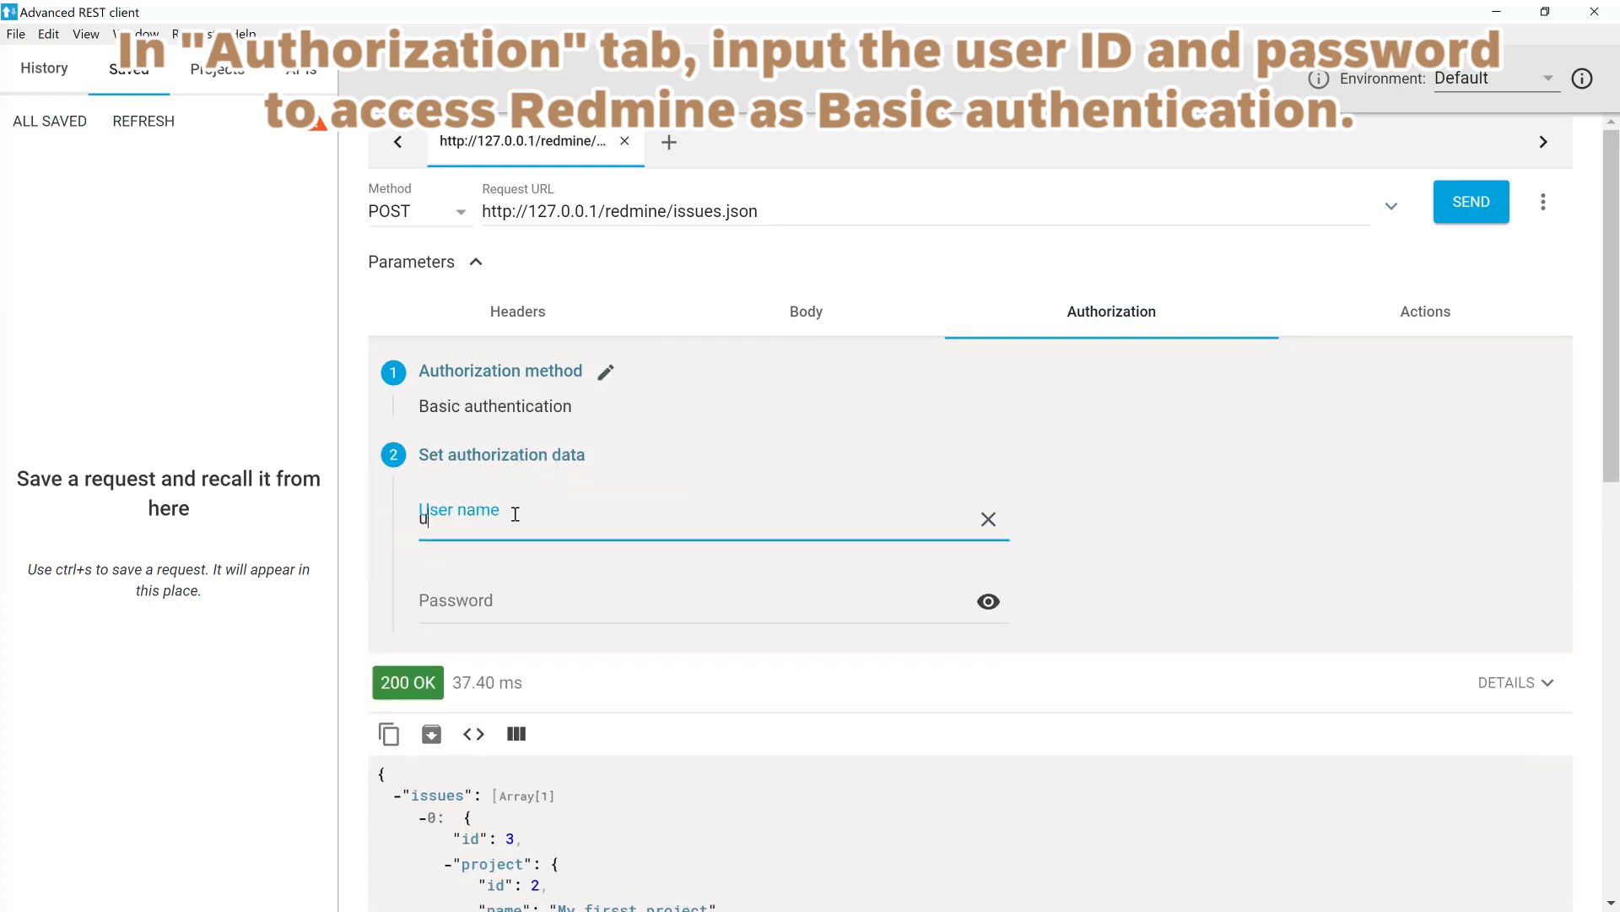
type("user")
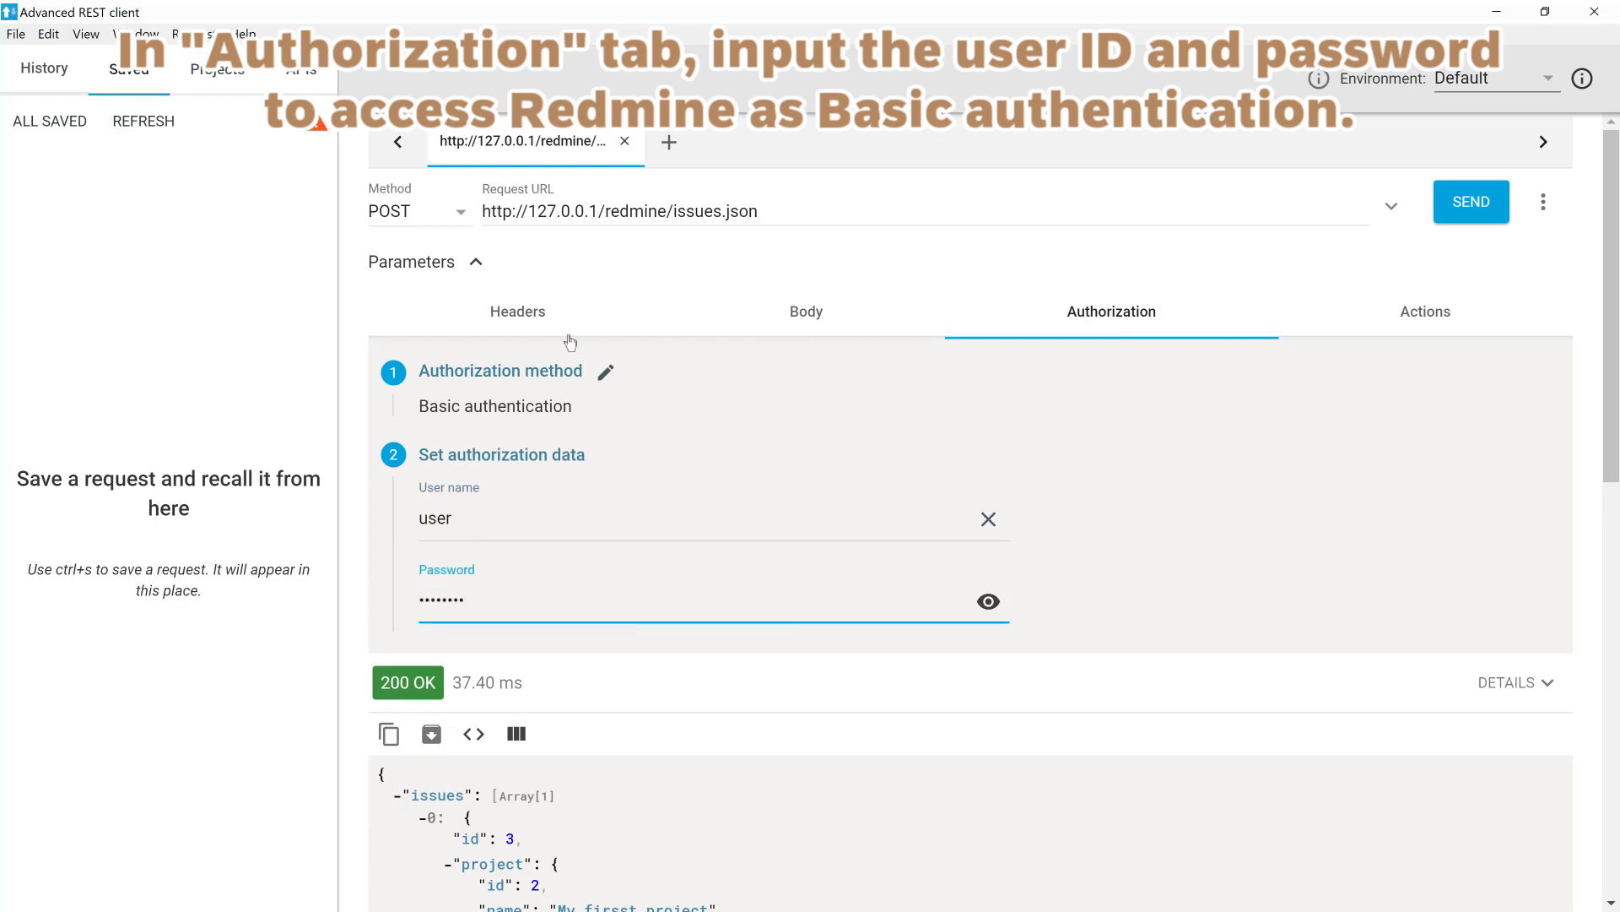
left_click(517, 311)
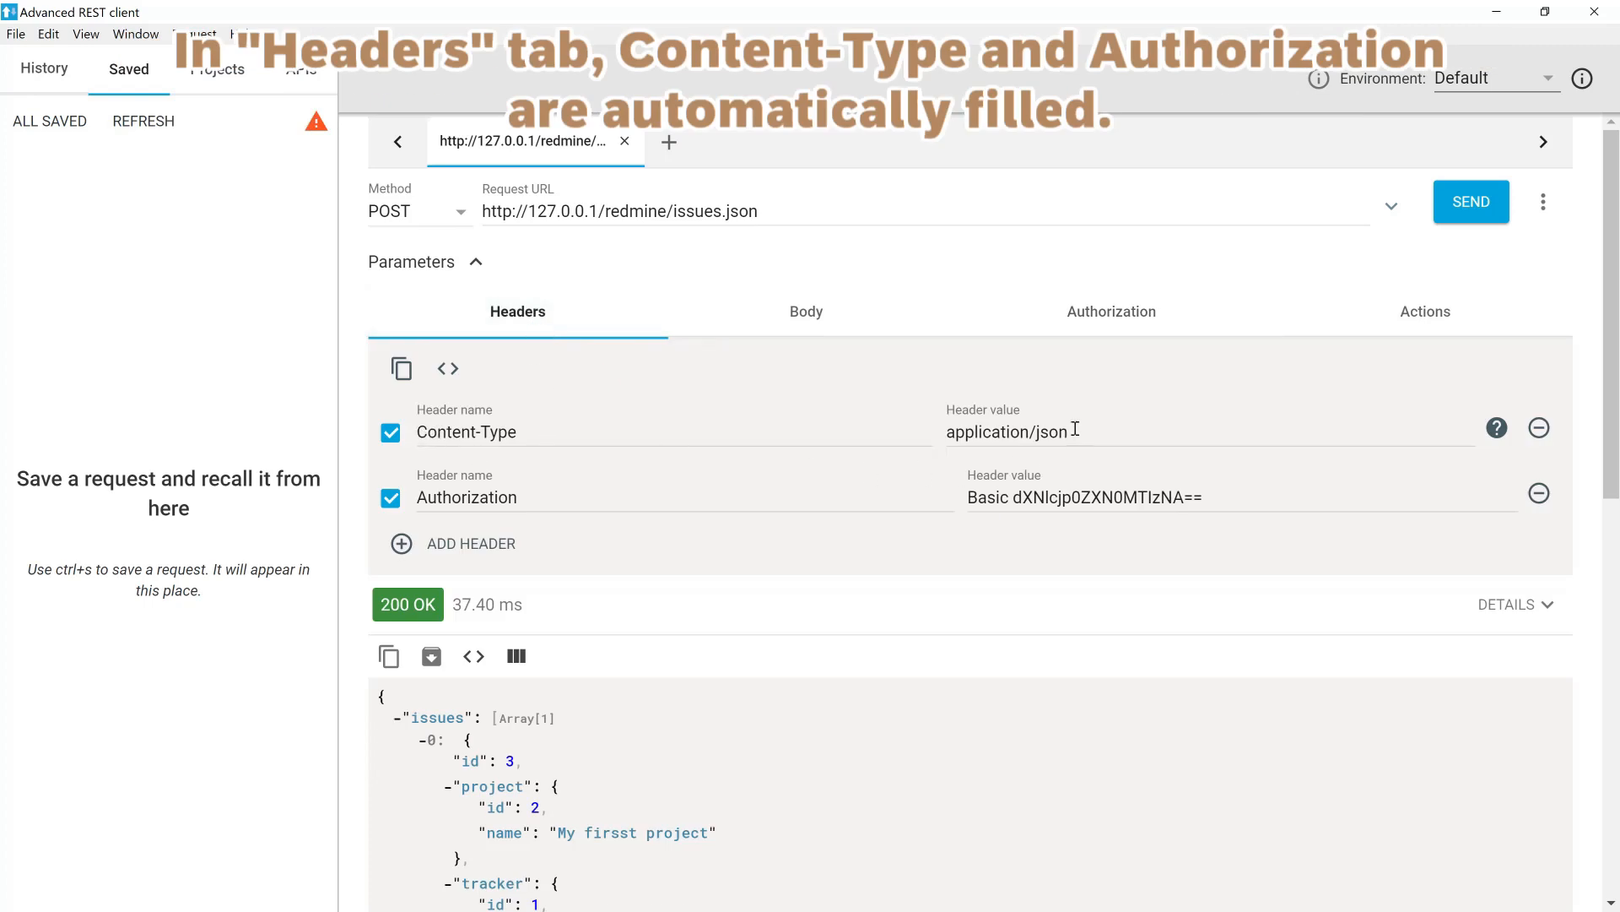
mouse_move(1112, 519)
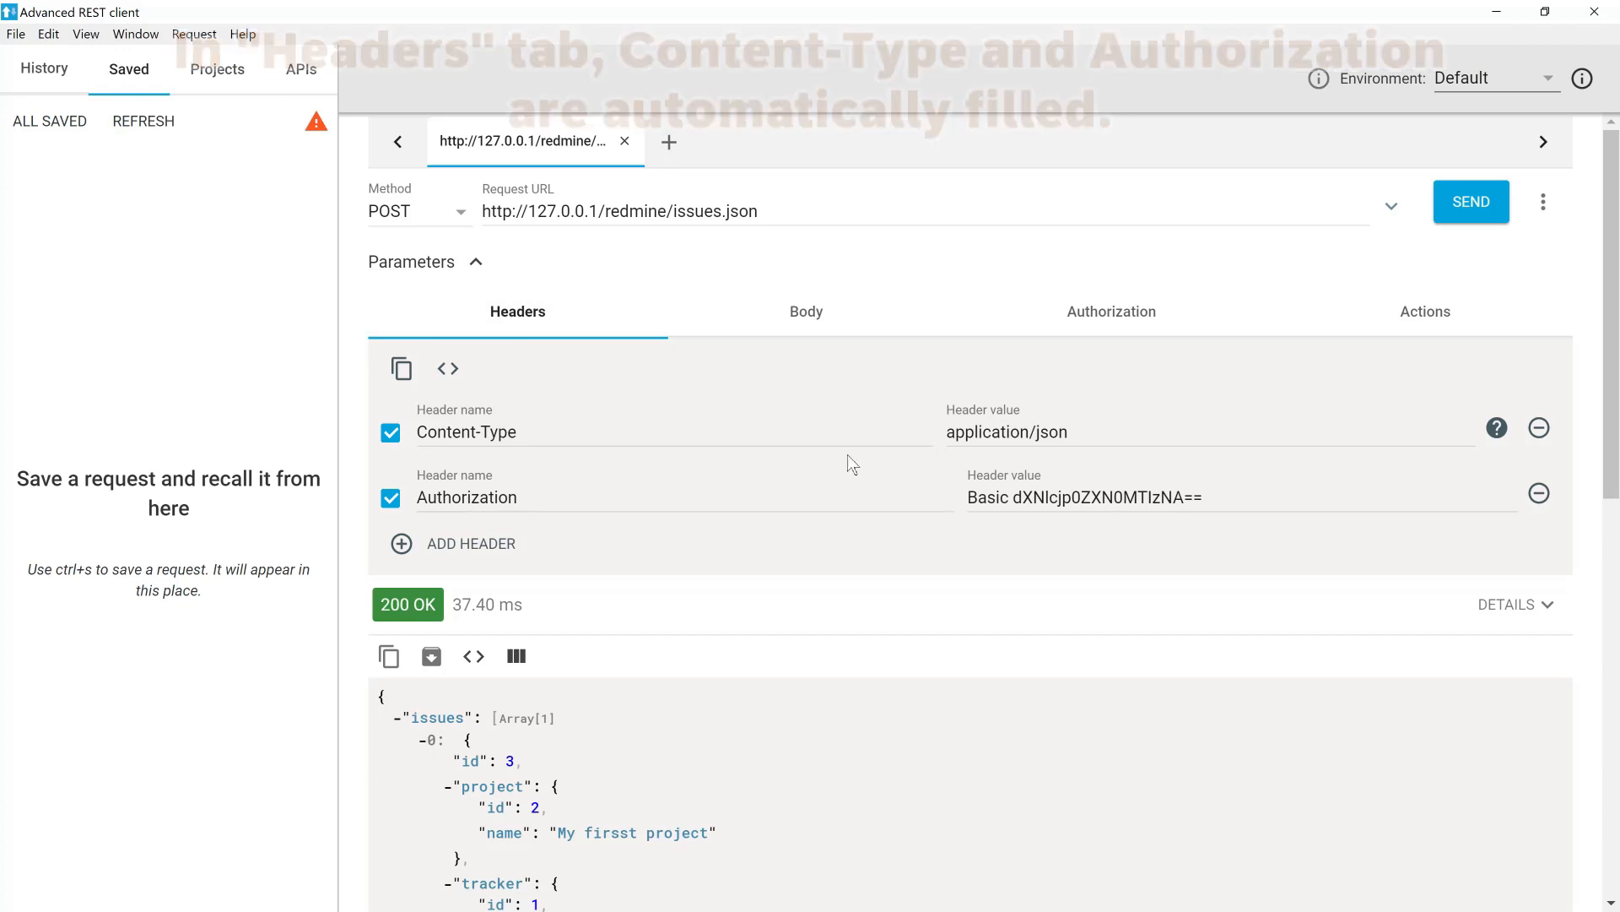
Review the new-issue application/json payload in the request body.
left_click(805, 311)
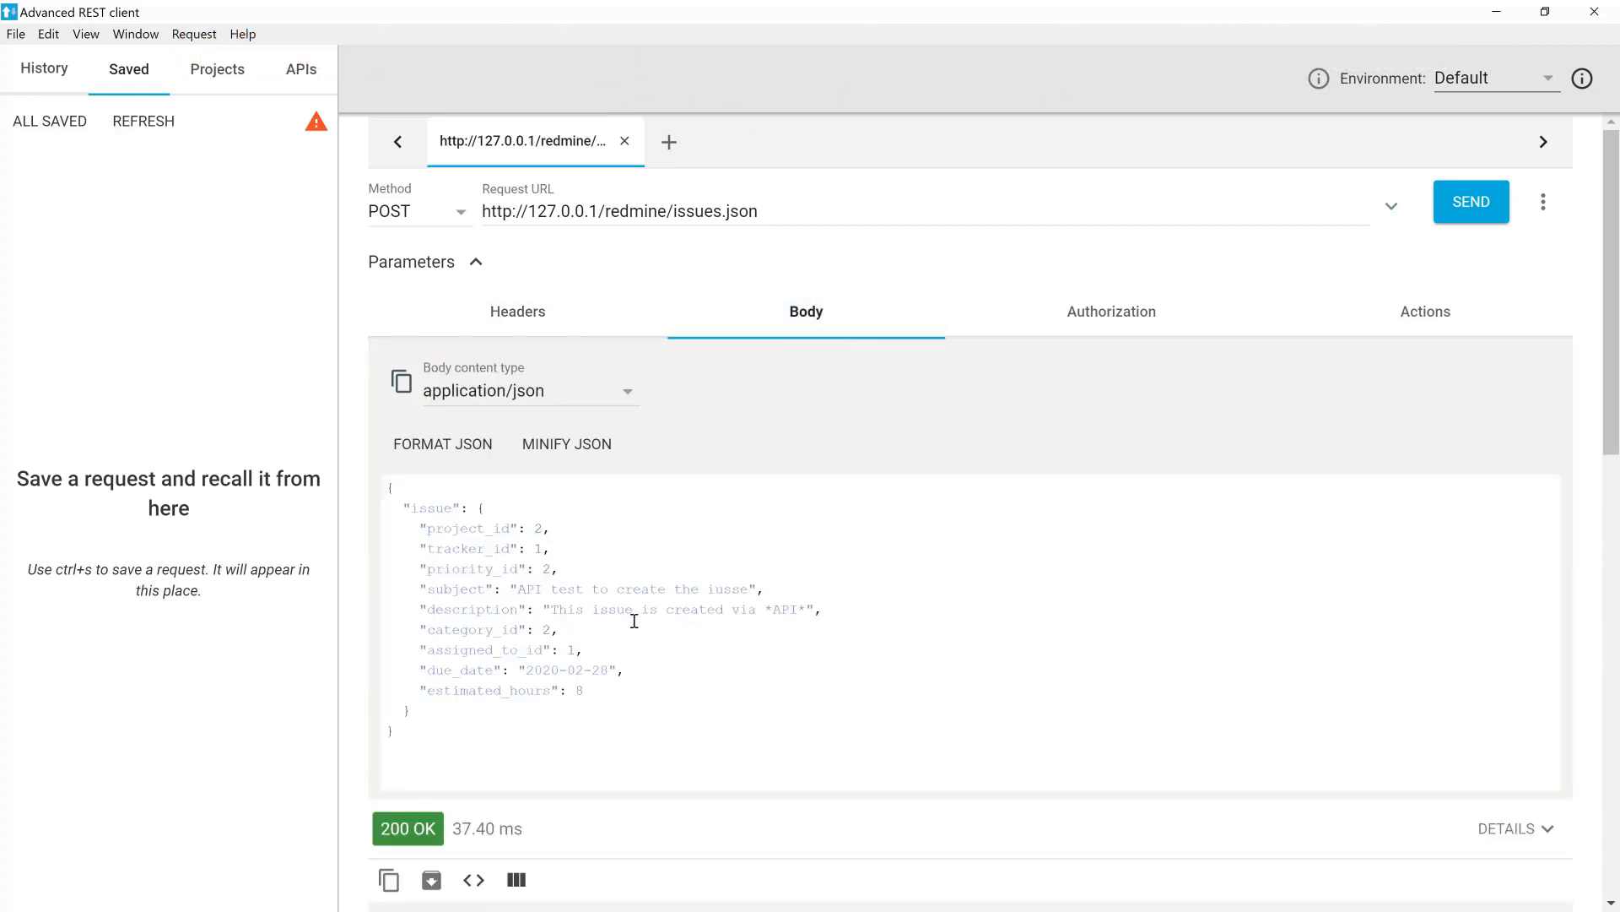
mouse_move(567, 263)
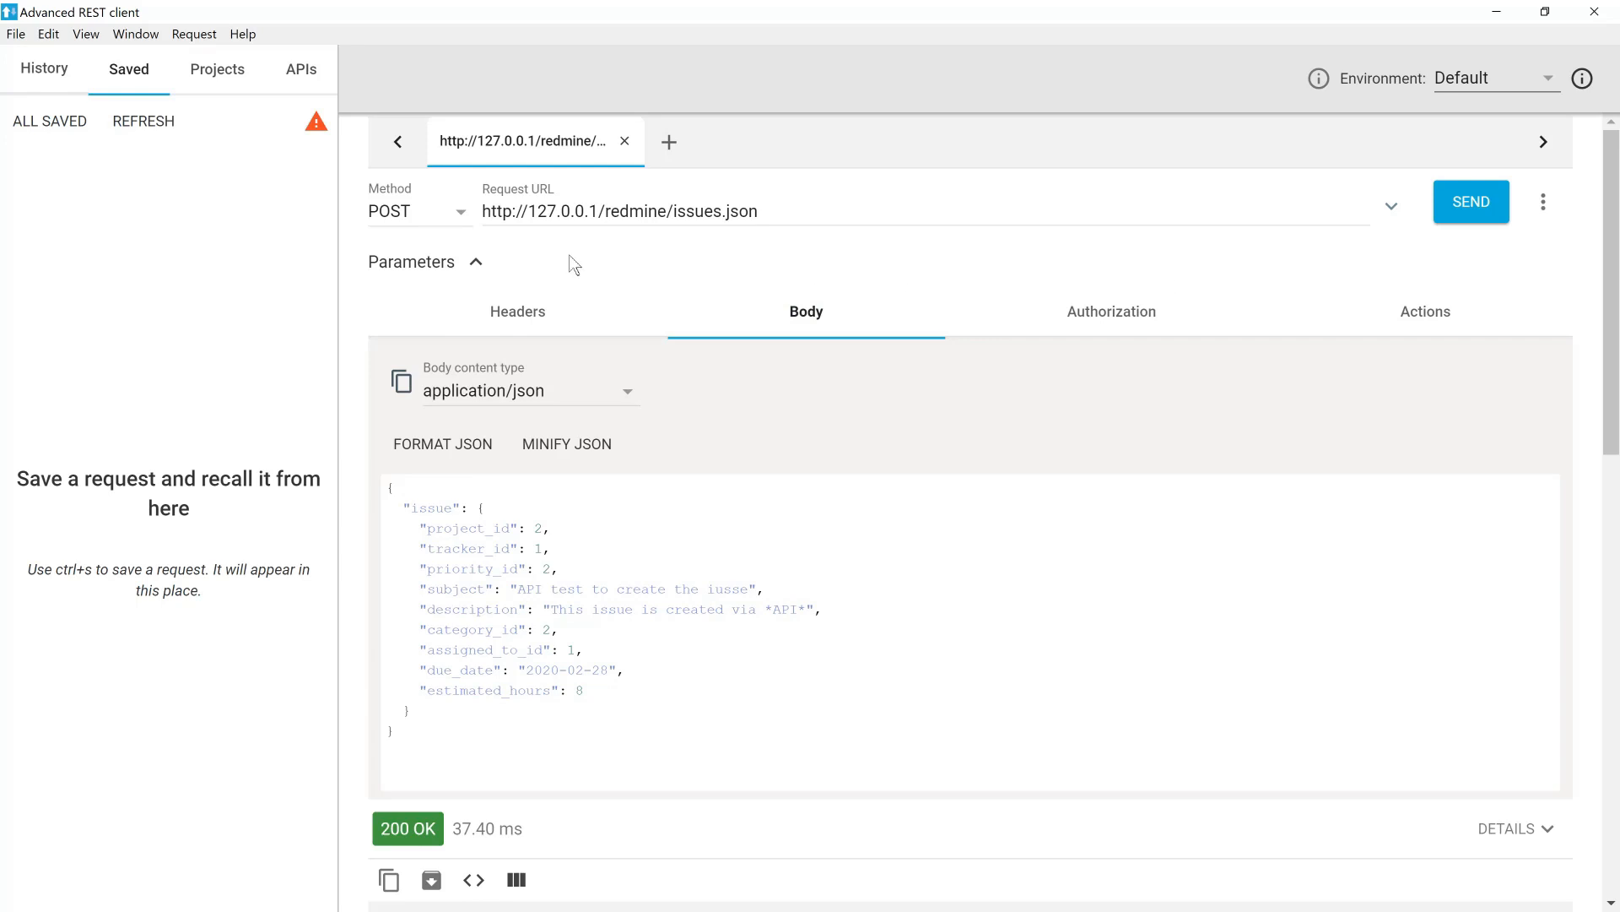
mouse_move(919, 212)
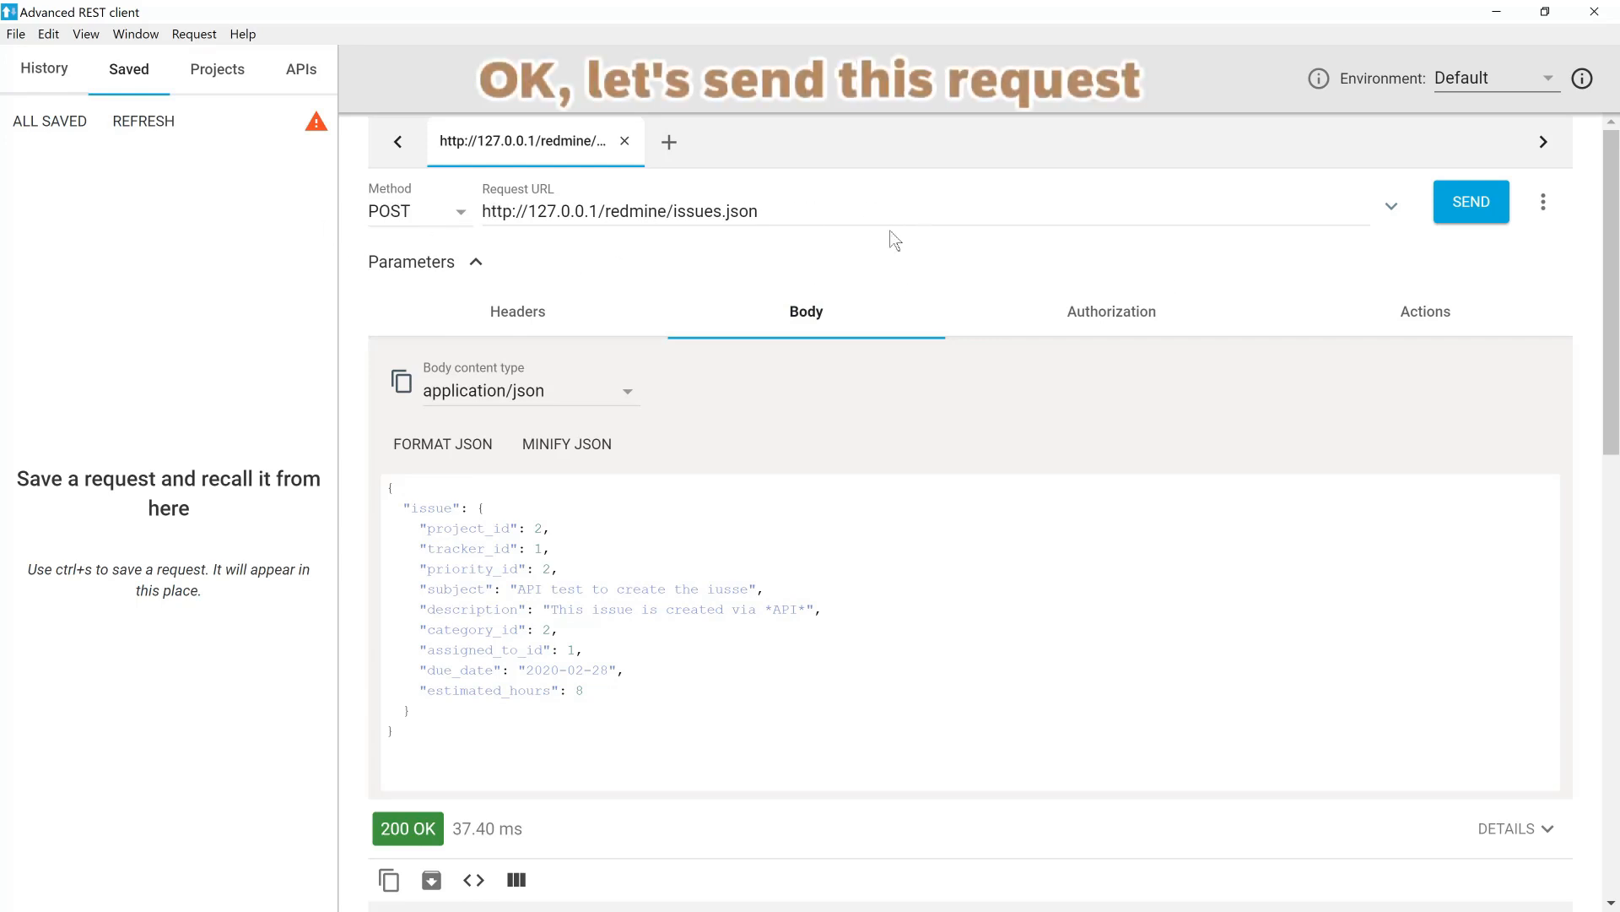
Send the POST and read through the 201 Created response for issue 8.
left_click(1470, 202)
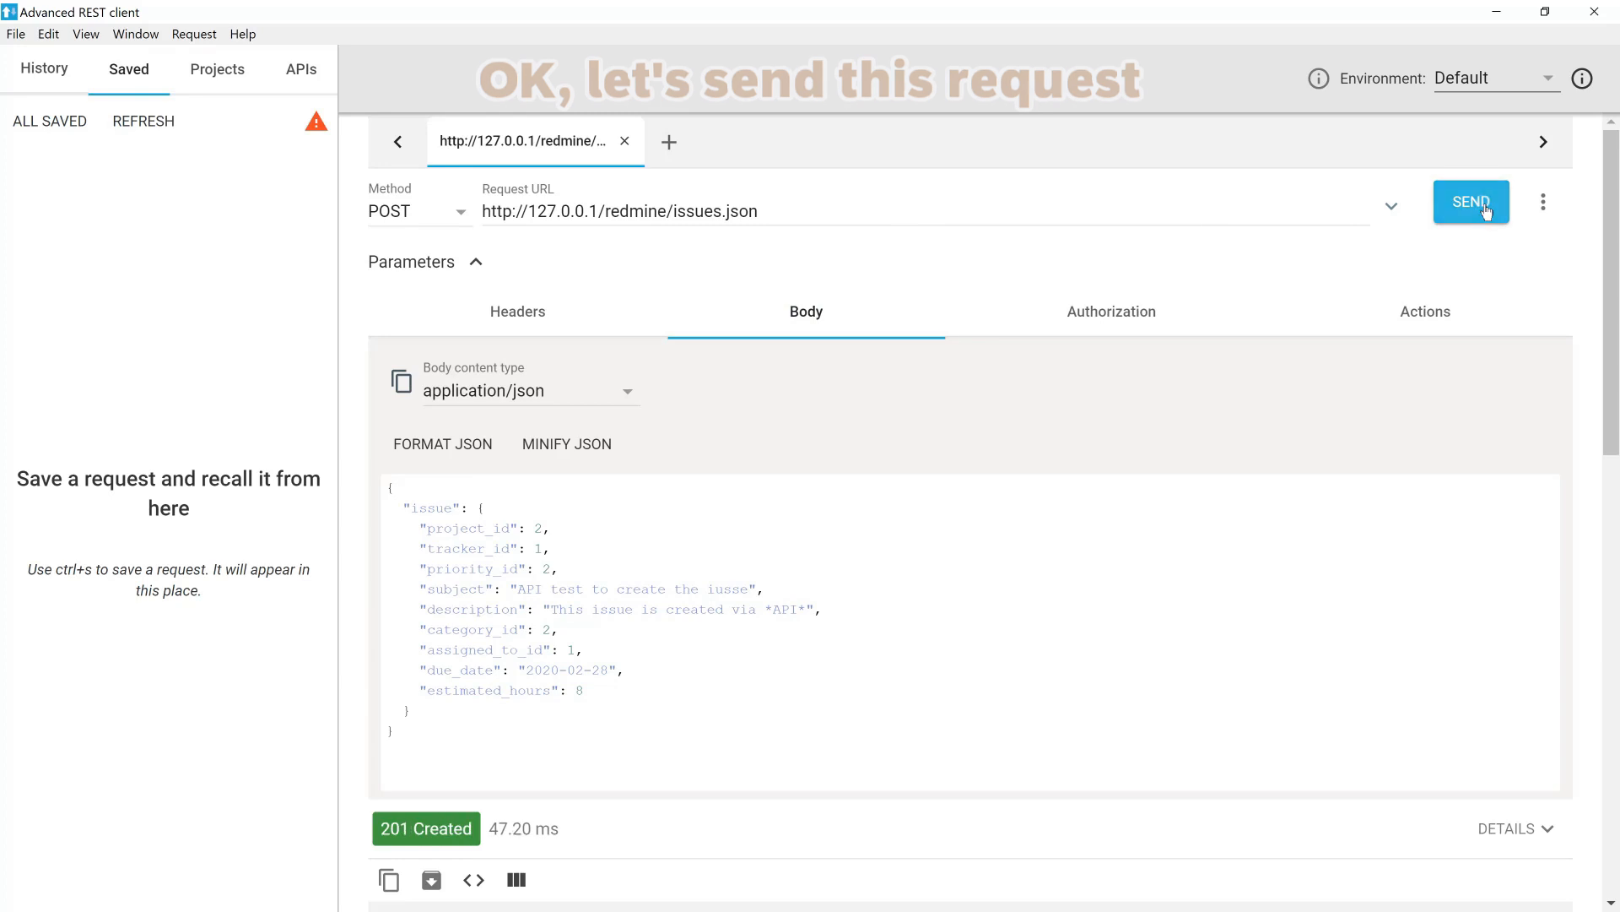
scroll("down", 3)
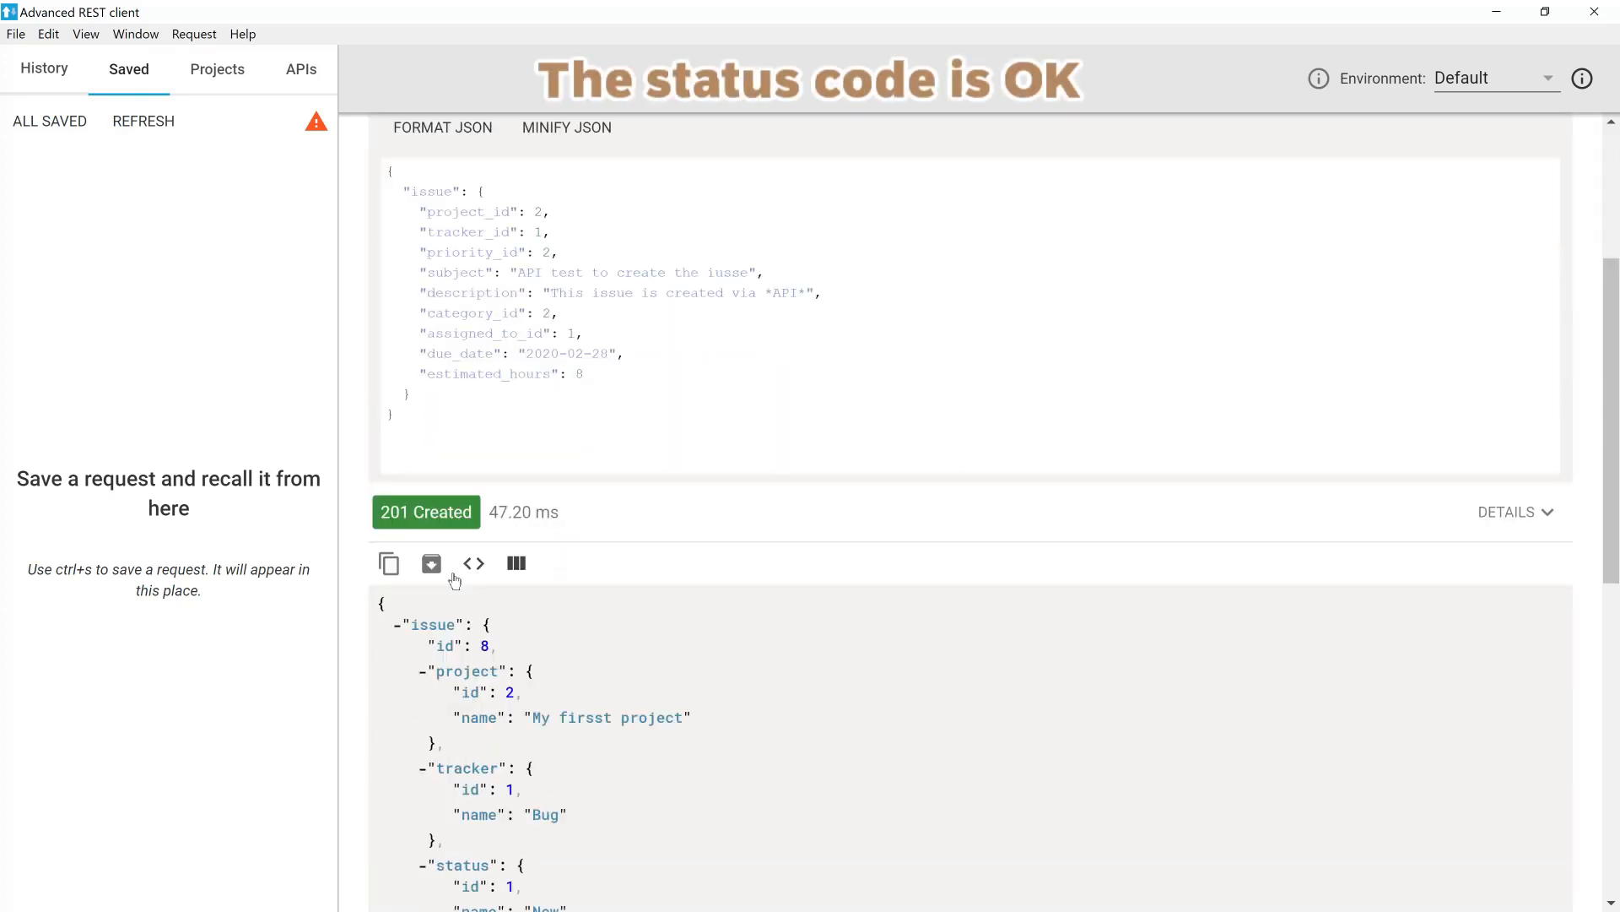
scroll("down", 3)
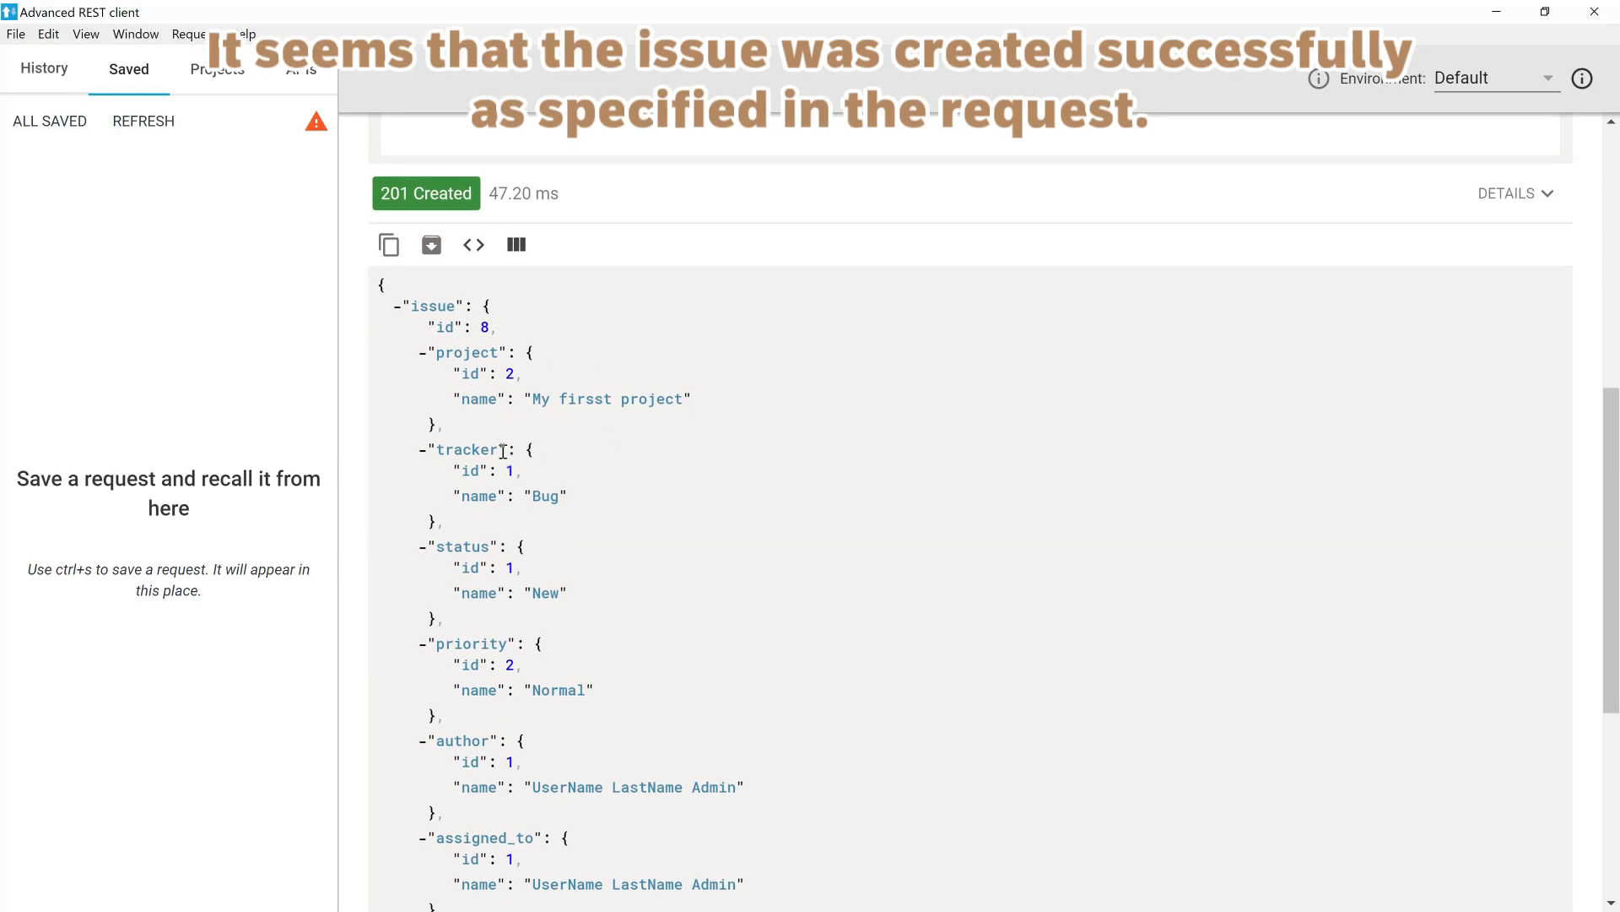
scroll("down", 3)
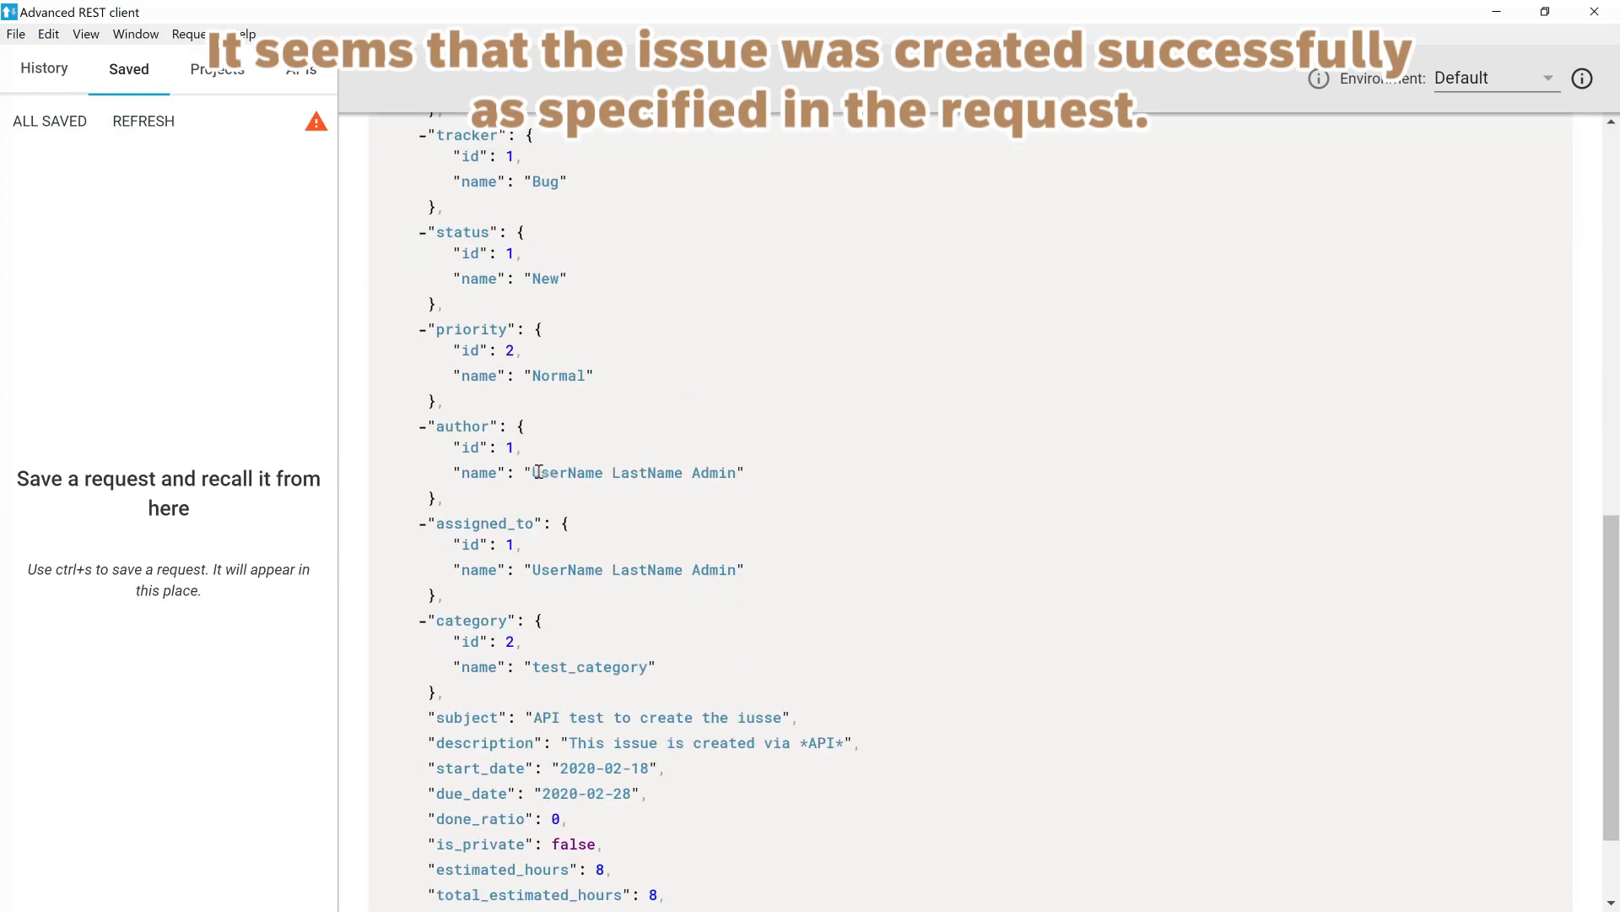
scroll("down", 3)
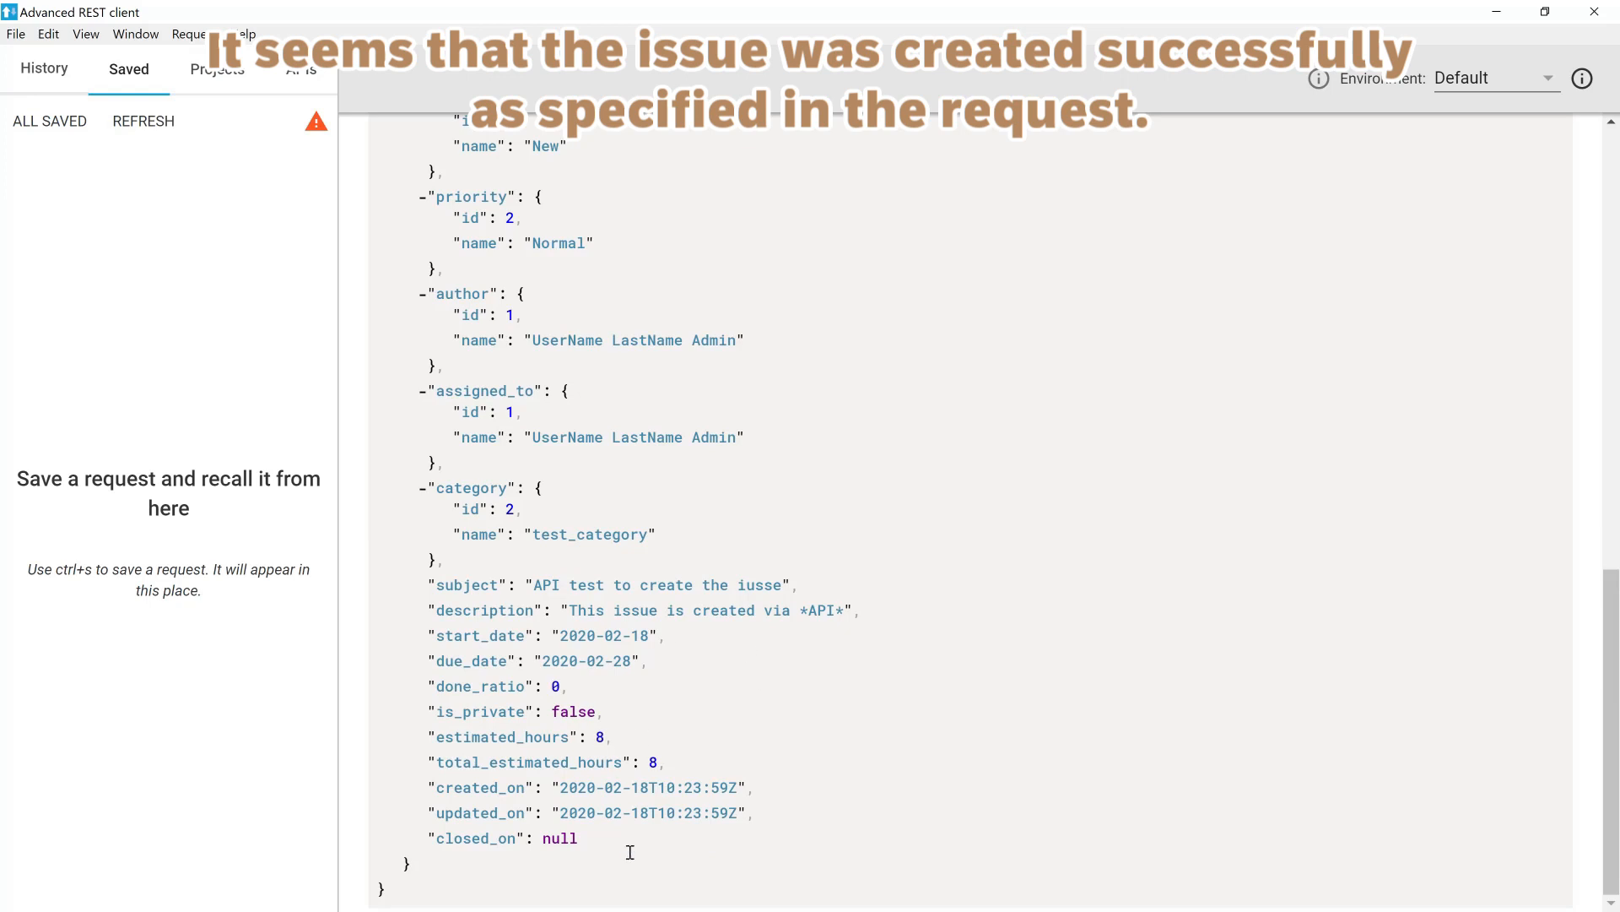
mouse_move(1191, 487)
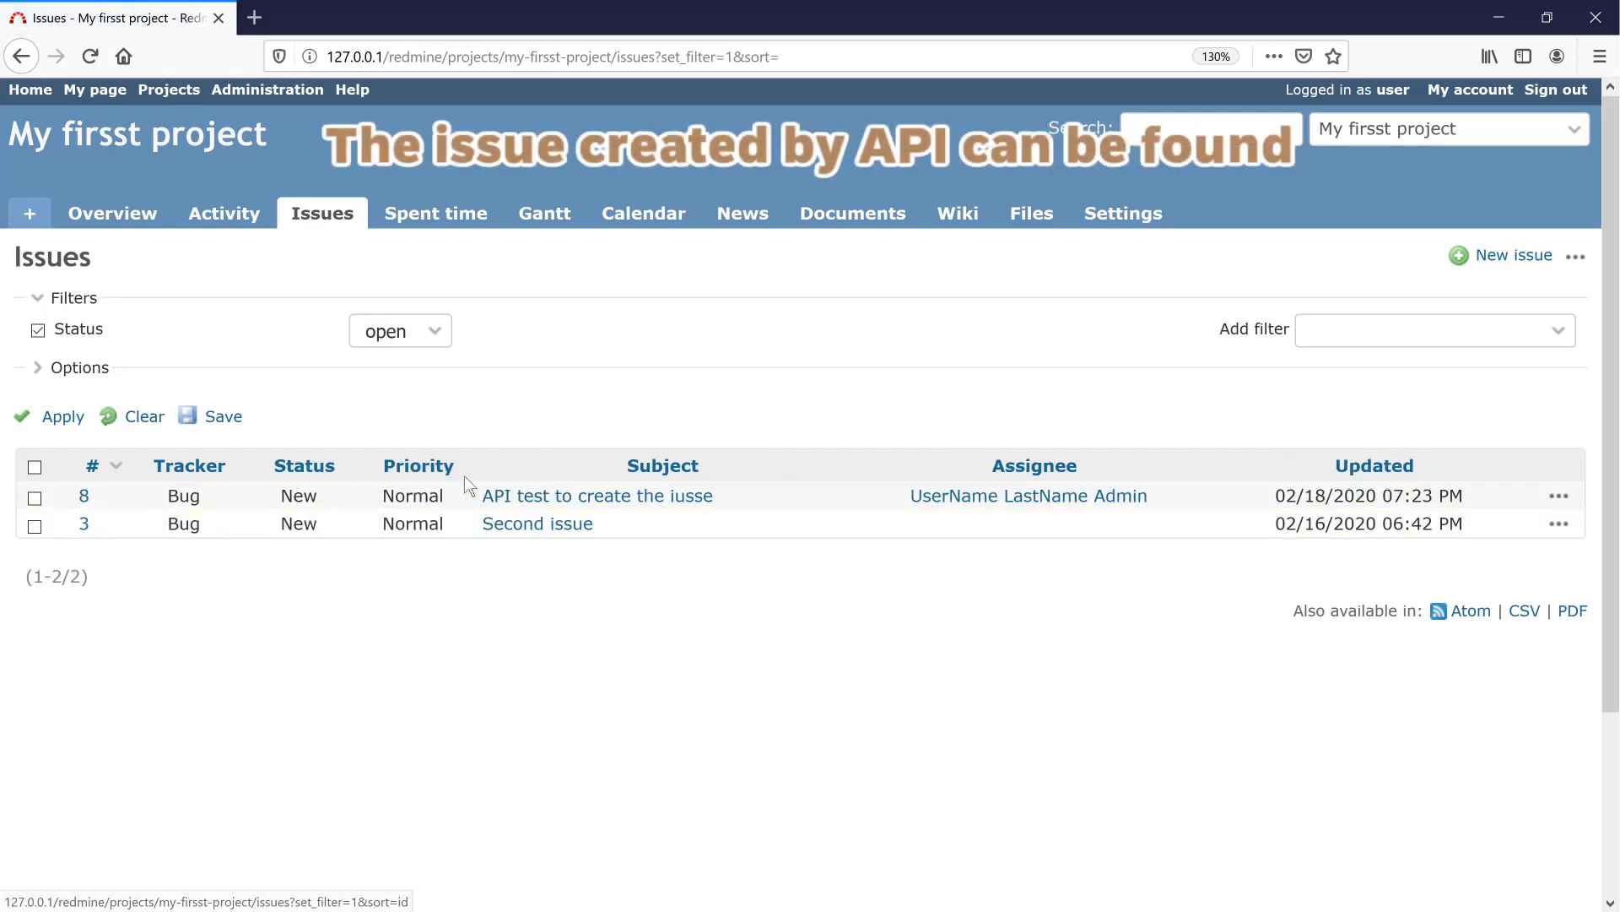
mouse_move(1193, 515)
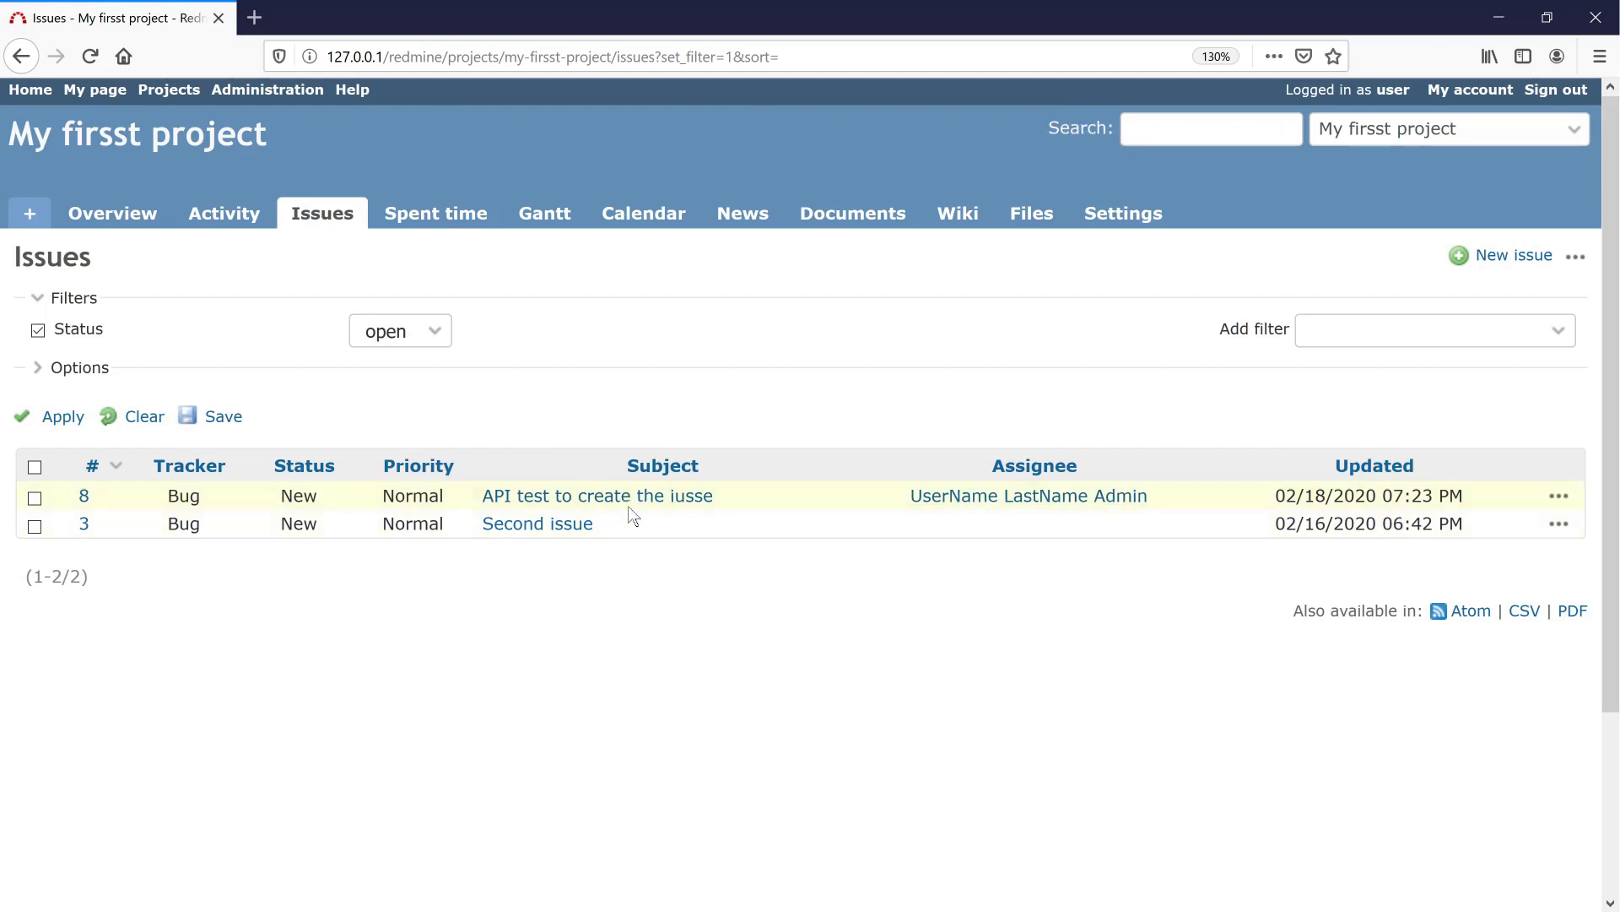
Open issue #8 and check its fields and the bold 'API' in its description.
left_click(597, 496)
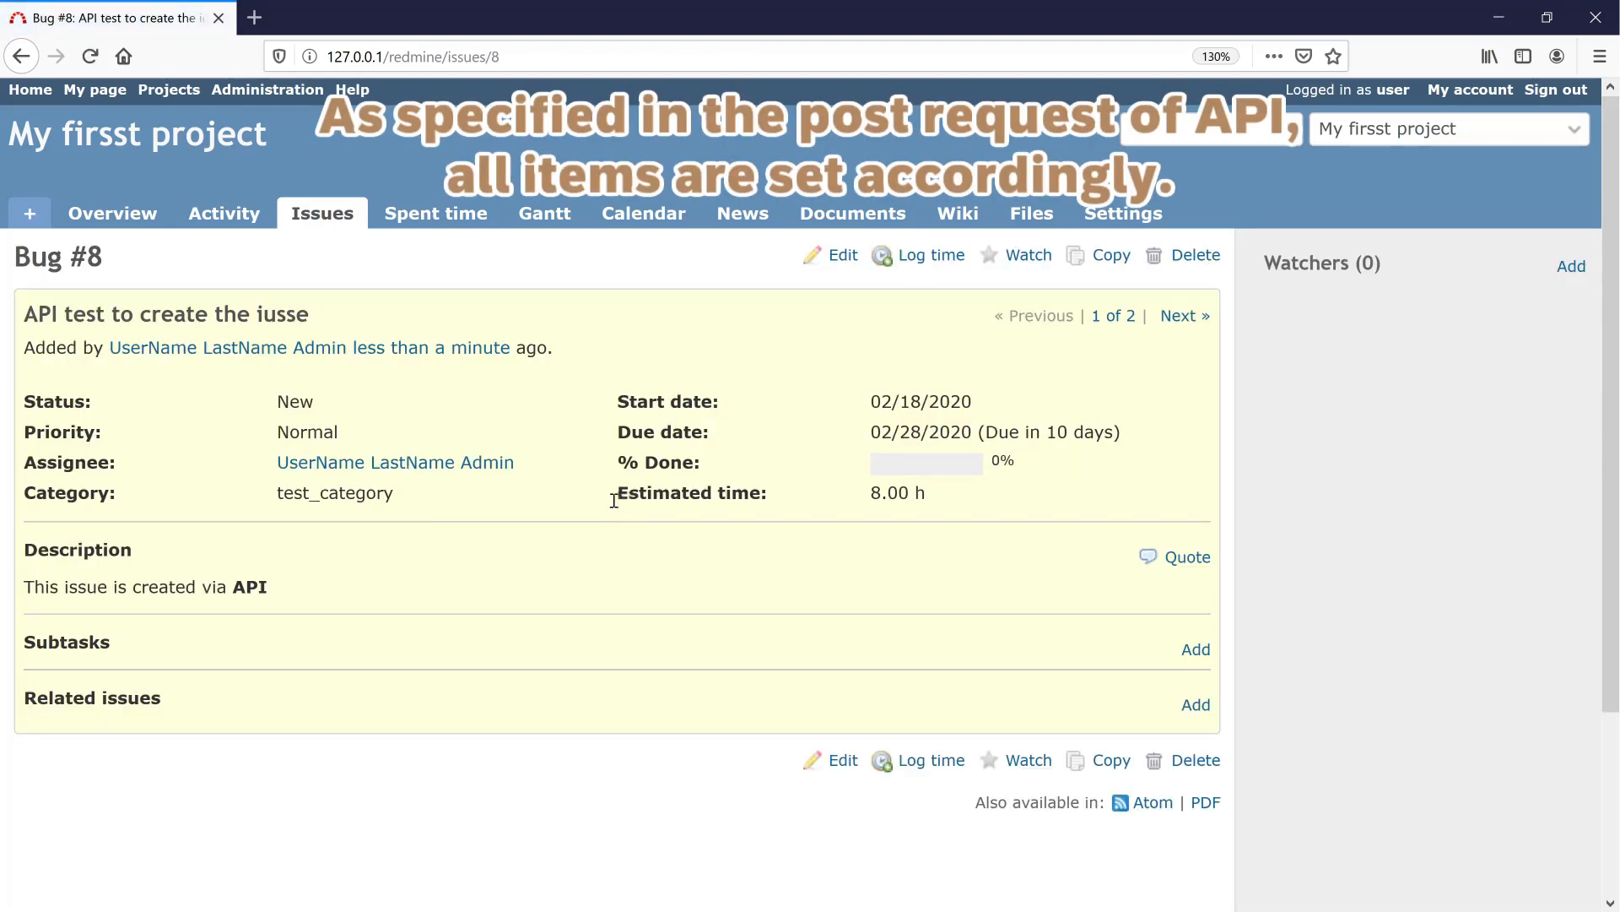
mouse_move(238, 585)
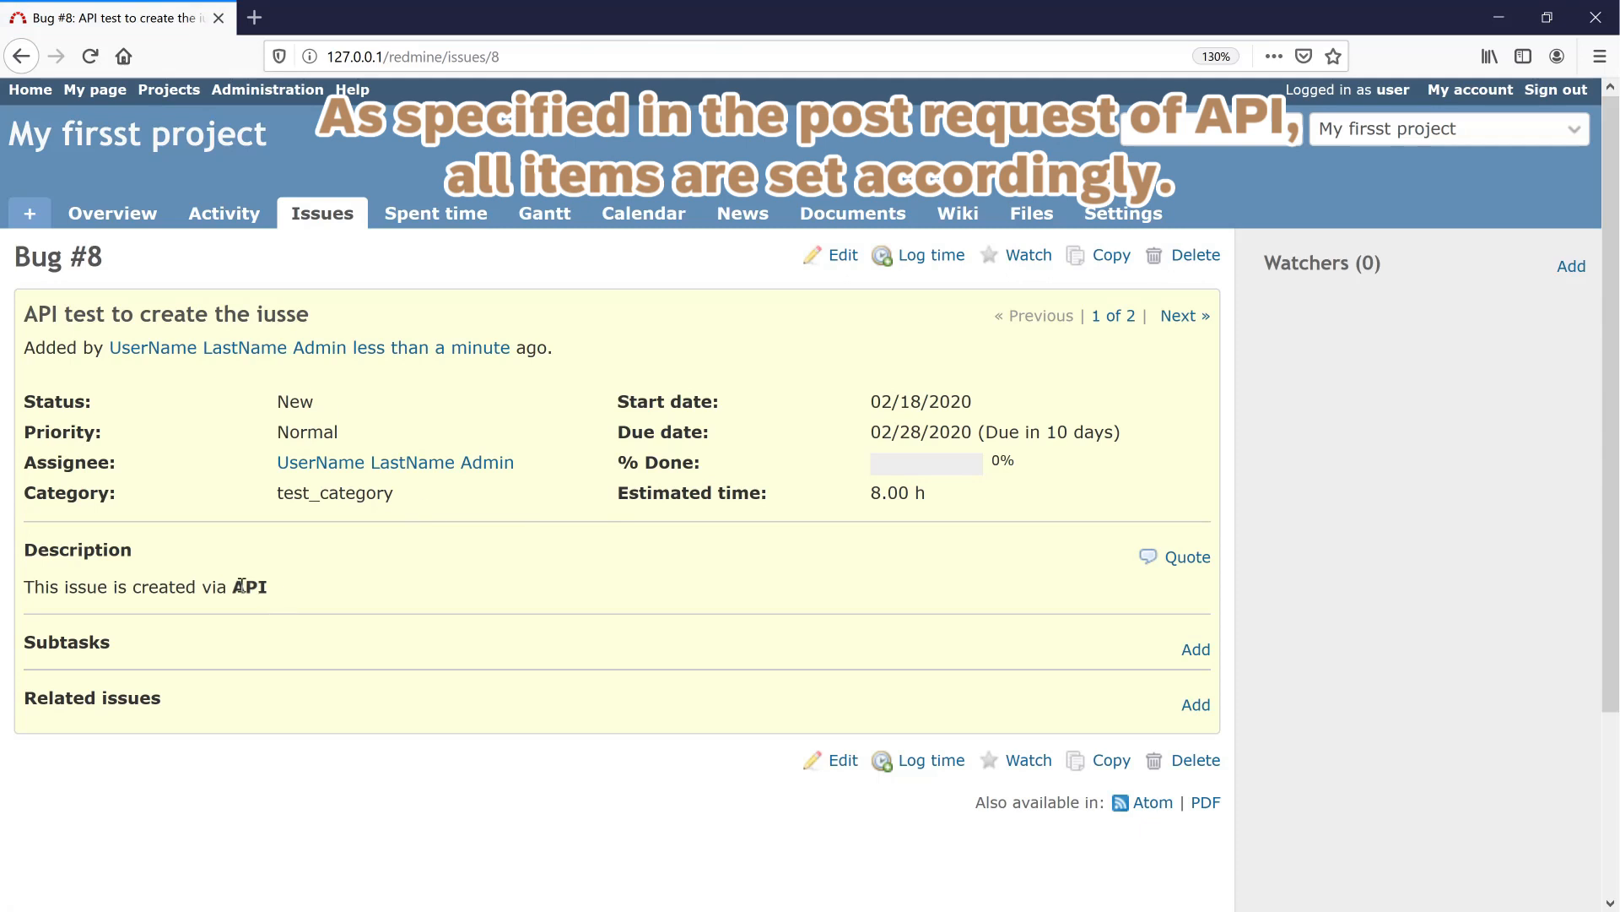
double_click(333, 492)
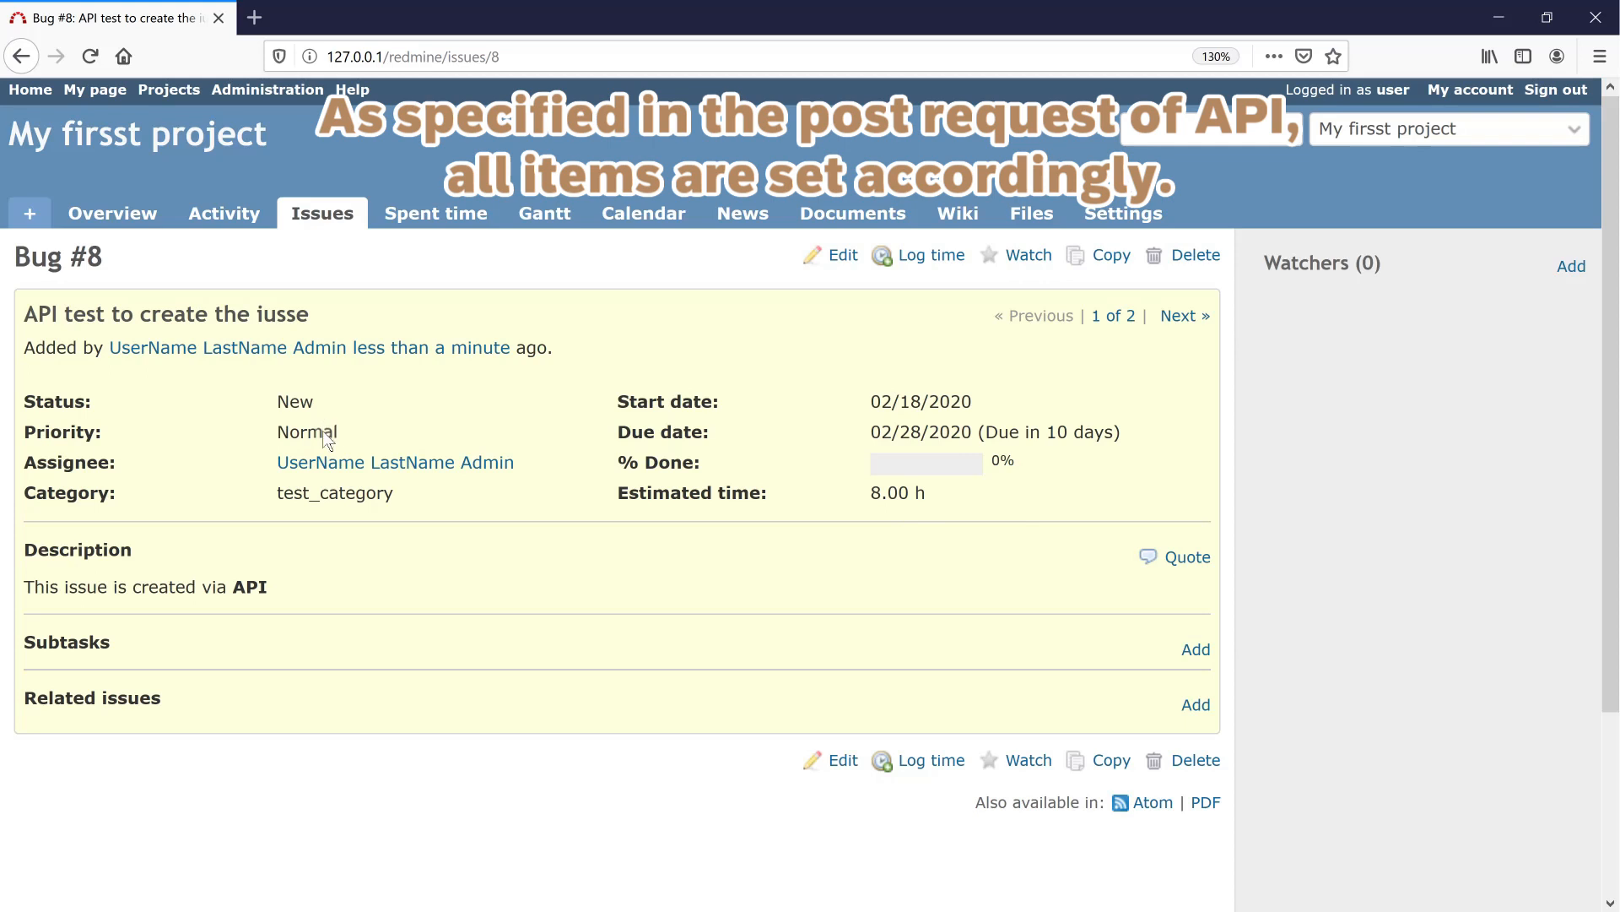
double_click(250, 585)
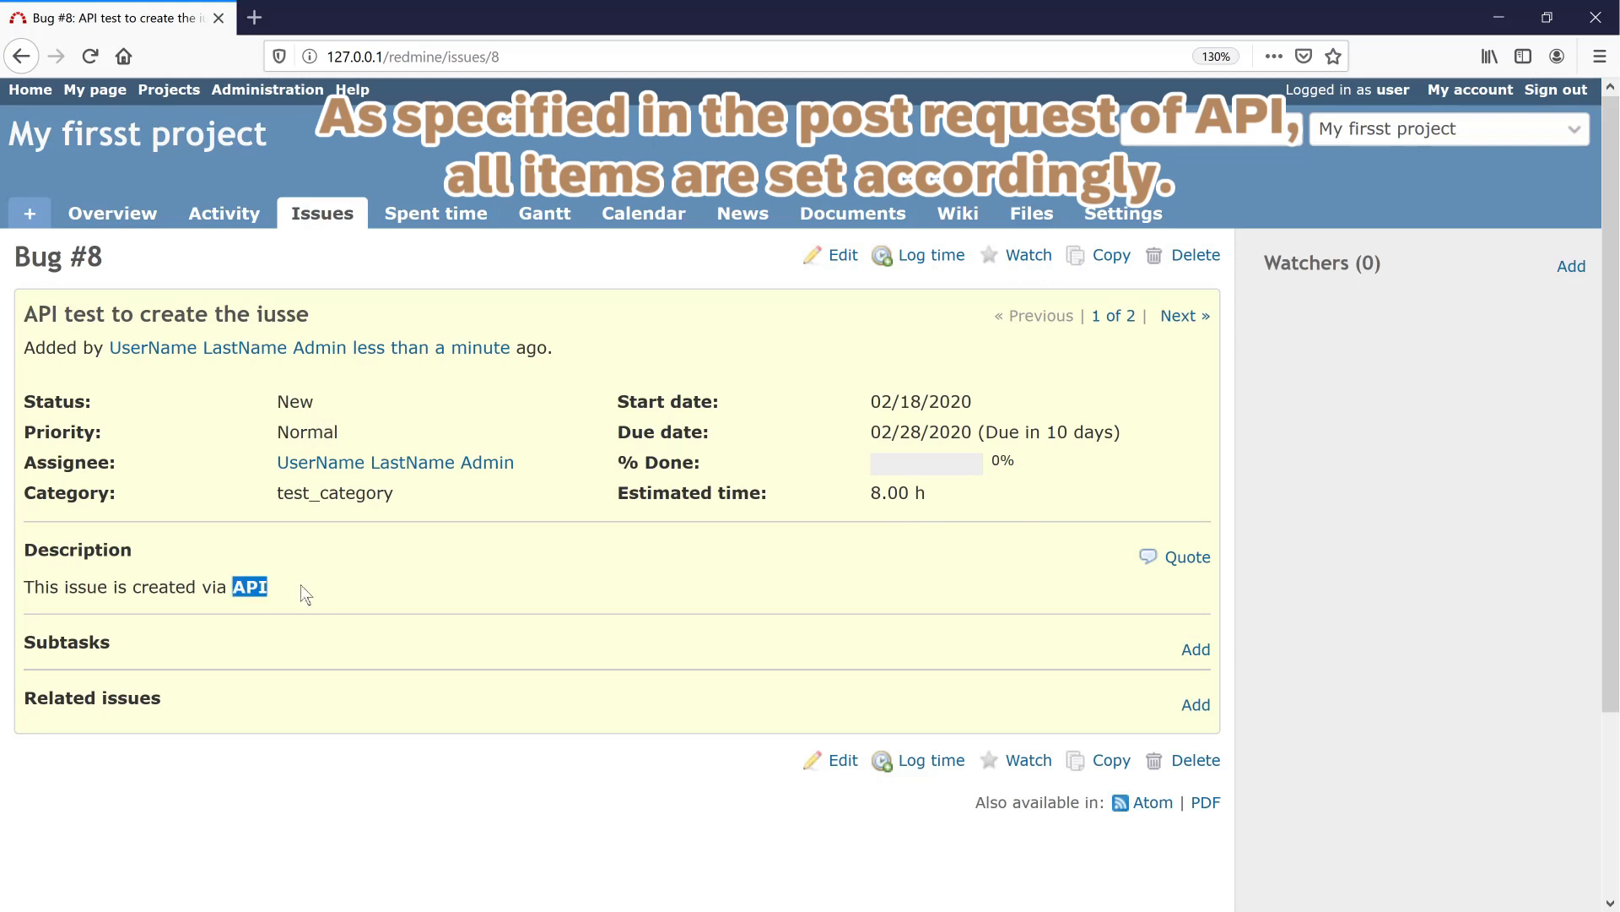
scroll("down", 3)
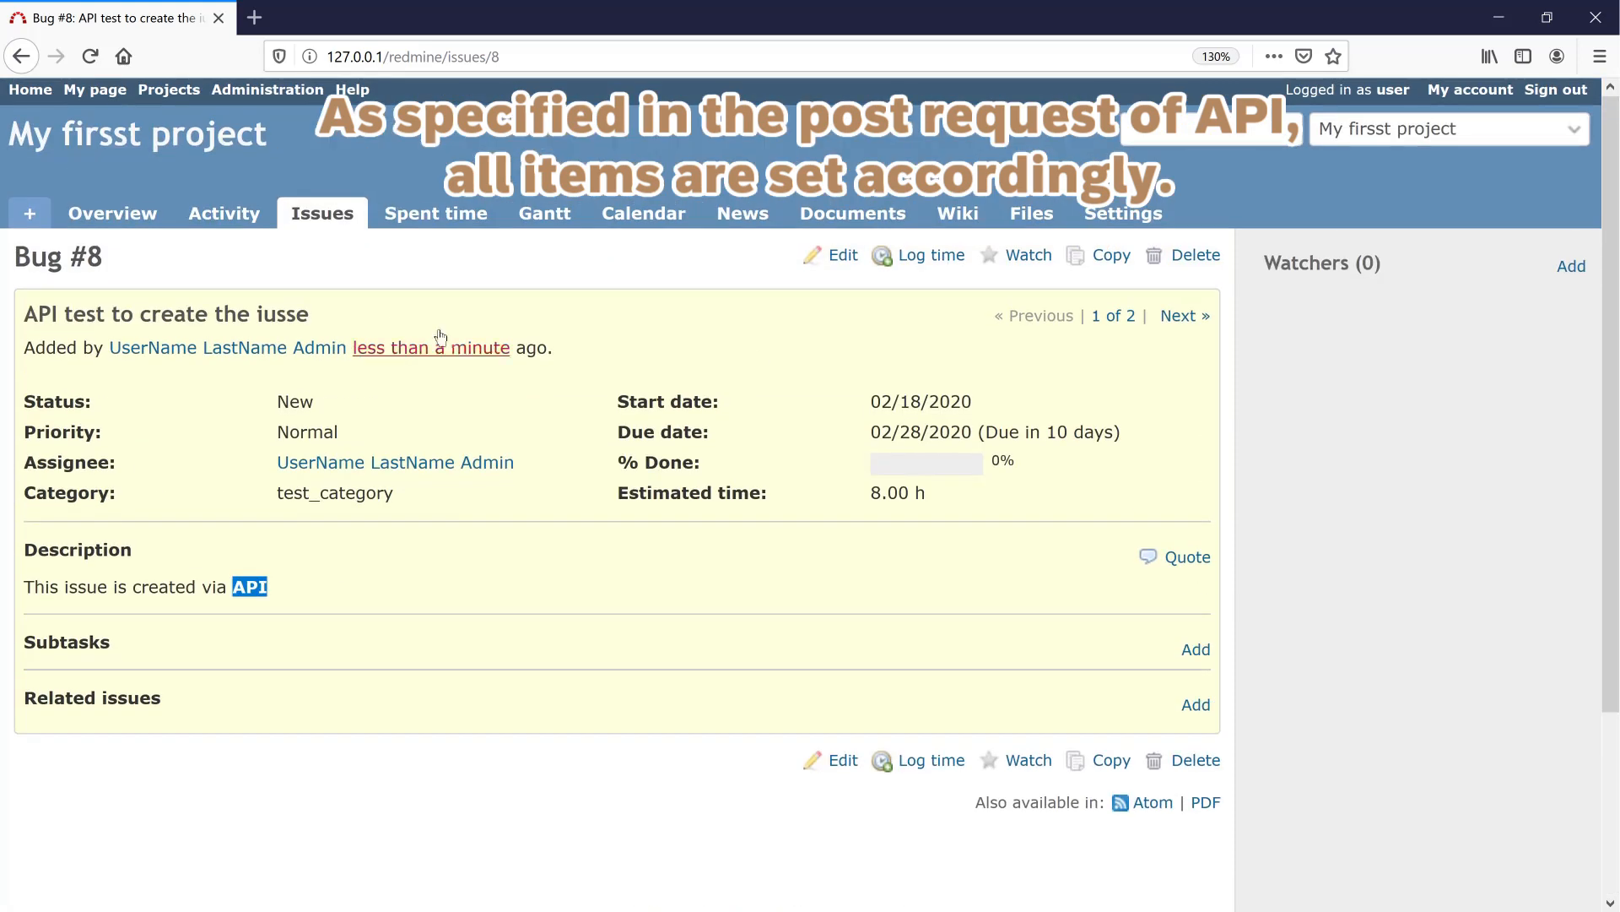
mouse_move(435, 212)
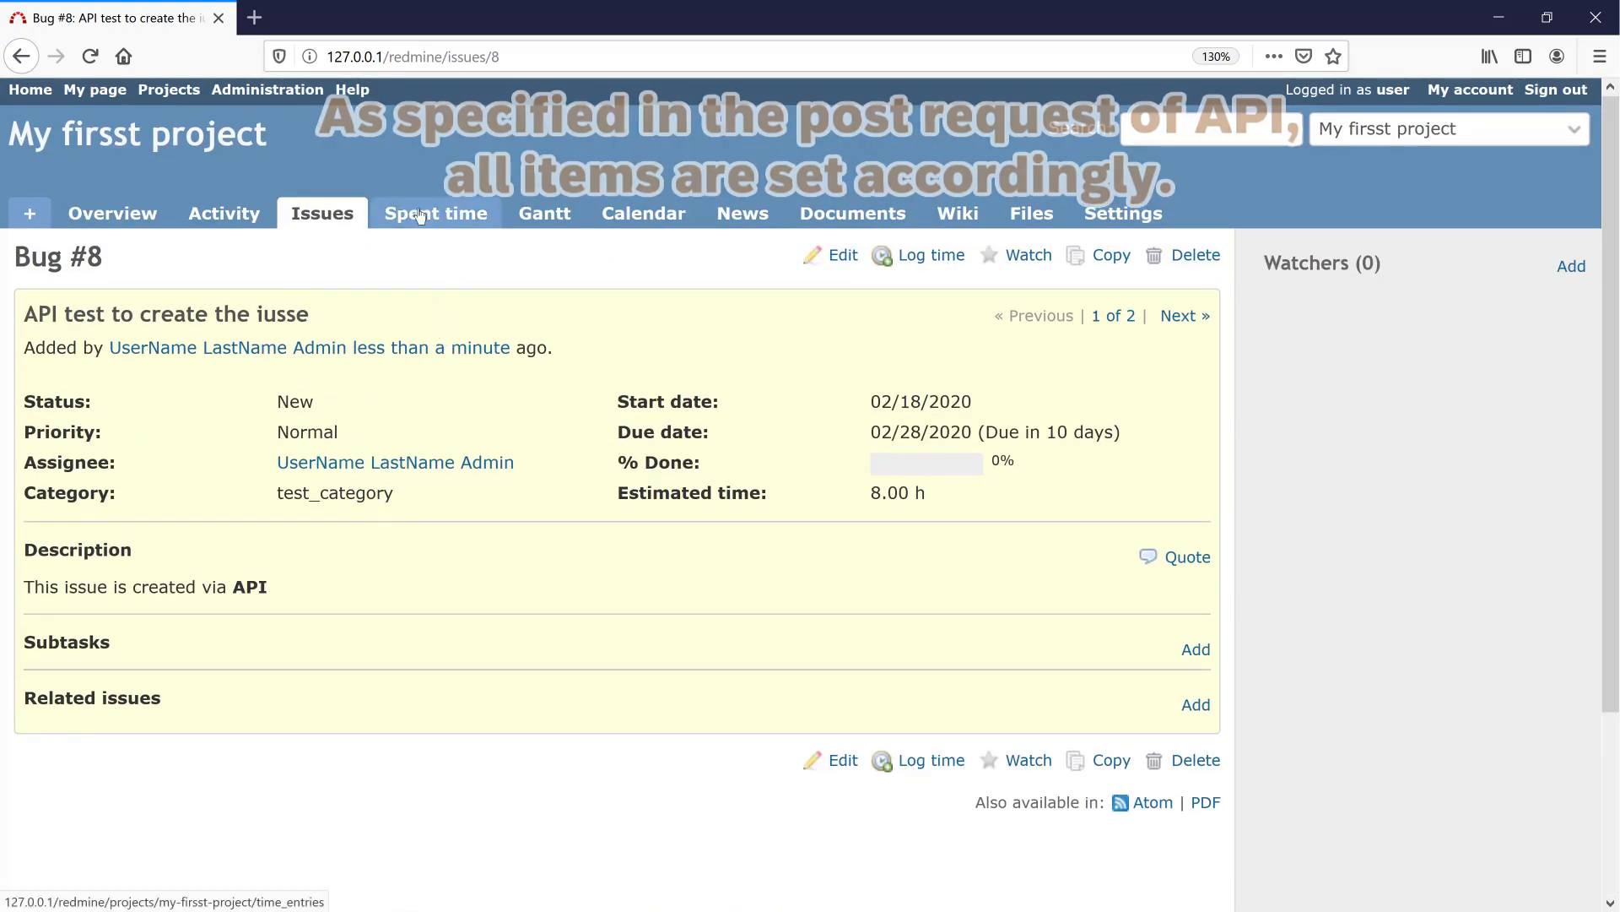
Open the project's Gantt chart via Spent time and highlight the Bug #8 row.
left_click(436, 212)
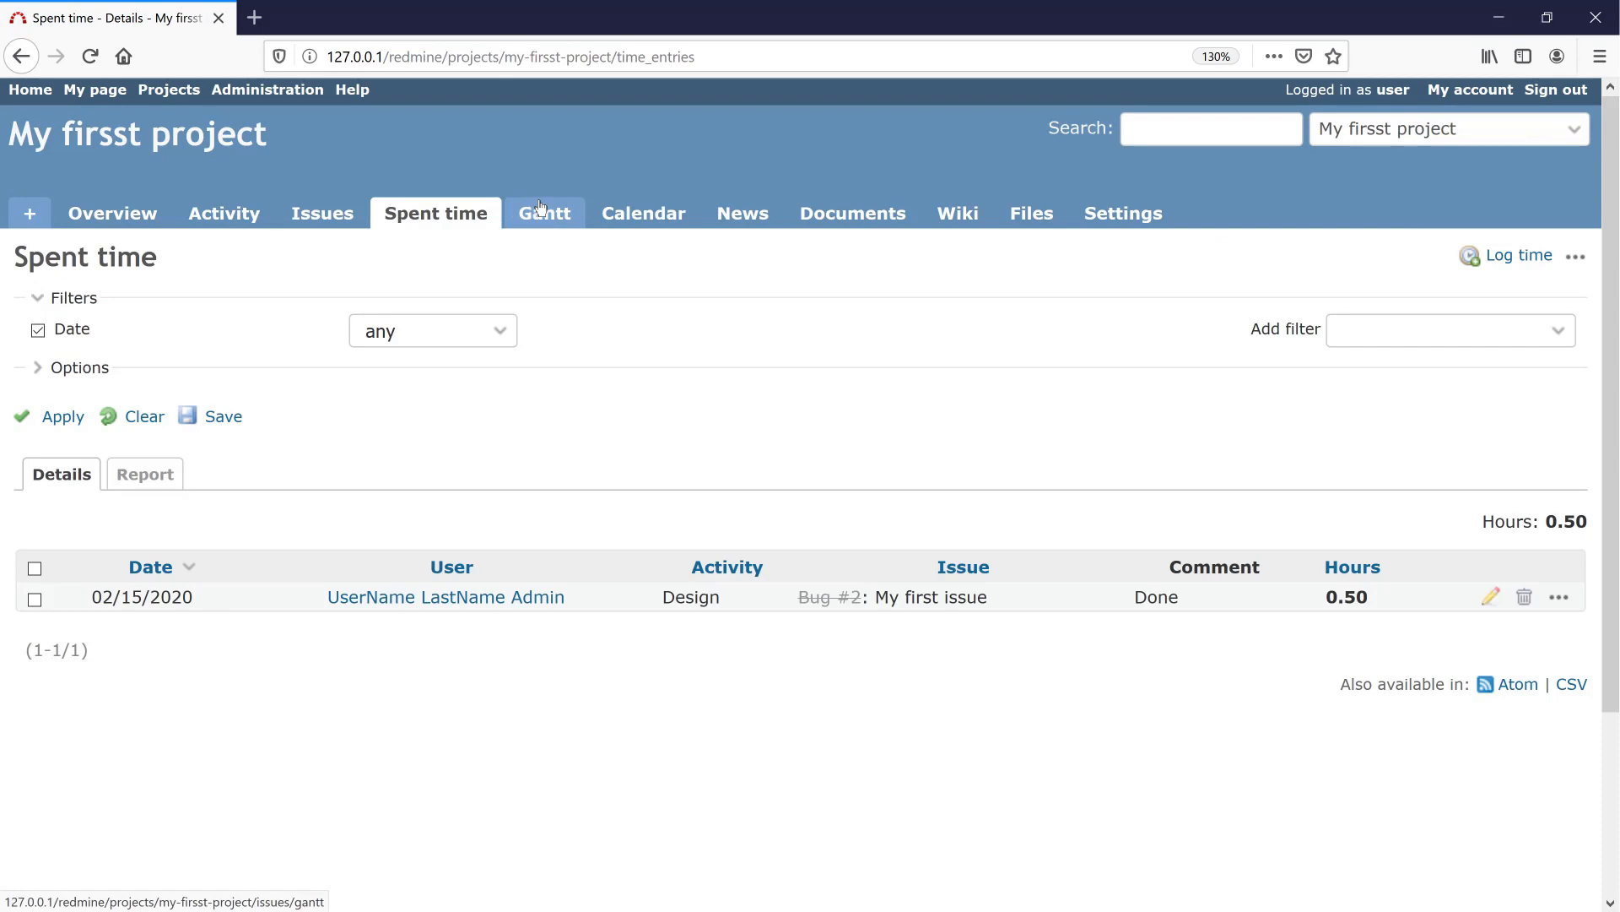
left_click(543, 213)
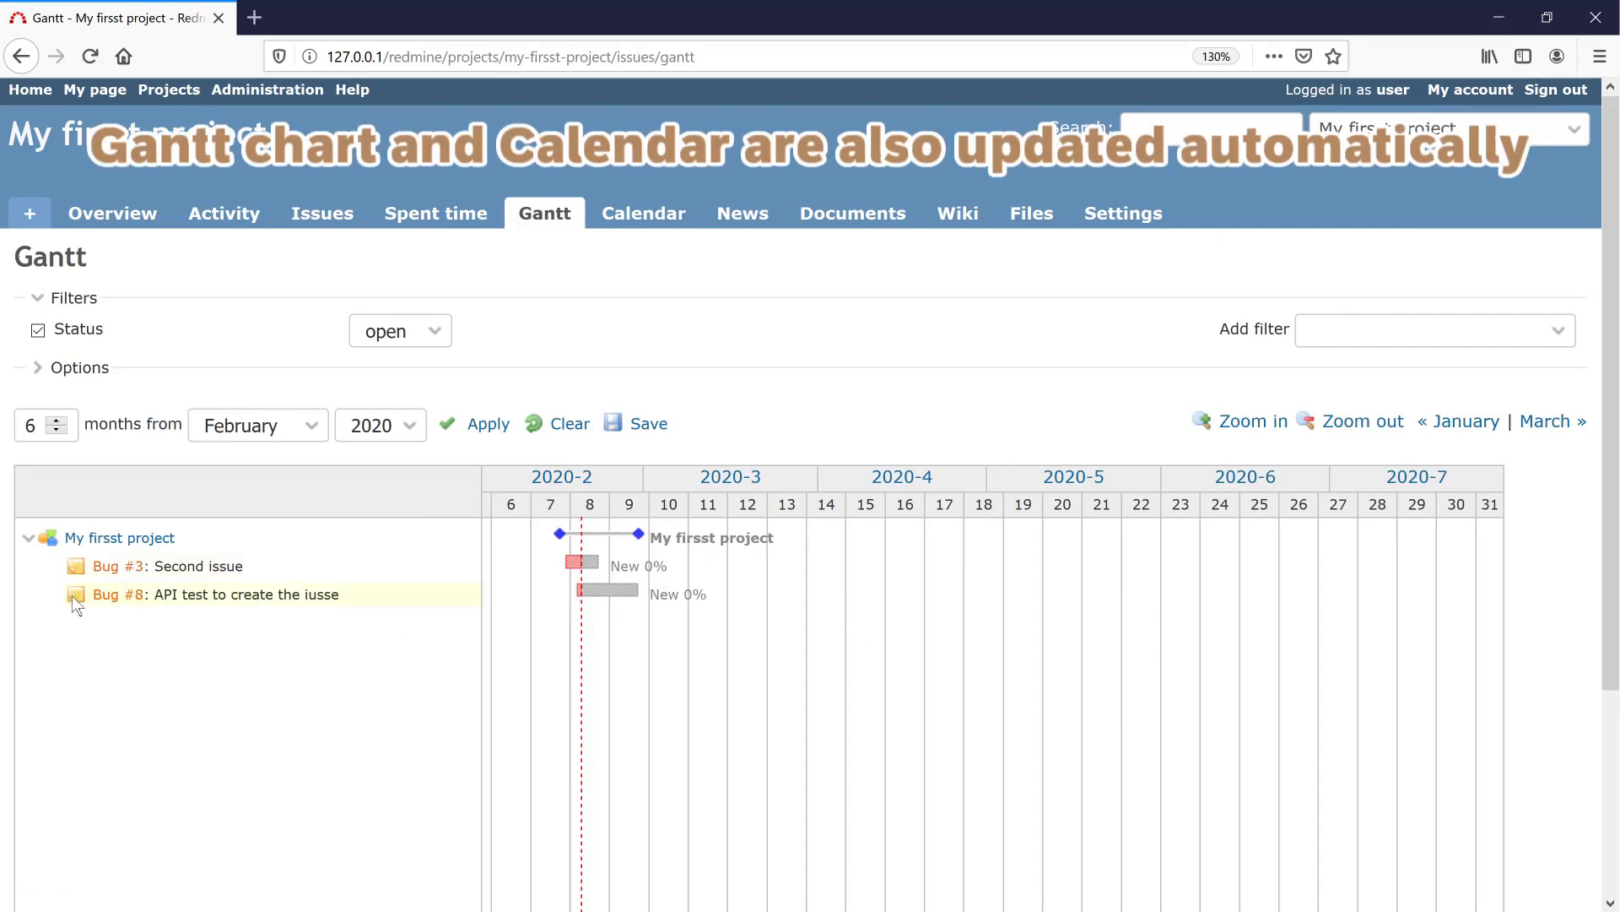
left_click(248, 594)
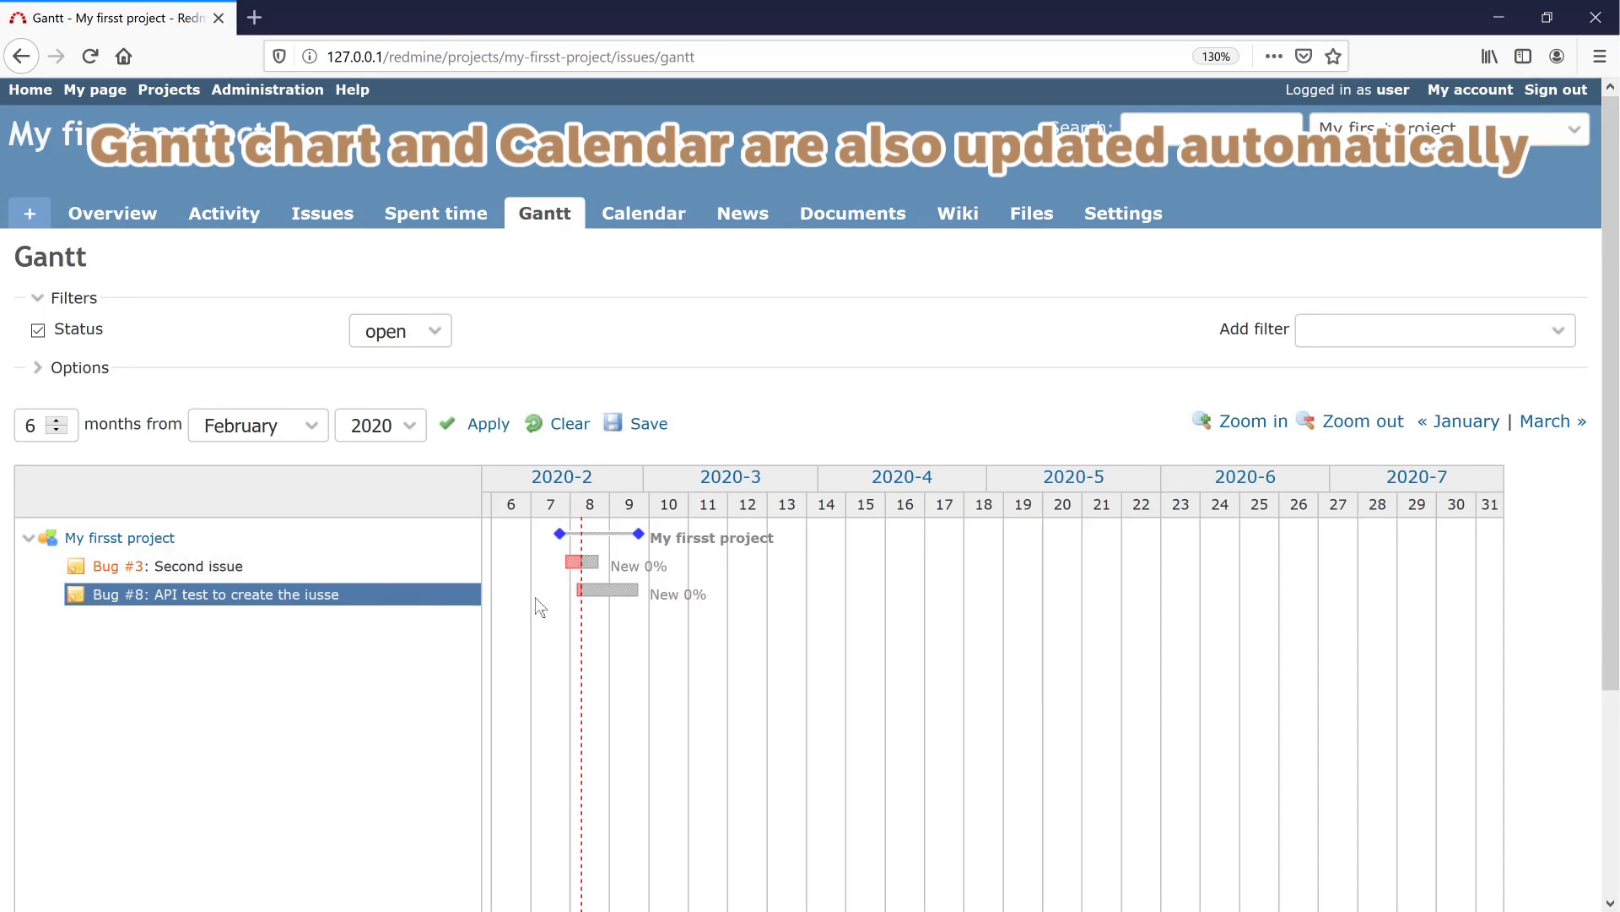
mouse_move(644, 213)
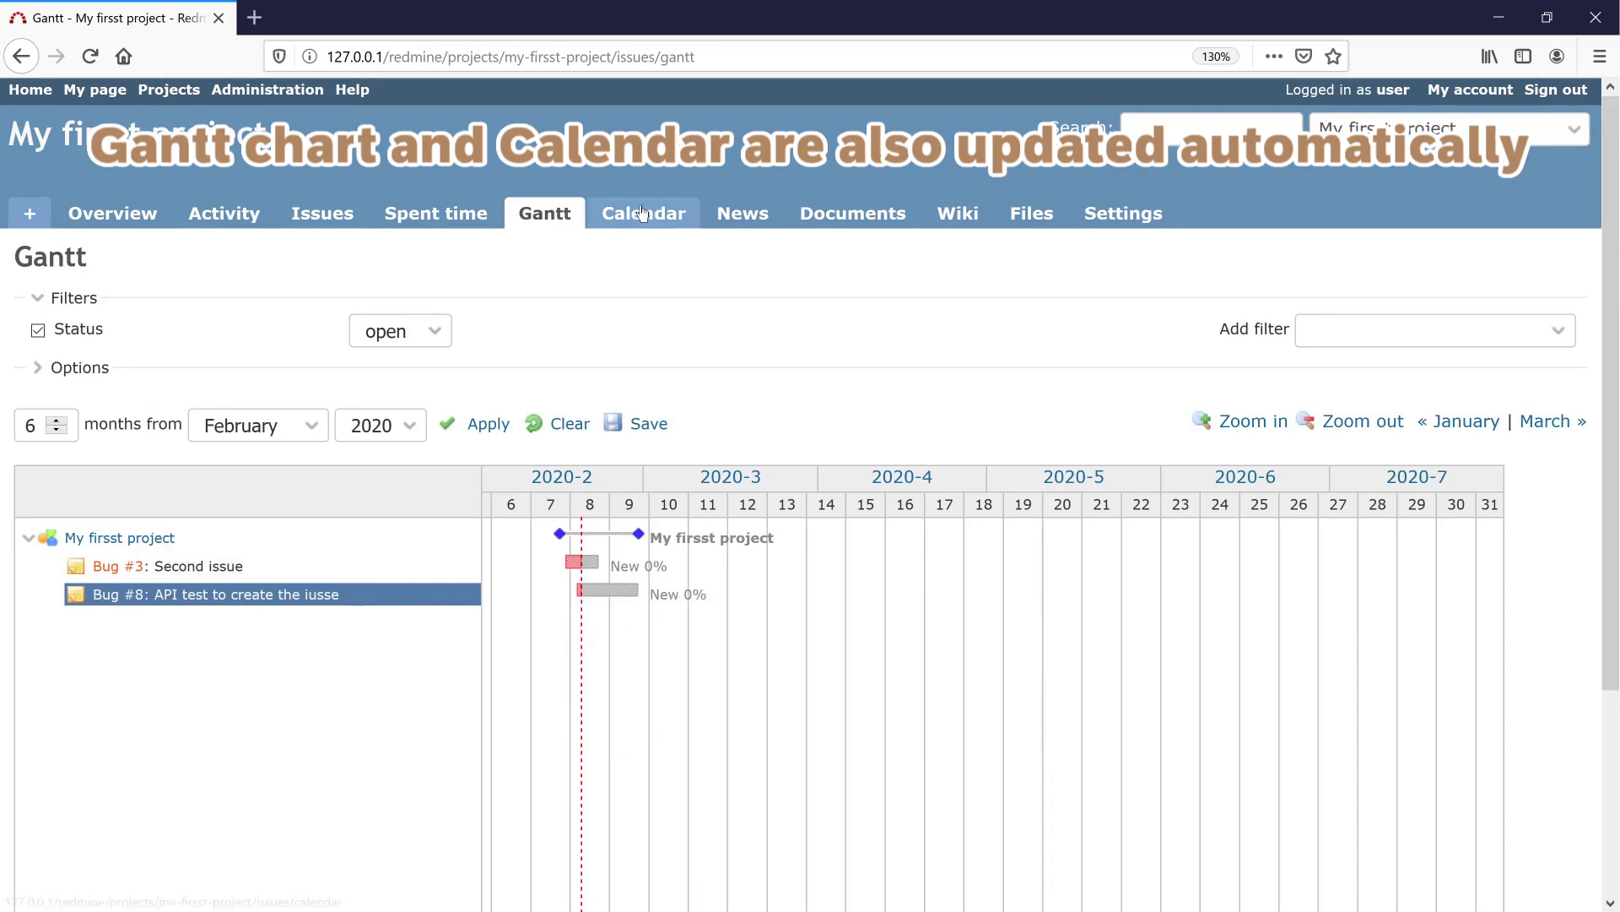
Show the February 2020 project calendar with Bug #8 spanning the 18th to the 28th.
left_click(643, 212)
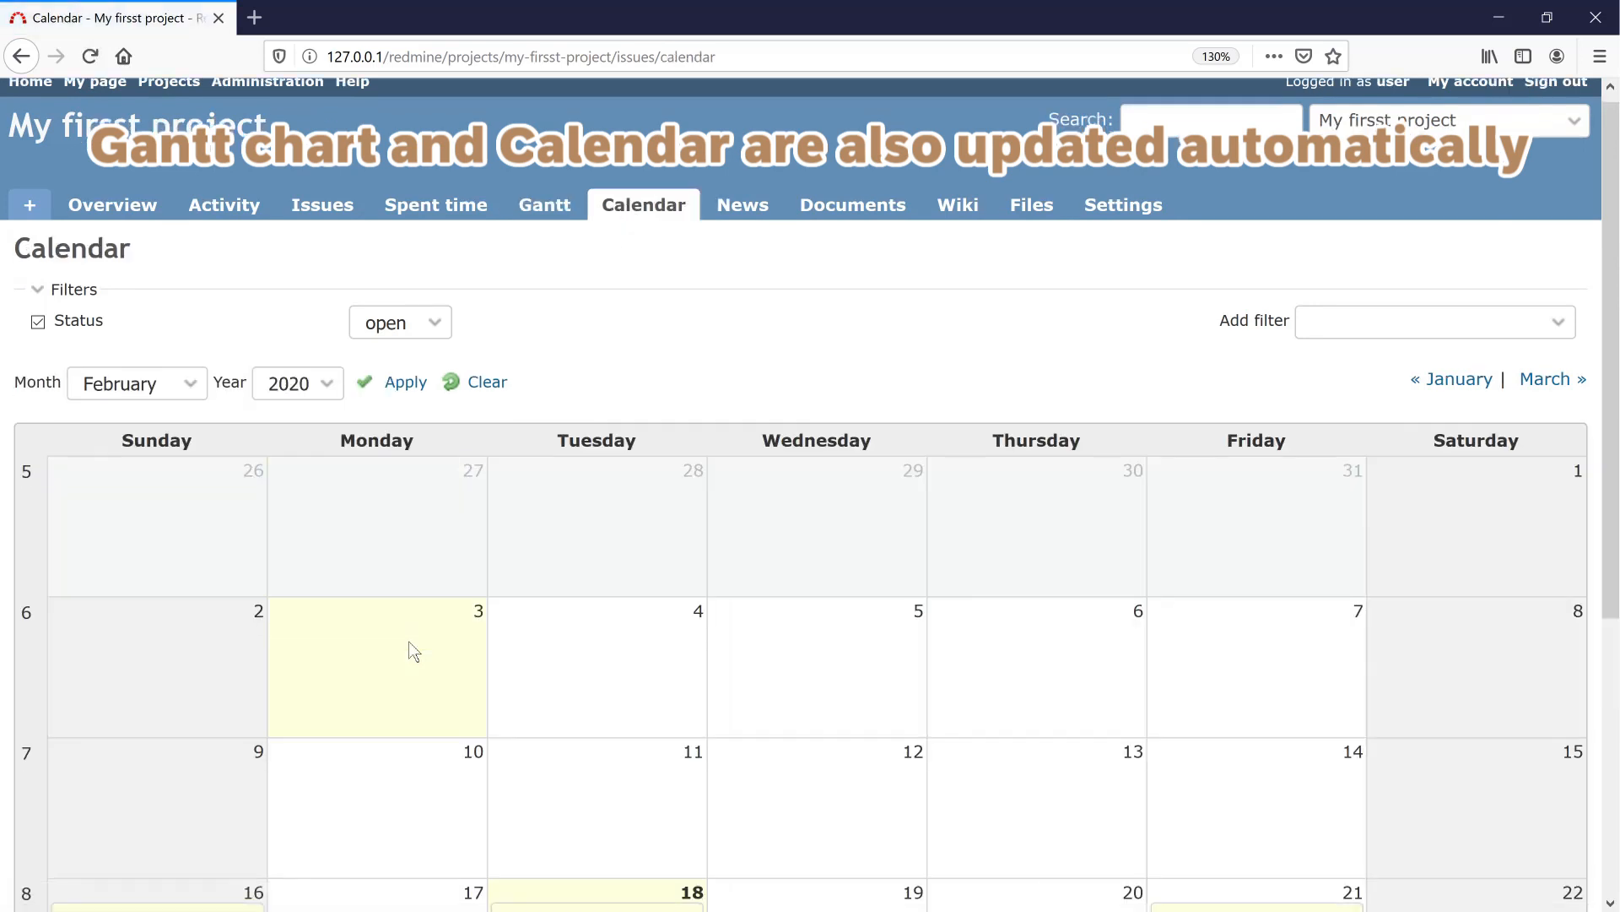
scroll("down", 3)
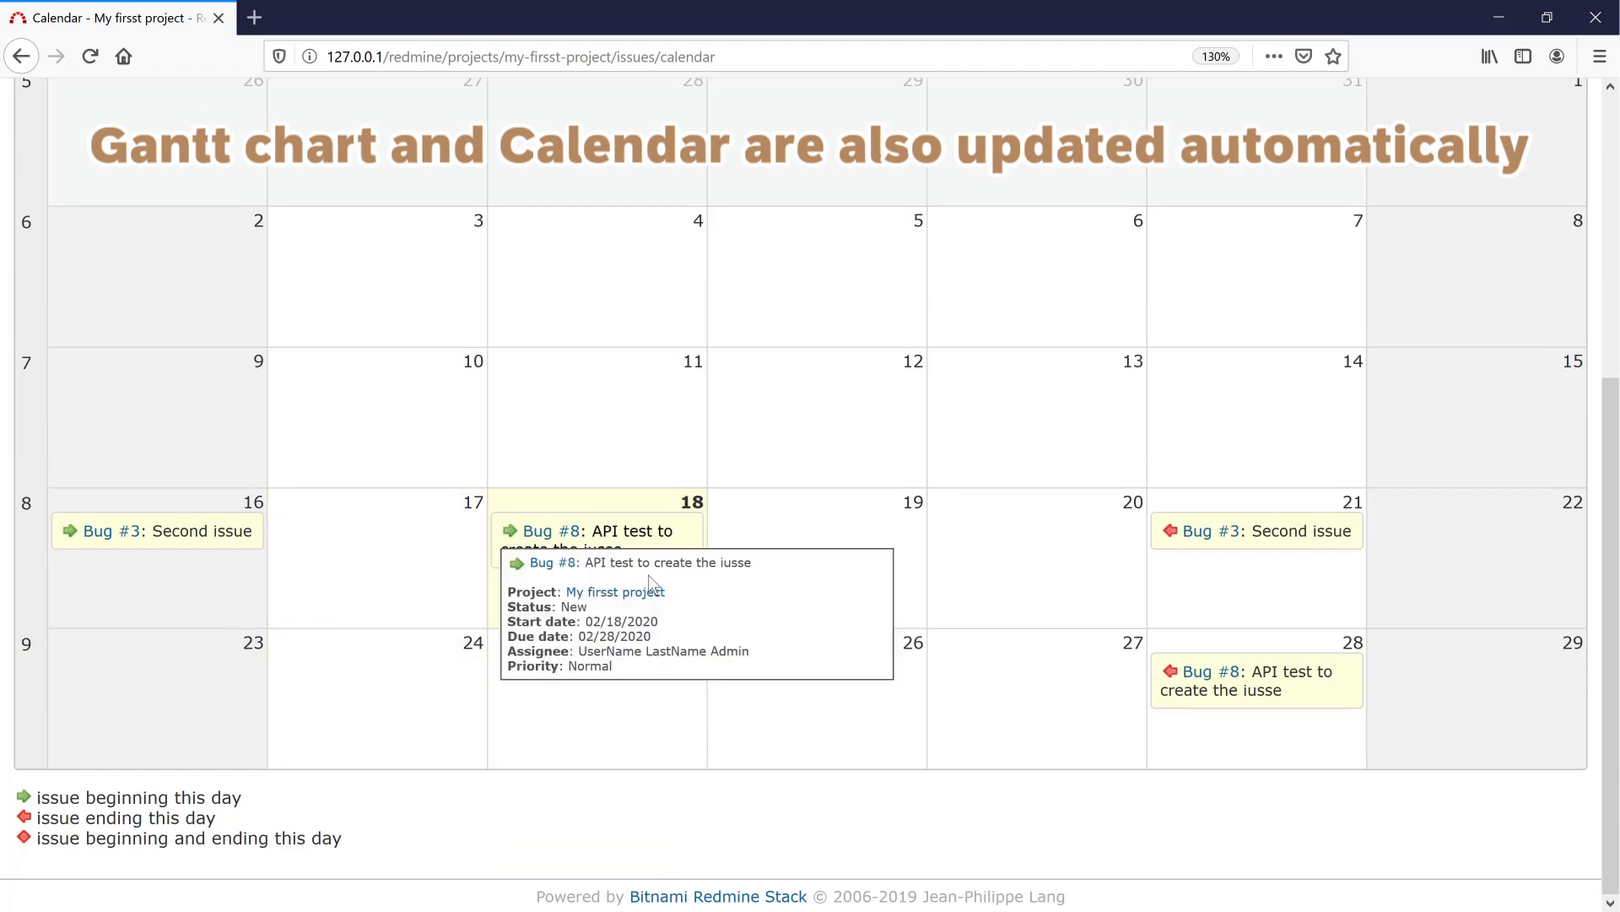
mouse_move(1068, 713)
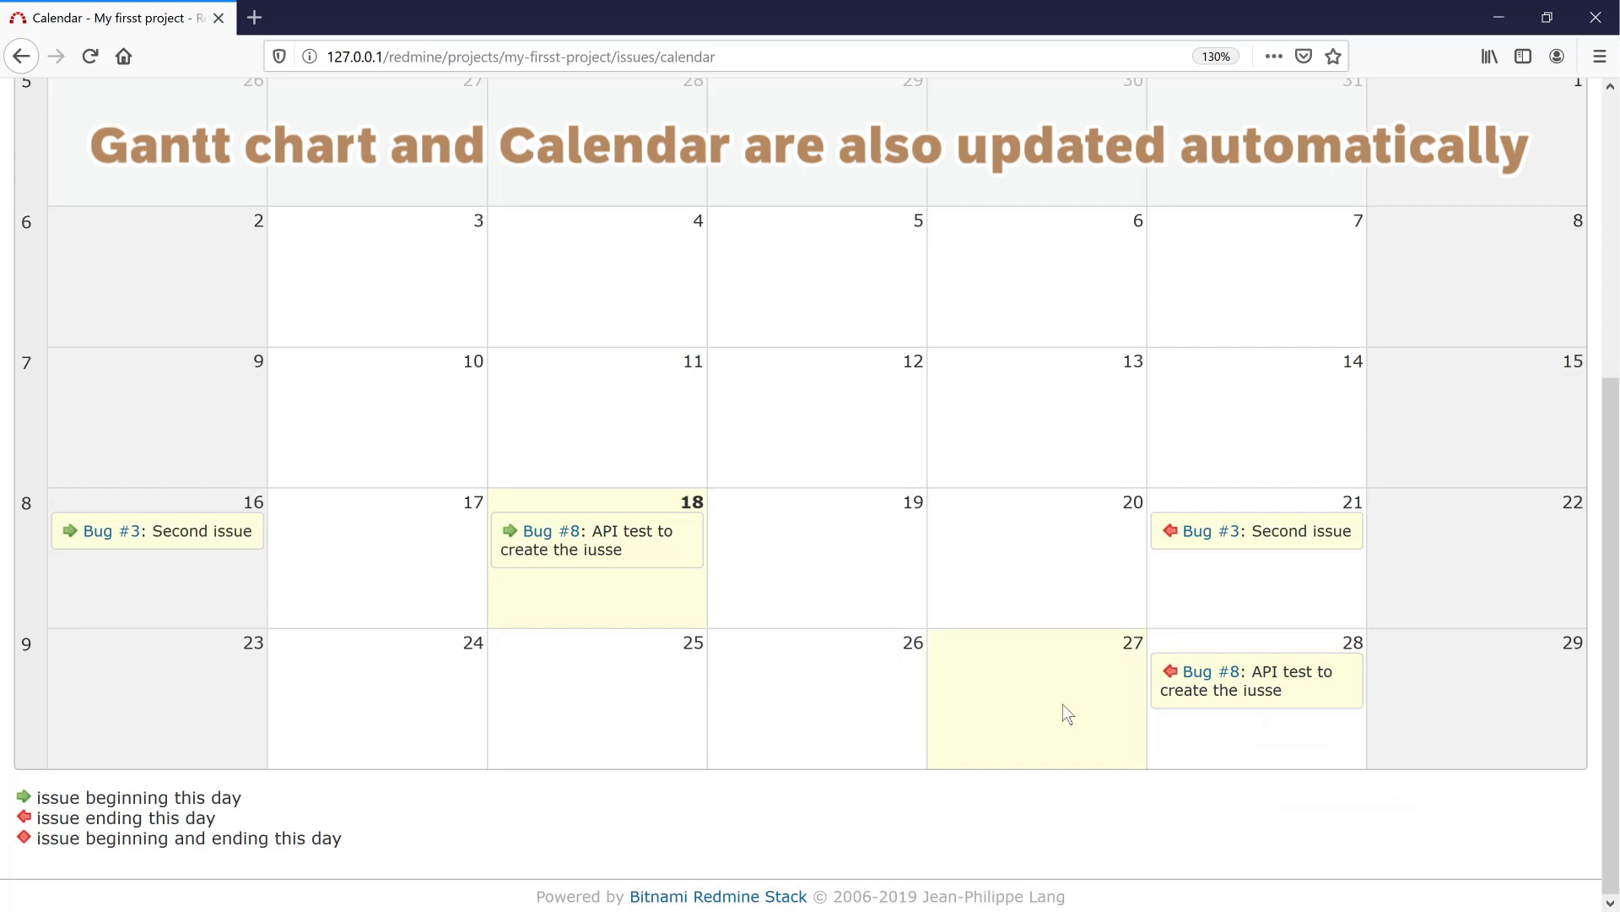
mouse_move(834, 719)
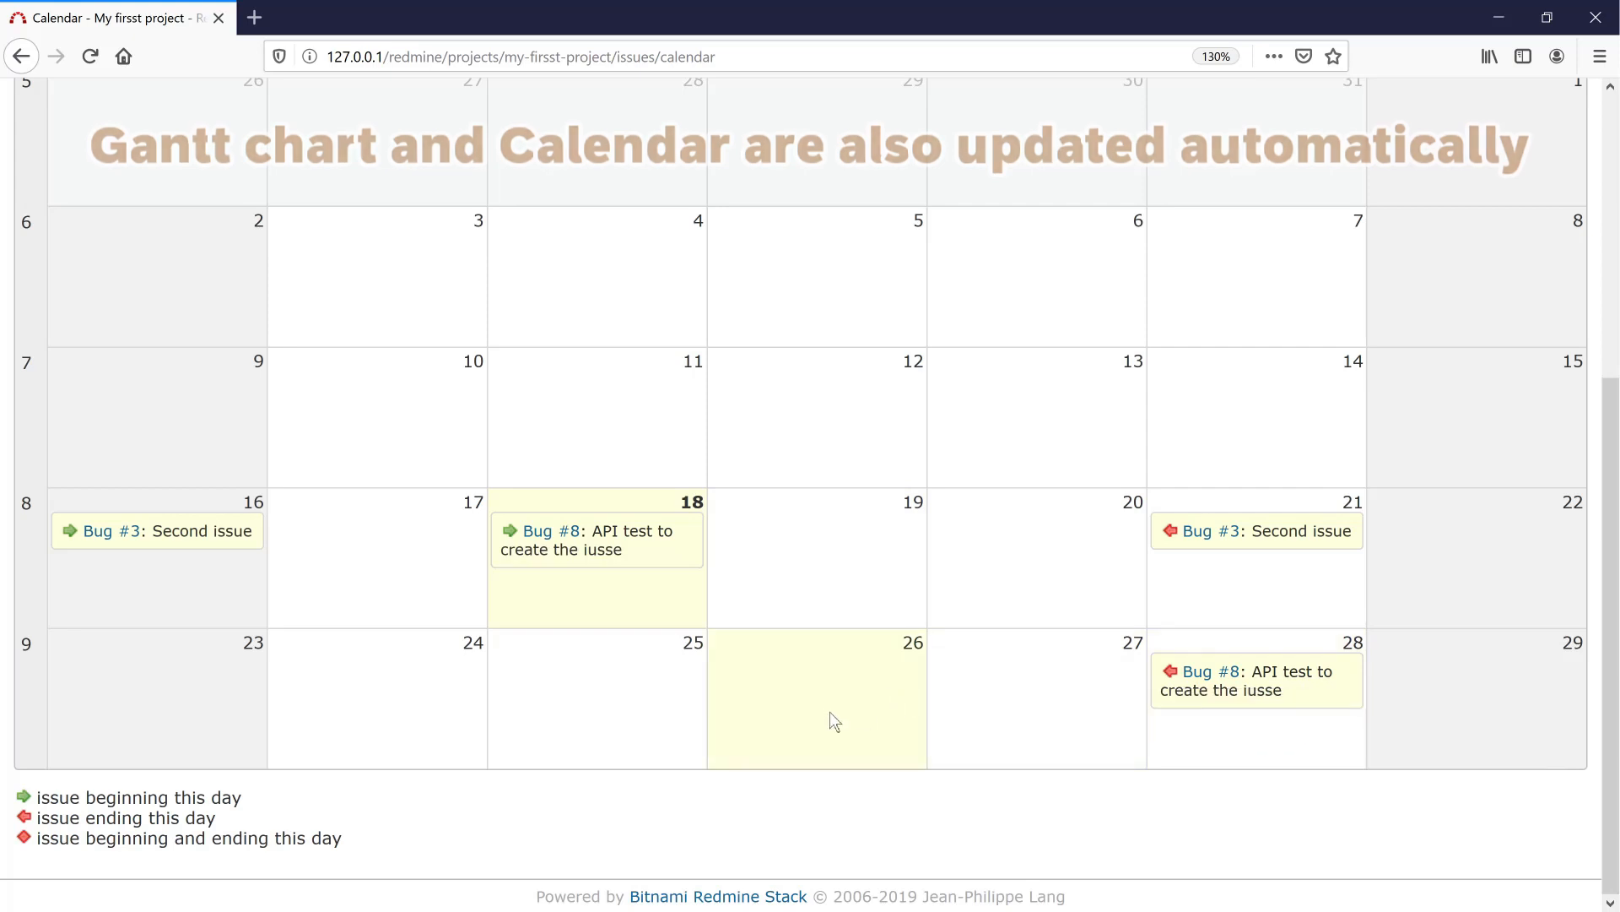
scroll("up", 3)
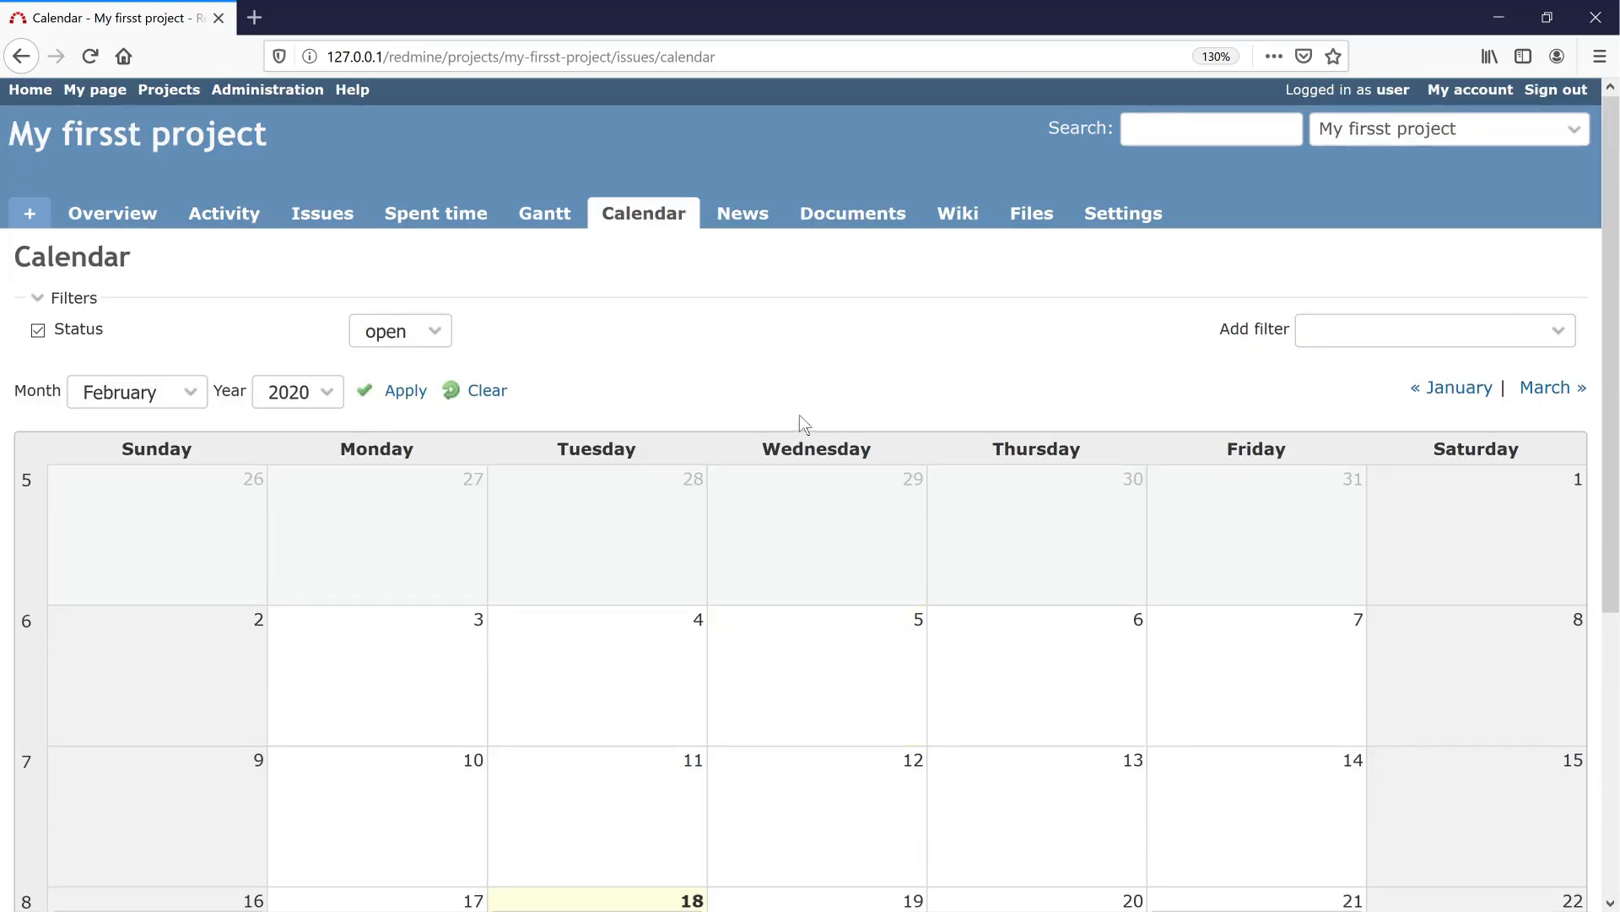
mouse_move(537, 316)
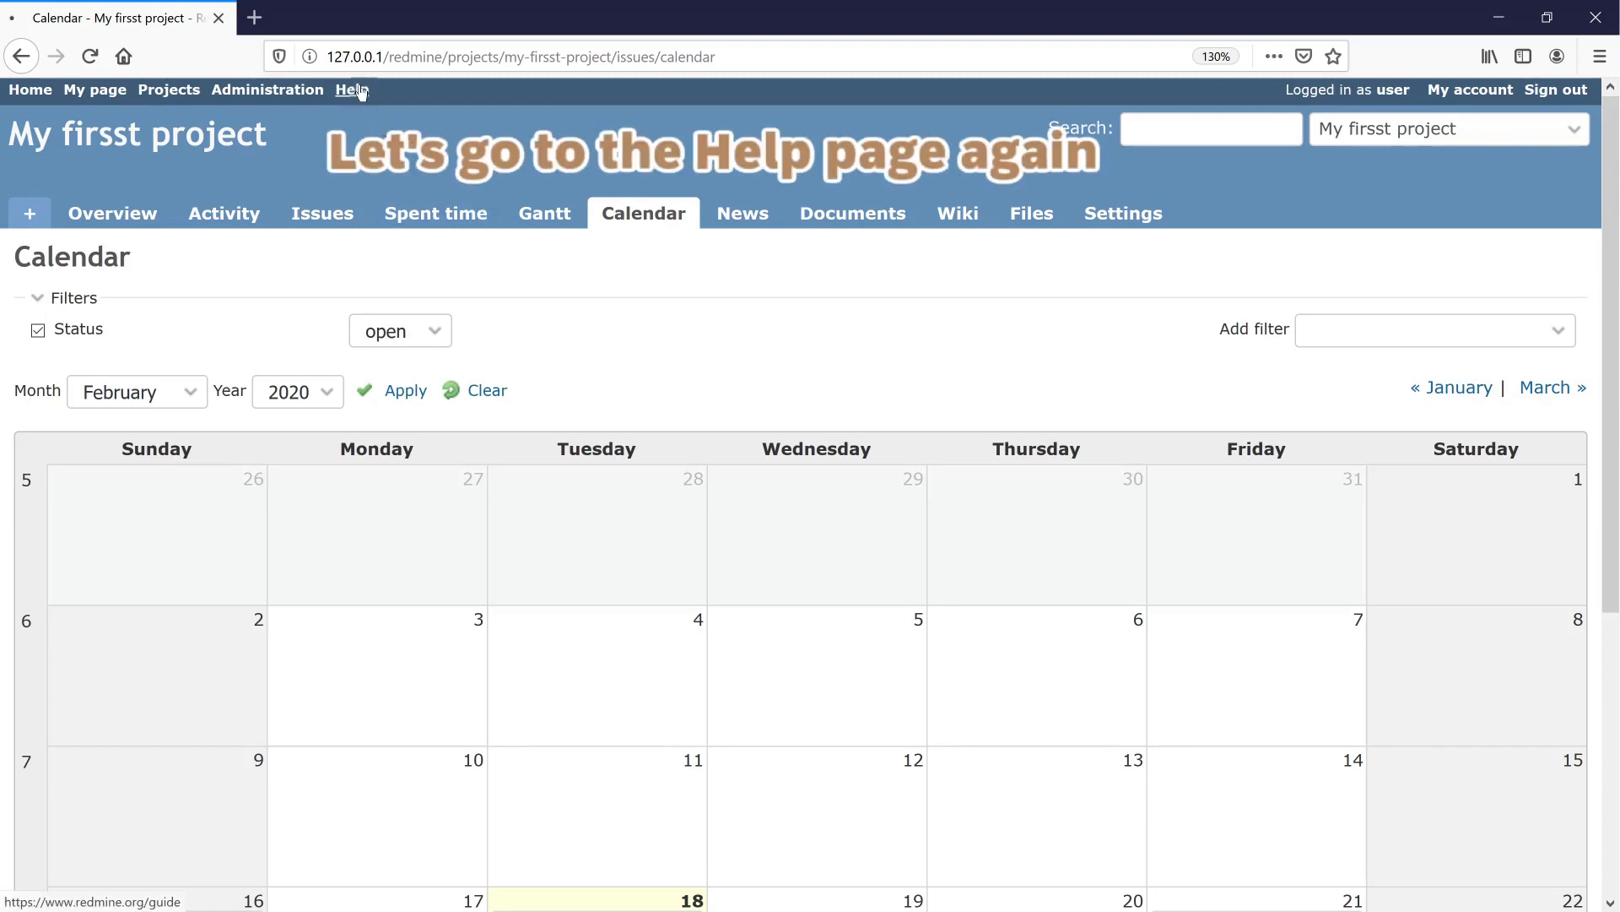
Open the Redmine.org guide from Help and scroll down to the Developer guide section.
left_click(350, 90)
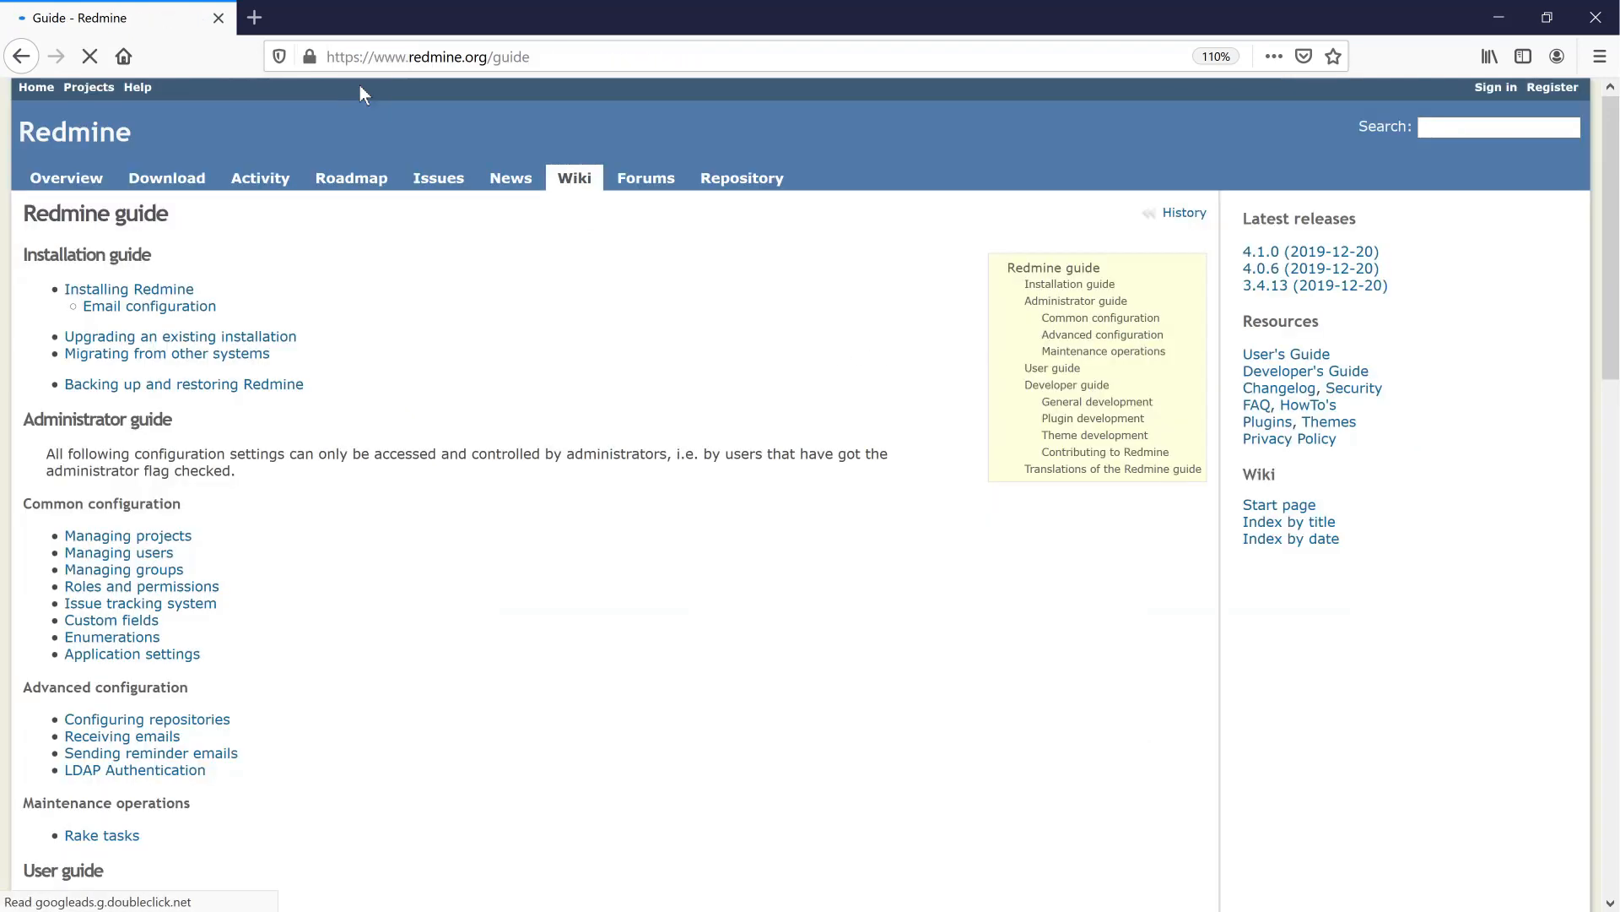
scroll("down", 3)
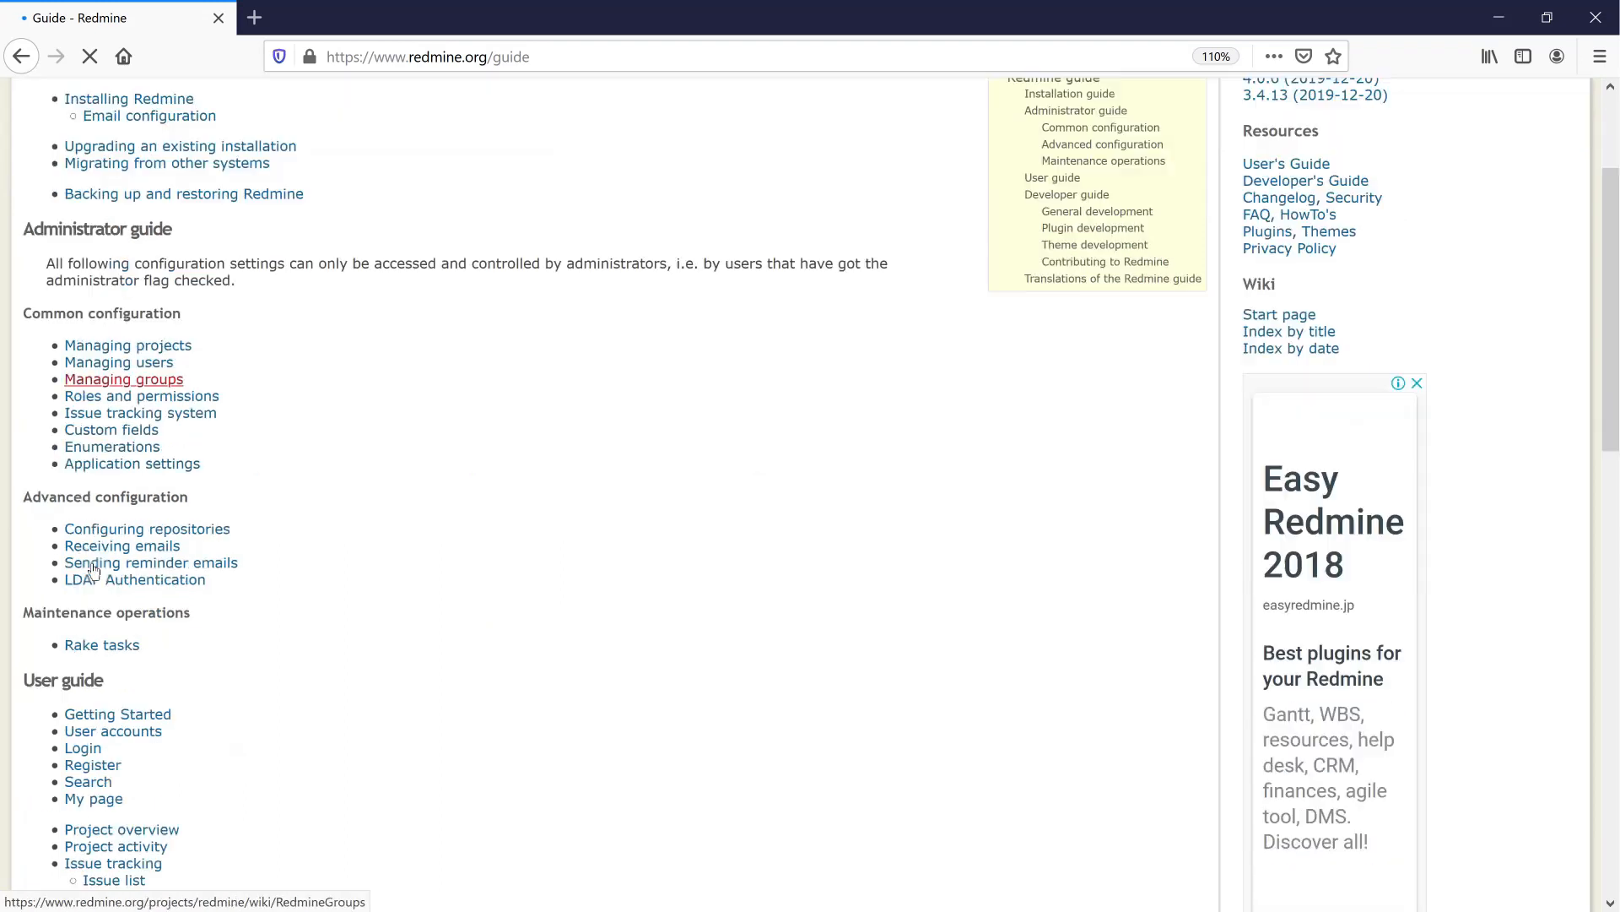
scroll("down", 3)
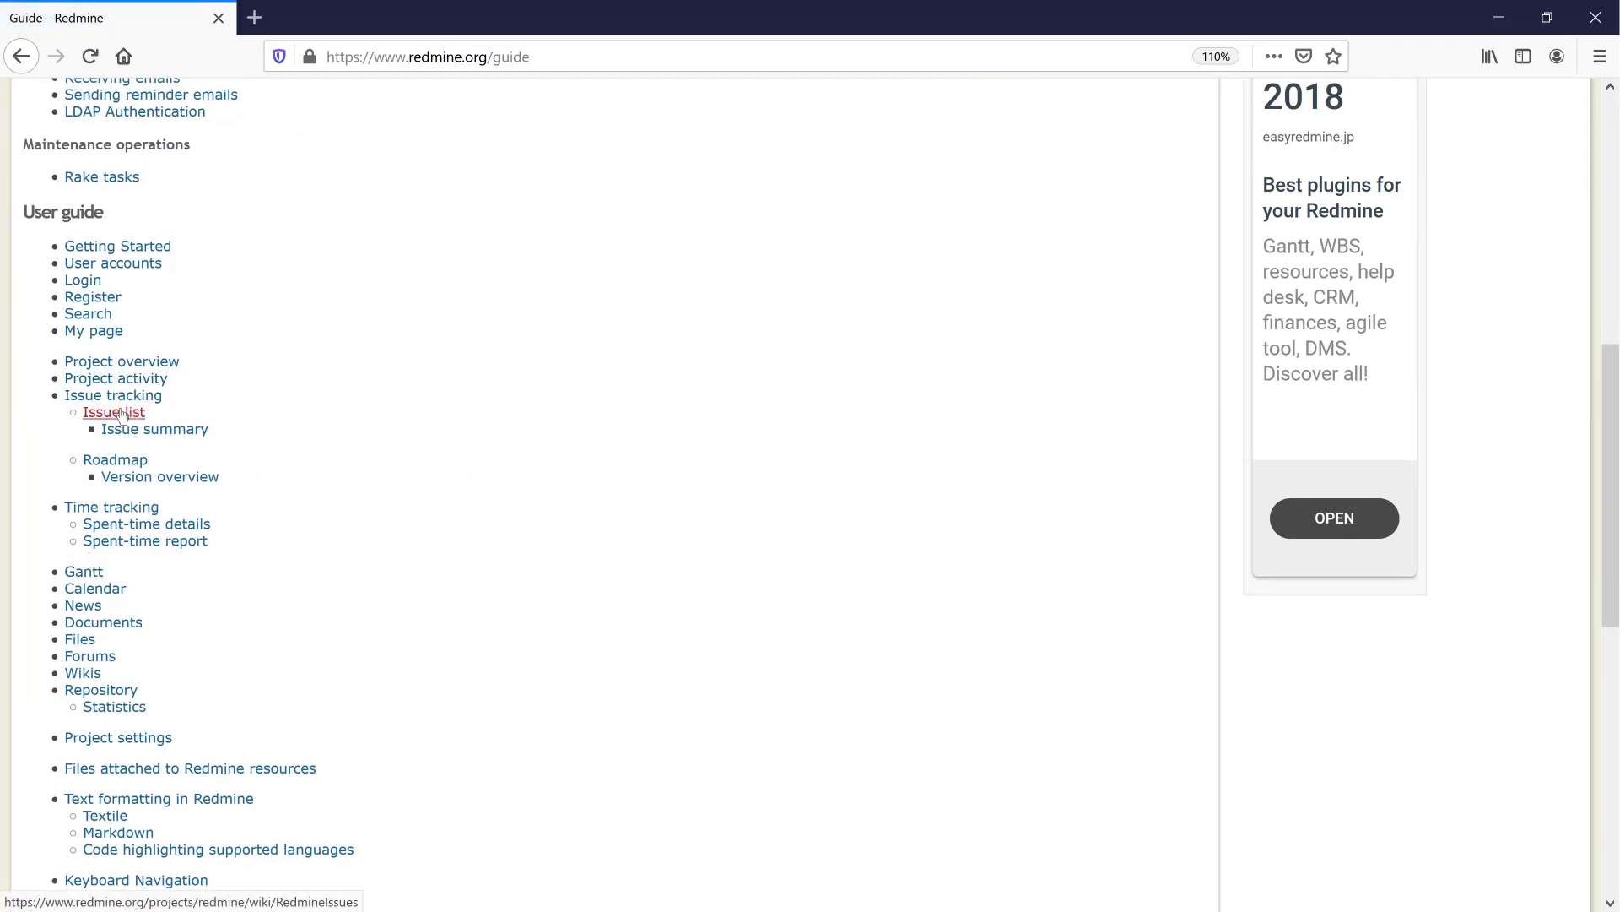
scroll("down", 3)
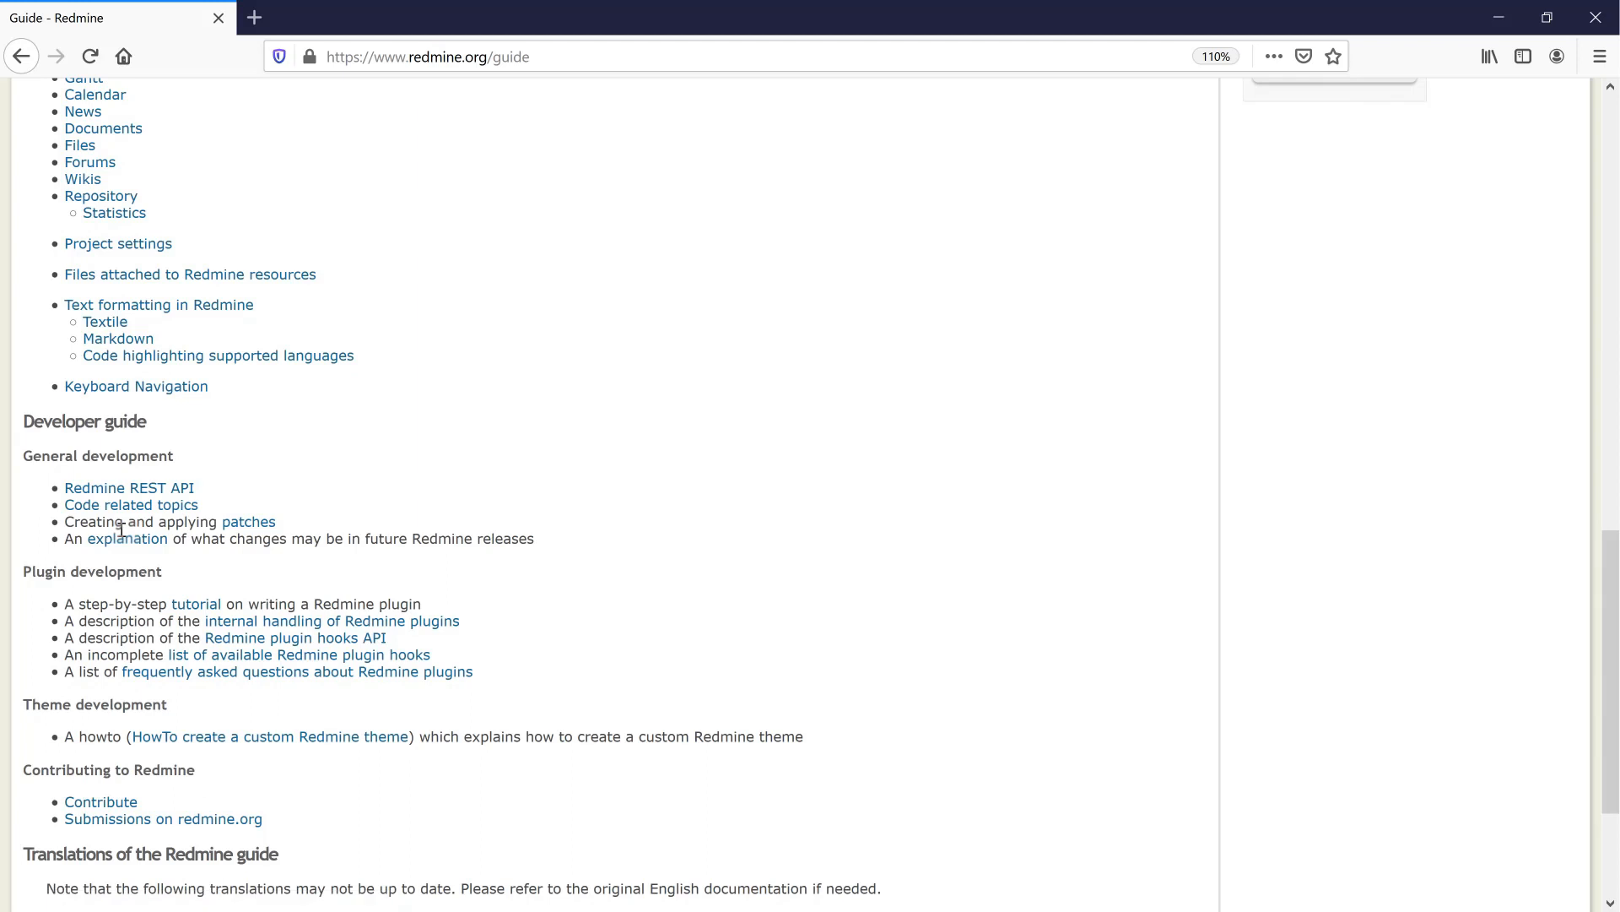
left_click(128, 487)
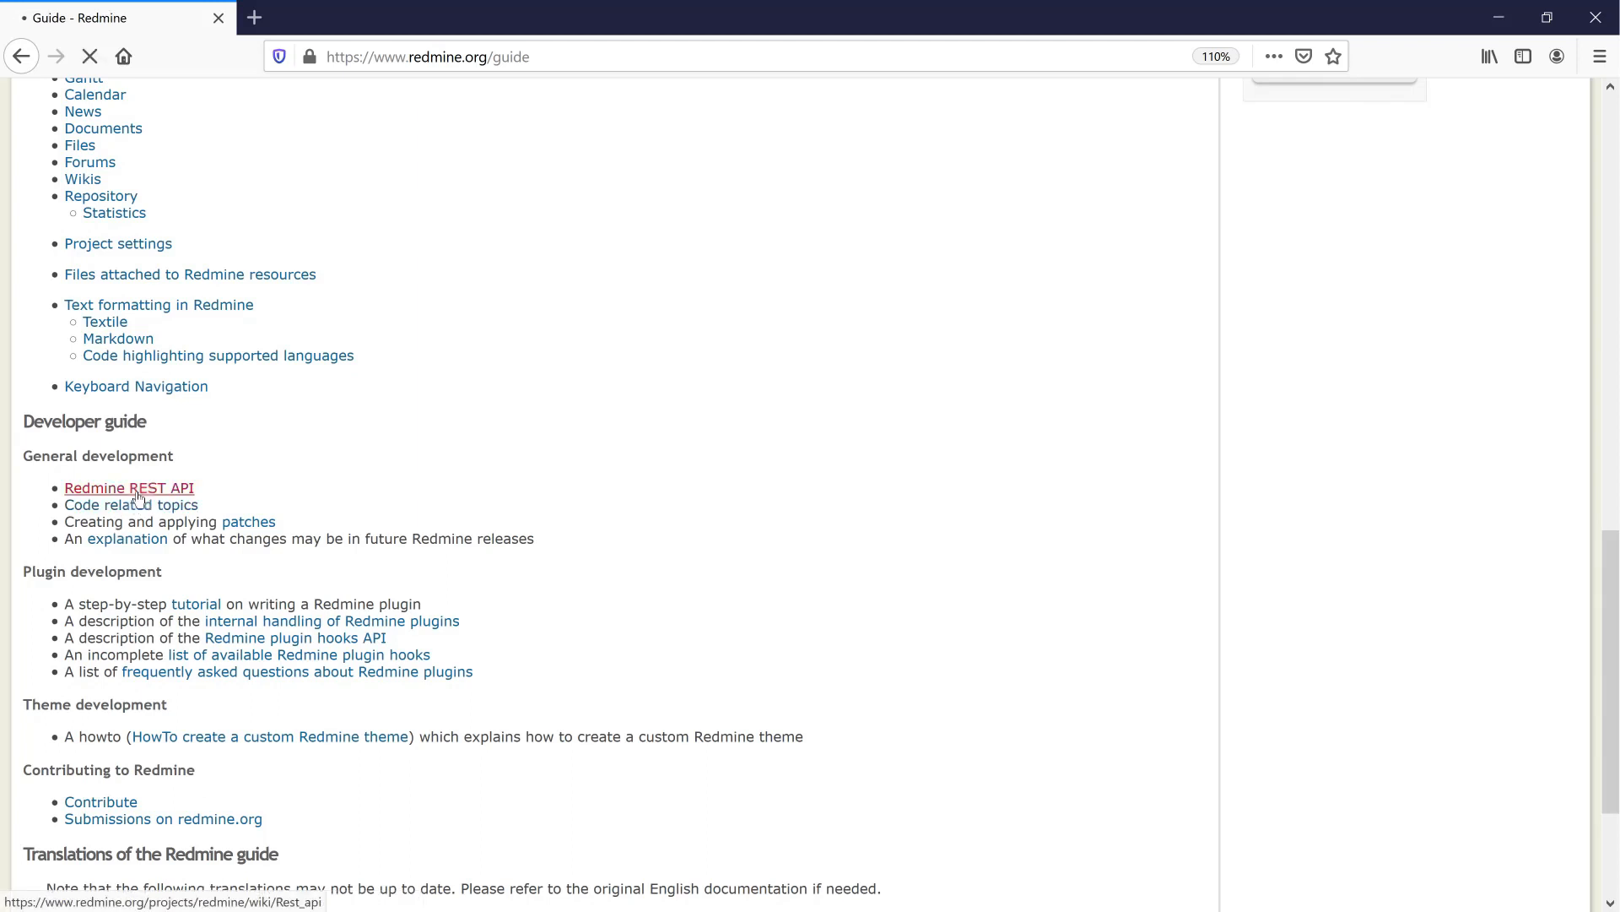
Search the REST API page for 'attachm' and open the Attachments API reference.
left_click(128, 487)
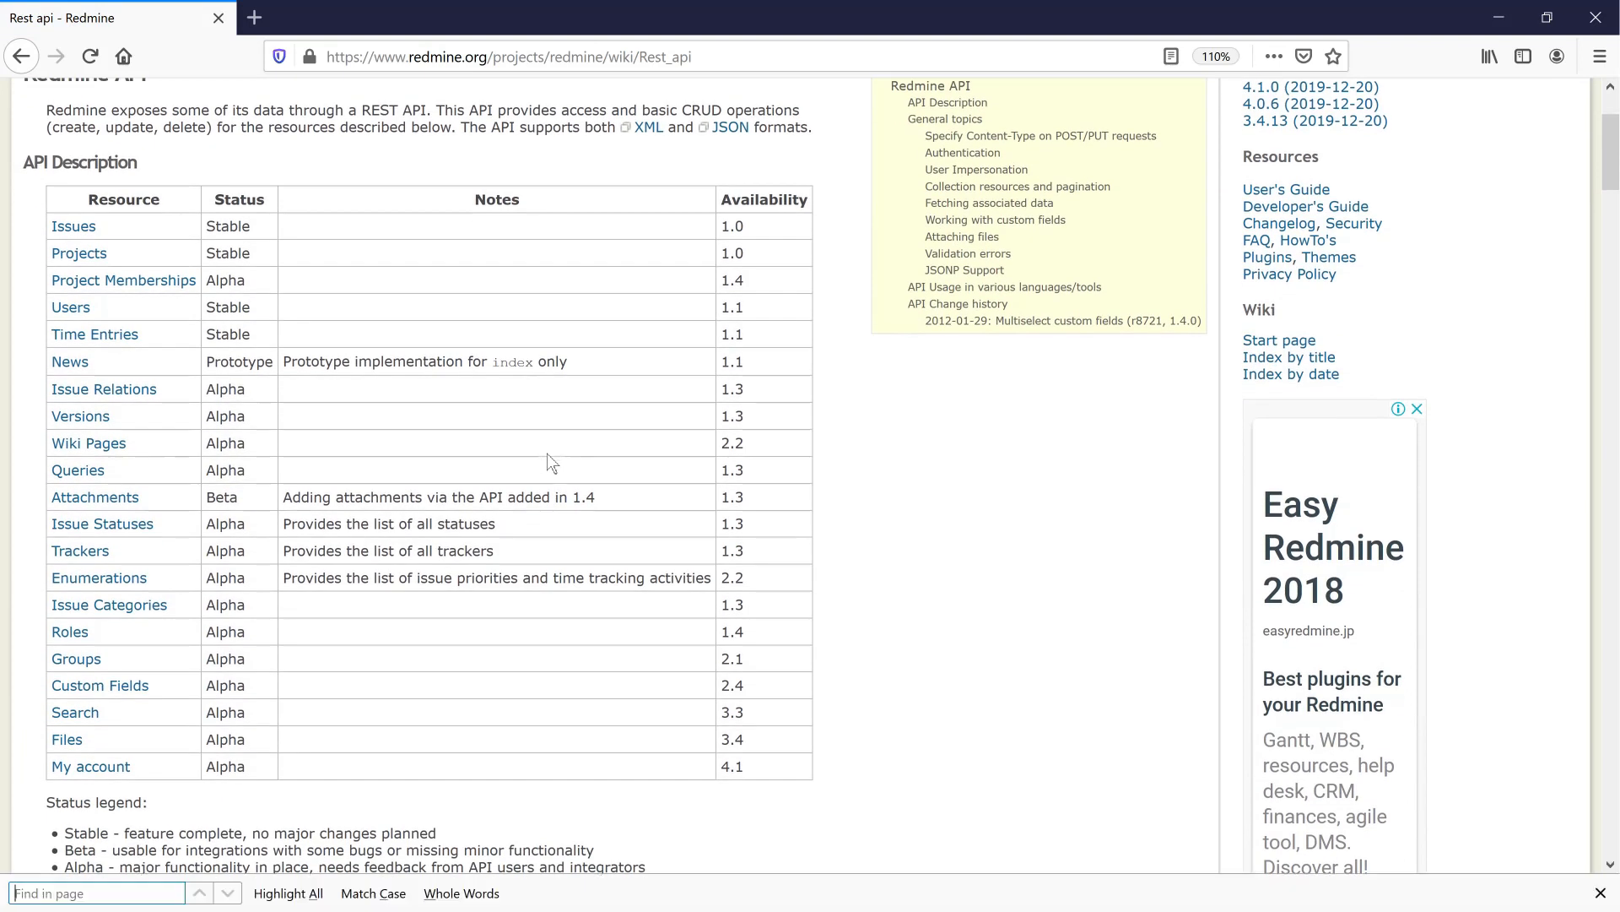
mouse_move(884, 487)
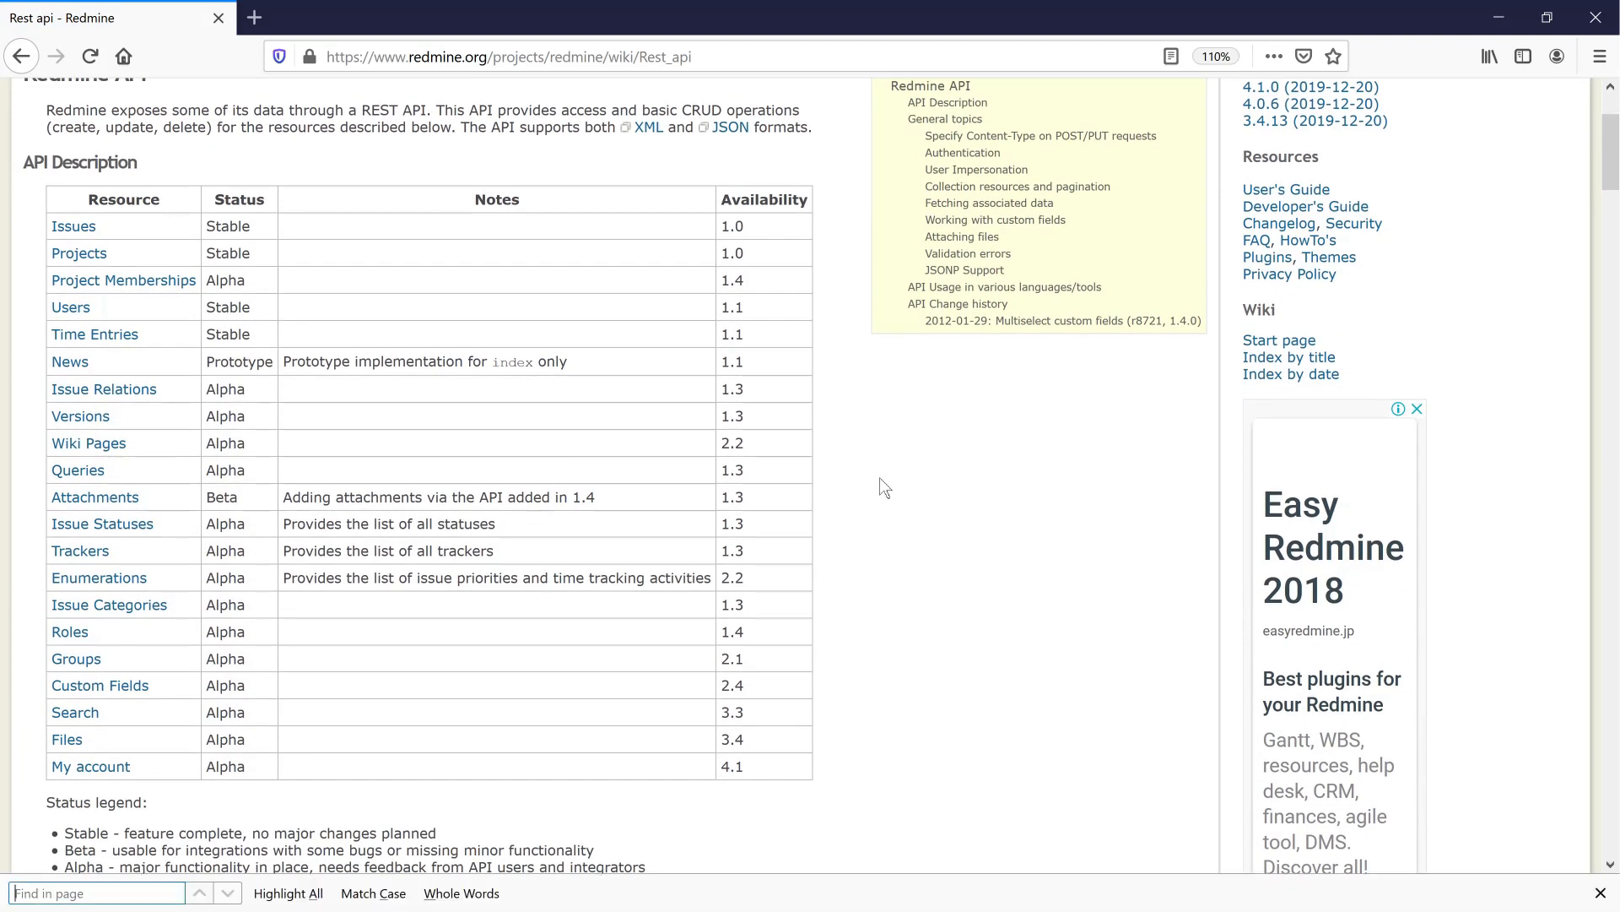
type("attachment")
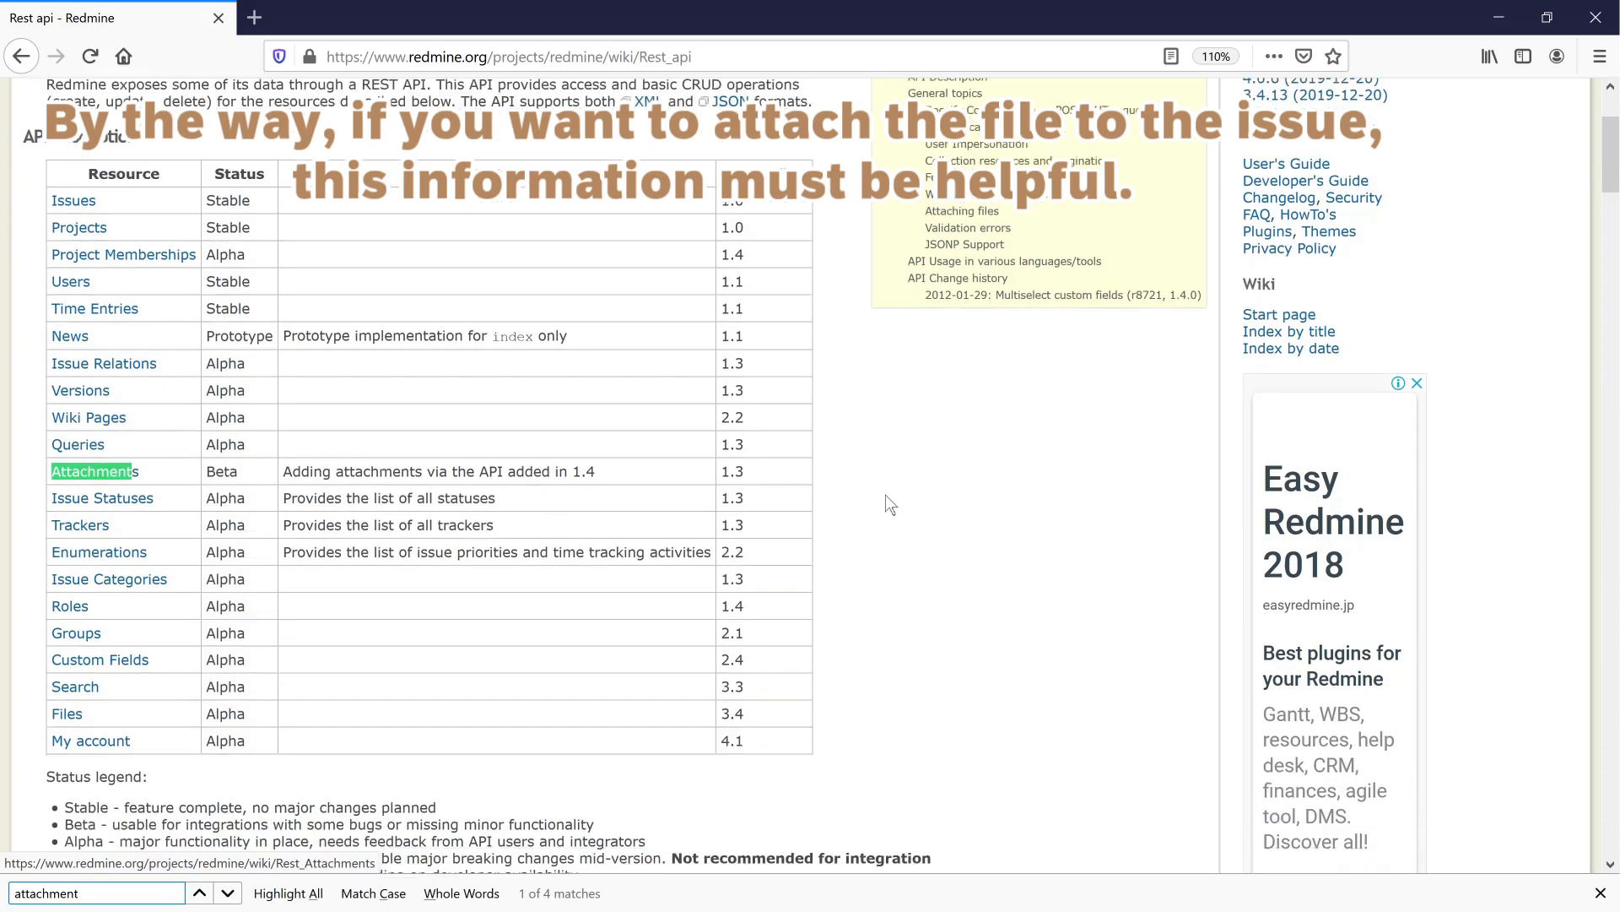
scroll("down", 3)
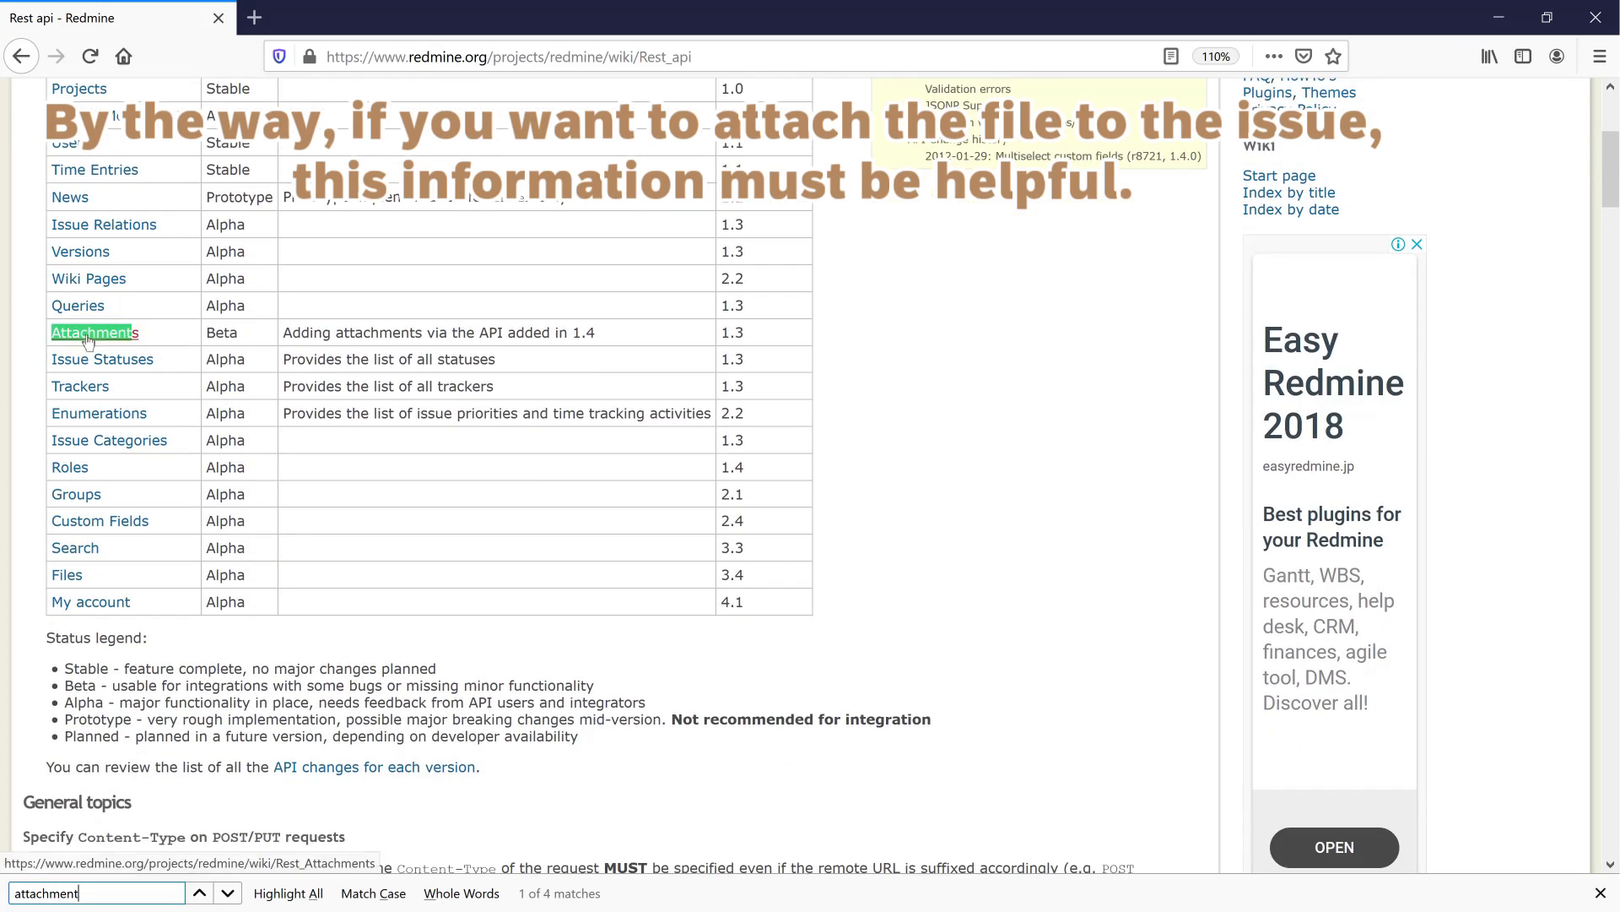
left_click(92, 331)
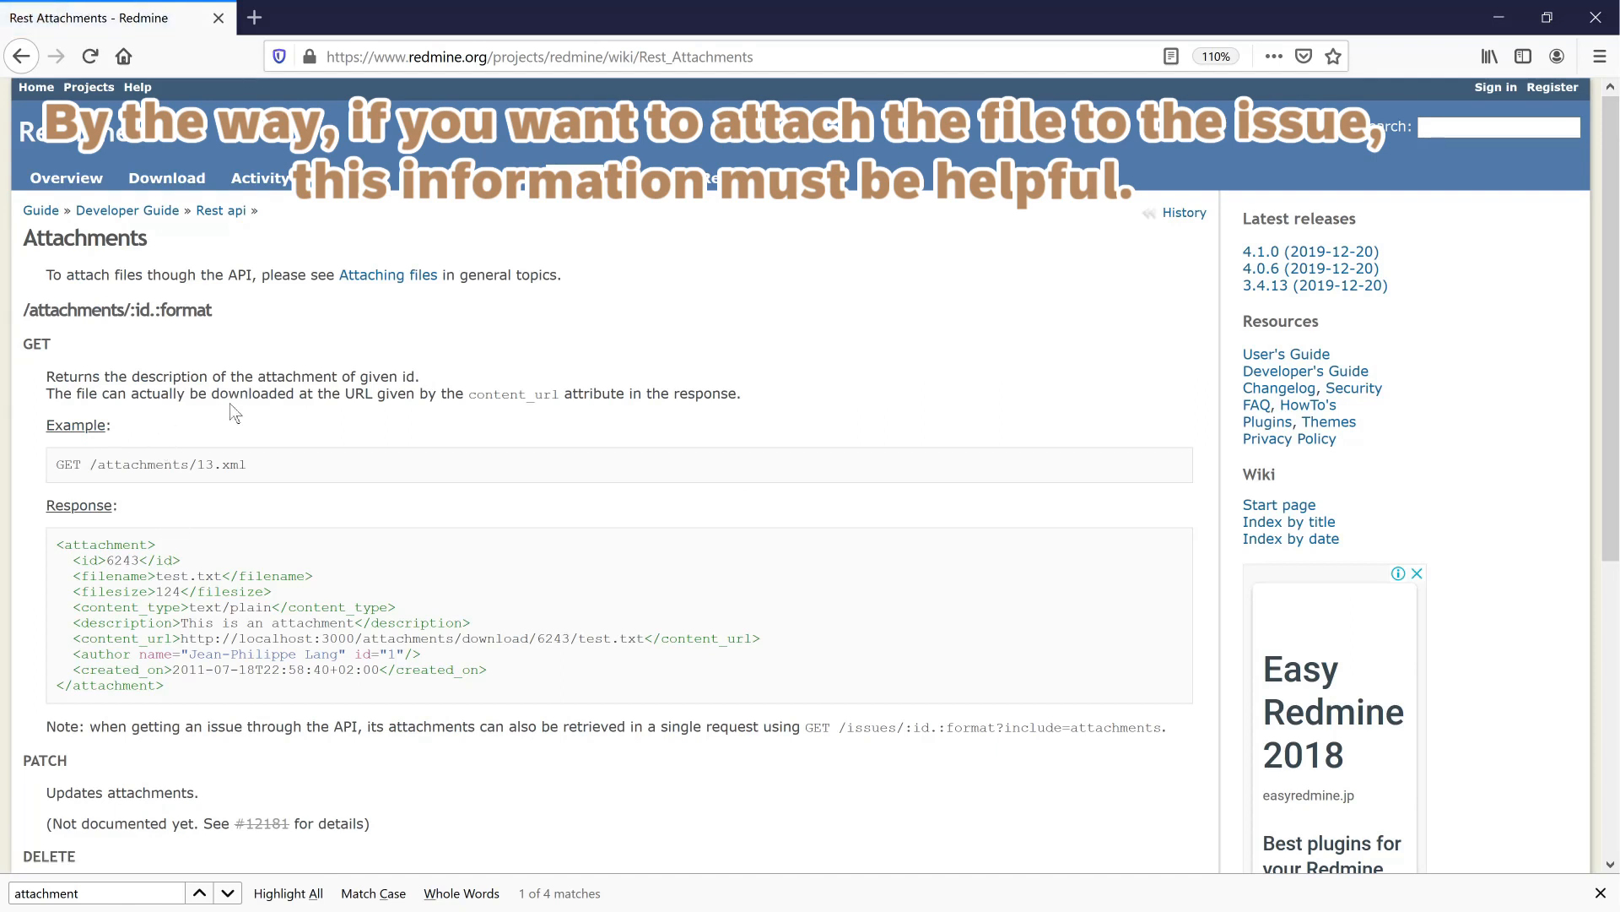
scroll("down", 3)
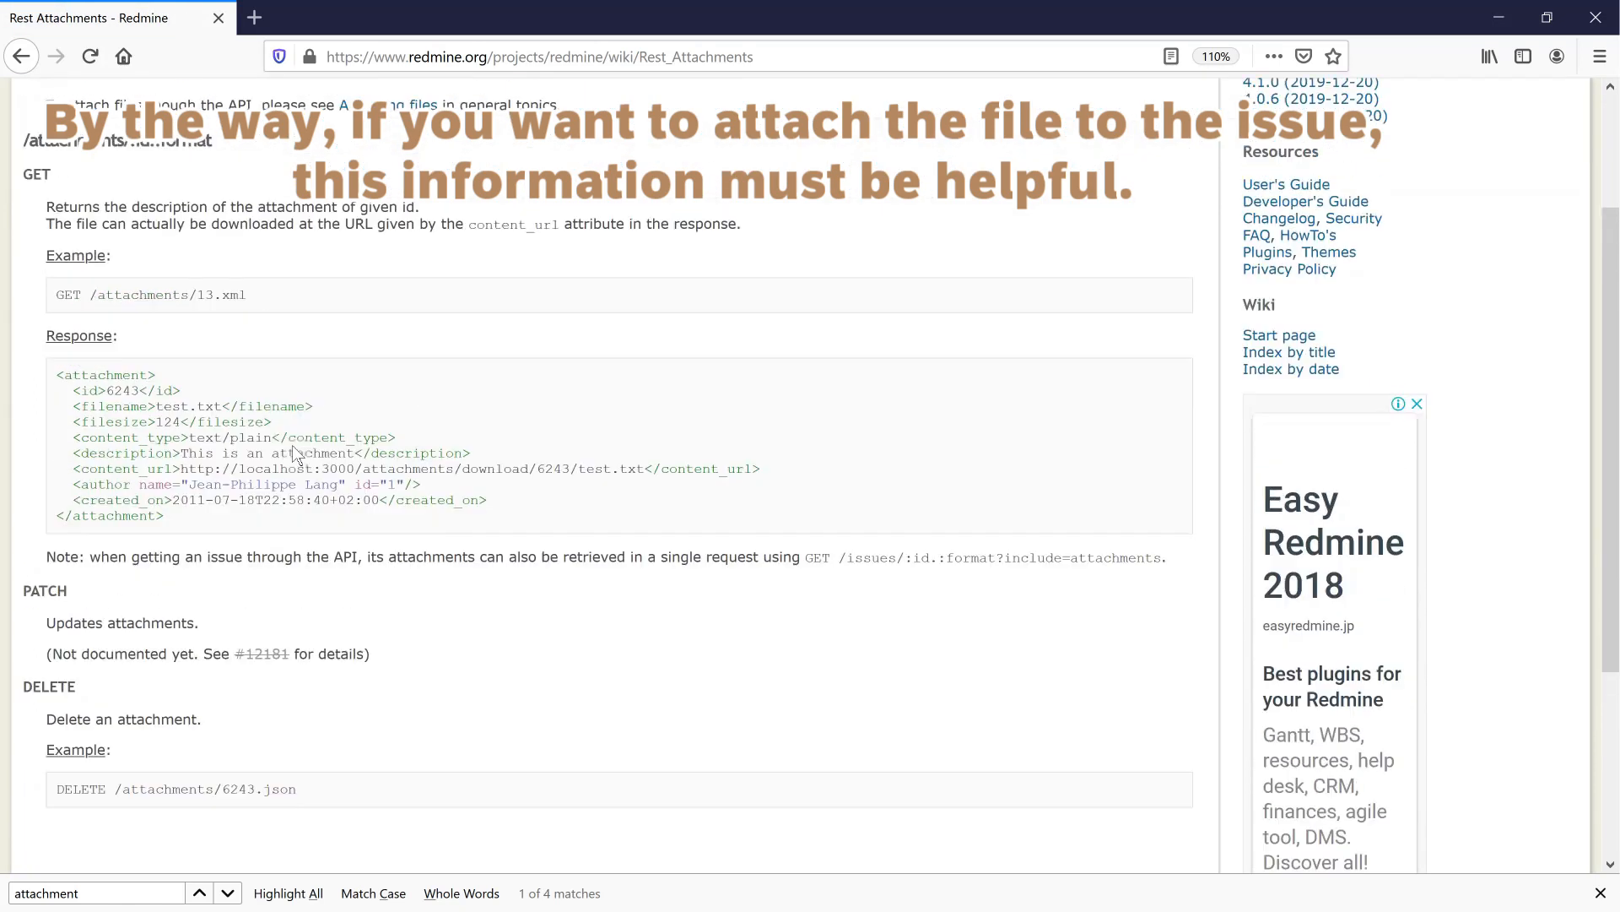
scroll("up", 3)
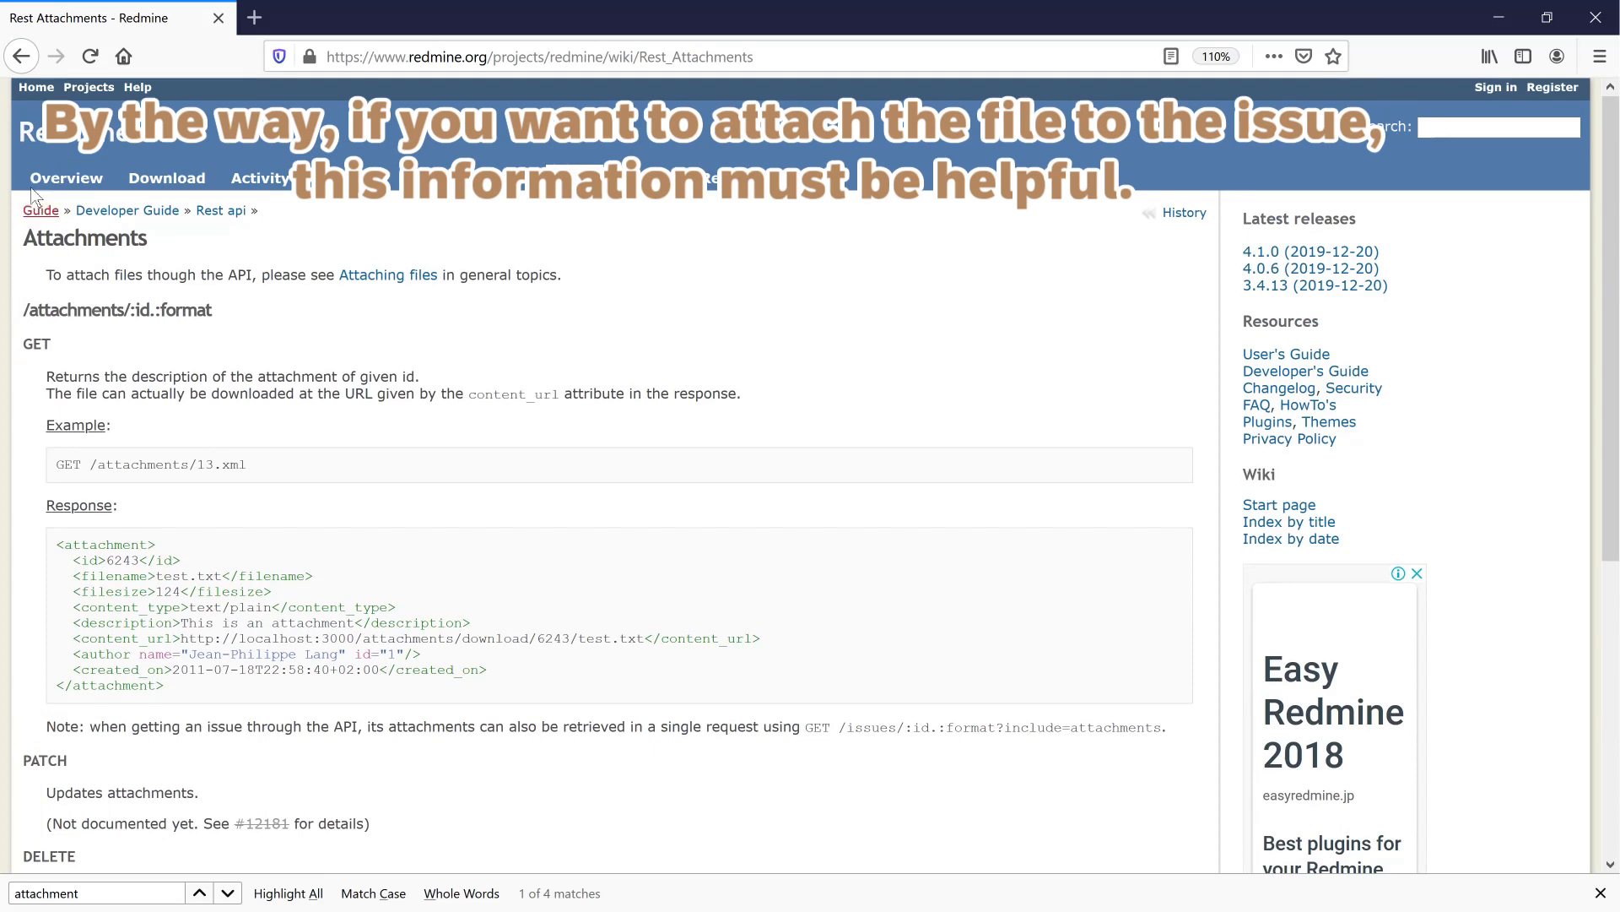
mouse_move(387, 275)
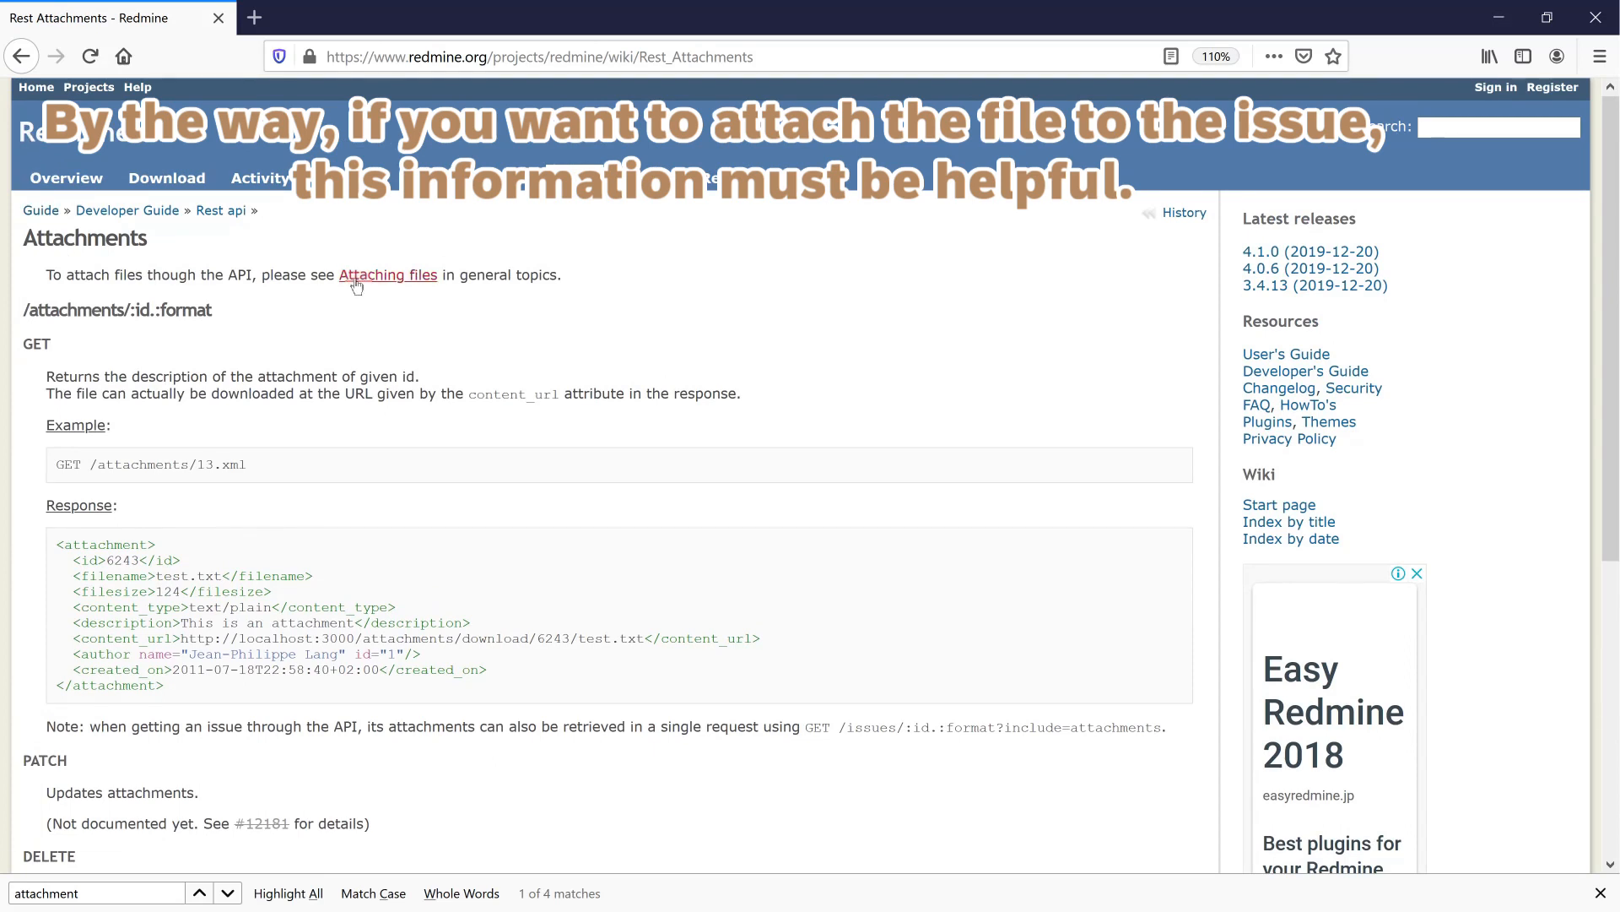
Read the 'Attaching files' section's XML, JSON and validation error examples.
left_click(387, 275)
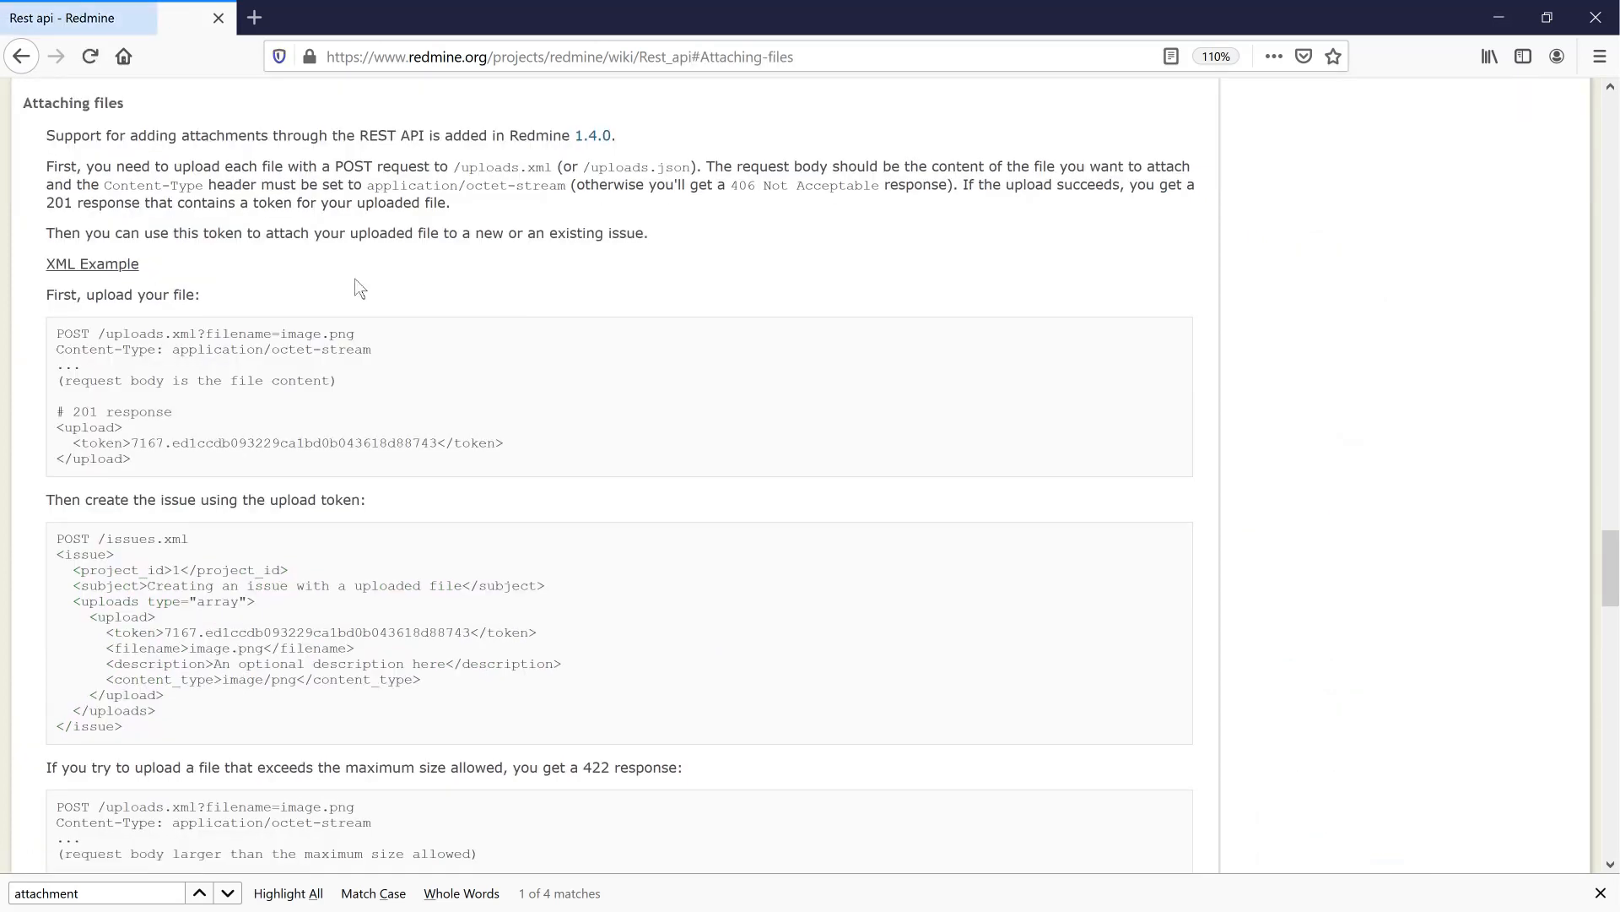
mouse_move(323, 127)
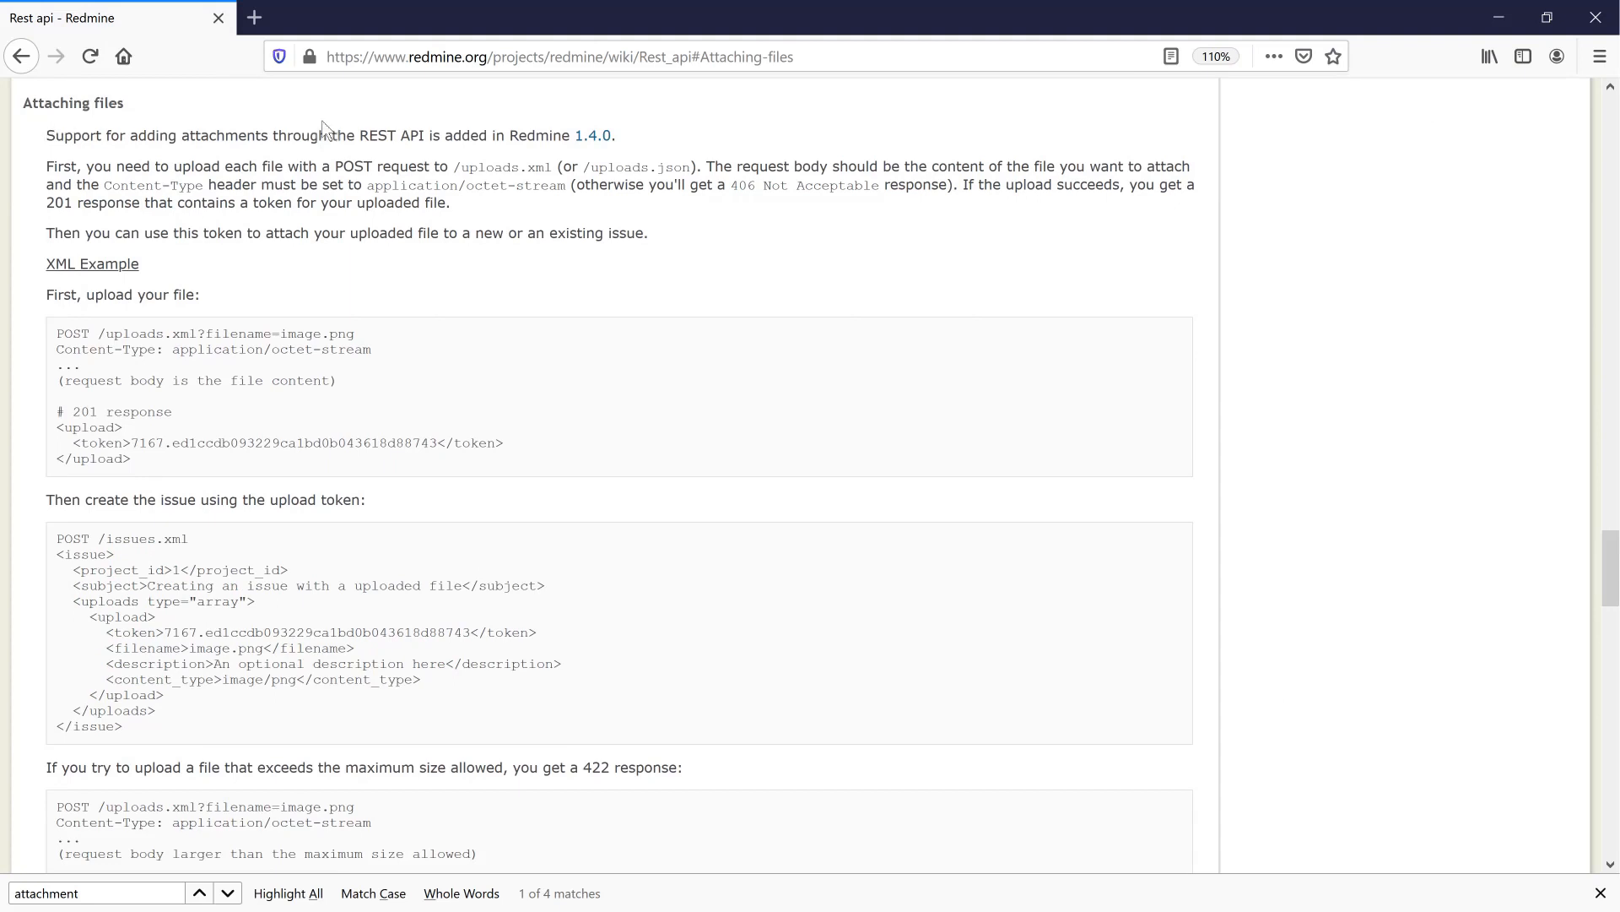
mouse_move(644, 174)
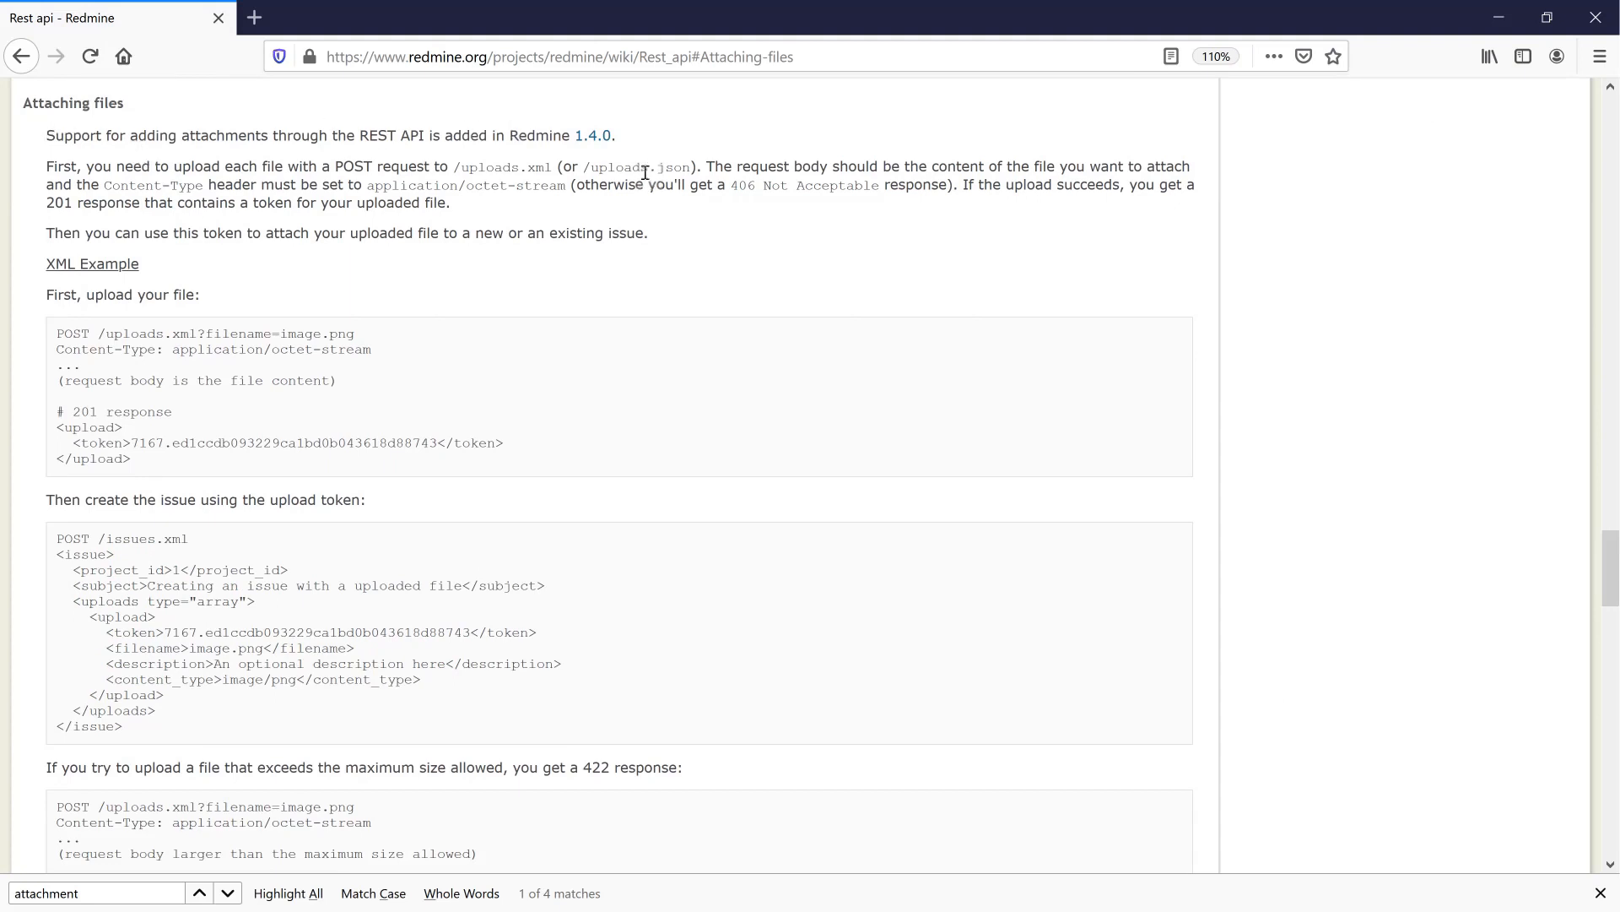
scroll("down", 3)
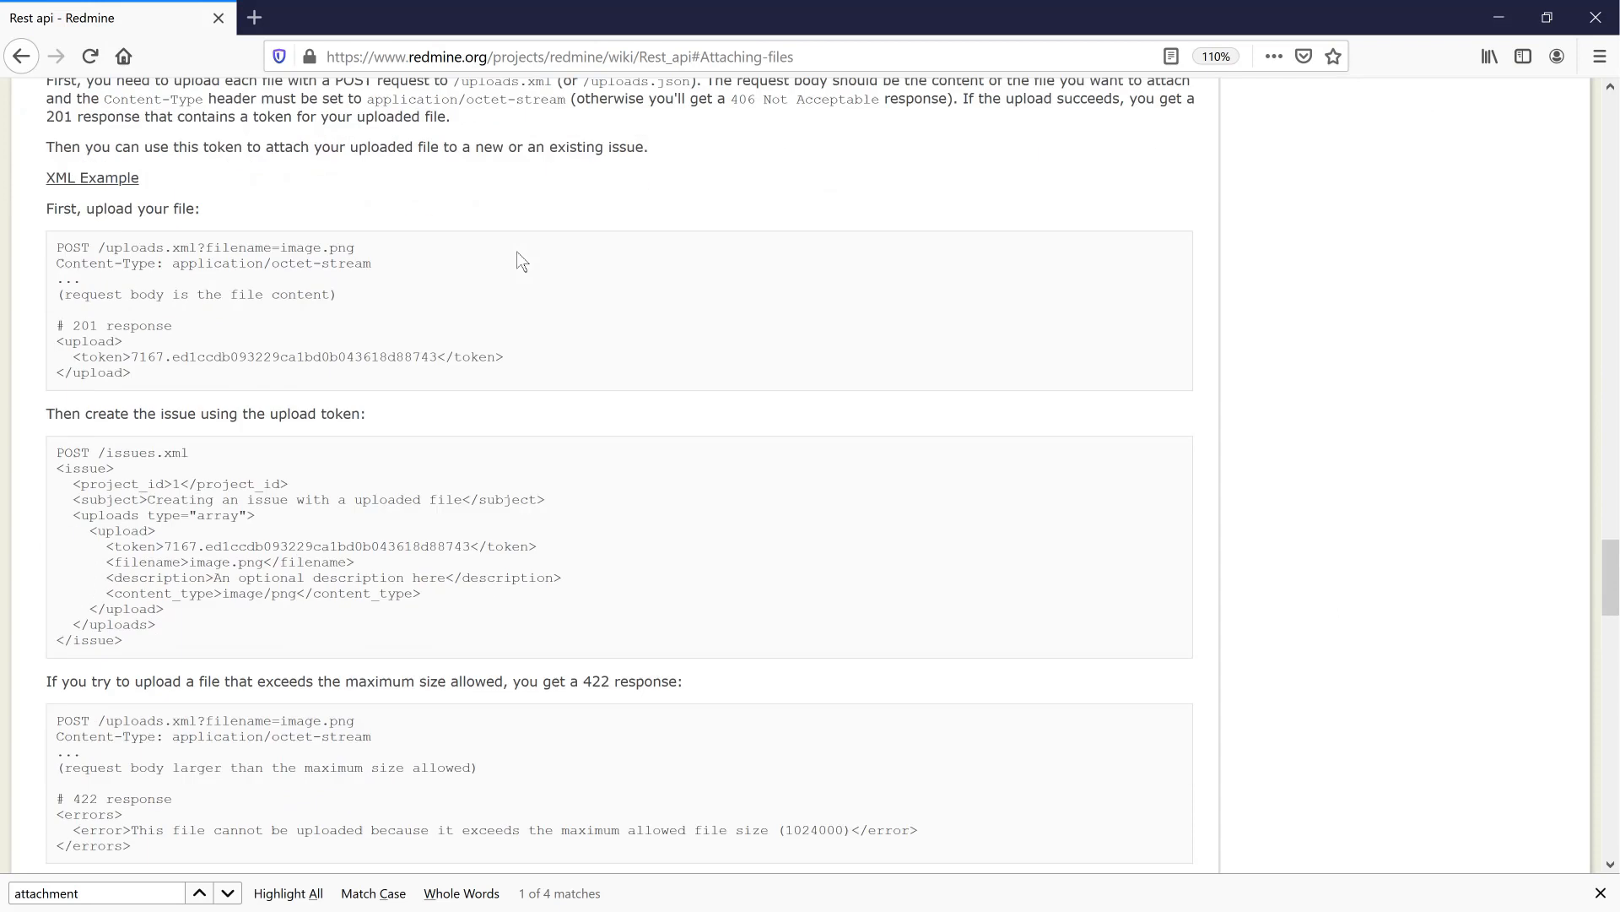
scroll("down", 3)
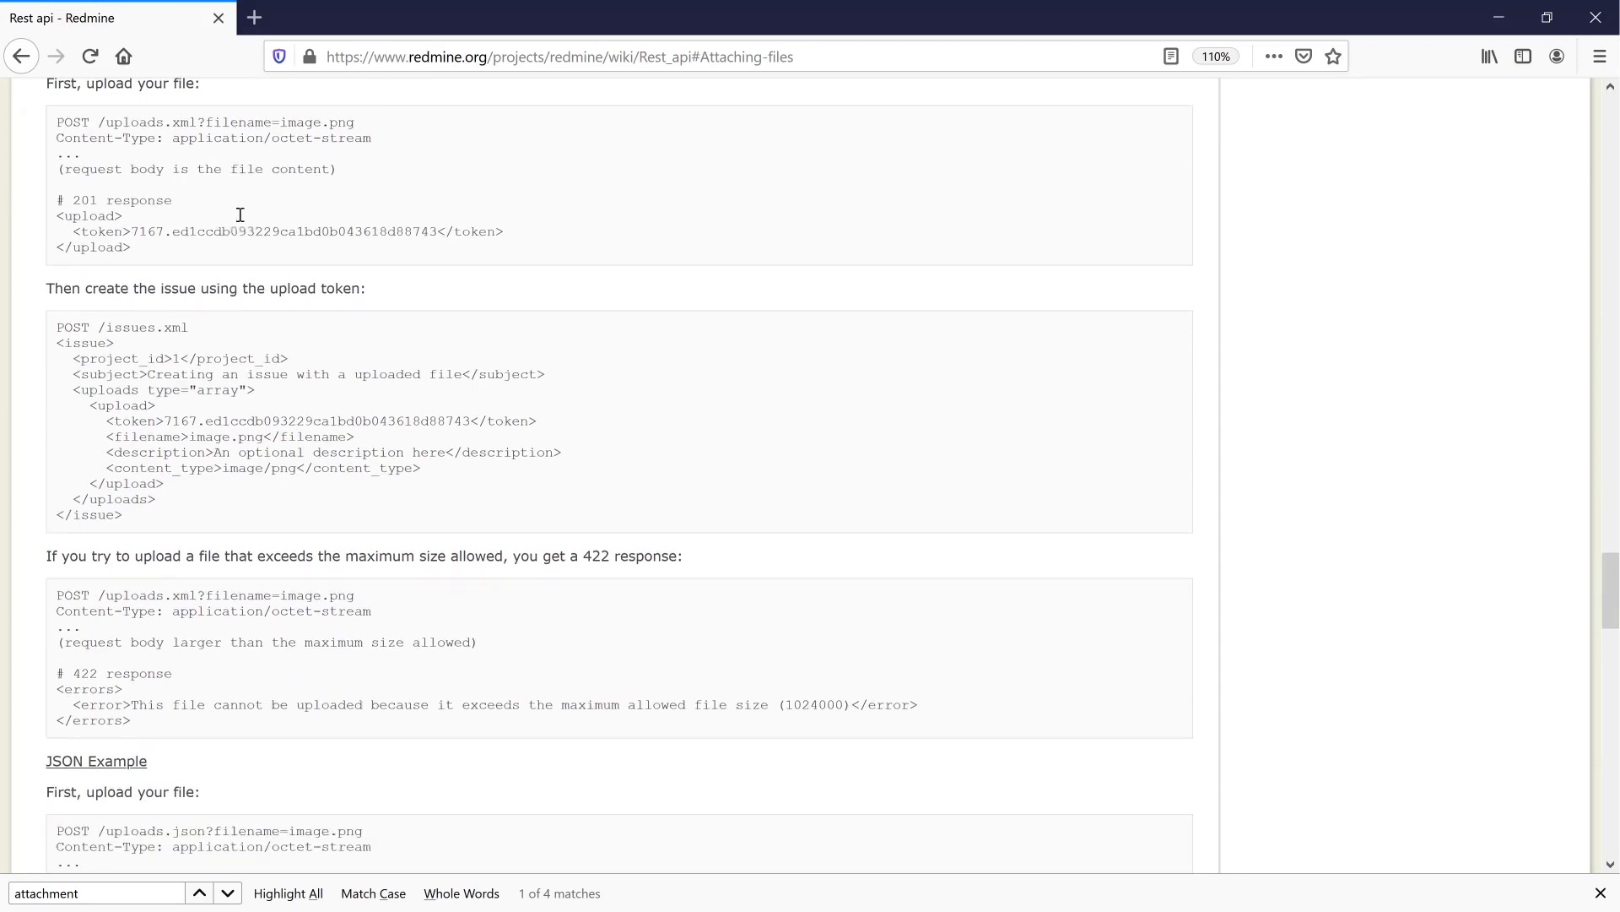
scroll("down", 3)
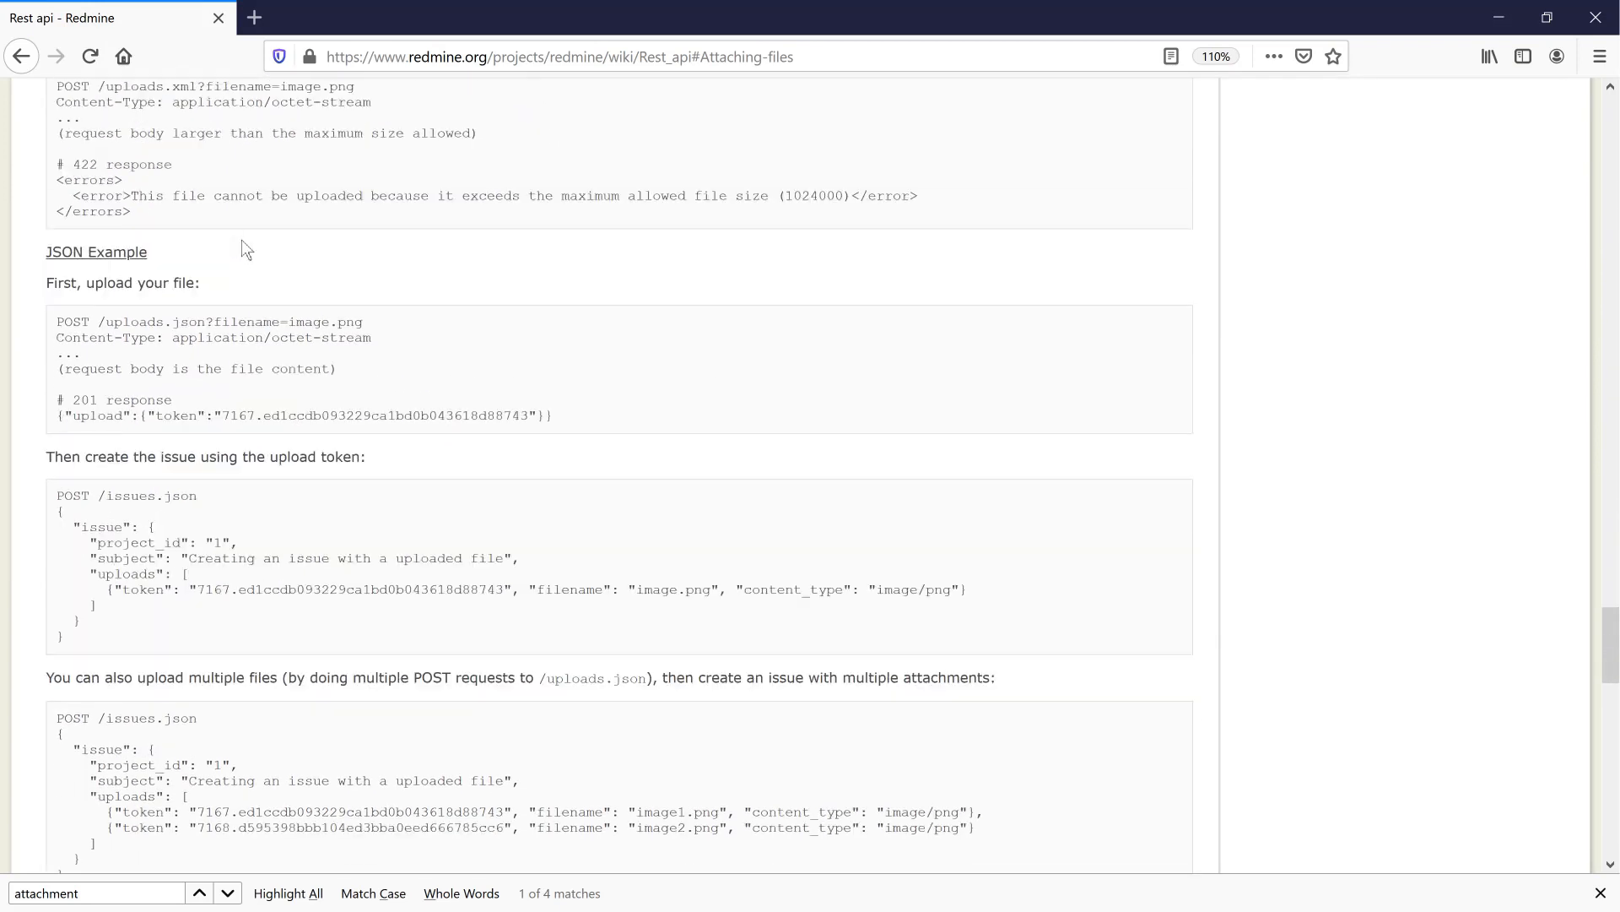
scroll("down", 3)
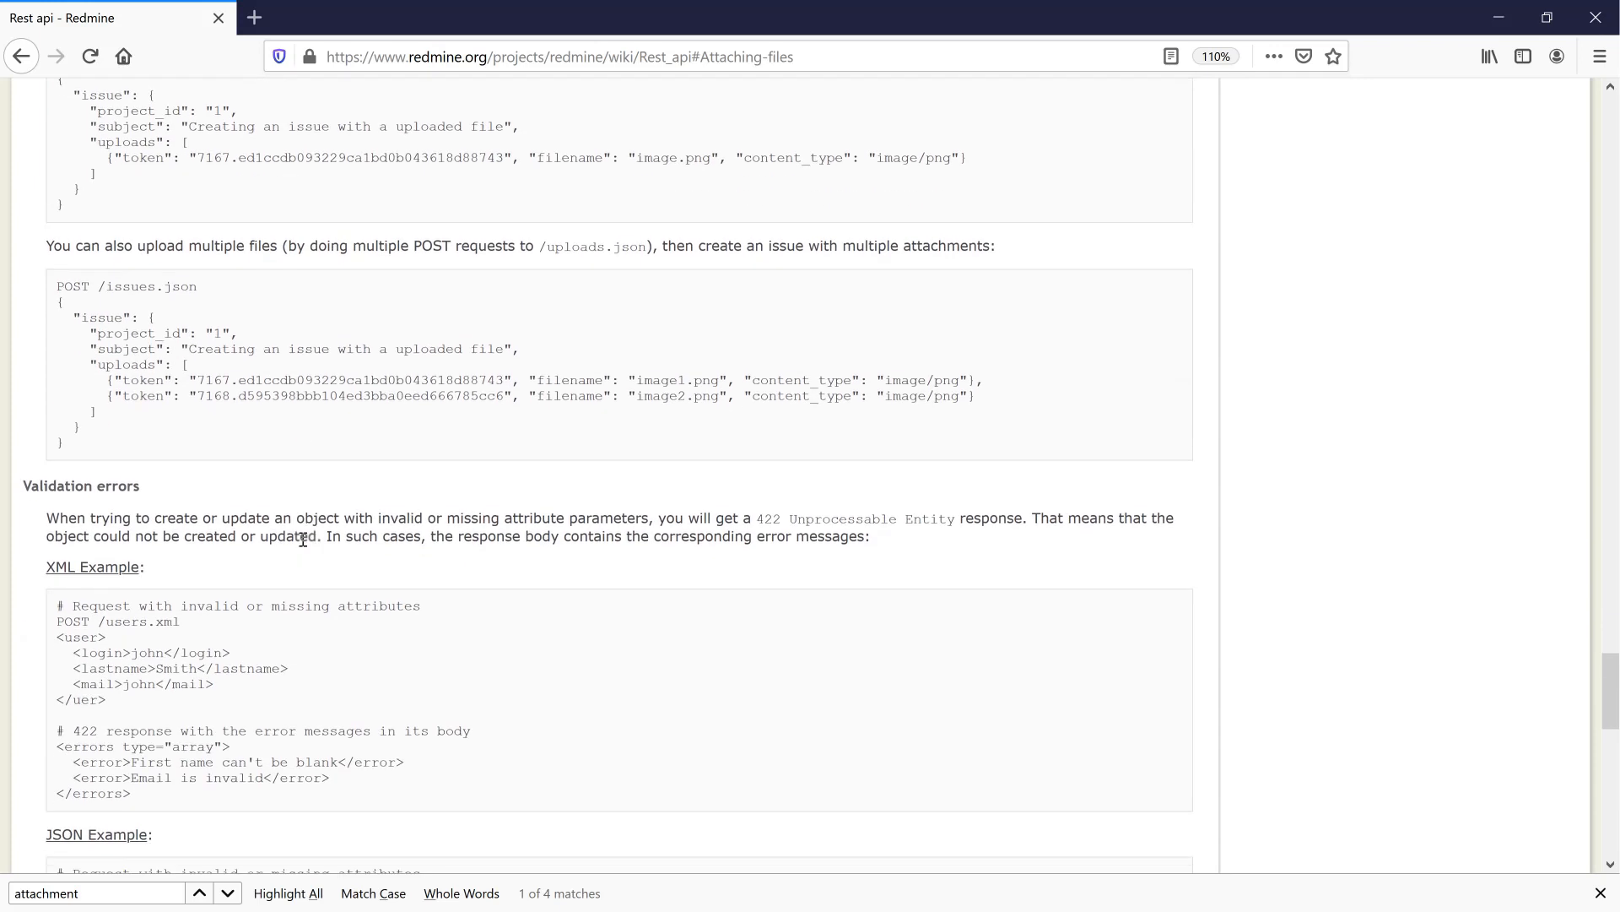
scroll("down", 3)
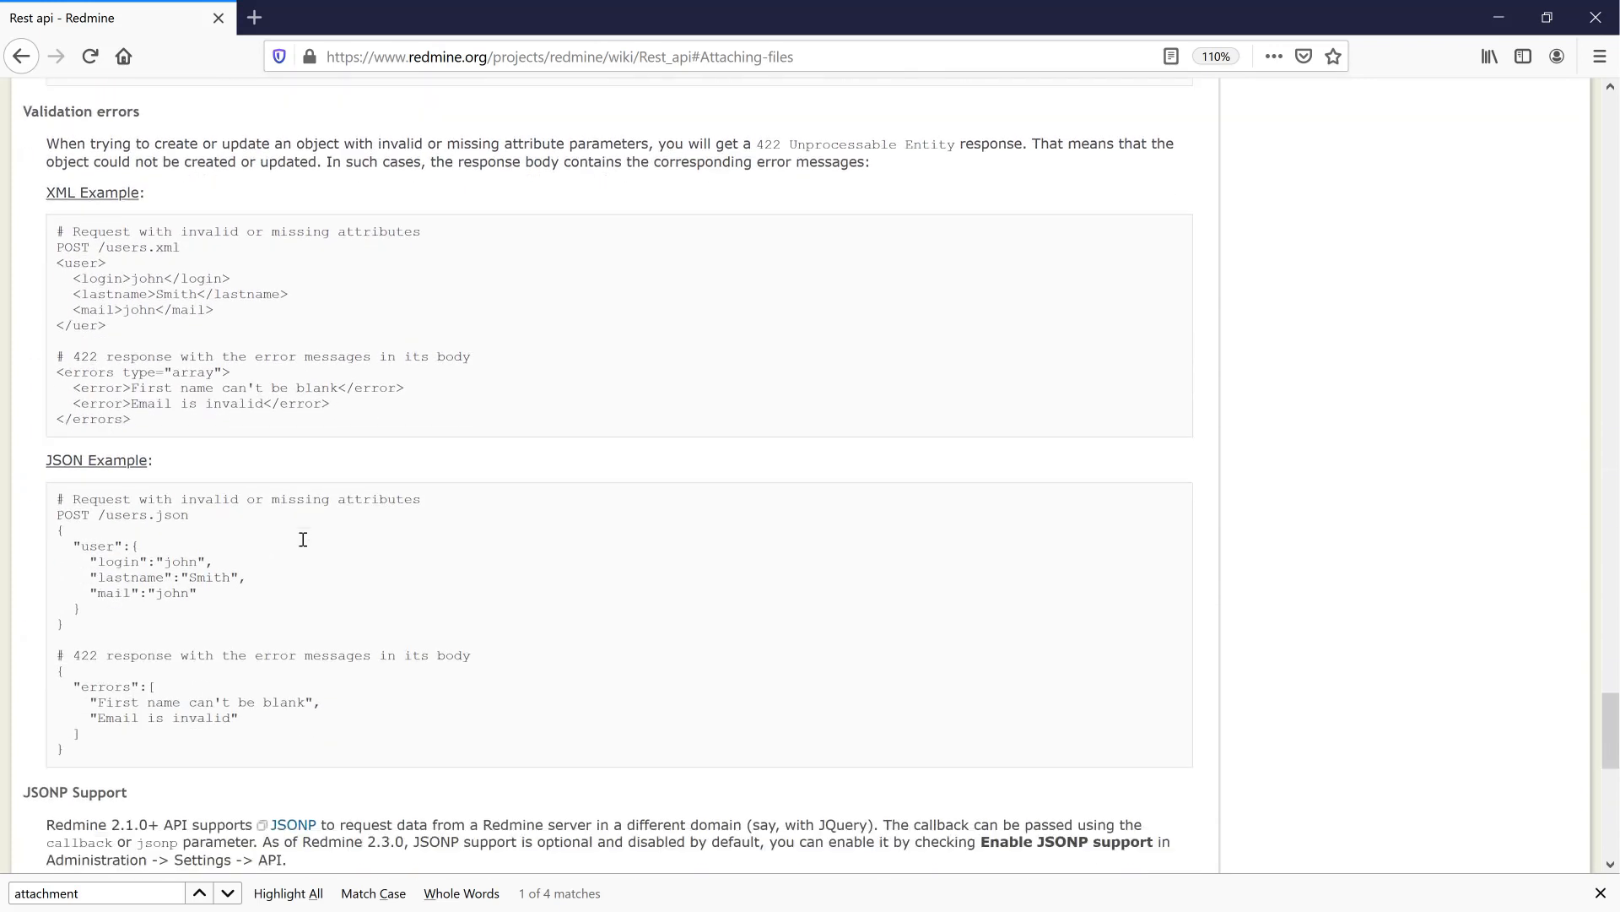
scroll("down", 3)
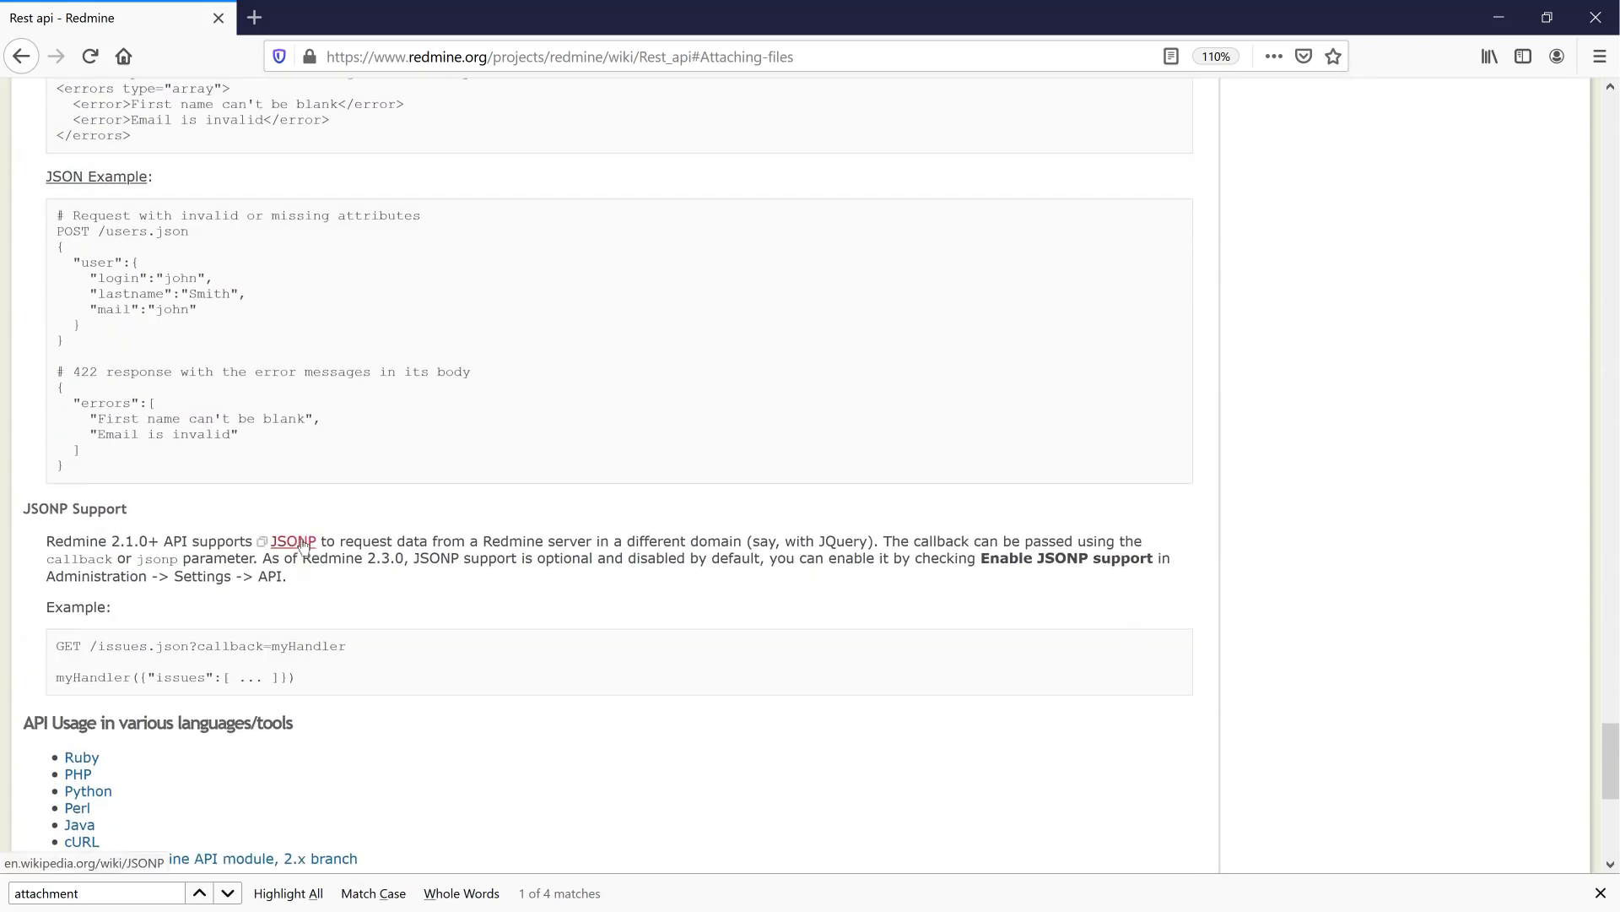